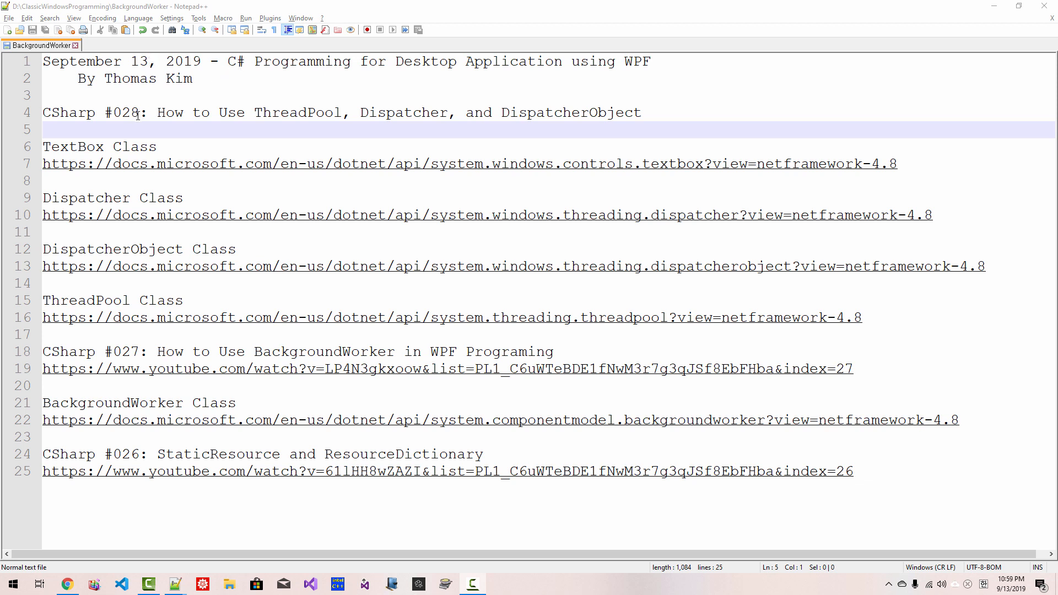
# - Highlight the episode number 028 and the whole lesson title in the notes
pyautogui.doubleClick(125, 113)
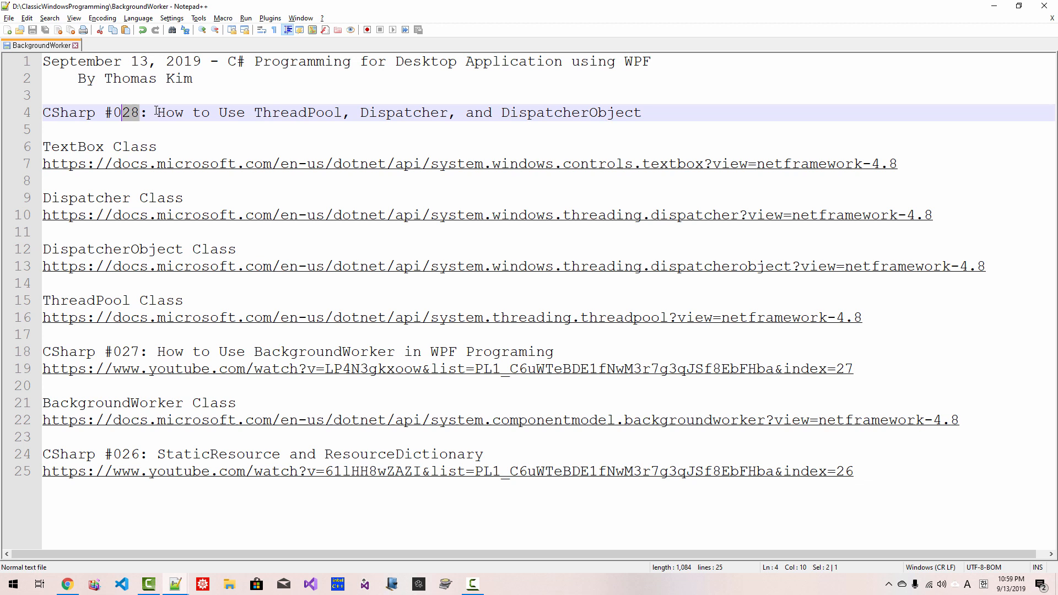
pyautogui.moveTo(154, 112); pyautogui.dragTo(335, 113)
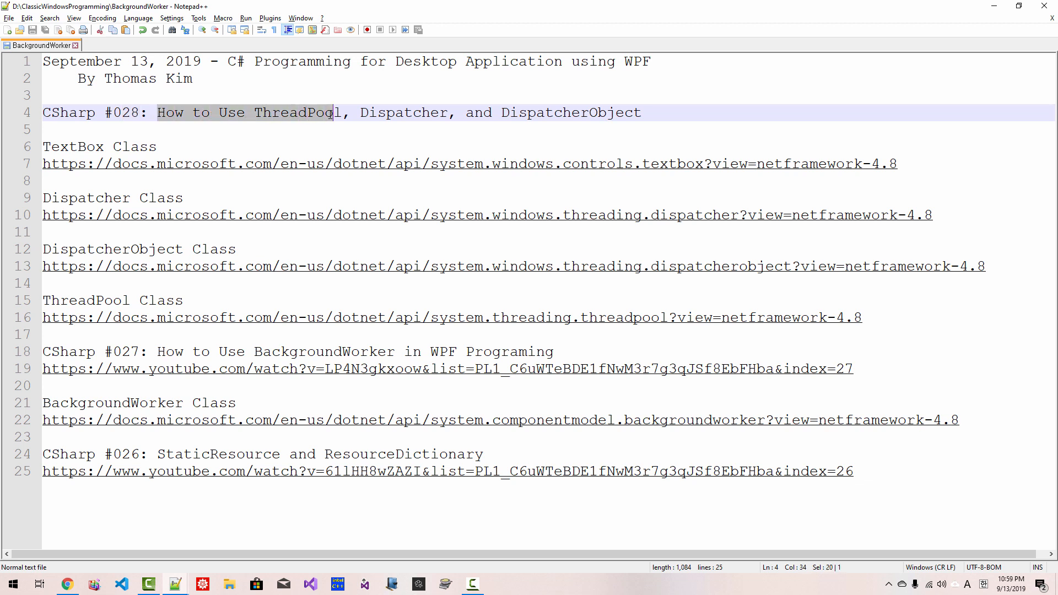
pyautogui.moveTo(336, 112); pyautogui.dragTo(442, 112)
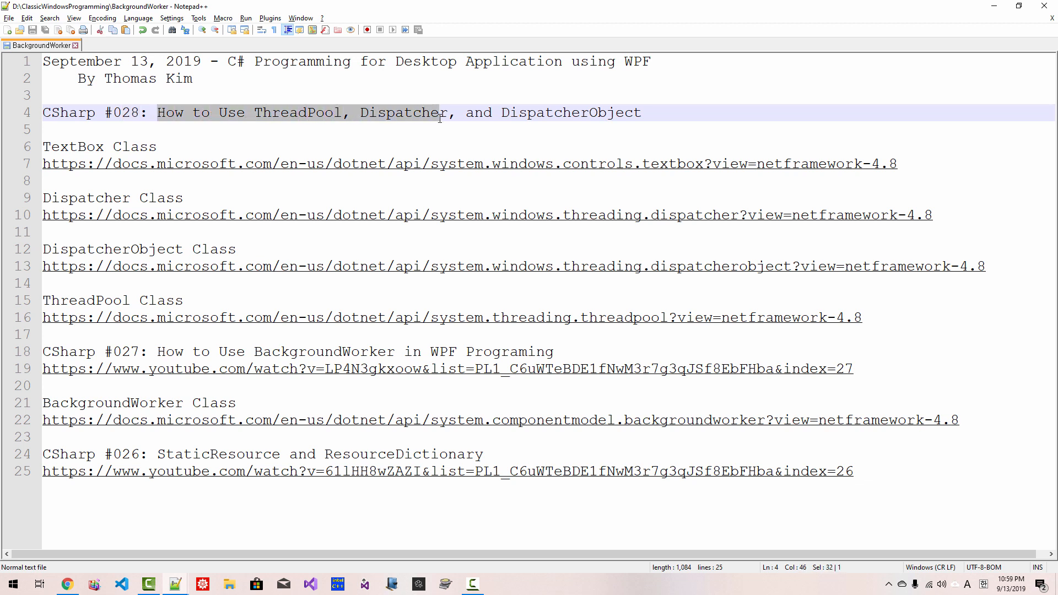
pyautogui.moveTo(440, 112); pyautogui.dragTo(639, 113)
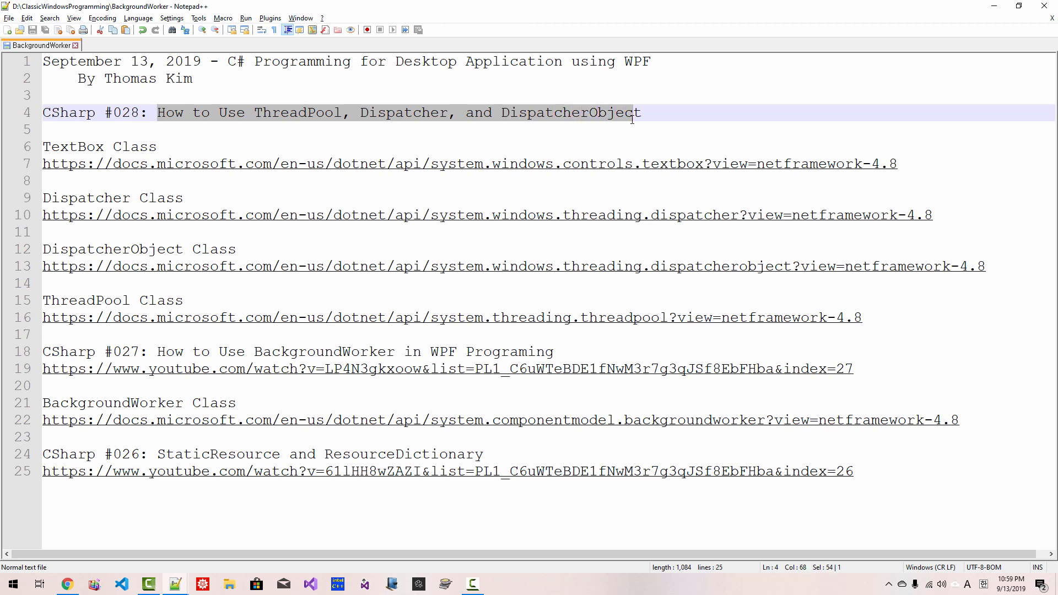
# - Write that WPF objects inherit DispatcherObject, whose Dispatcher has Invoke and BeginInvoke methods
pyautogui.write('In')
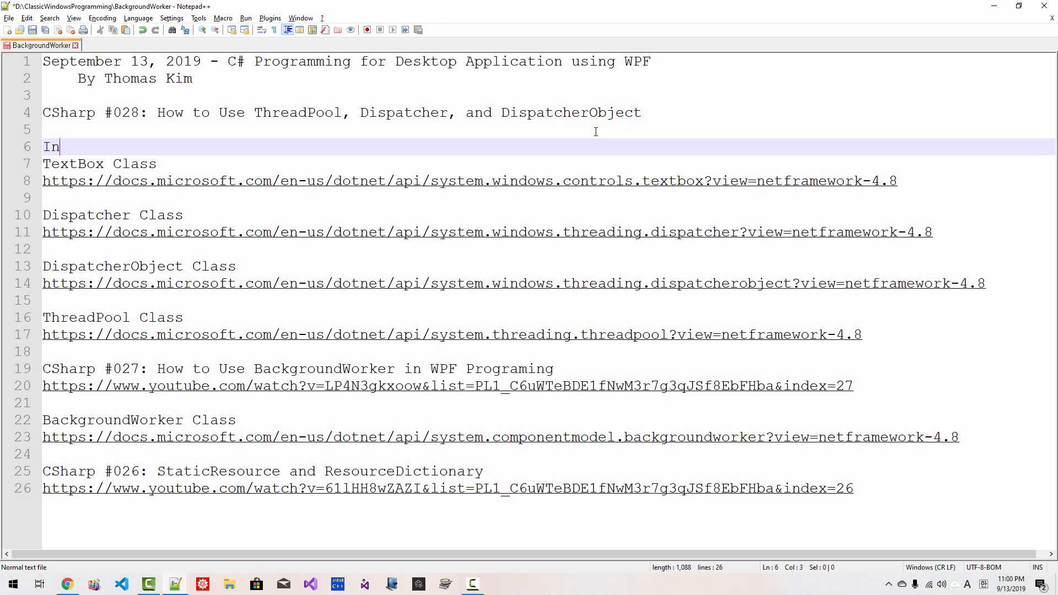
pyautogui.write('WPF, most')
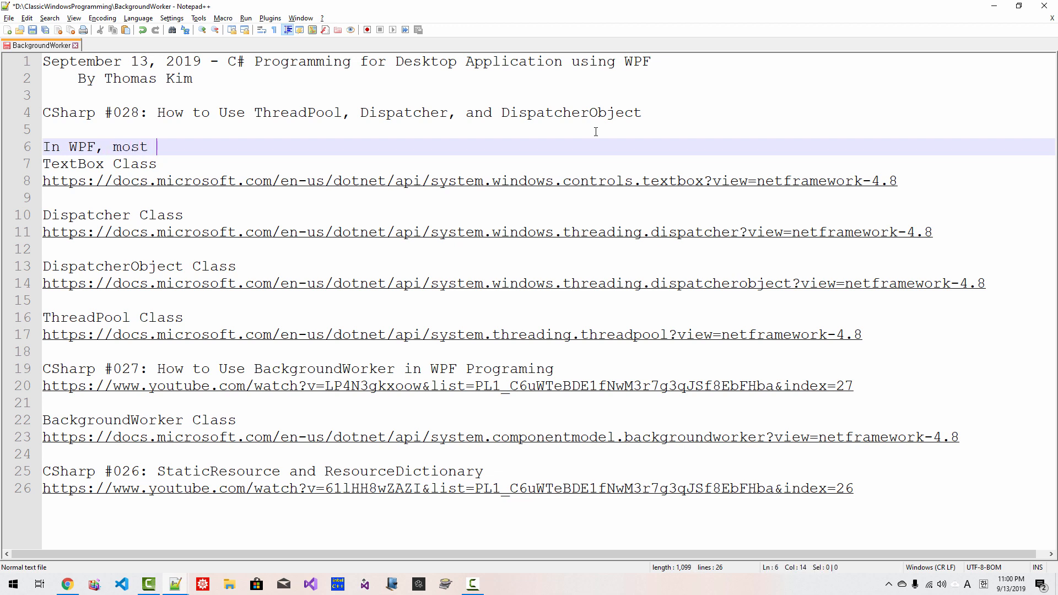
pyautogui.write('objects herit from Disp')
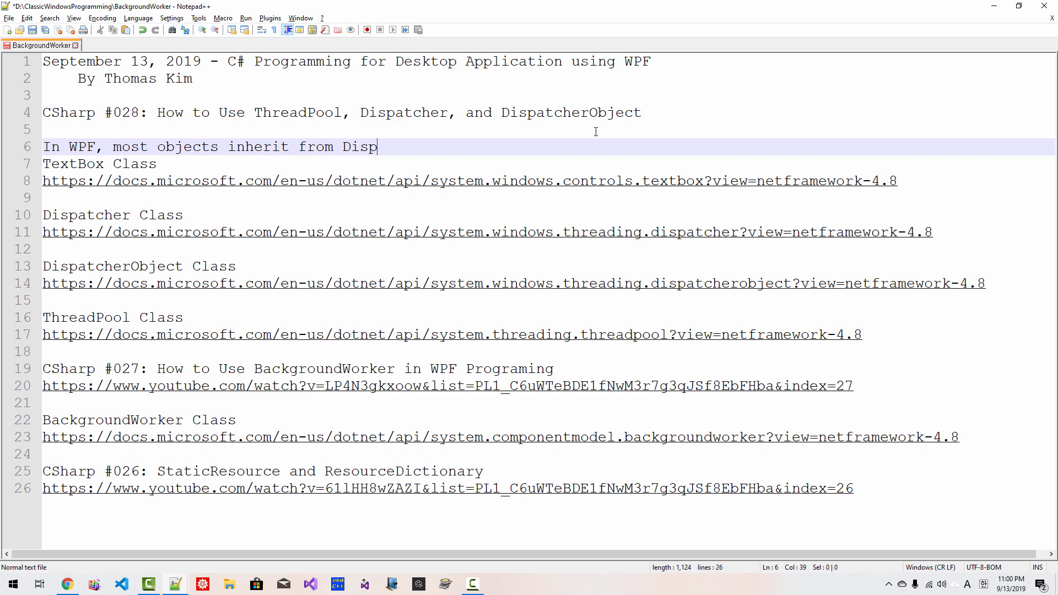
pyautogui.write('atcherObject')
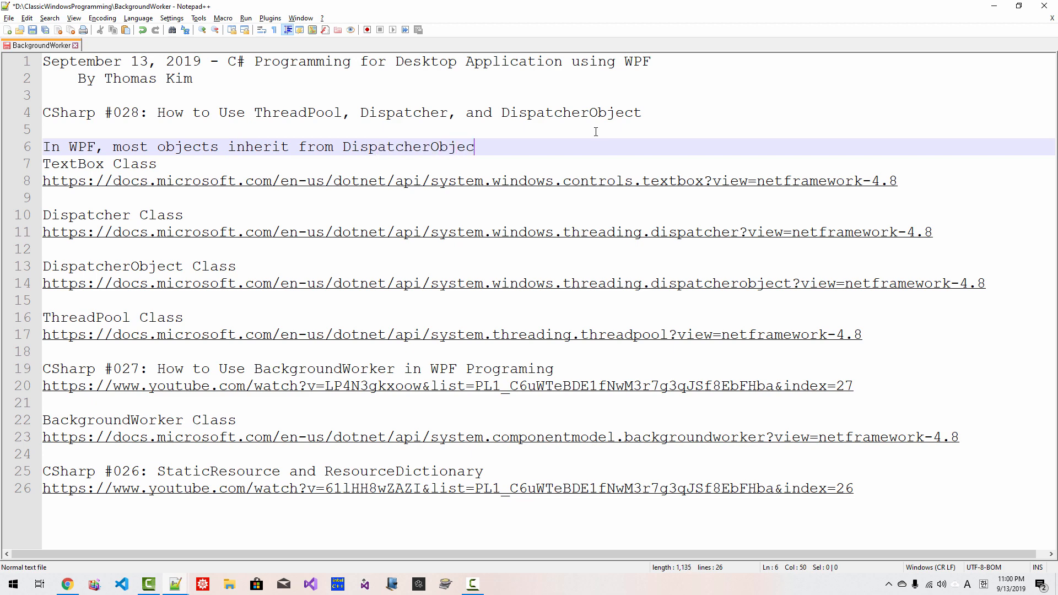
pyautogui.write(', which has a property')
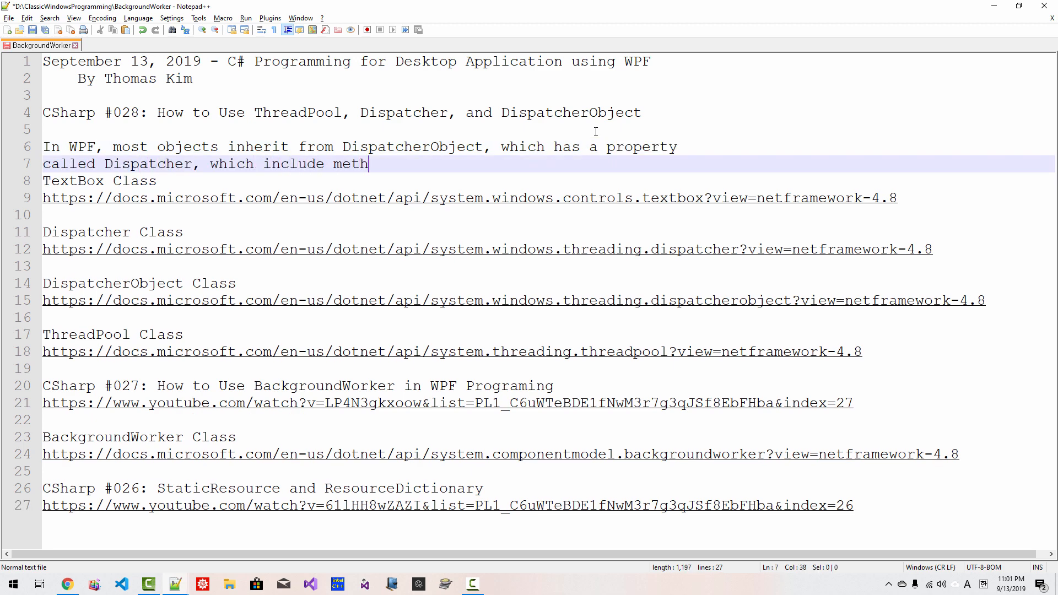
pyautogui.write('ods called Inv')
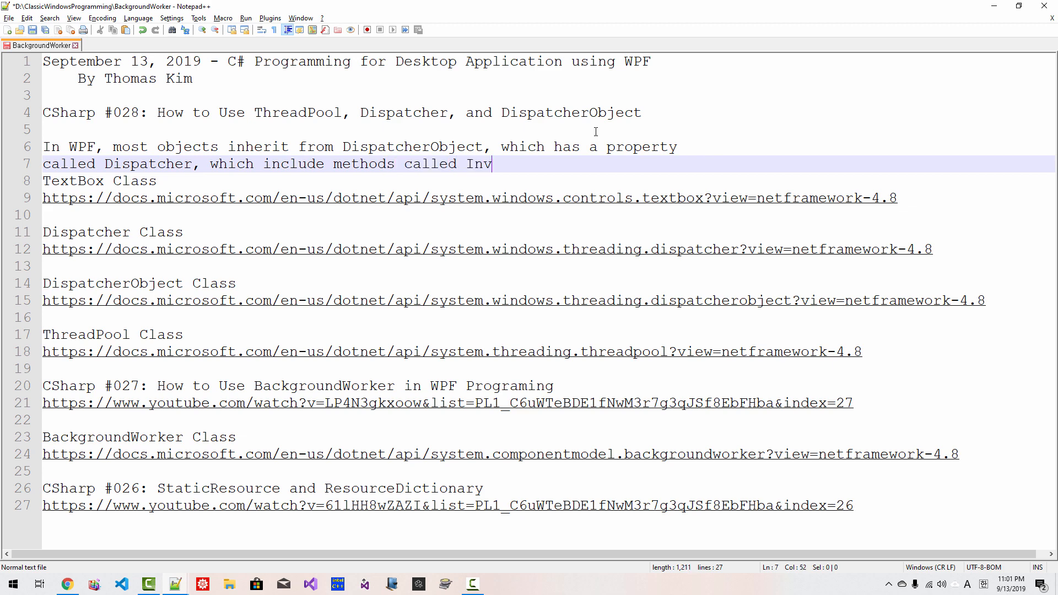
pyautogui.write('oke and BeginInvoke.')
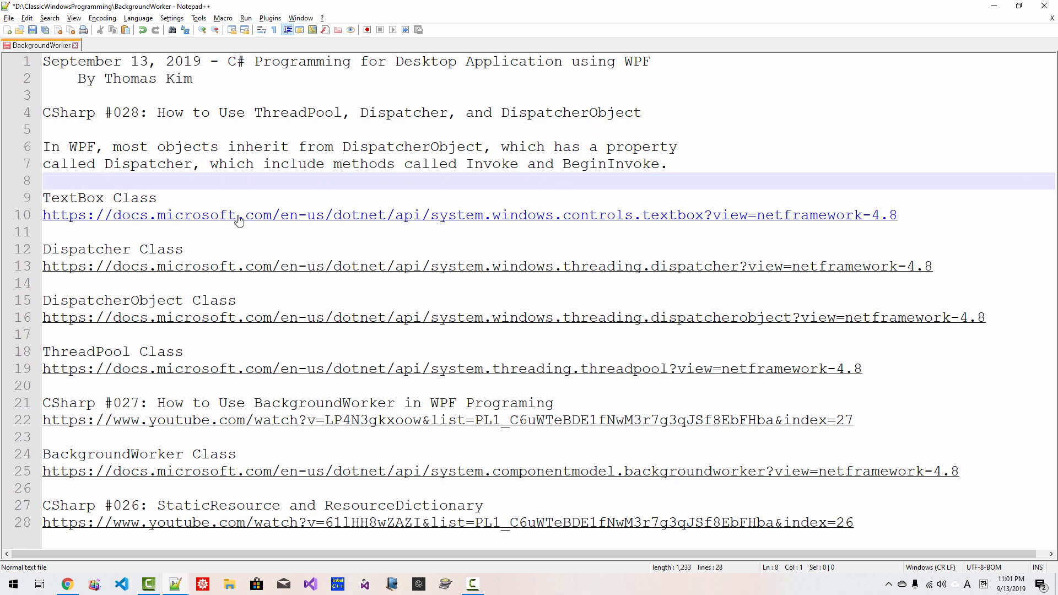
# - From the TextBox page, reach the DispatcherObject class and its Dispatcher property page
pyautogui.click(239, 221)
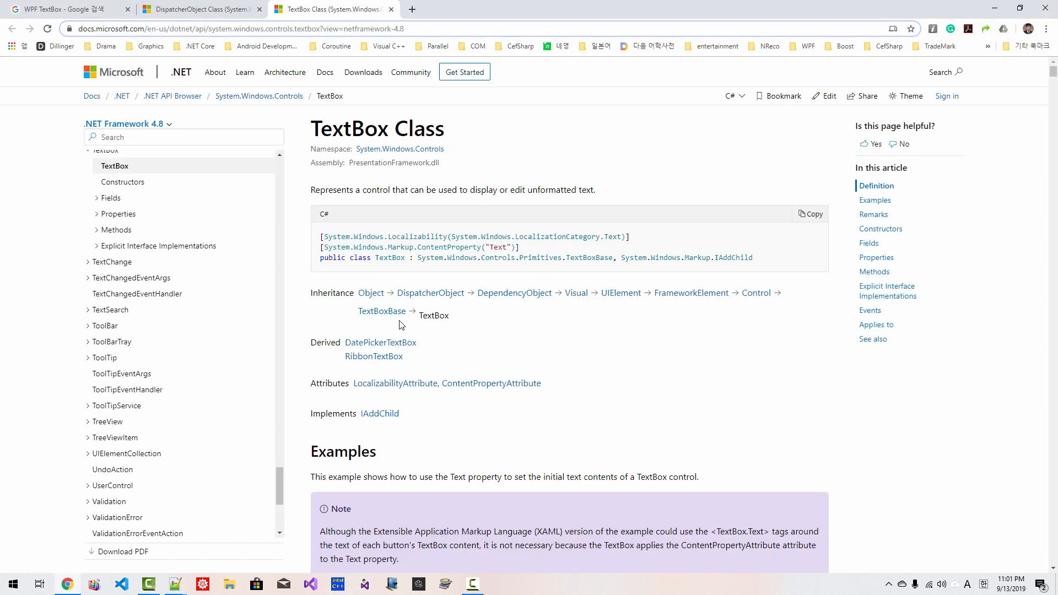
pyautogui.moveTo(430, 292)
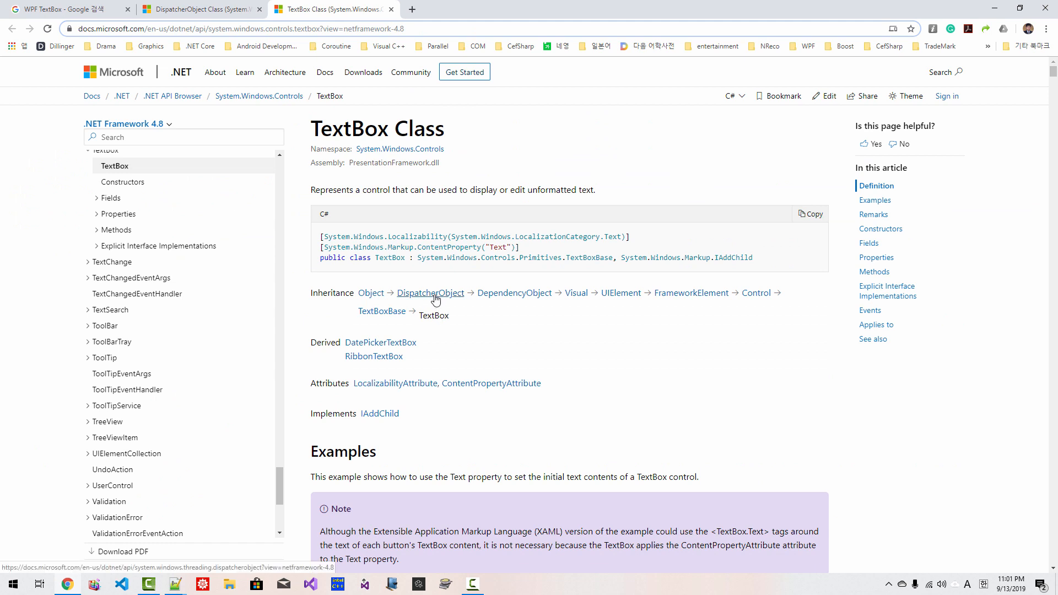
pyautogui.click(430, 294)
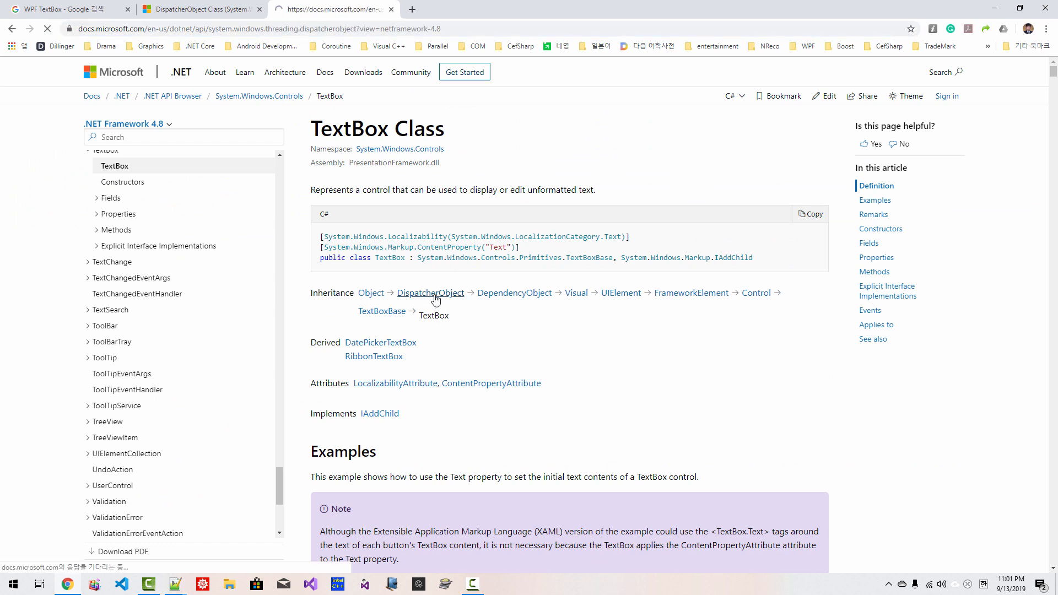
pyautogui.click(430, 292)
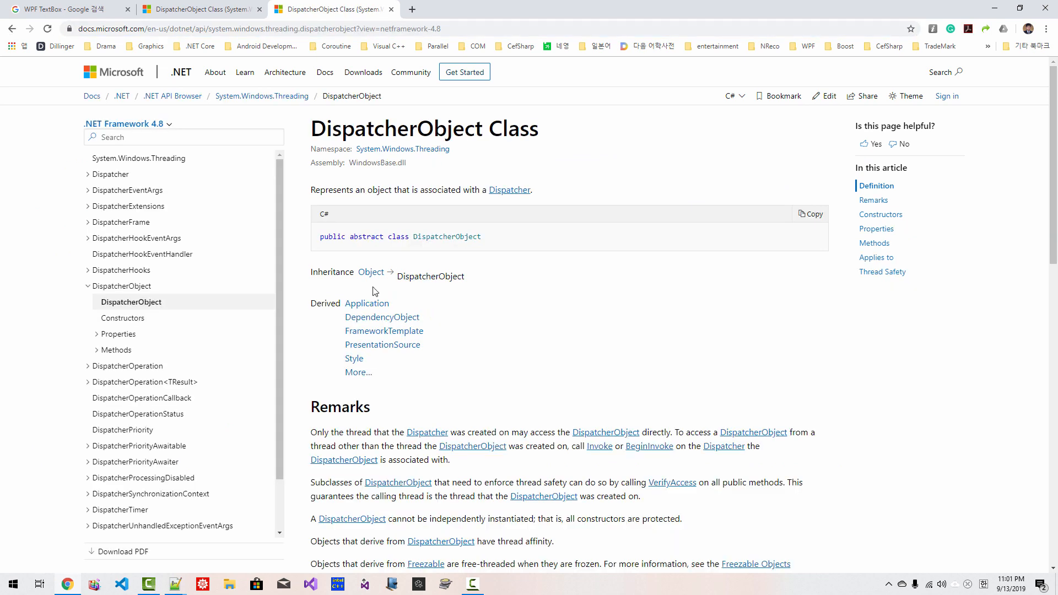
pyautogui.click(118, 334)
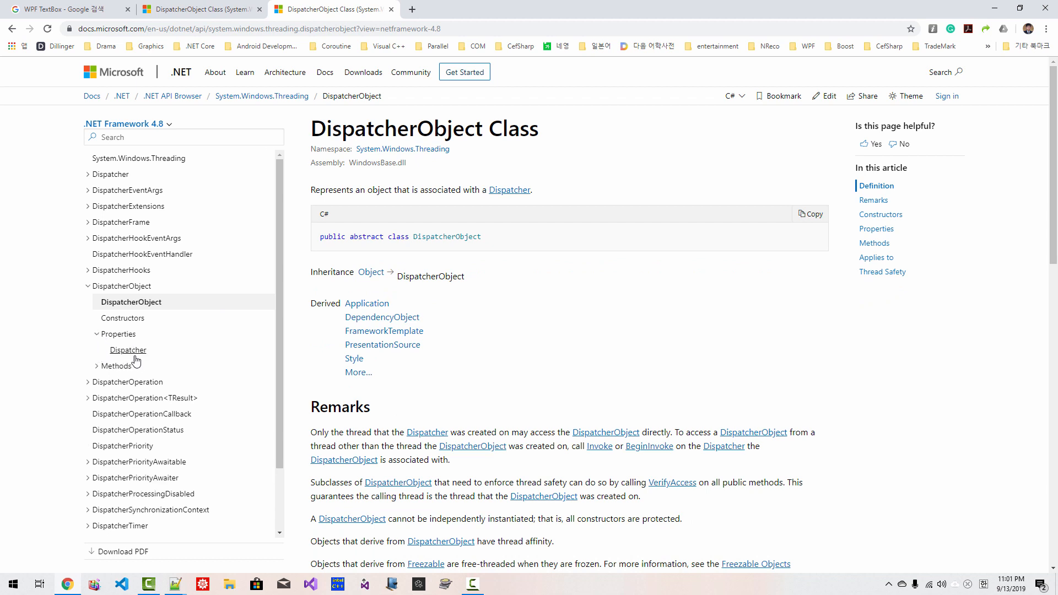
pyautogui.click(128, 350)
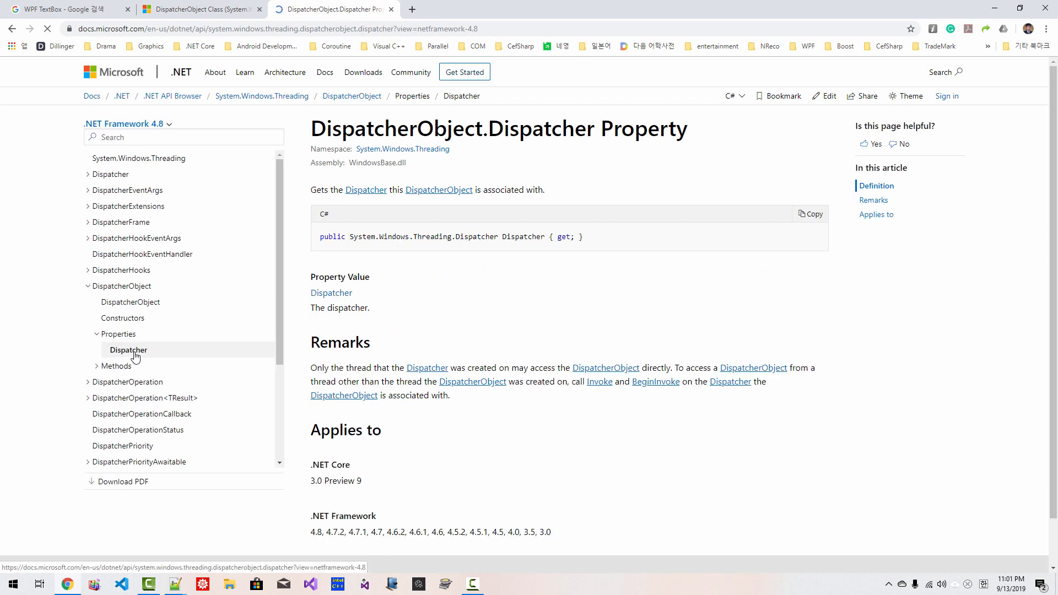
# - Reach the Dispatcher Class reference and expand its Methods list in the sidebar
pyautogui.scroll(-3)
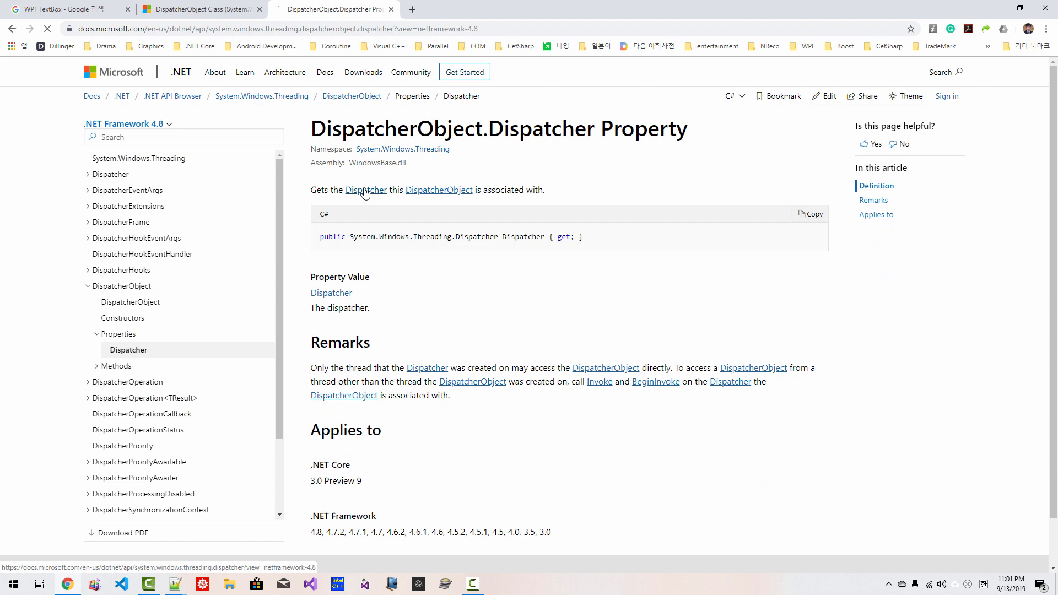
pyautogui.click(366, 189)
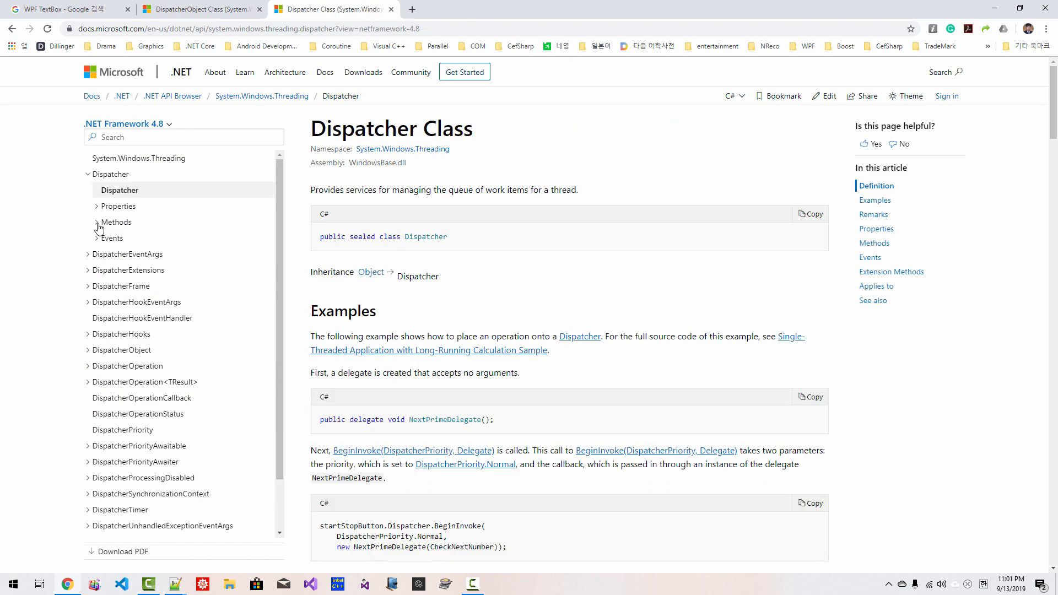
pyautogui.click(114, 222)
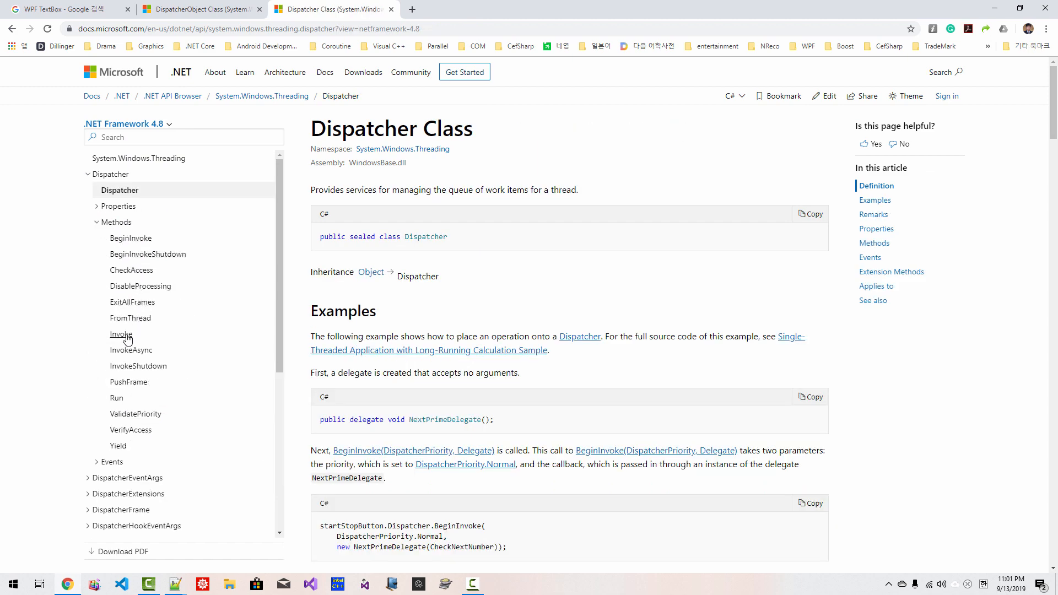
# - Review the Dispatcher.Invoke page, highlighting 'Executes the specified delegate synchronously'
pyautogui.click(121, 333)
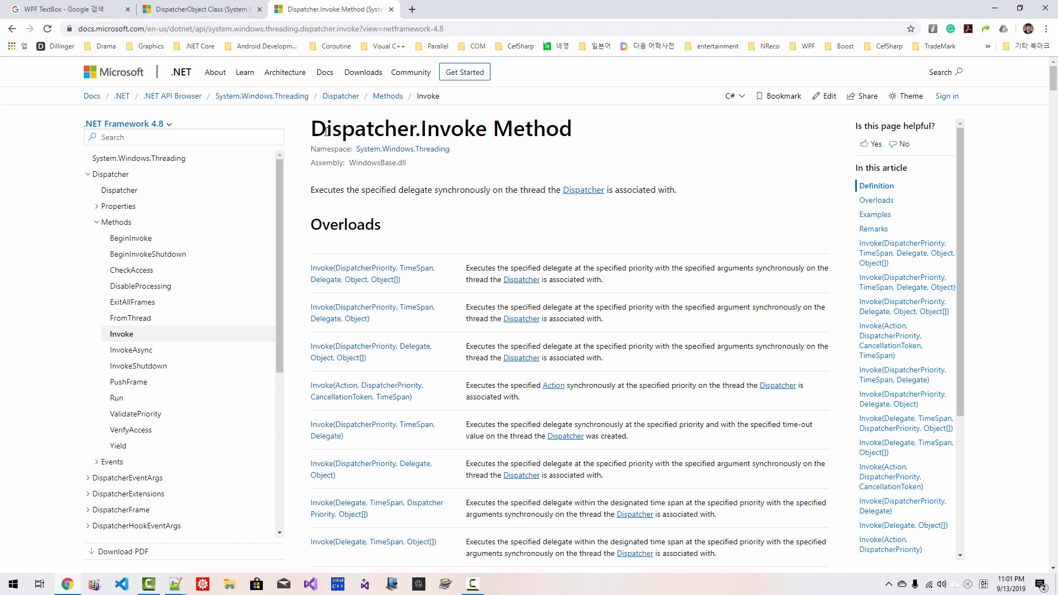
pyautogui.moveTo(312, 188)
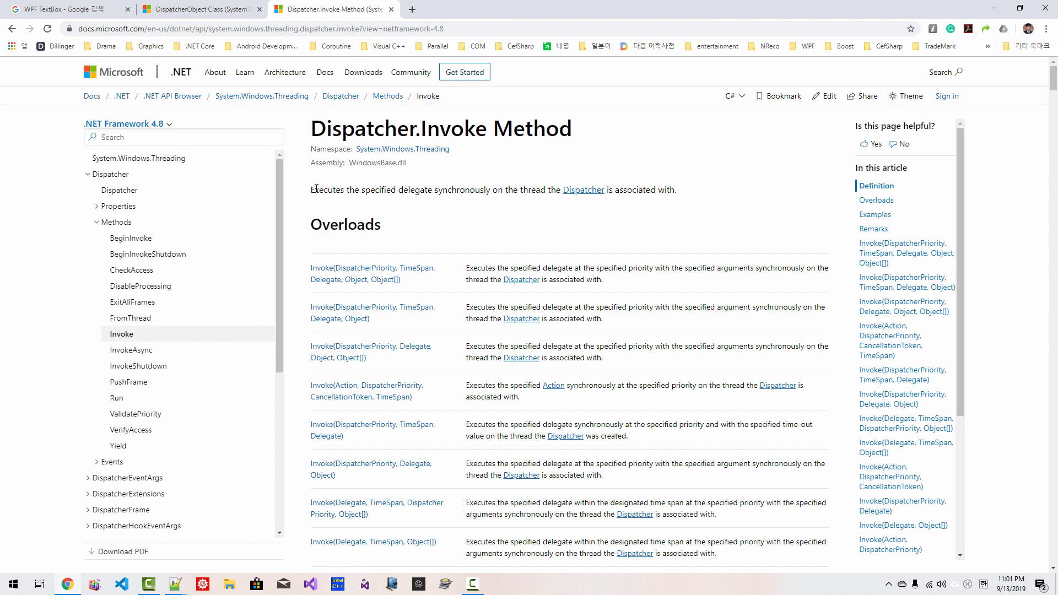
pyautogui.moveTo(312, 189); pyautogui.dragTo(380, 224)
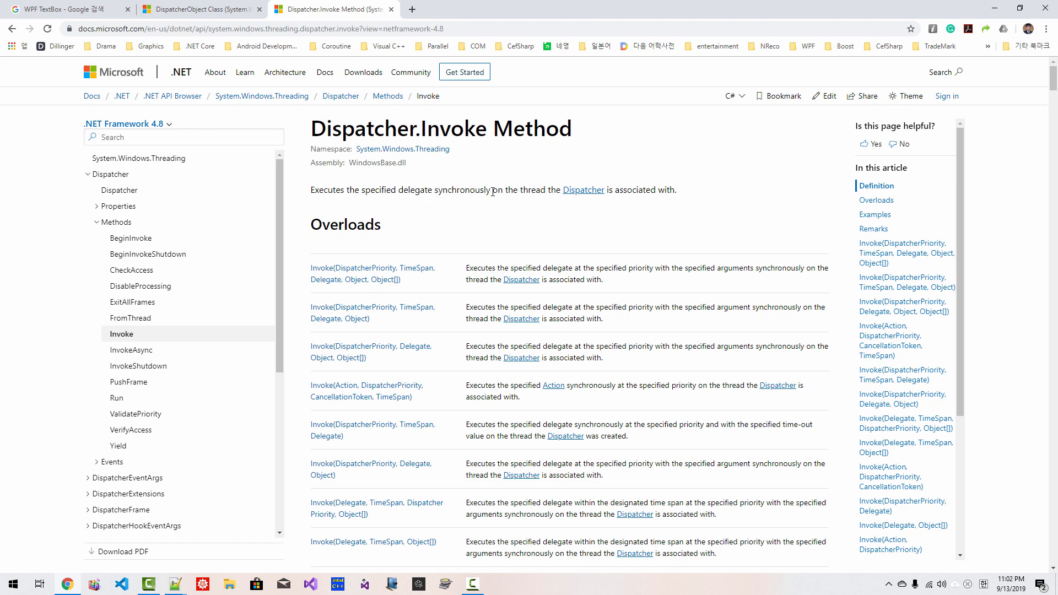
pyautogui.moveTo(495, 190); pyautogui.dragTo(546, 190)
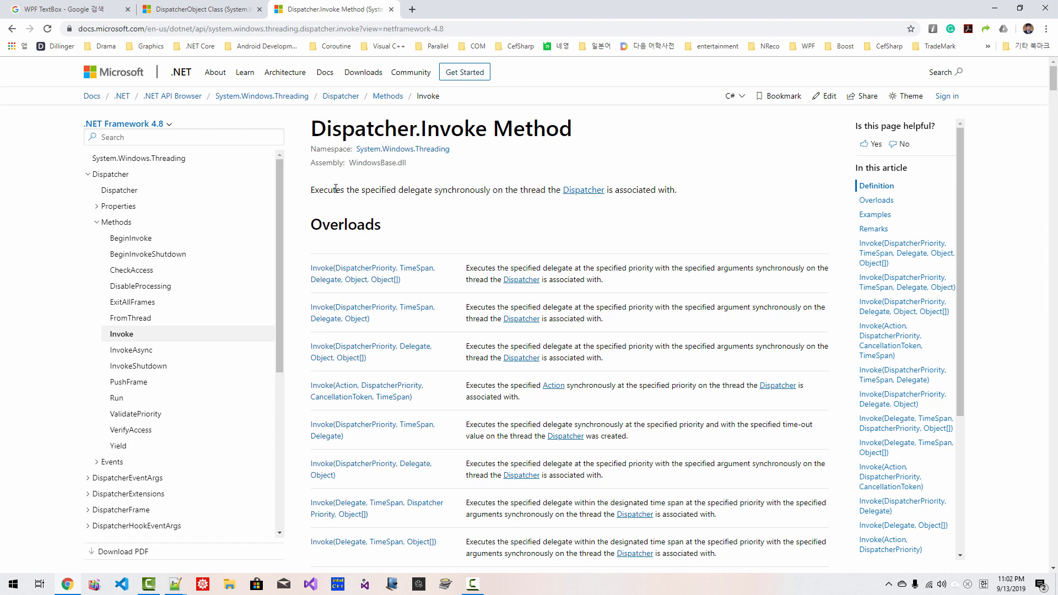
pyautogui.moveTo(312, 189); pyautogui.dragTo(430, 190)
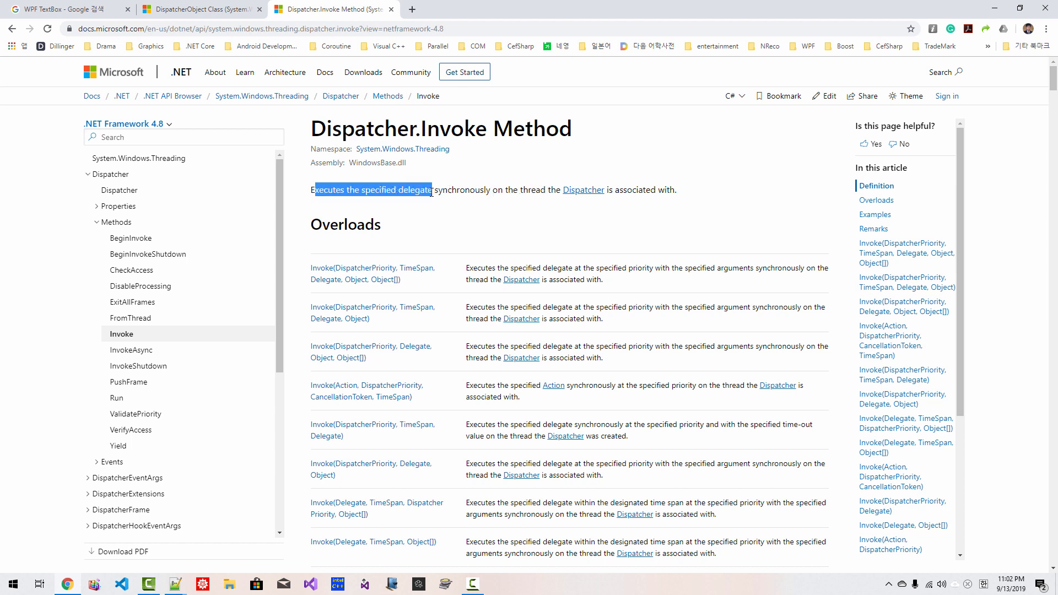
pyautogui.moveTo(429, 189); pyautogui.dragTo(486, 190)
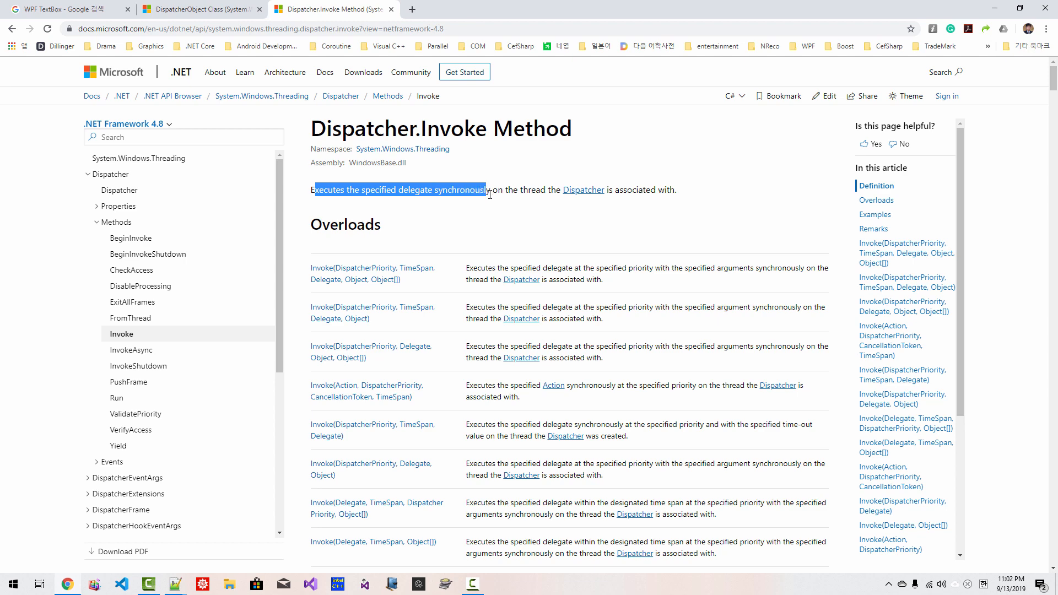
pyautogui.click(55, 257)
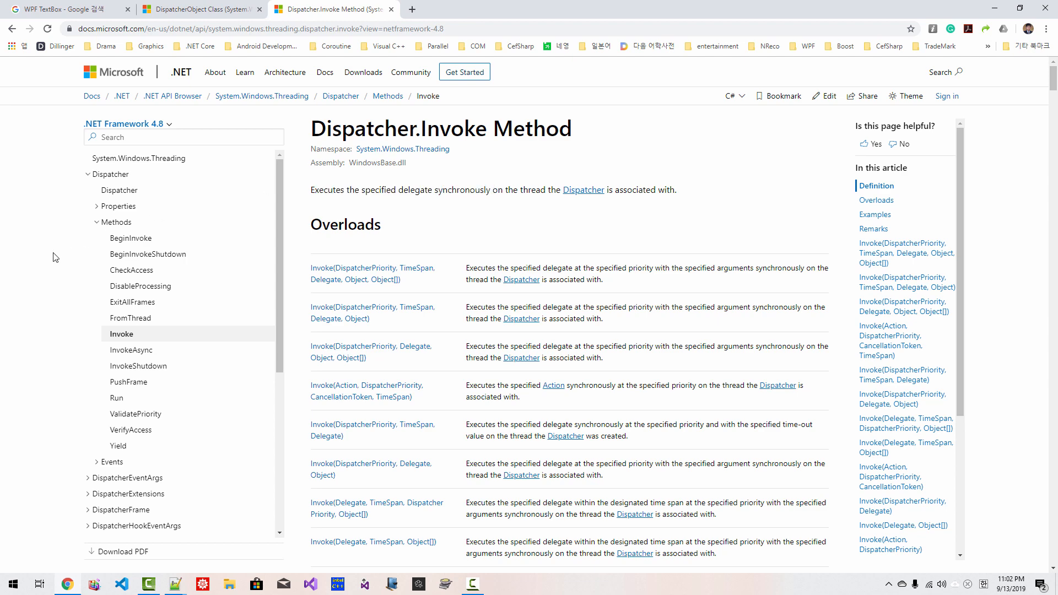
# - Compare the BeginInvoke summary with Invoke's 'the specified delegate synchronously' wording
pyautogui.click(131, 239)
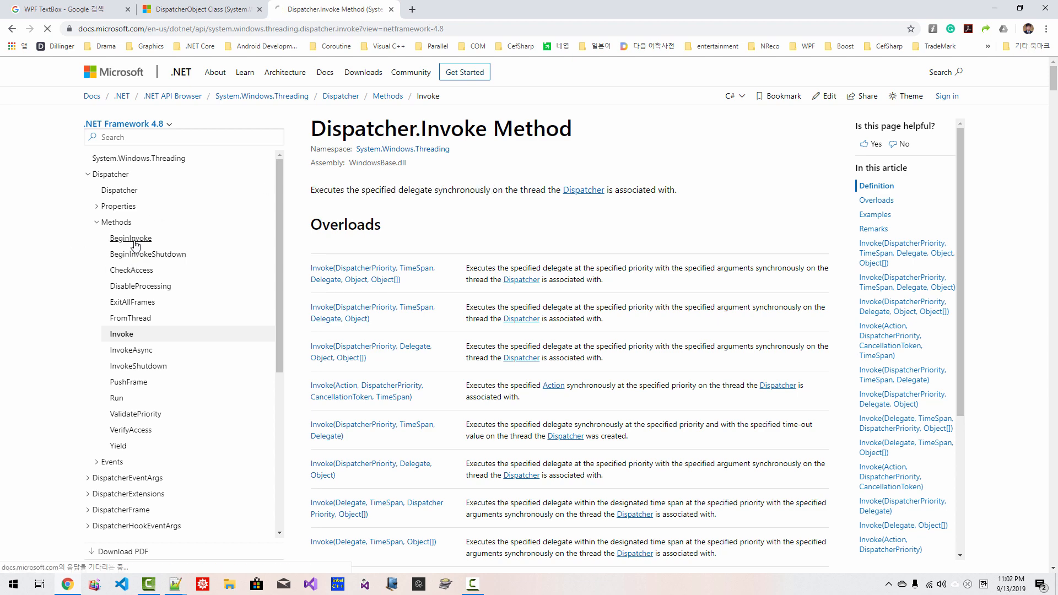
pyautogui.click(130, 238)
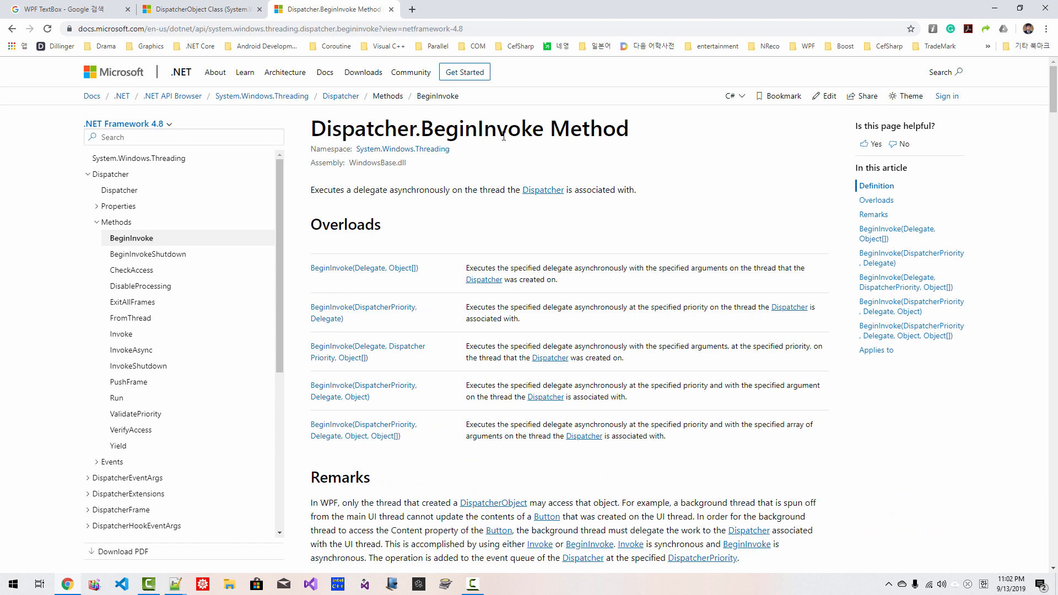
pyautogui.moveTo(310, 190); pyautogui.dragTo(425, 190)
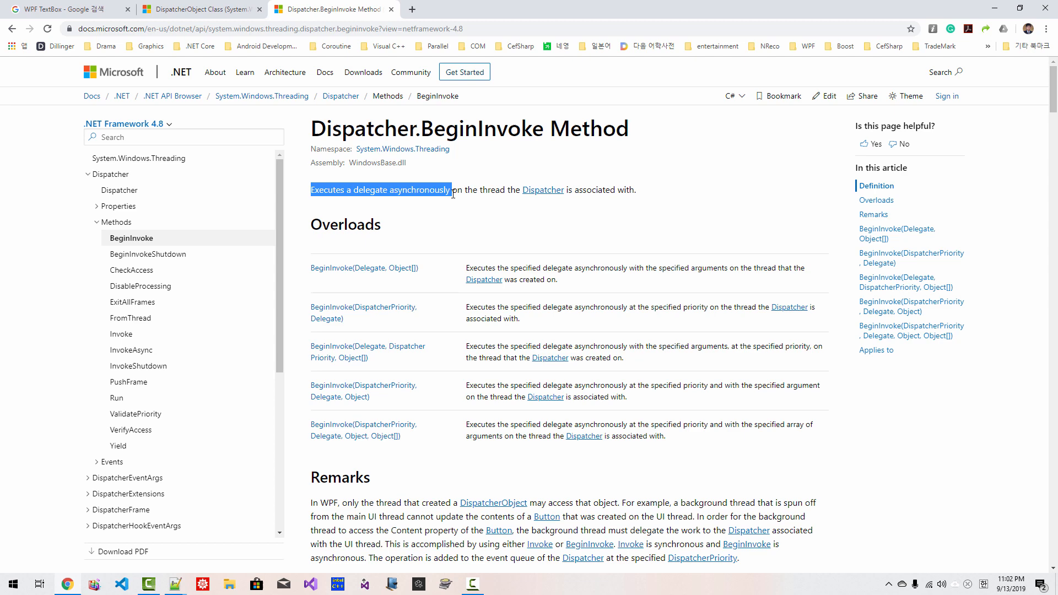
pyautogui.click(121, 333)
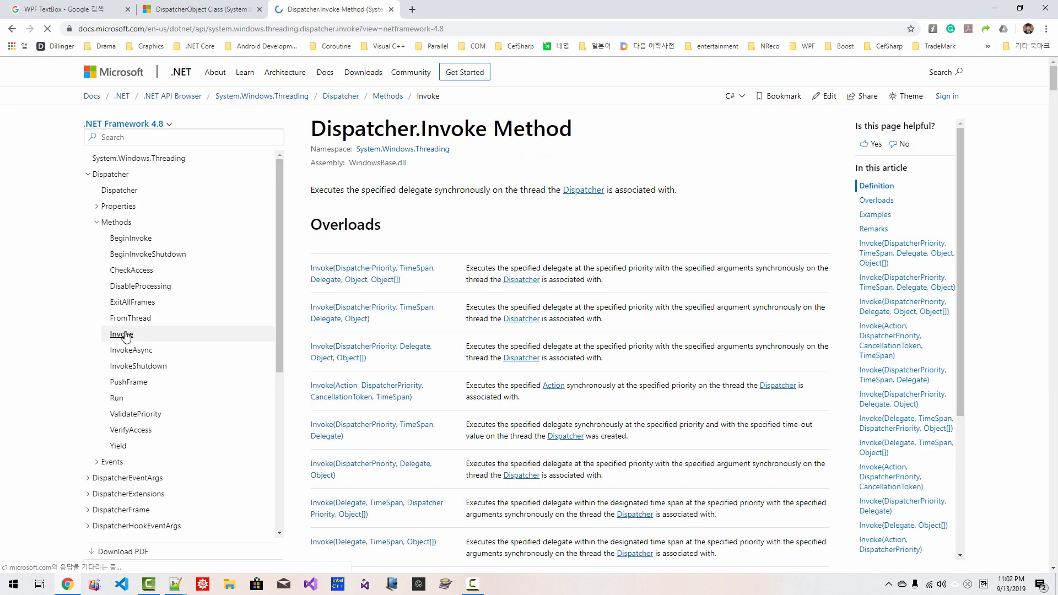
pyautogui.click(121, 333)
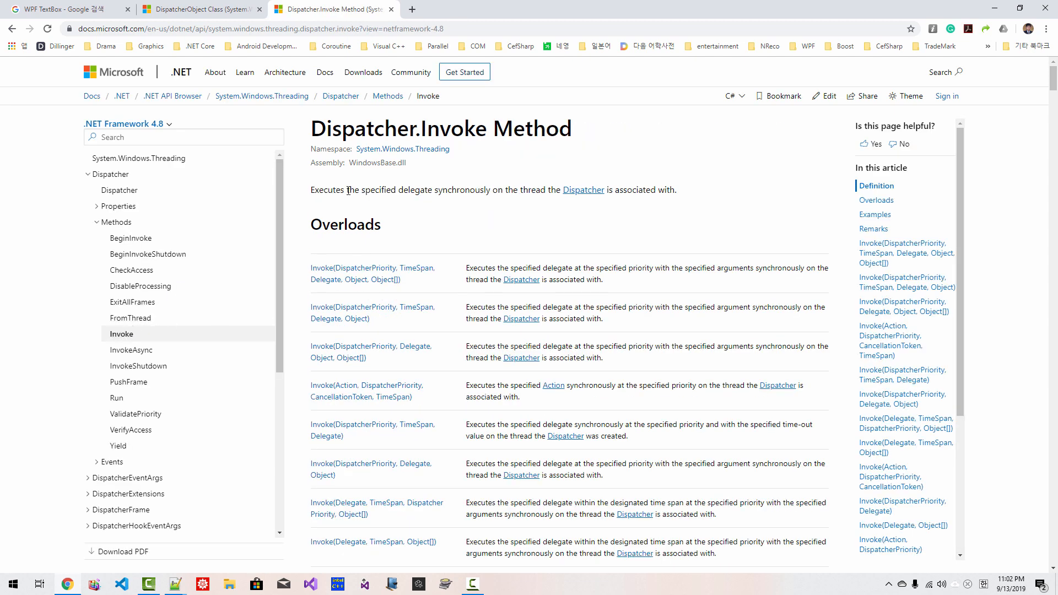
pyautogui.moveTo(346, 190); pyautogui.dragTo(453, 190)
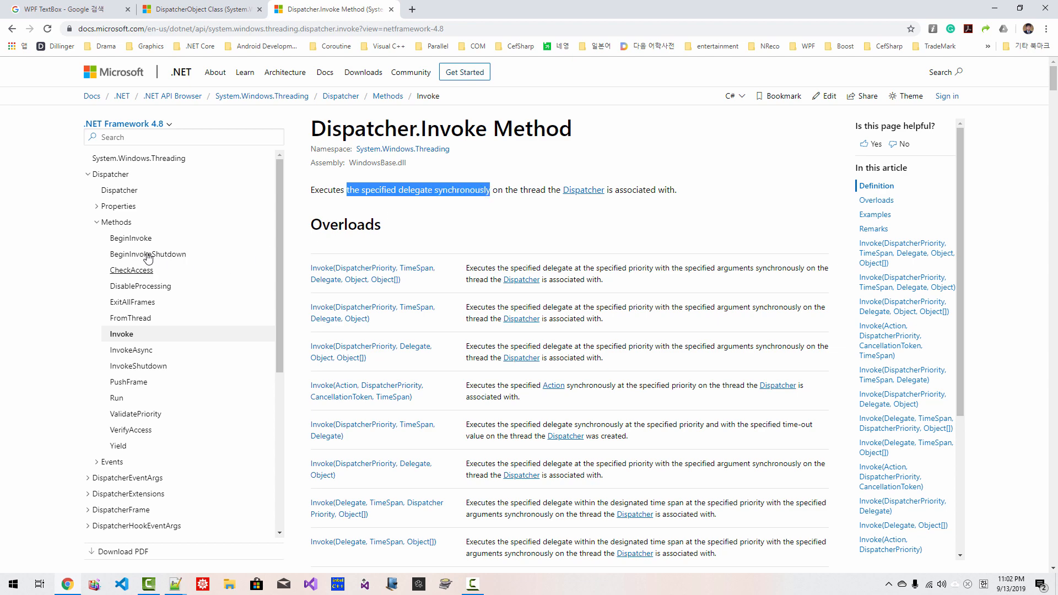
# - Highlight that BeginInvoke executes a delegate asynchronously on the thread, then return to the notes
pyautogui.click(131, 238)
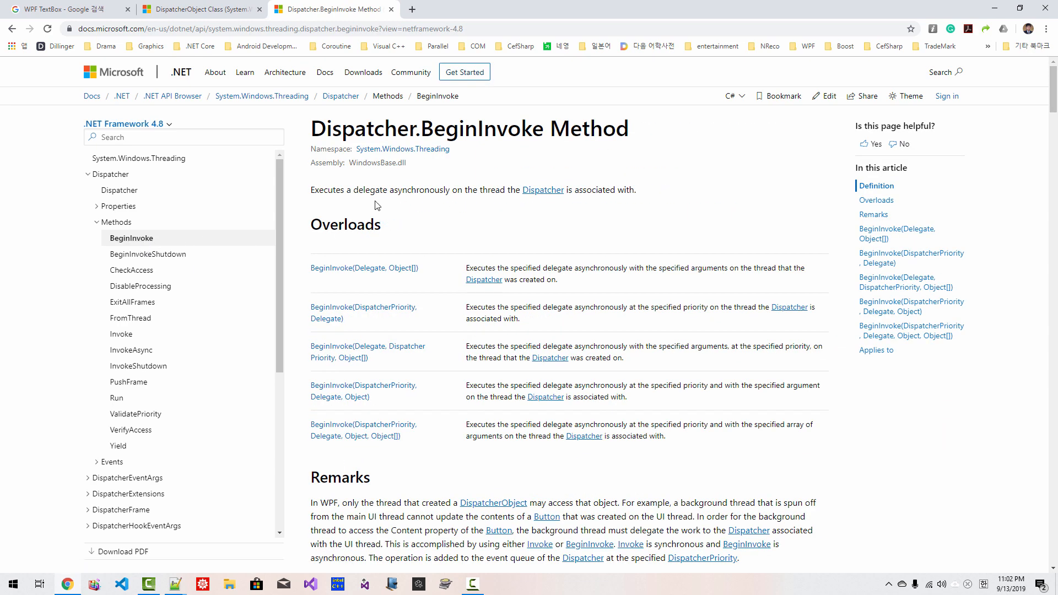
pyautogui.moveTo(321, 189); pyautogui.dragTo(444, 189)
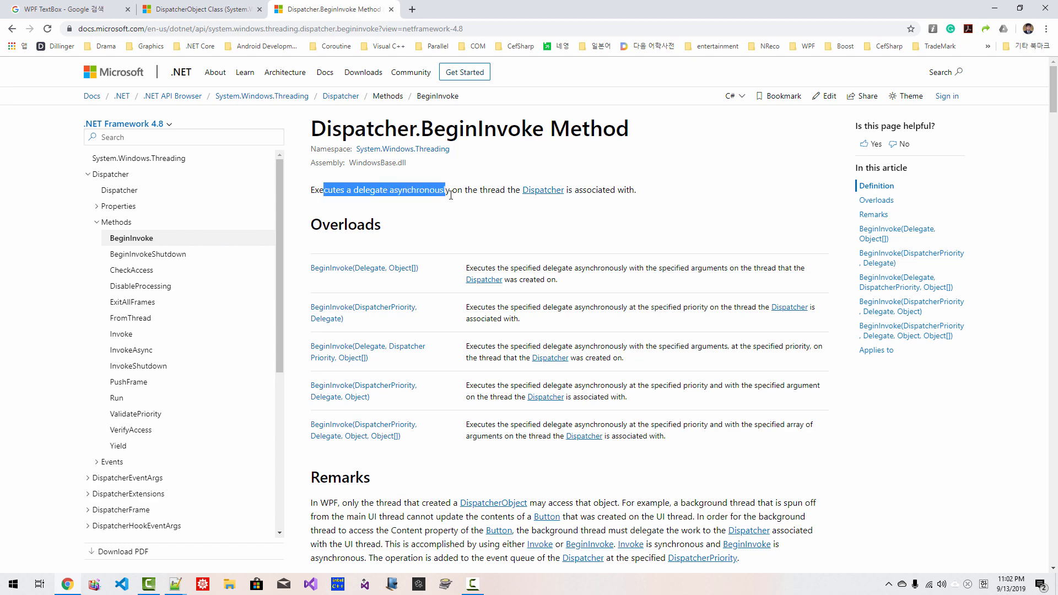
pyautogui.moveTo(442, 190); pyautogui.dragTo(473, 189)
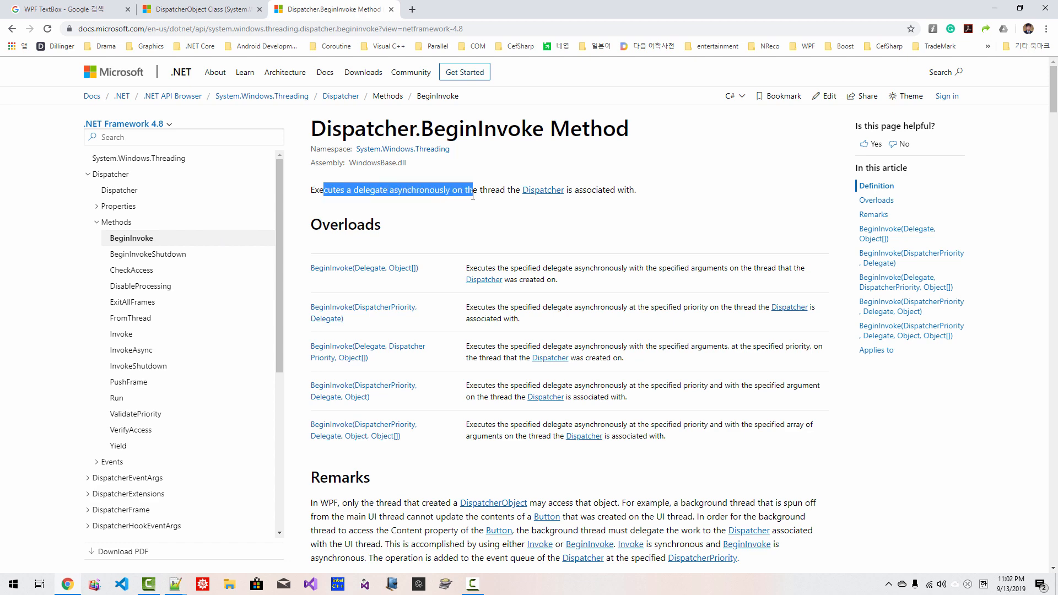
pyautogui.click(174, 584)
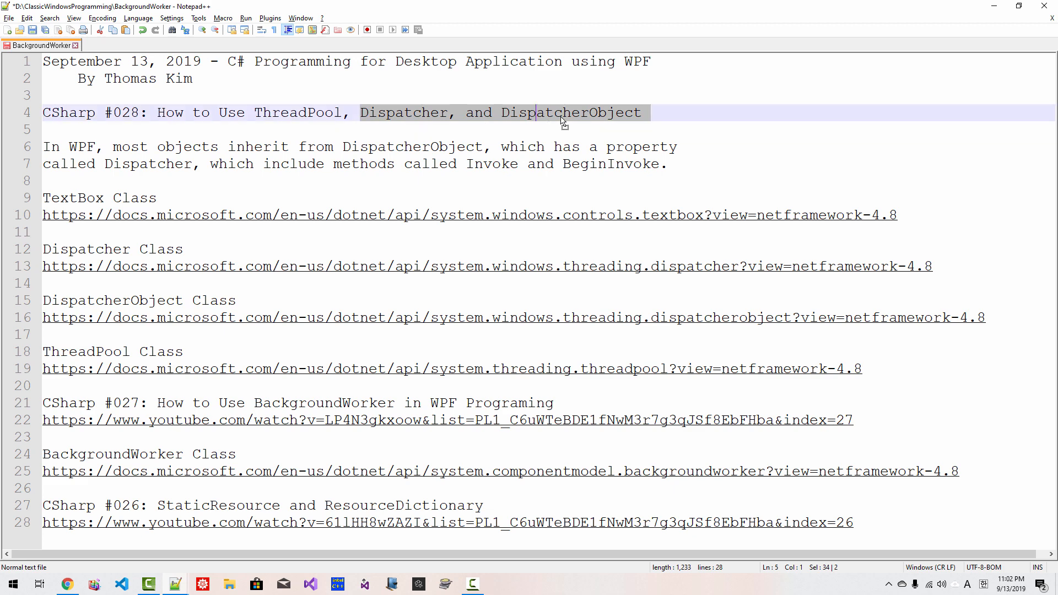
# - Follow the ThreadPool Class link from the notes and scroll to its Examples section
pyautogui.click(80, 130)
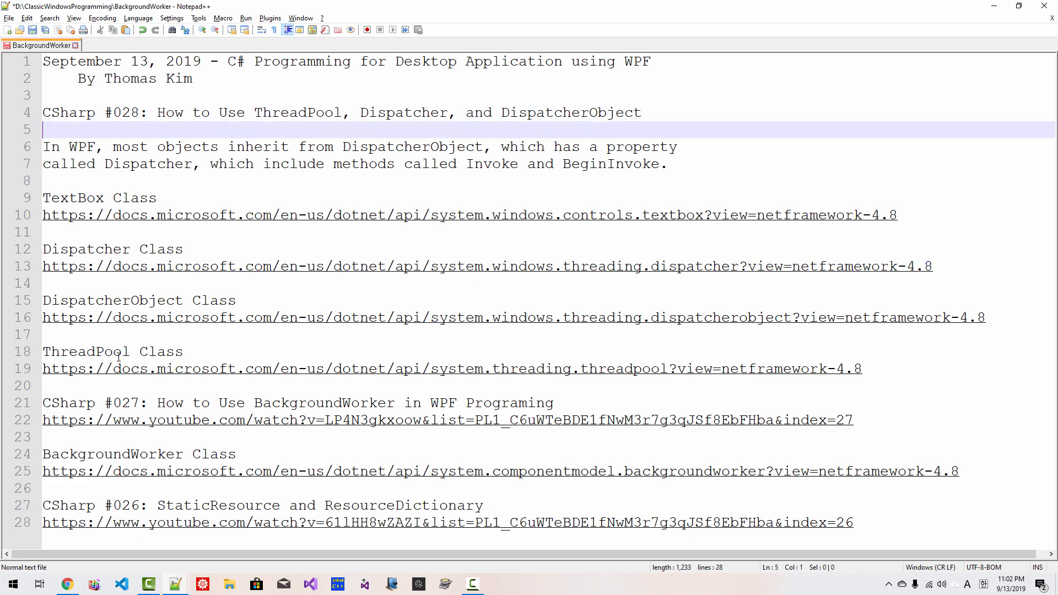
pyautogui.click(96, 352)
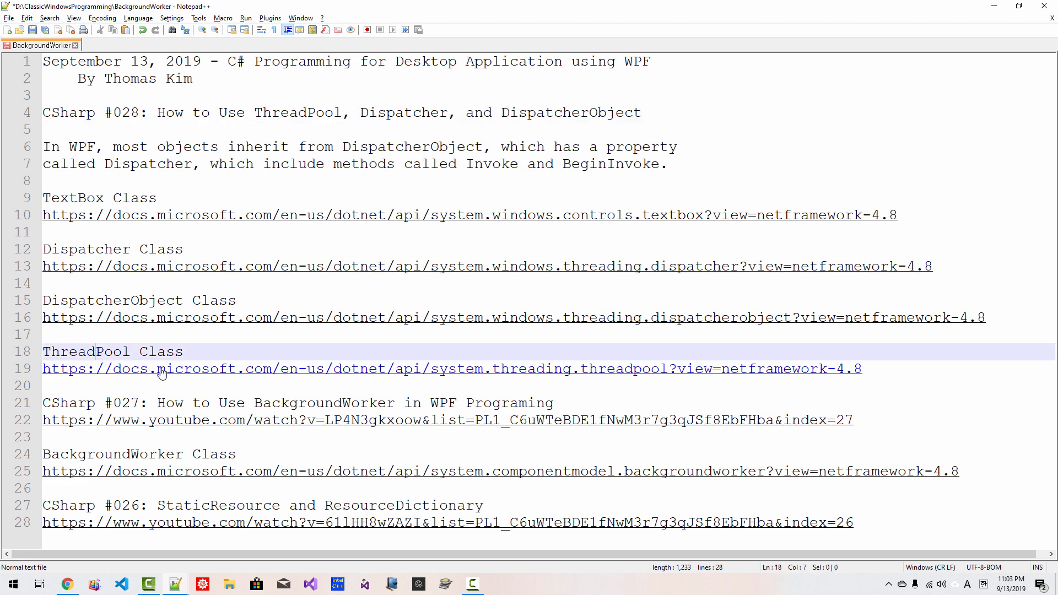
pyautogui.click(160, 368)
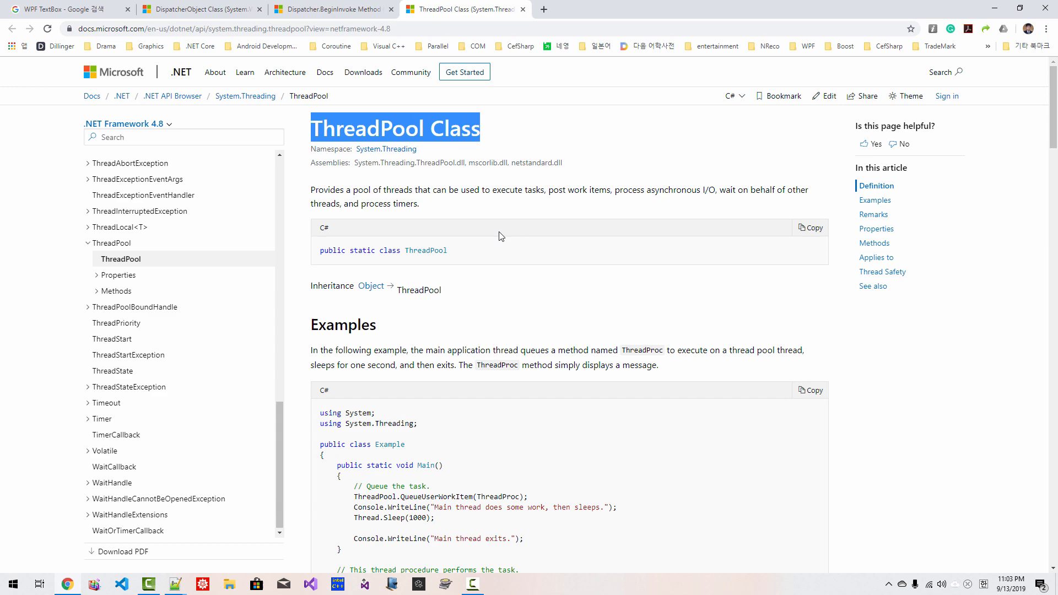
pyautogui.scroll(-3)
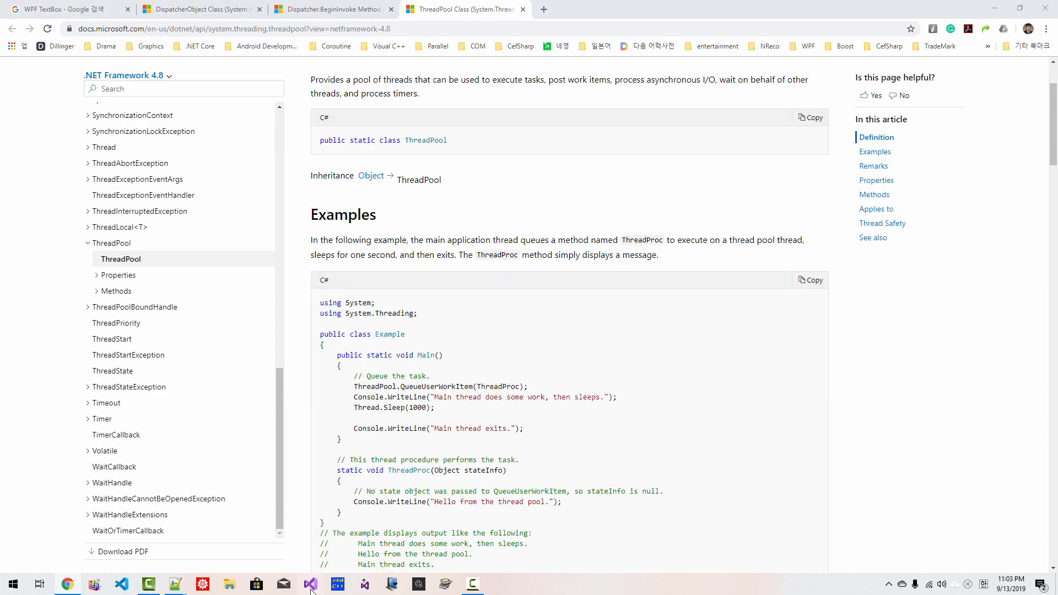
# - Start a new project in Visual Studio filtered to C# and choose WPF App (.NET Framework)
pyautogui.click(310, 584)
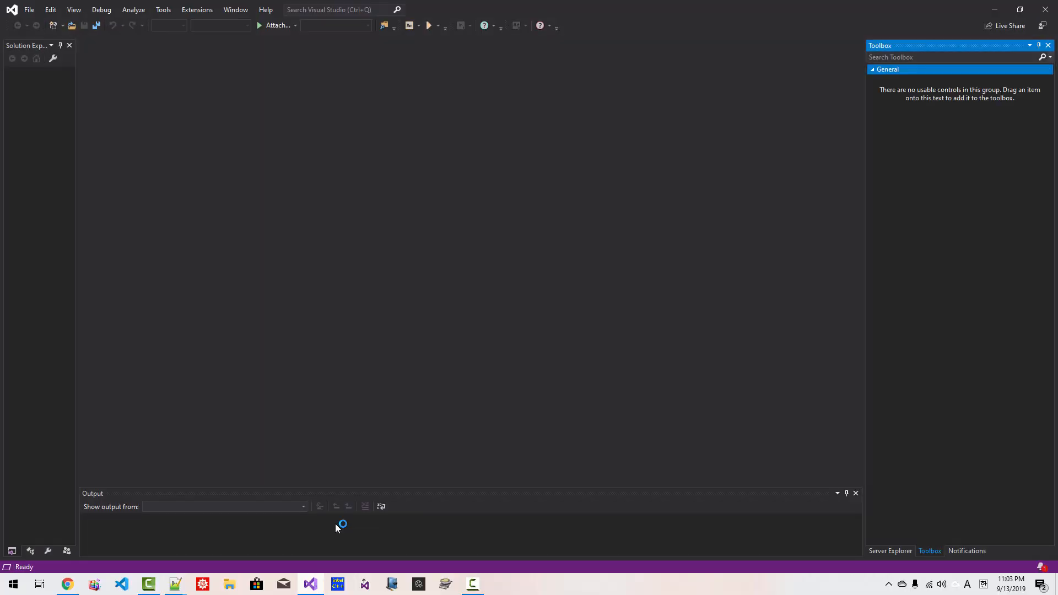
pyautogui.click(29, 10)
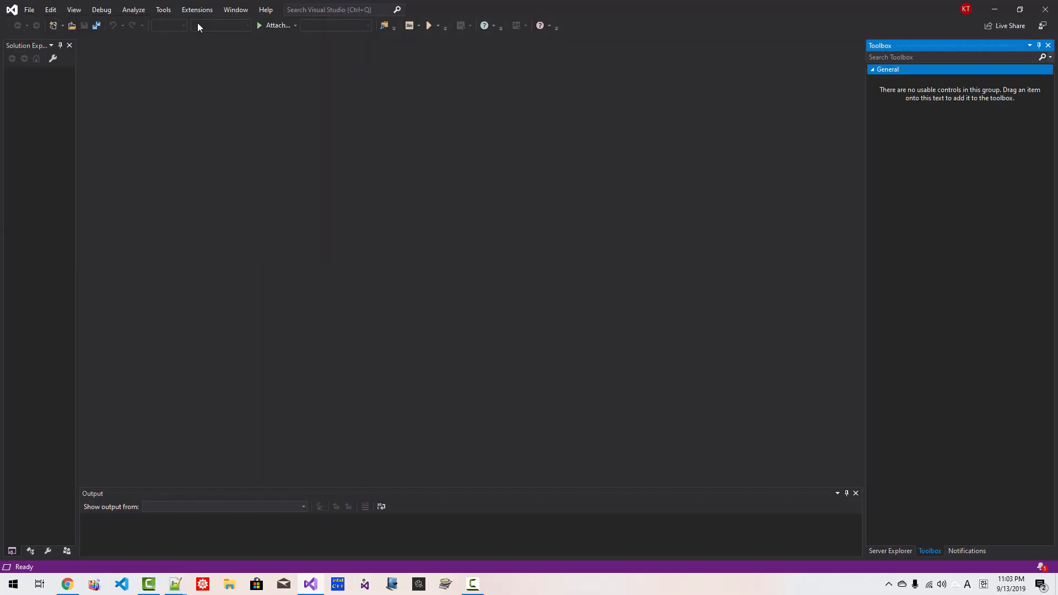
pyautogui.click(819, 102)
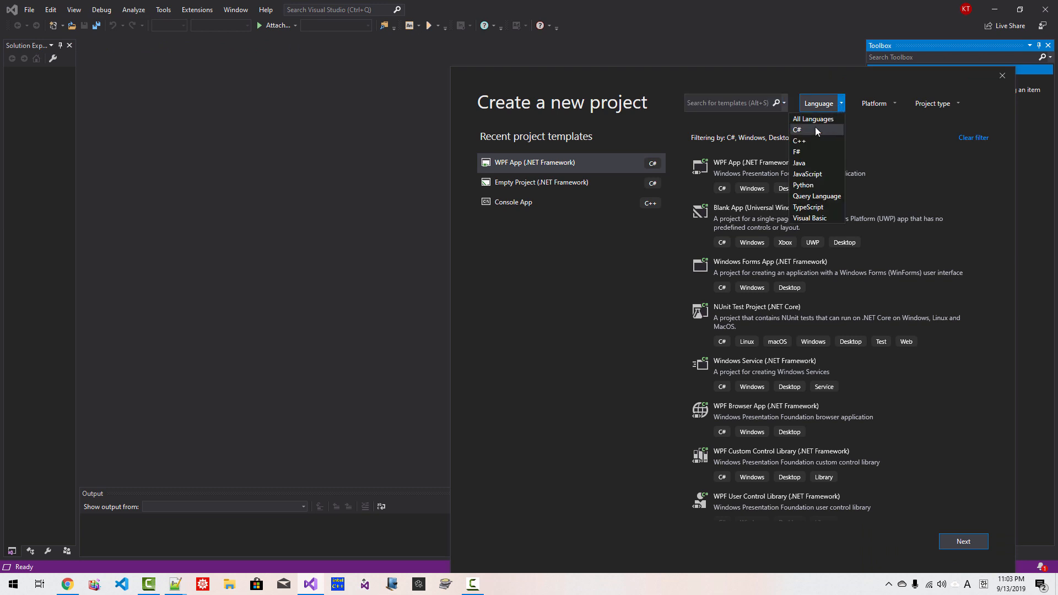
pyautogui.click(876, 104)
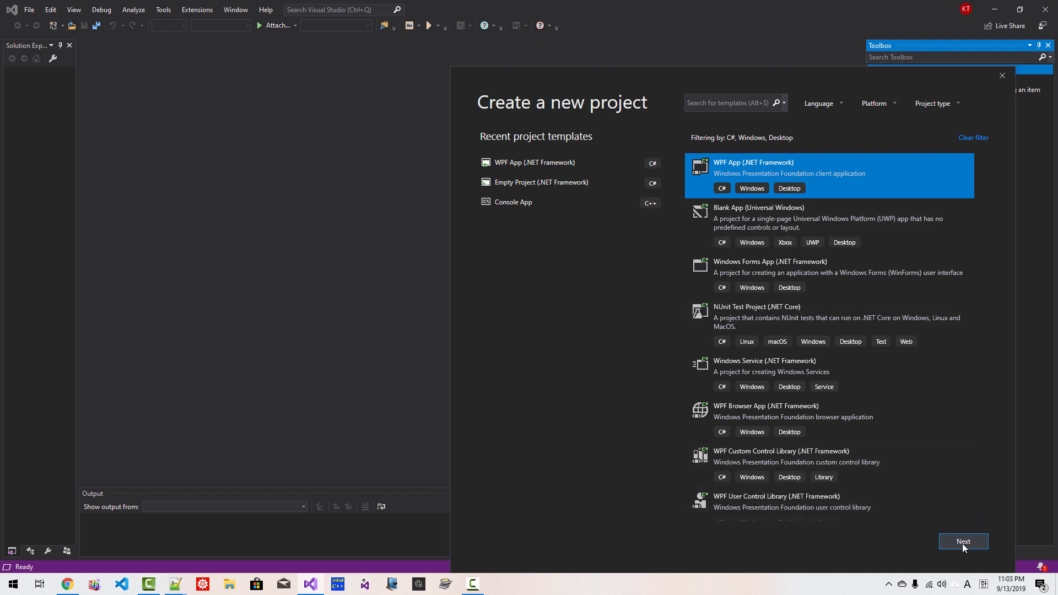
pyautogui.click(964, 541)
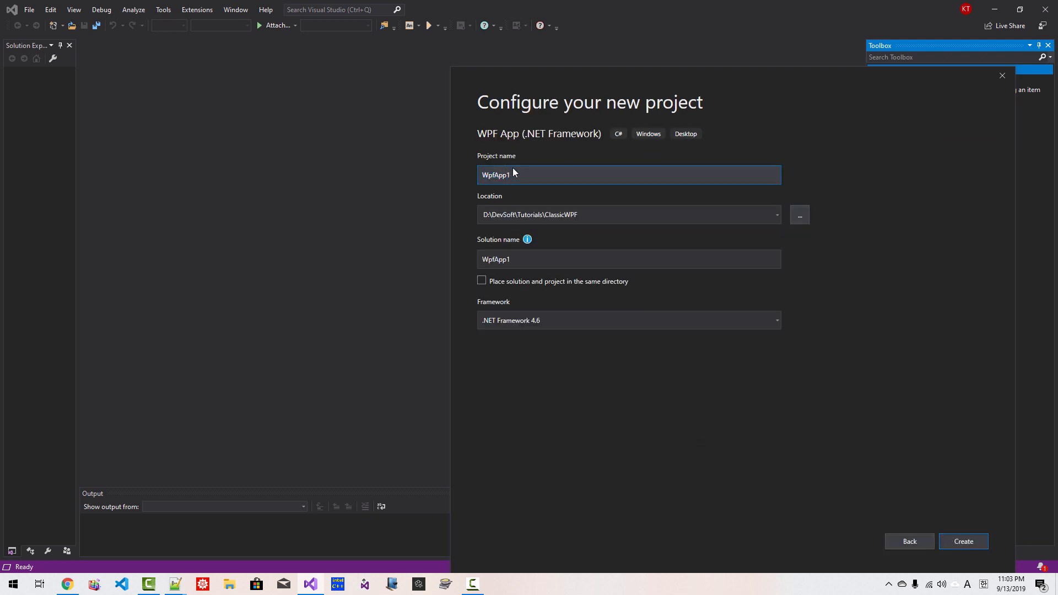
# - Name the project DispatcherBeginInvoke in solution DispatcherSolution and create it
pyautogui.write('DispatcherBegin')
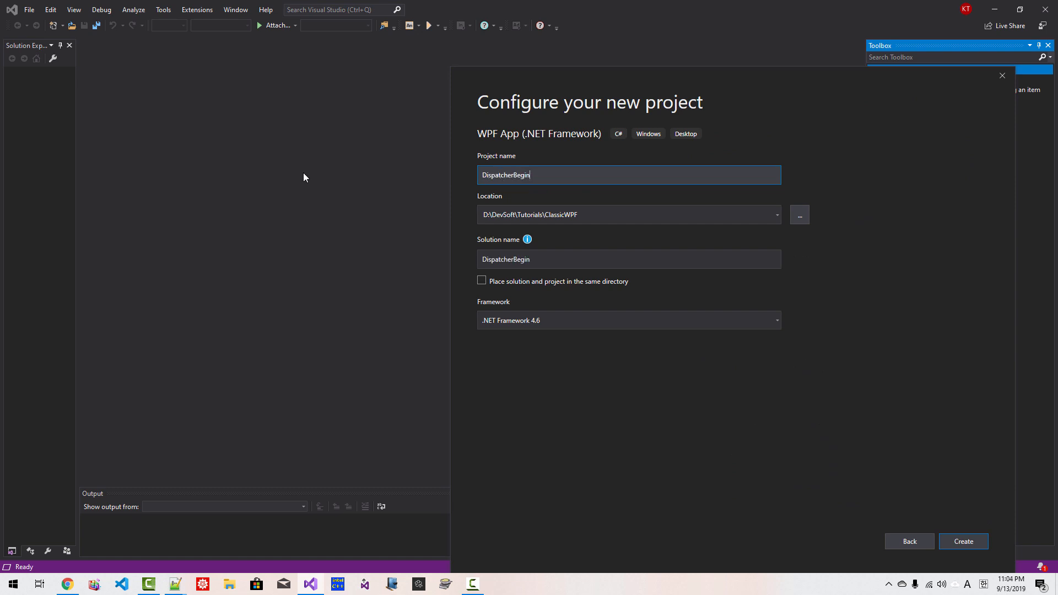
pyautogui.write('Invoke')
pyautogui.click(629, 259)
pyautogui.write('Solut')
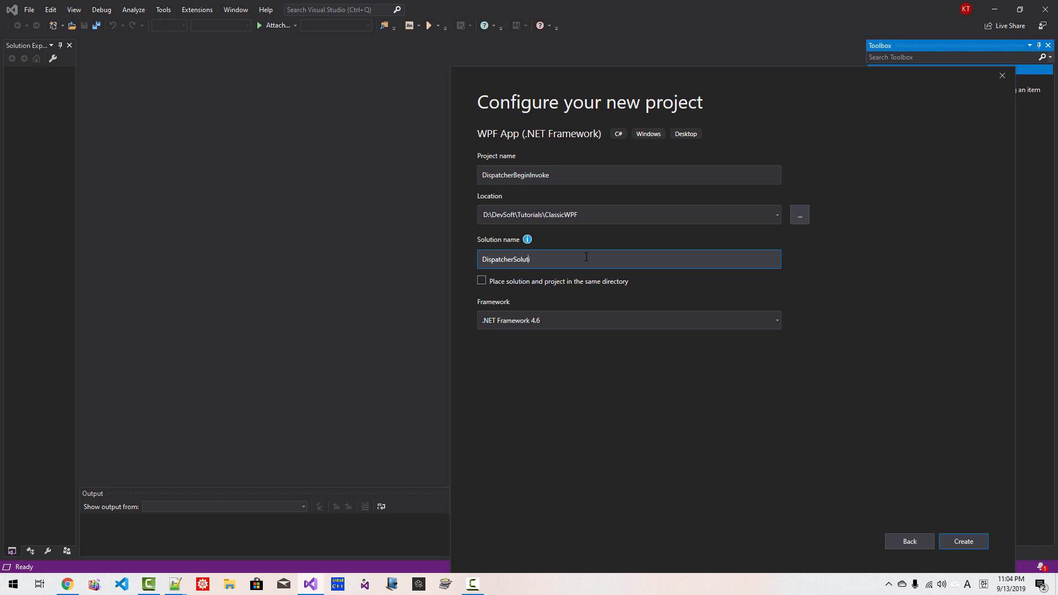
pyautogui.write('on')
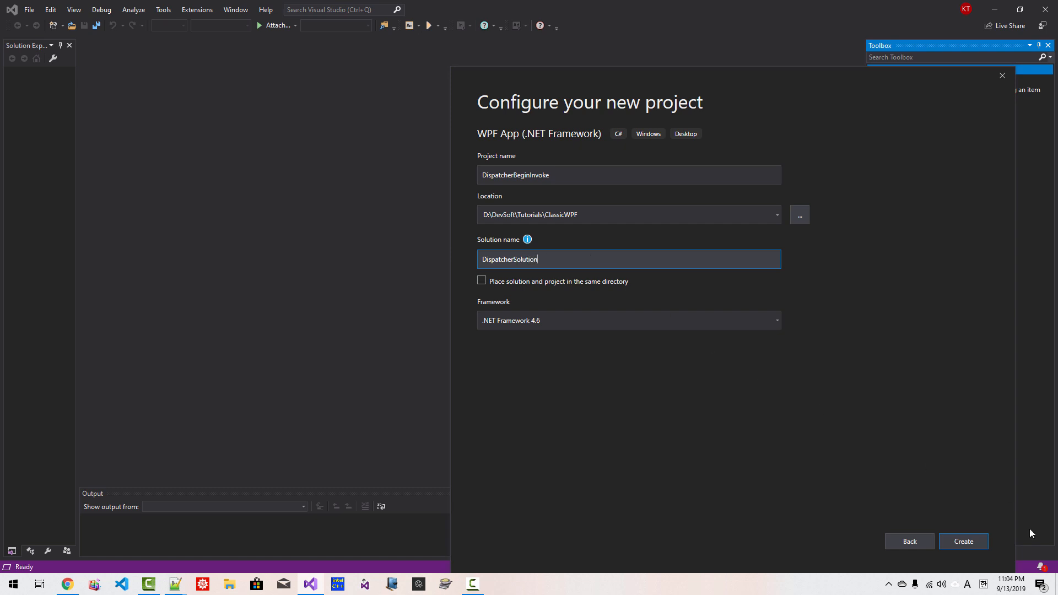
pyautogui.click(963, 542)
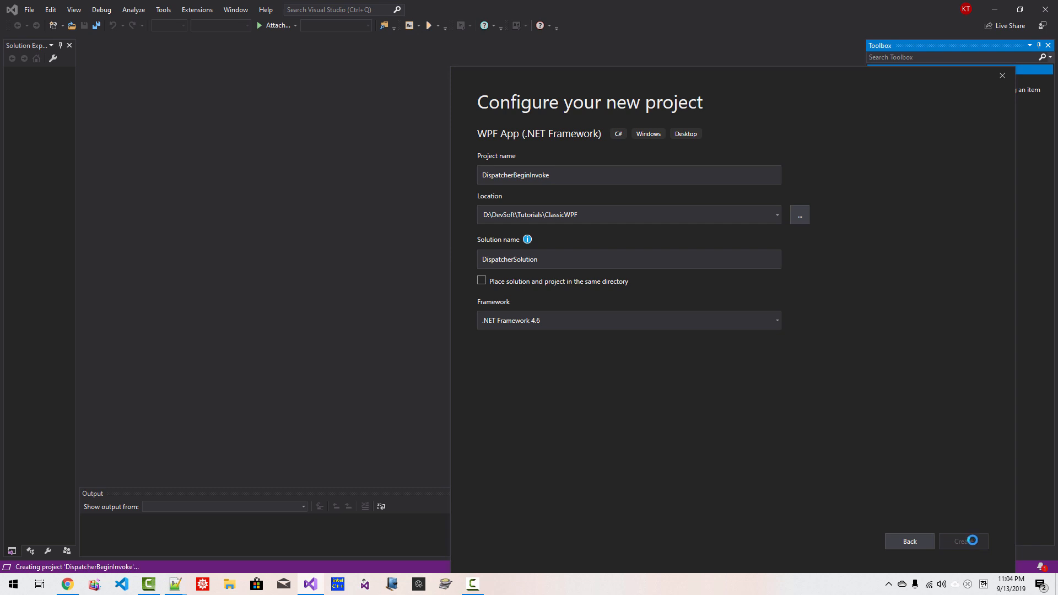
# - Place a TextBox on MainWindow from the Toolbox, enlarge it to about 154 high and nudge it toward centre
pyautogui.click(961, 541)
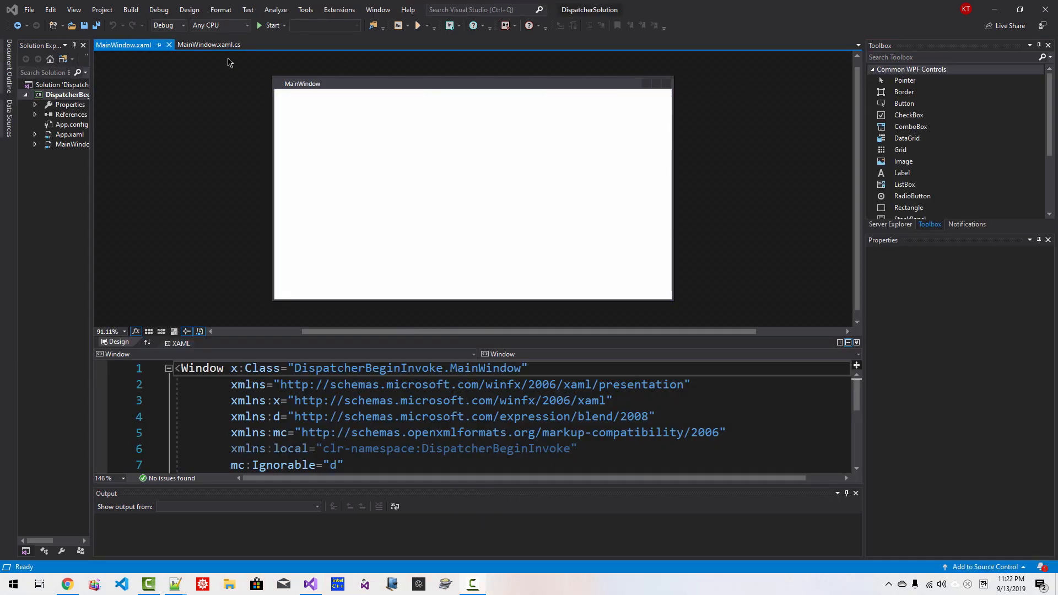
pyautogui.click(73, 10)
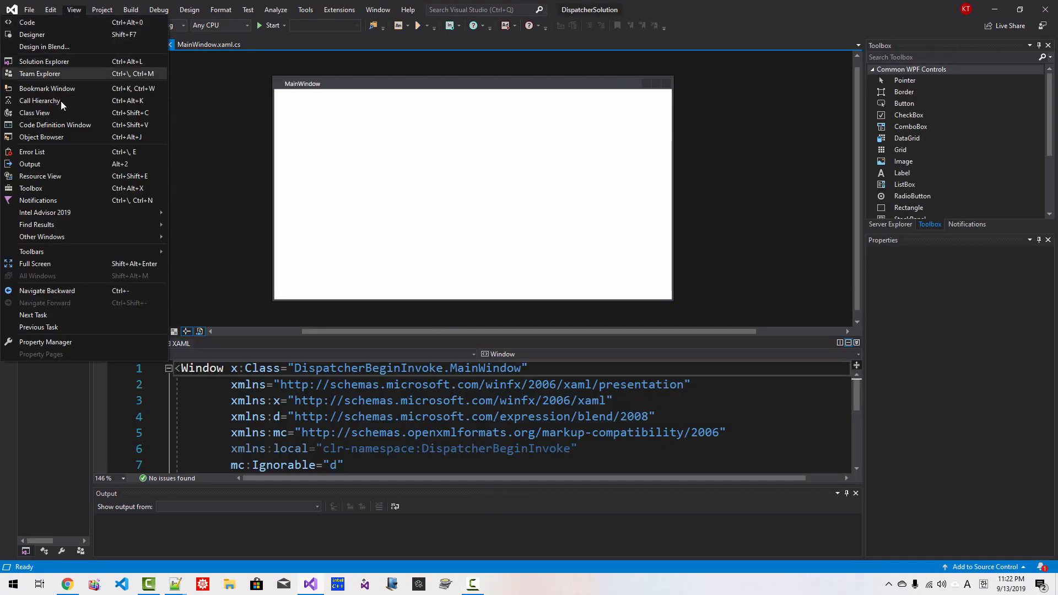
pyautogui.click(43, 60)
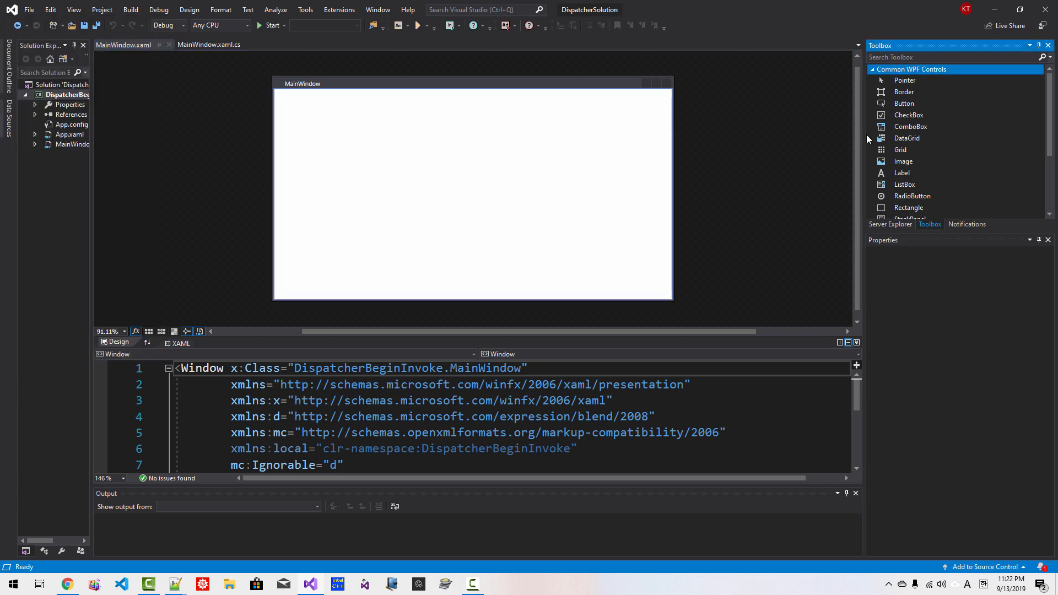
pyautogui.moveTo(910, 126)
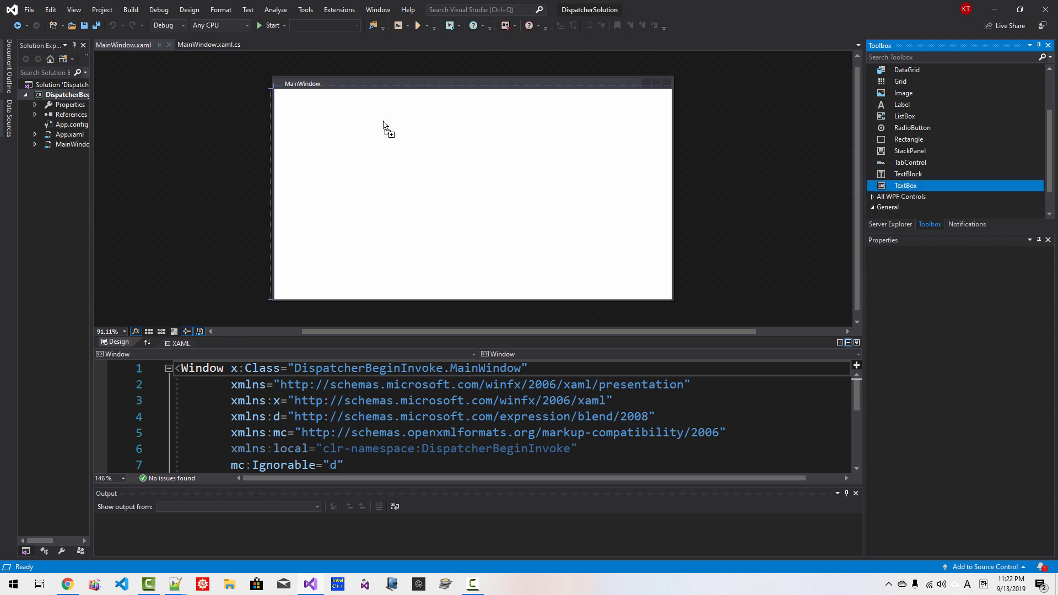
pyautogui.moveTo(906, 185); pyautogui.dragTo(410, 126)
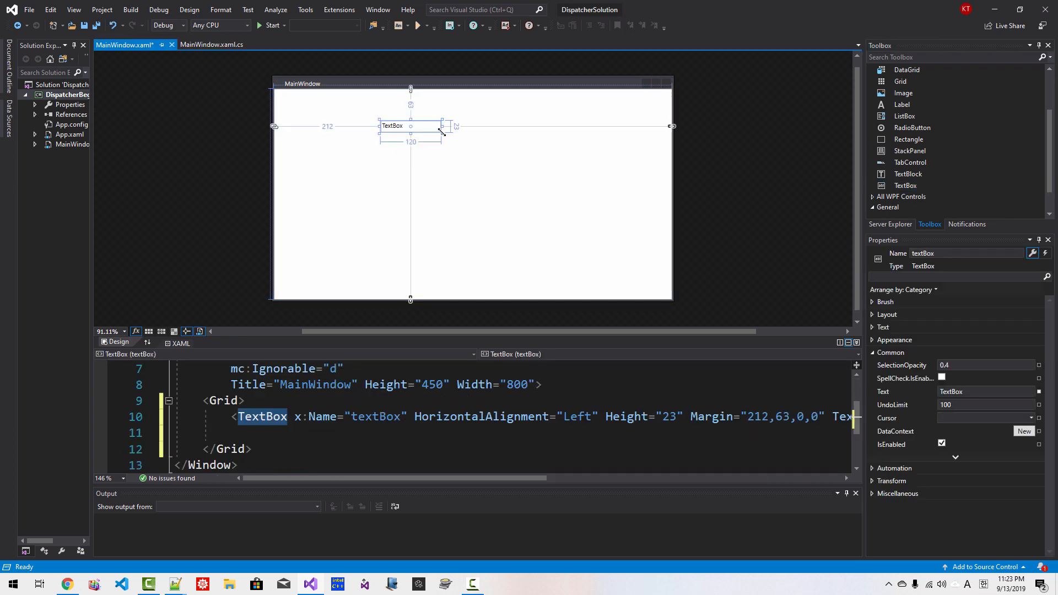
pyautogui.moveTo(440, 131); pyautogui.dragTo(607, 199)
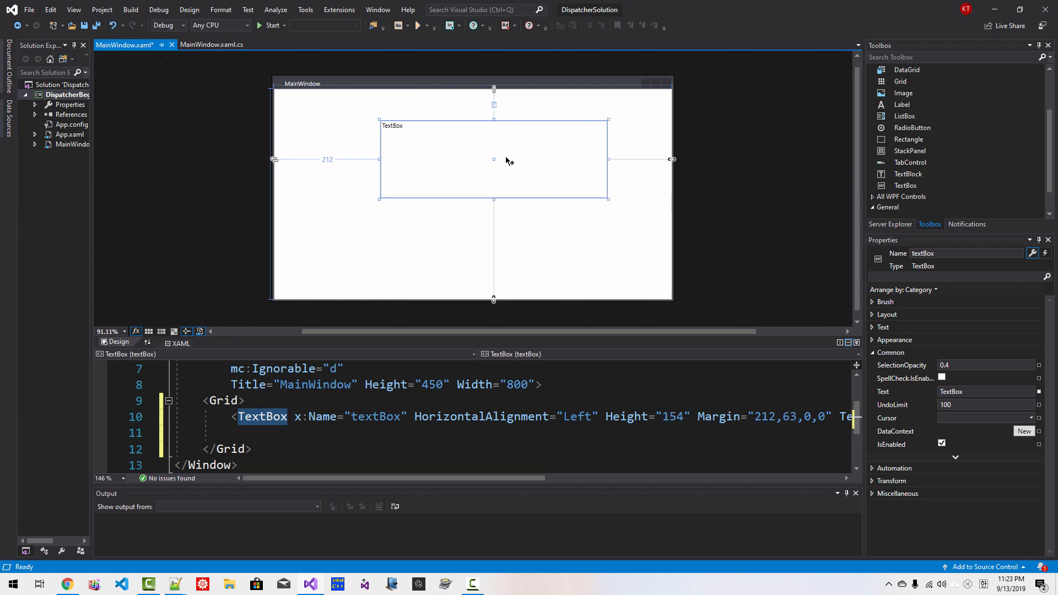
pyautogui.moveTo(494, 160); pyautogui.dragTo(466, 159)
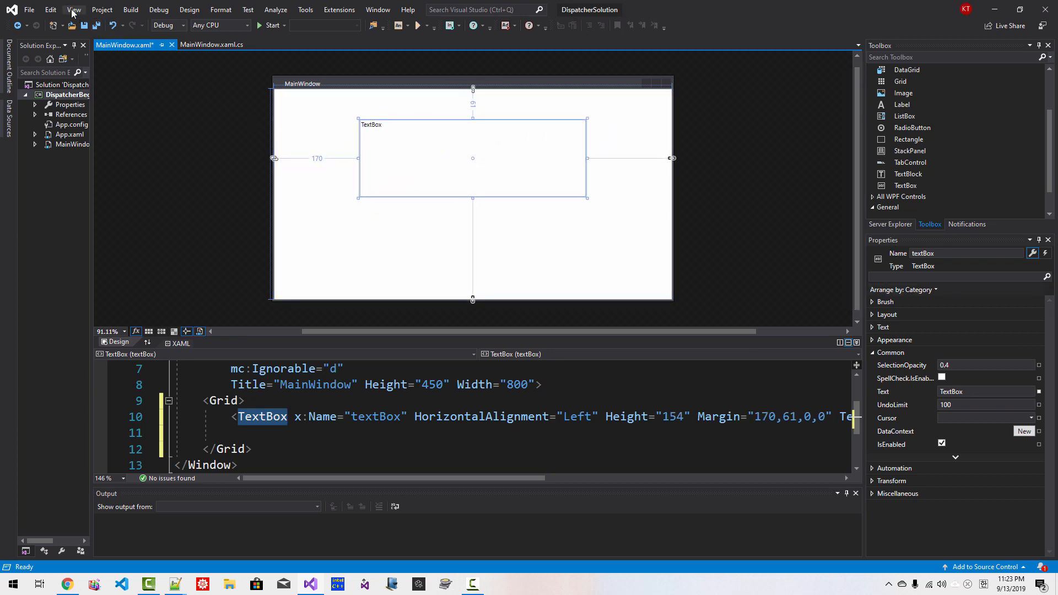
# - In Properties, search 'Accept' and tick AcceptsReturn so the text box takes new lines
pyautogui.click(73, 10)
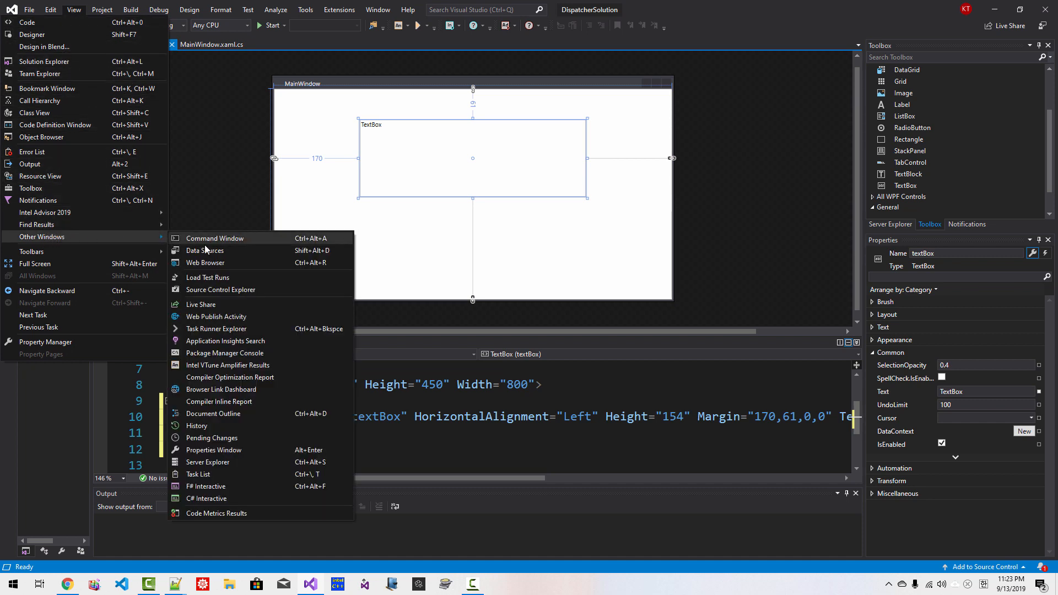
pyautogui.moveTo(213, 449)
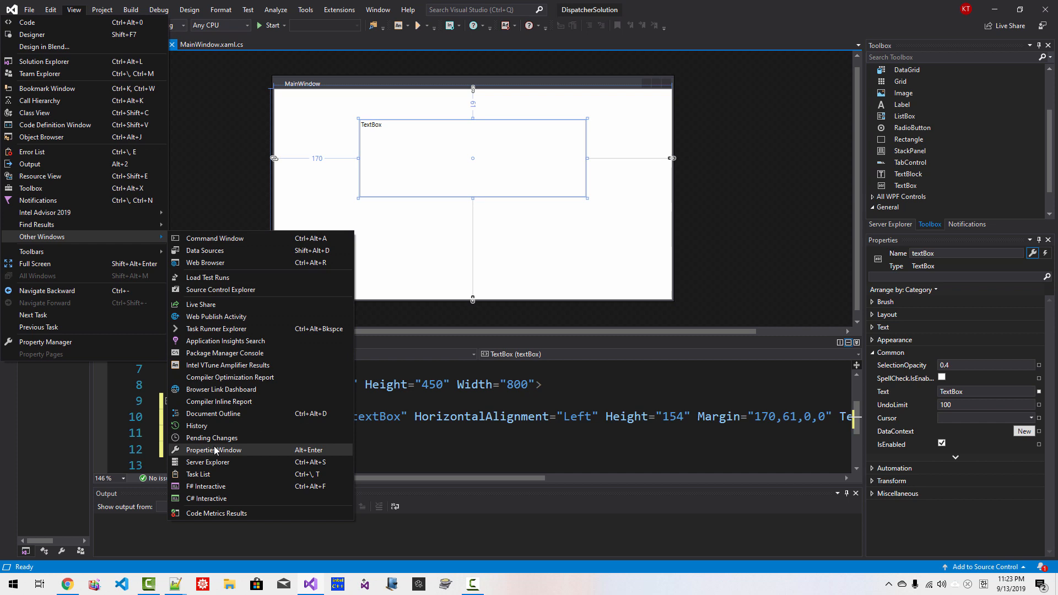
pyautogui.click(213, 450)
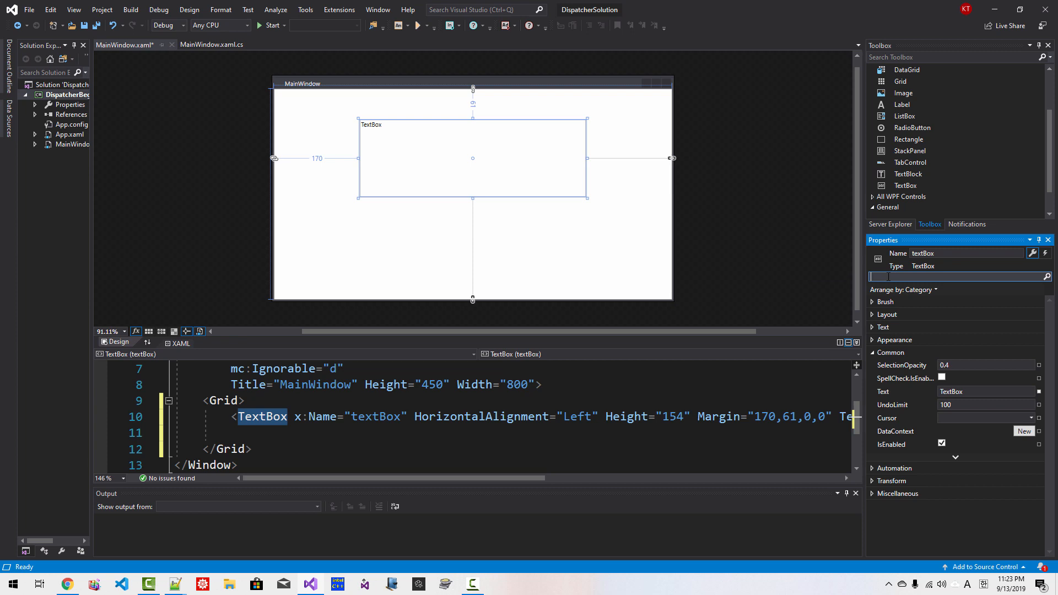
pyautogui.write('Accept')
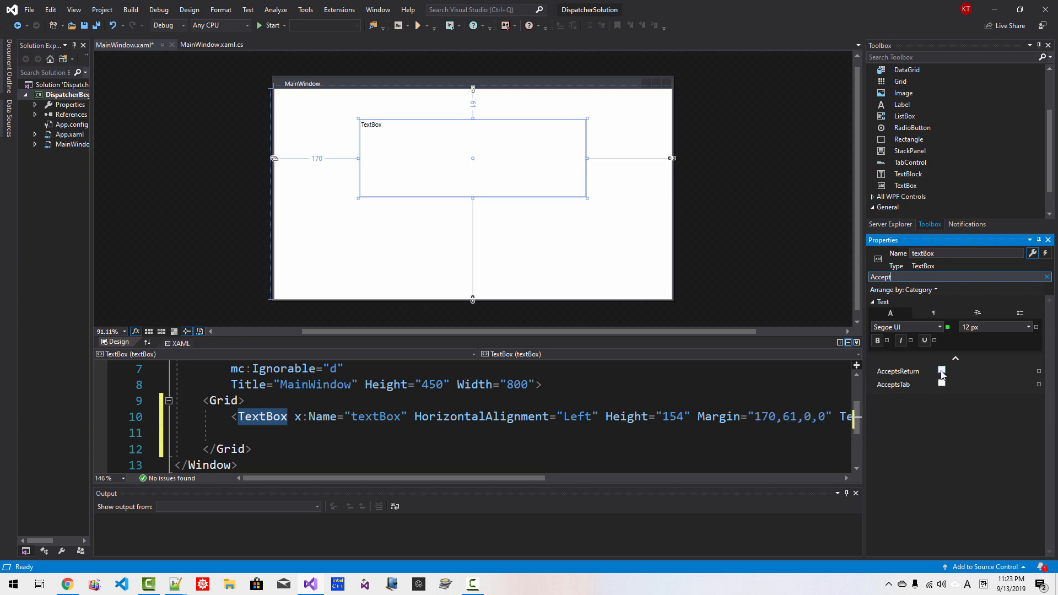
pyautogui.click(943, 371)
pyautogui.write('Scroll')
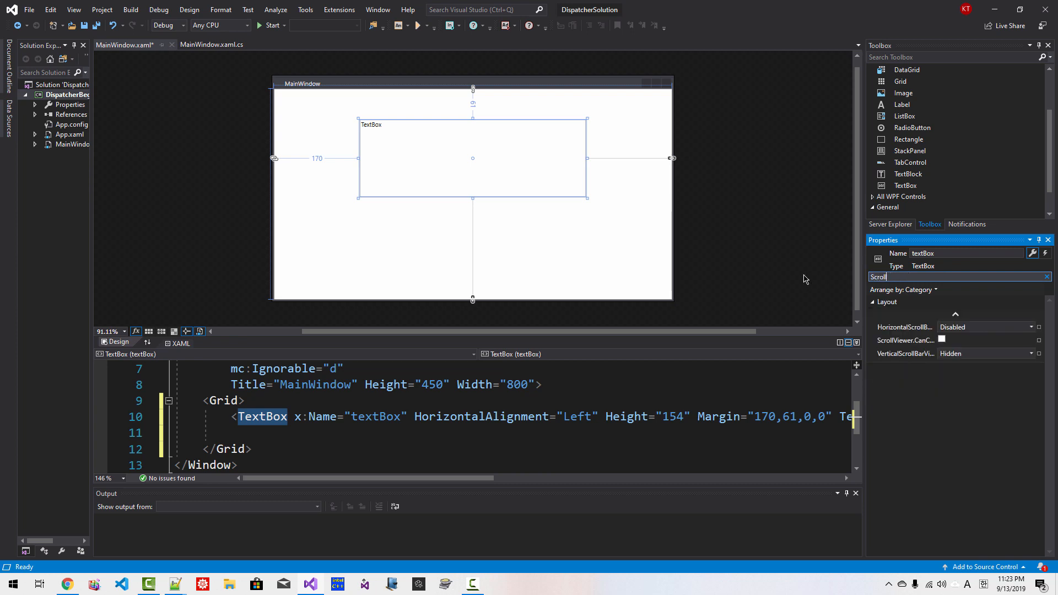
# - Set the text box's VerticalScrollBarVisibility to Visible
pyautogui.click(1039, 354)
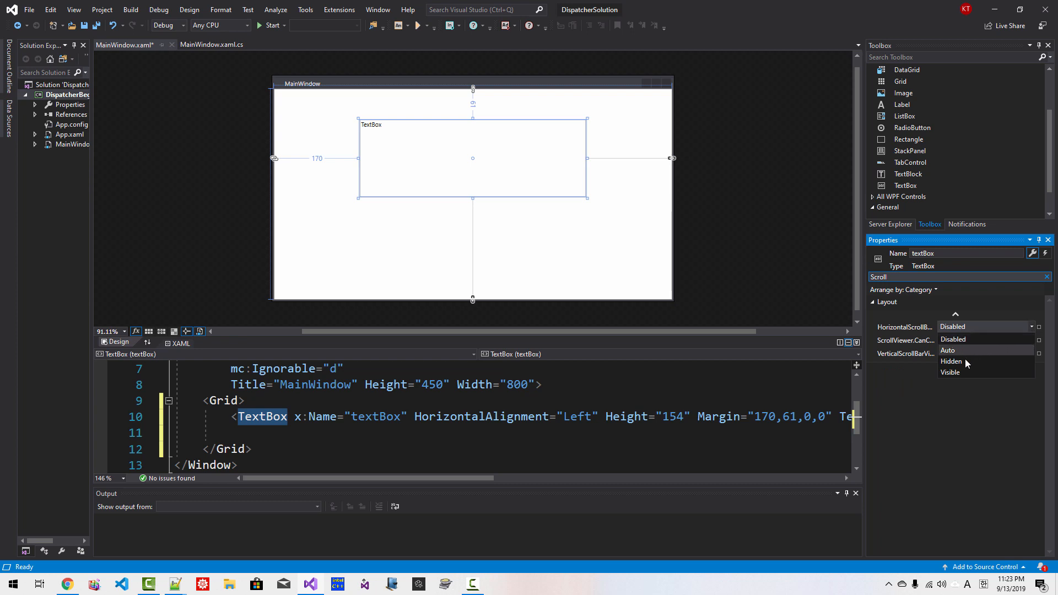
pyautogui.click(950, 362)
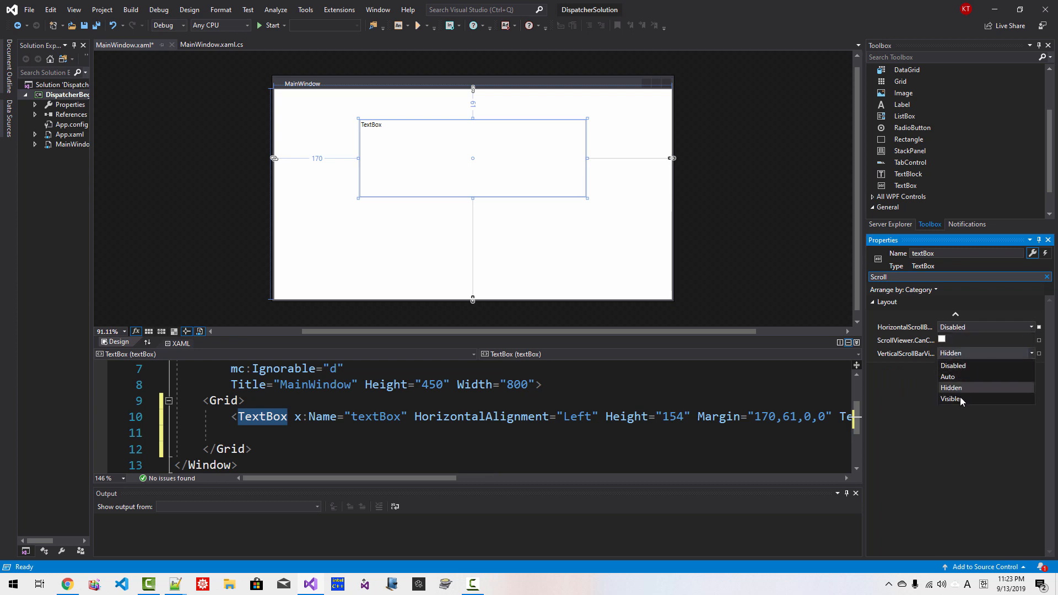
pyautogui.click(951, 399)
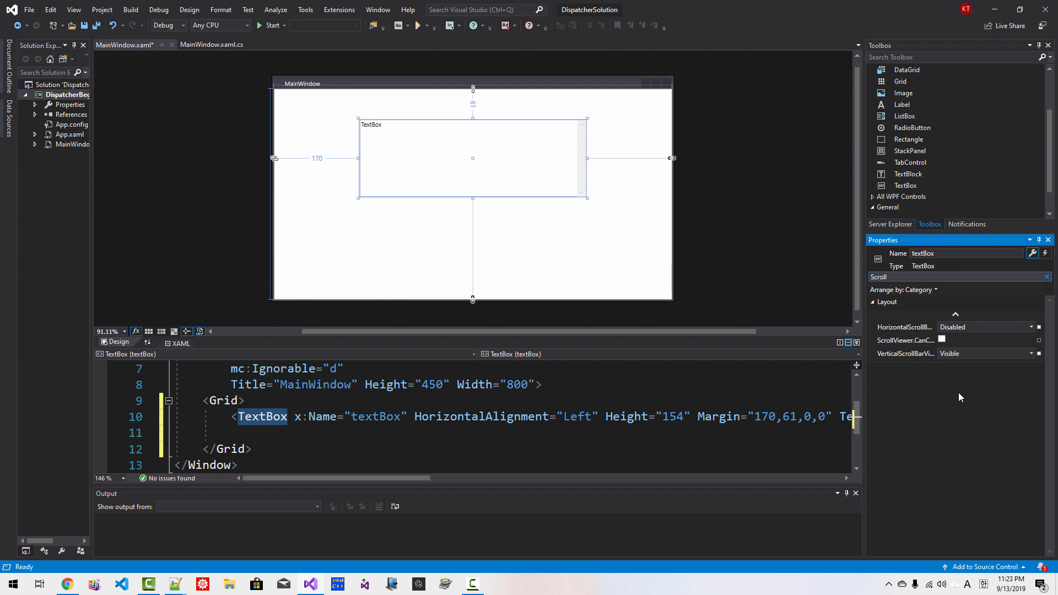
pyautogui.click(97, 25)
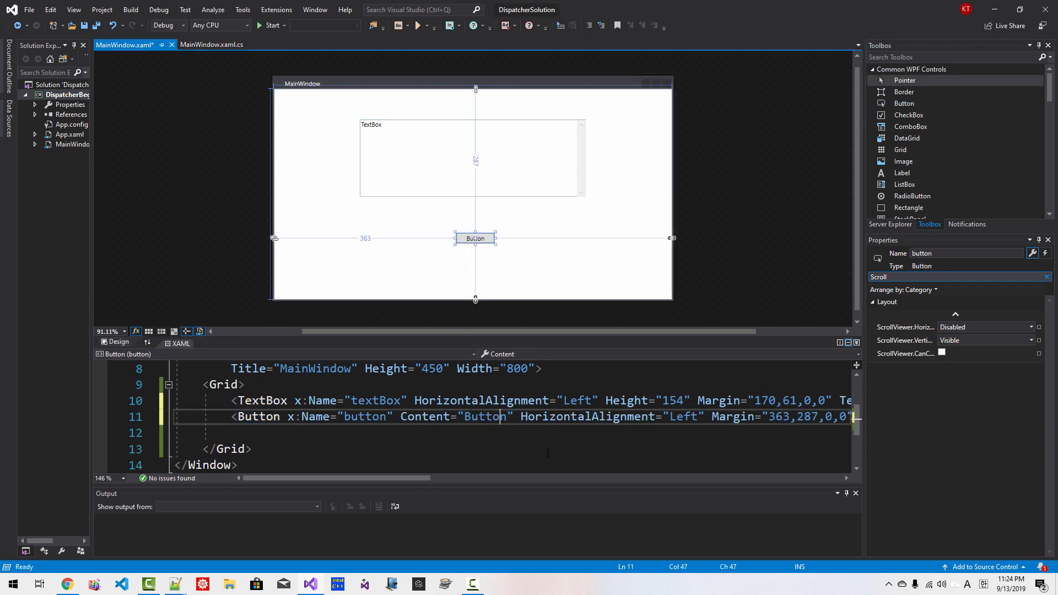
# - Change the button caption to 'Ready!' and show its event handlers to add a Click handler
pyautogui.doubleClick(483, 416)
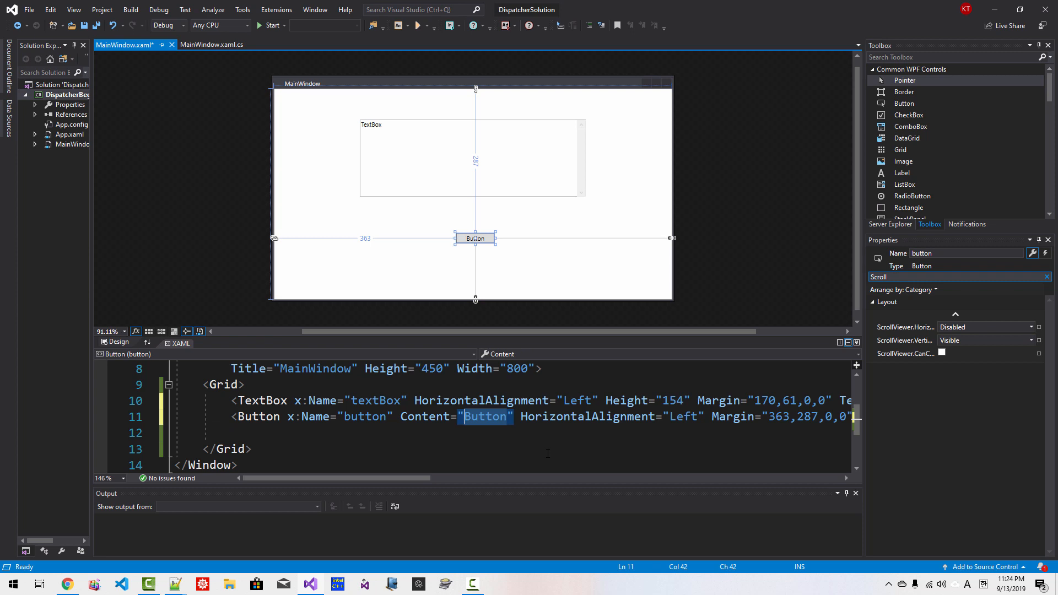
pyautogui.write('Ready!')
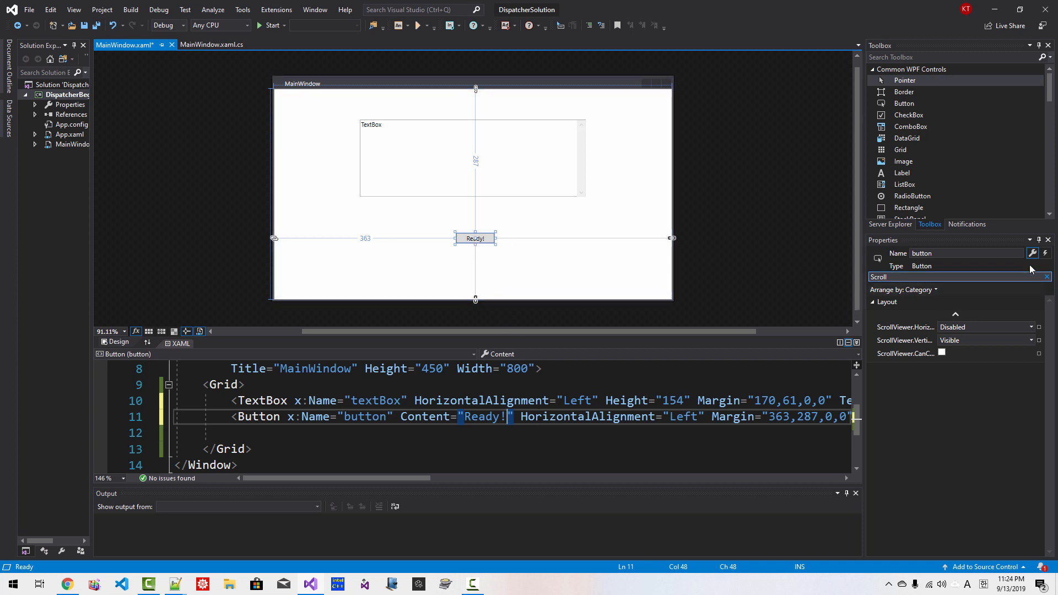
pyautogui.moveTo(1045, 253)
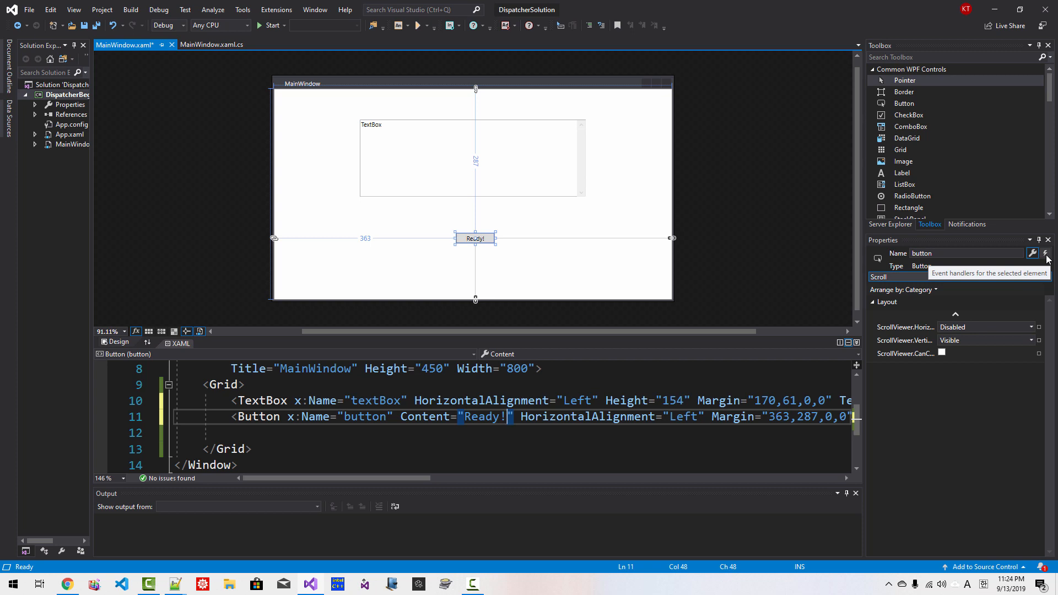
pyautogui.click(1044, 253)
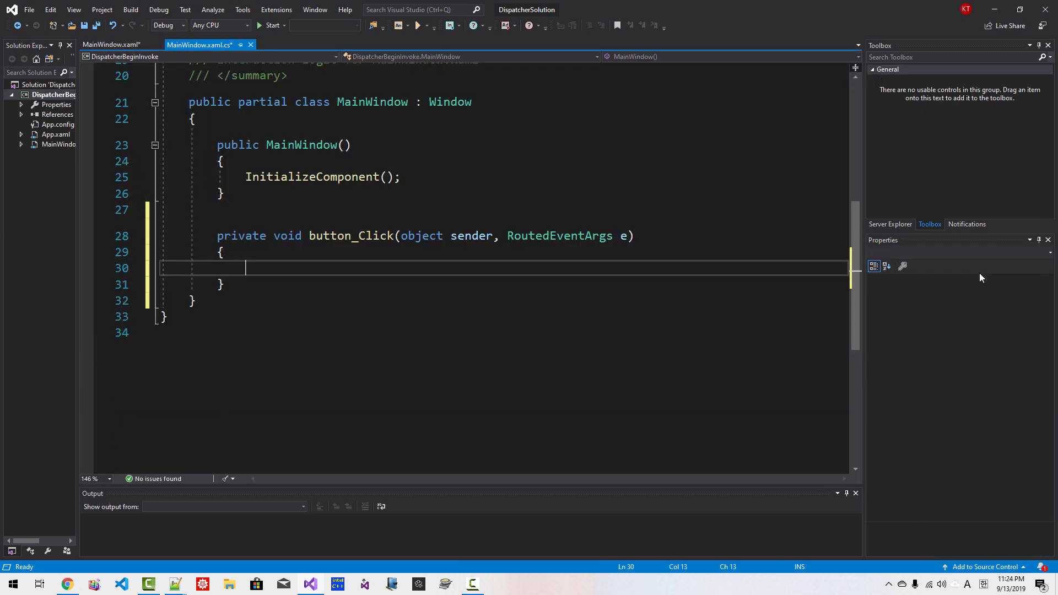
# - Build and run the app and type several lines such as 'asdfasfd' into the text box
pyautogui.click(97, 25)
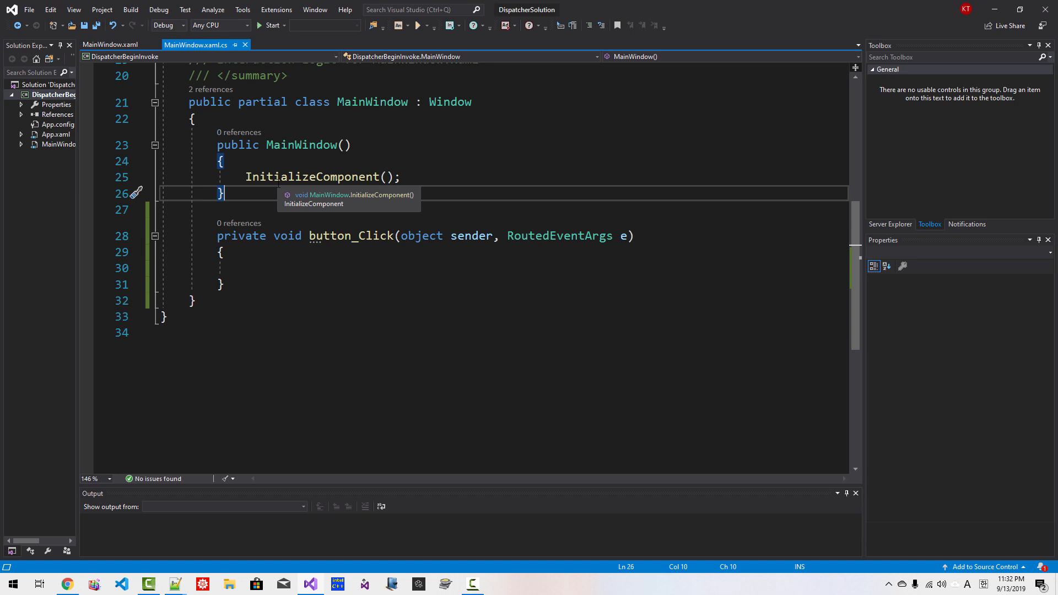
pyautogui.click(258, 25)
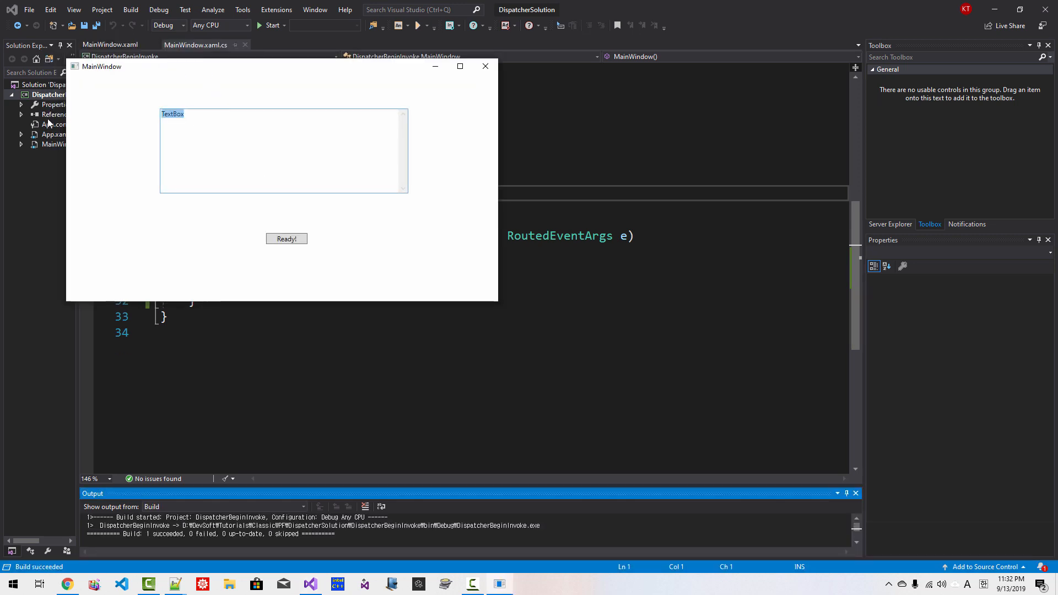
pyautogui.write('asdfasfd')
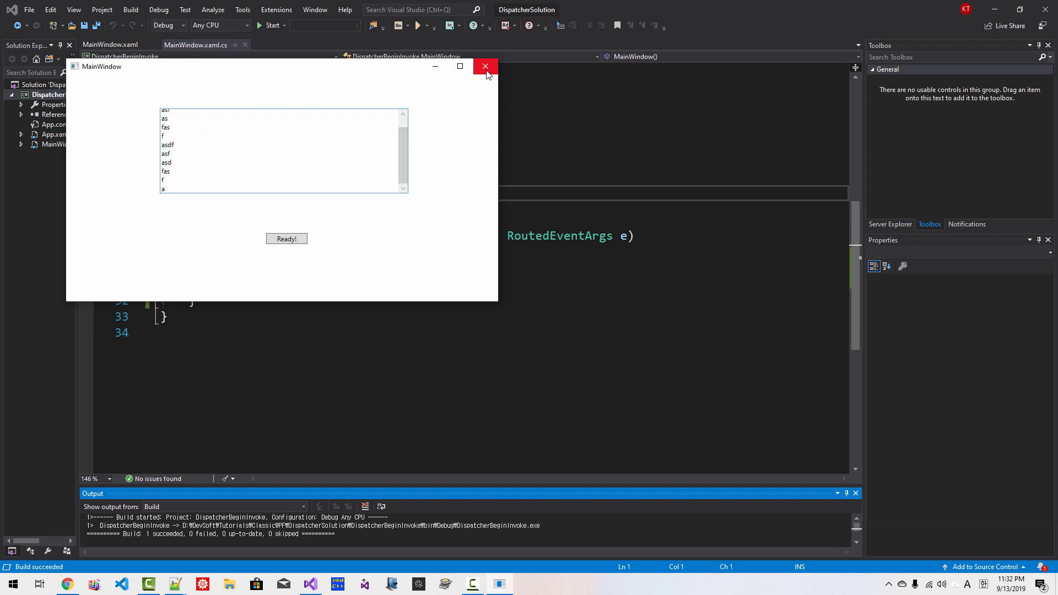
# - Close the app and declare class ThreadPoolParam with int count = -1 and string message = ""
pyautogui.click(484, 66)
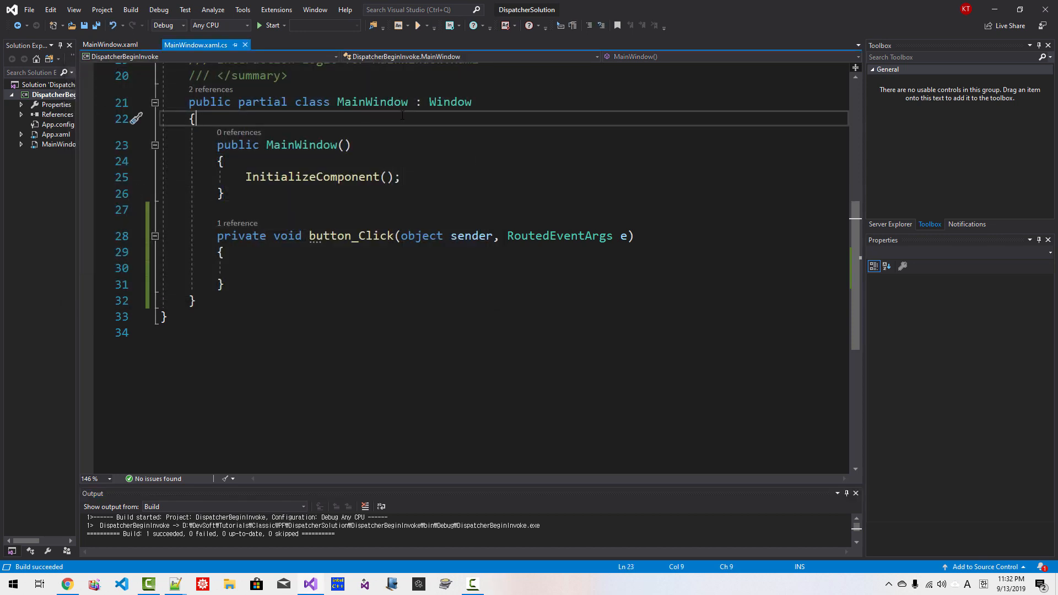
pyautogui.write('public class')
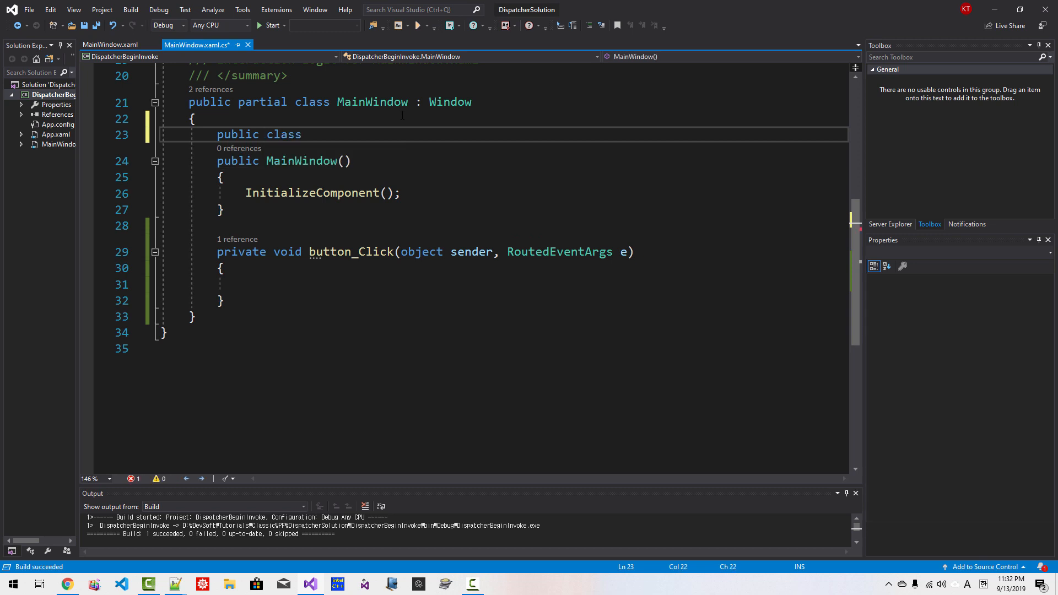
pyautogui.write('ThreadPoolParam')
pyautogui.write('public int')
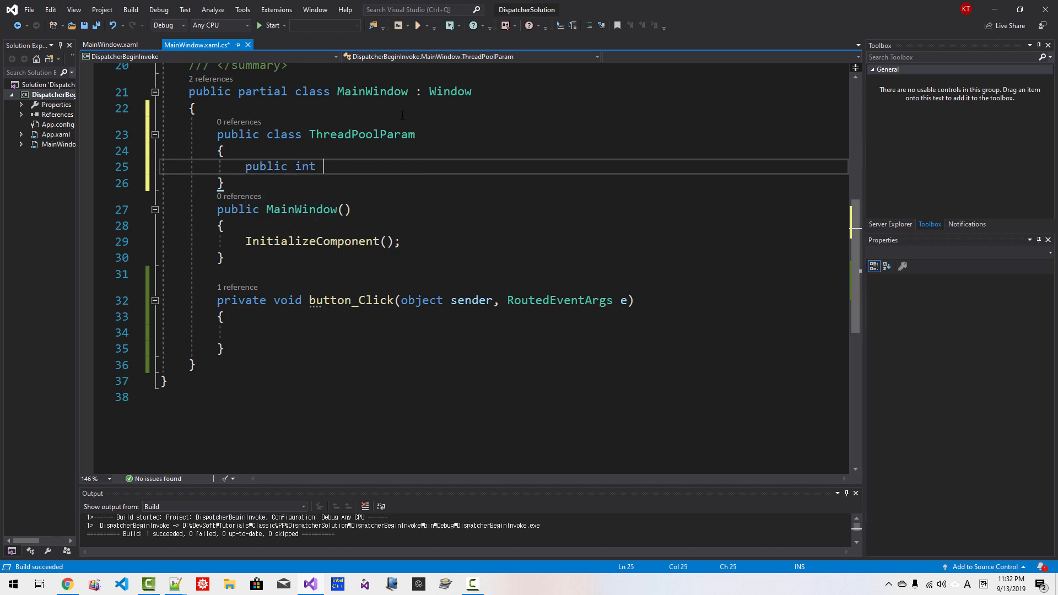
pyautogui.write('count = -1')
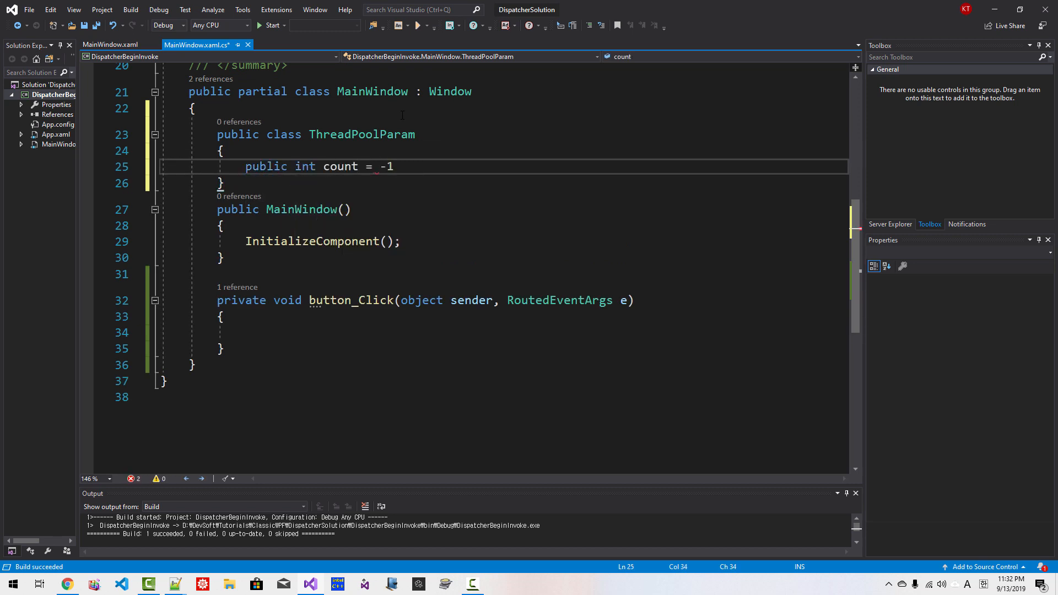
pyautogui.write('public')
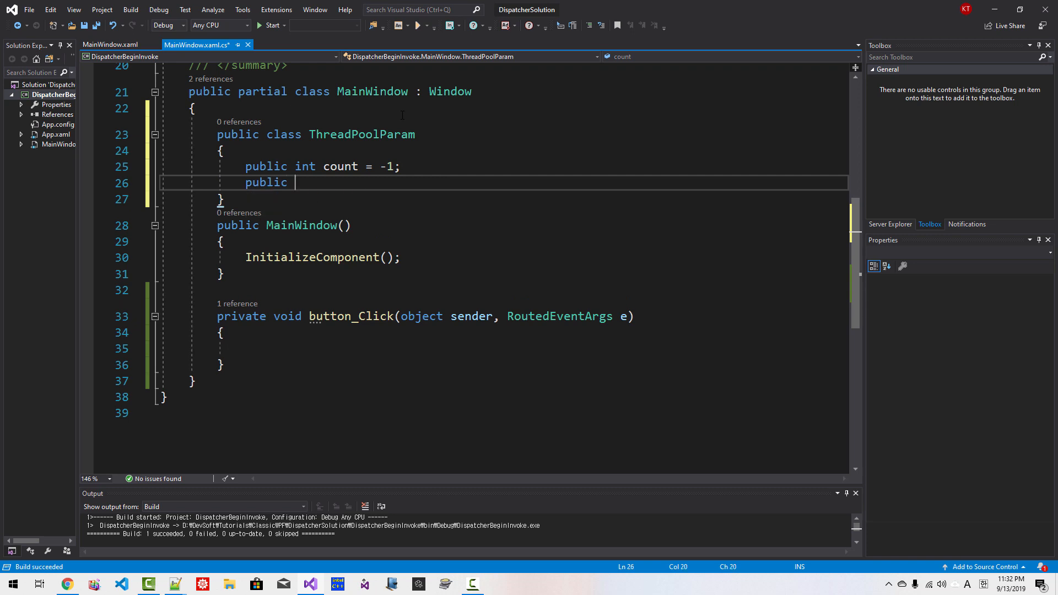
pyautogui.write('string message')
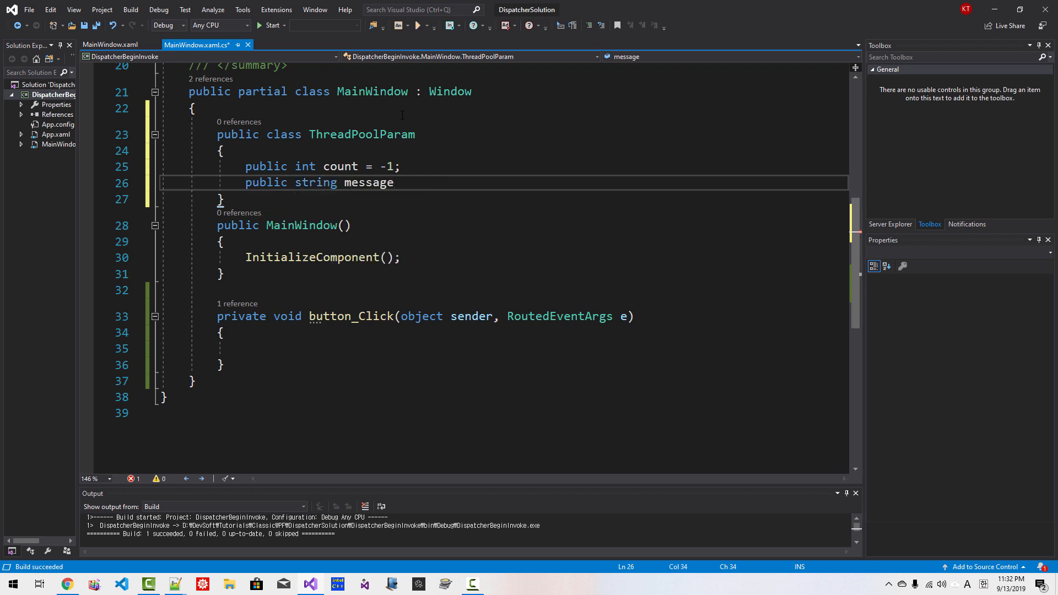
pyautogui.write('= "";')
pyautogui.write('public bool con')
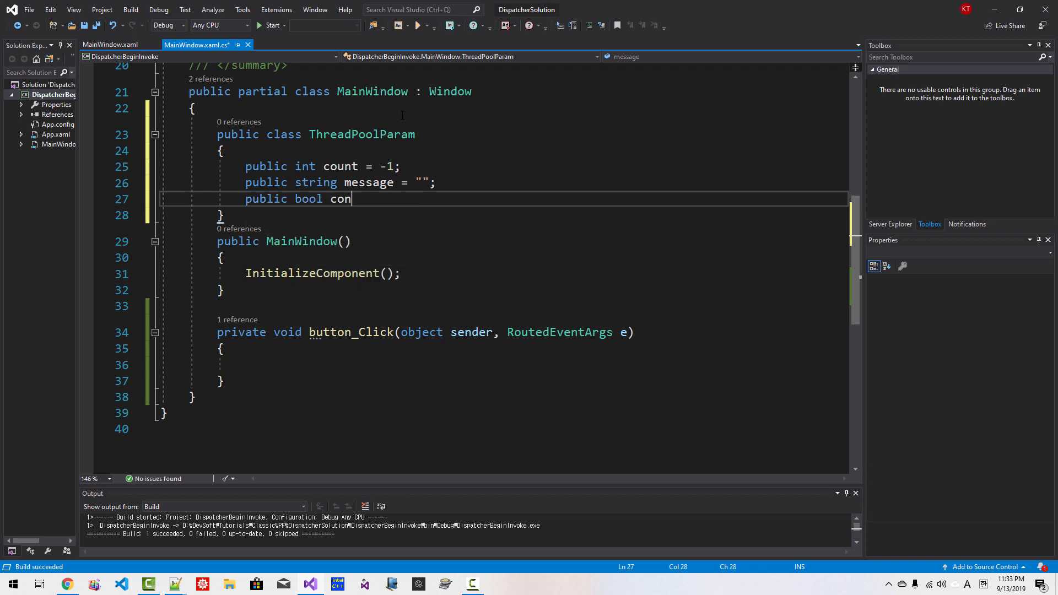
# - Add bool continue_processing = false, an empty ThreadPoolParam() constructor, and begin an if in button_Click
pyautogui.write('tinue_proc')
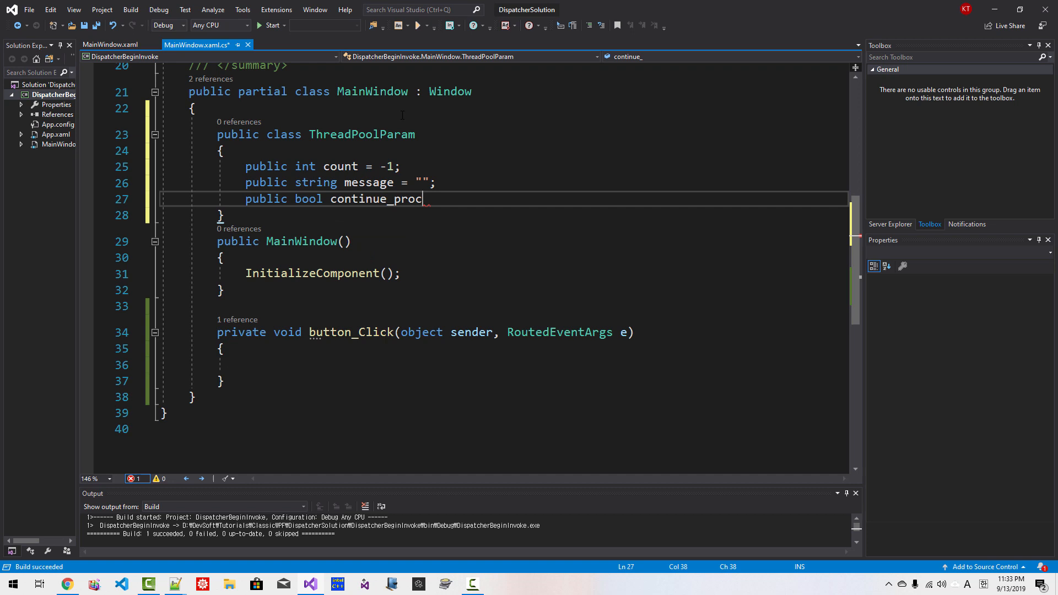
pyautogui.write('essing = false;')
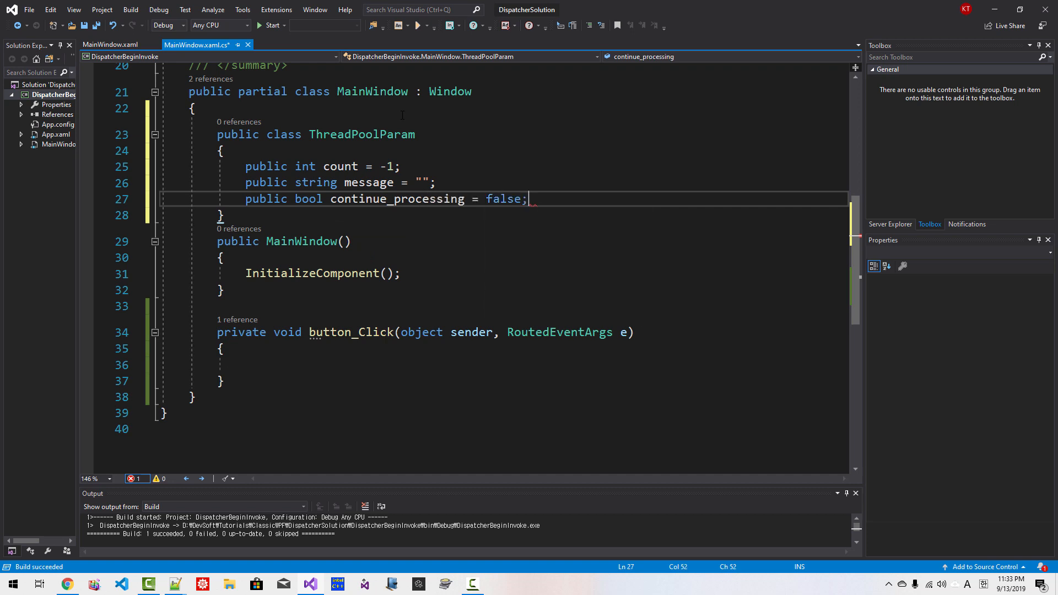
pyautogui.write('public Thread')
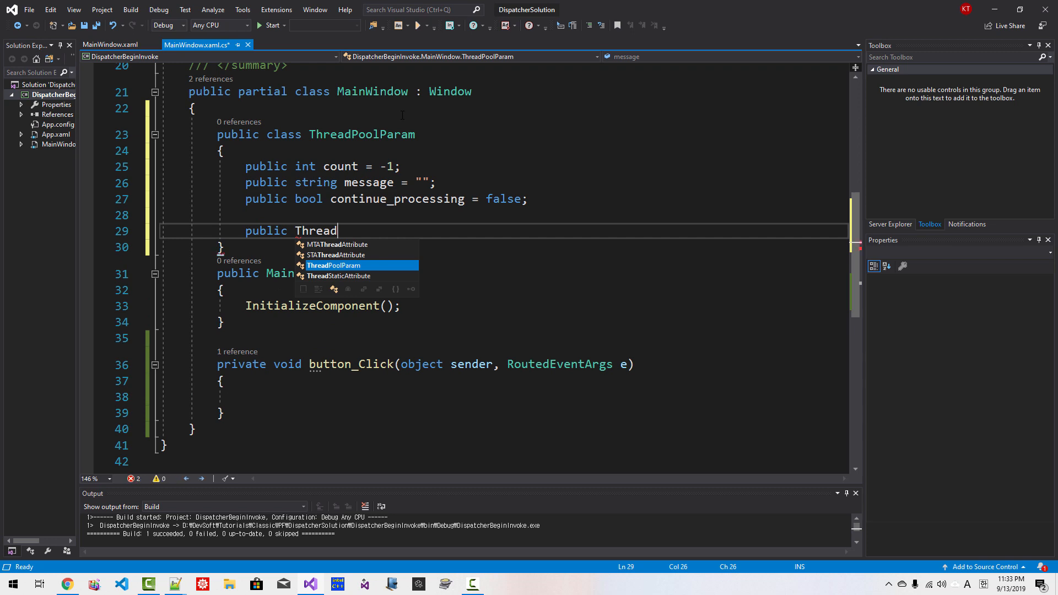
pyautogui.write('PoolParam() {')
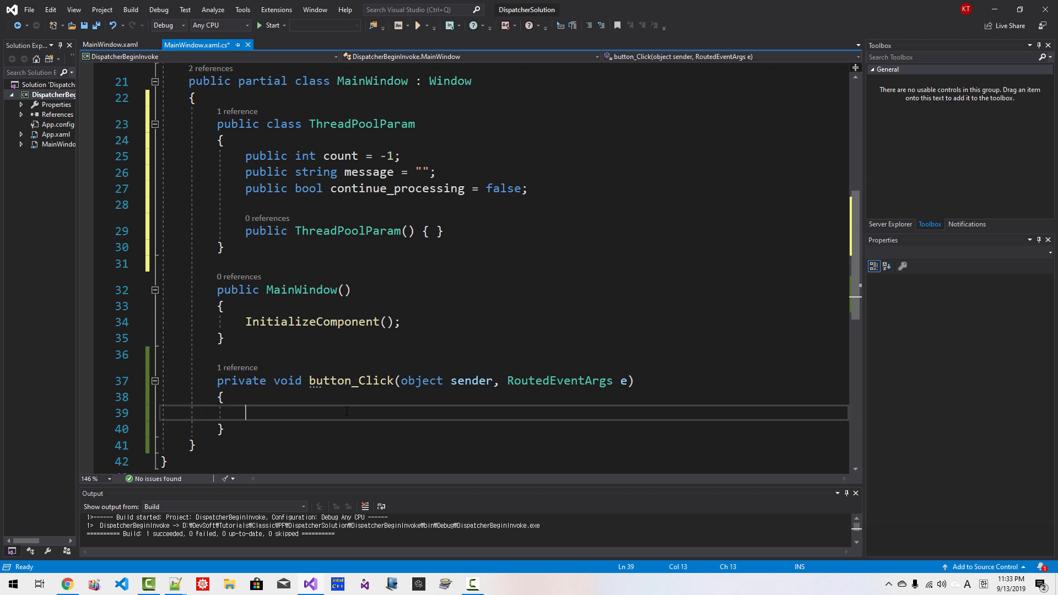
pyautogui.write('if(')
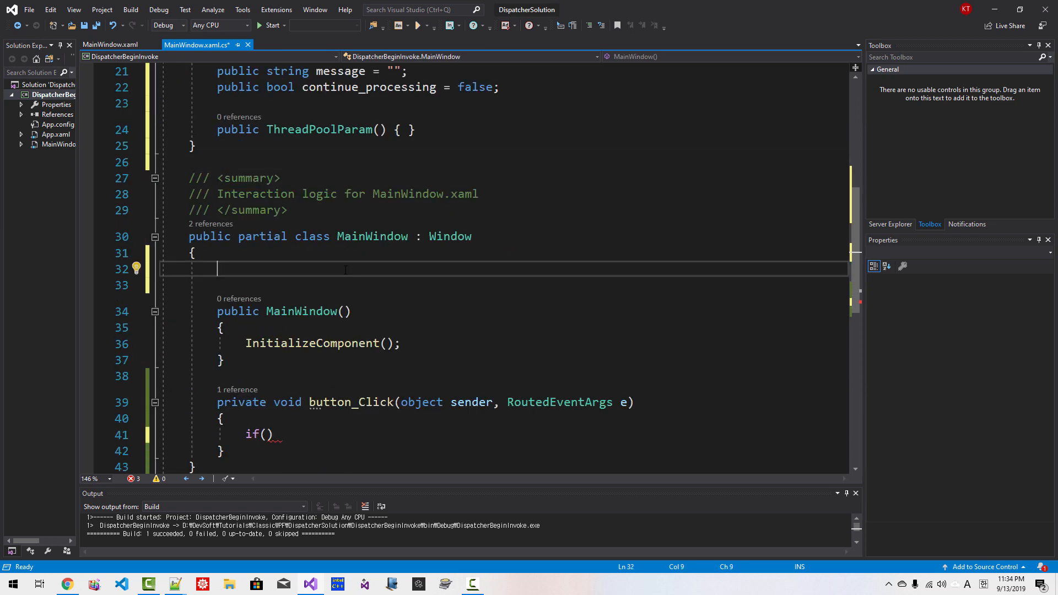
# - Declare the field 'ThreadPoolParam tpp = new ThreadPoolParam();' in MainWindow and reference tpp in button_Click
pyautogui.write('ThreadPoolParam')
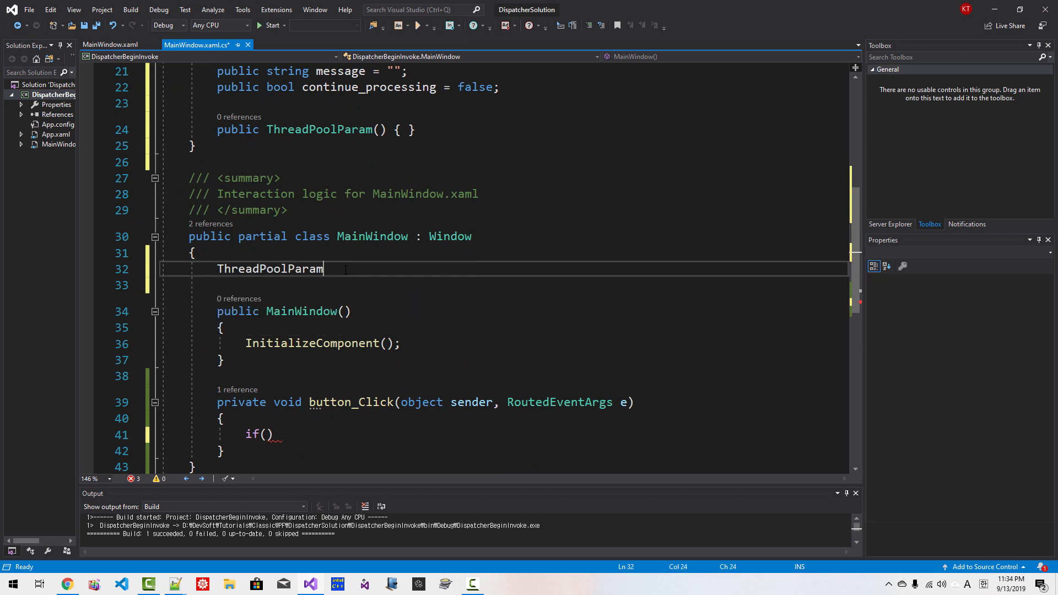
pyautogui.write('tp')
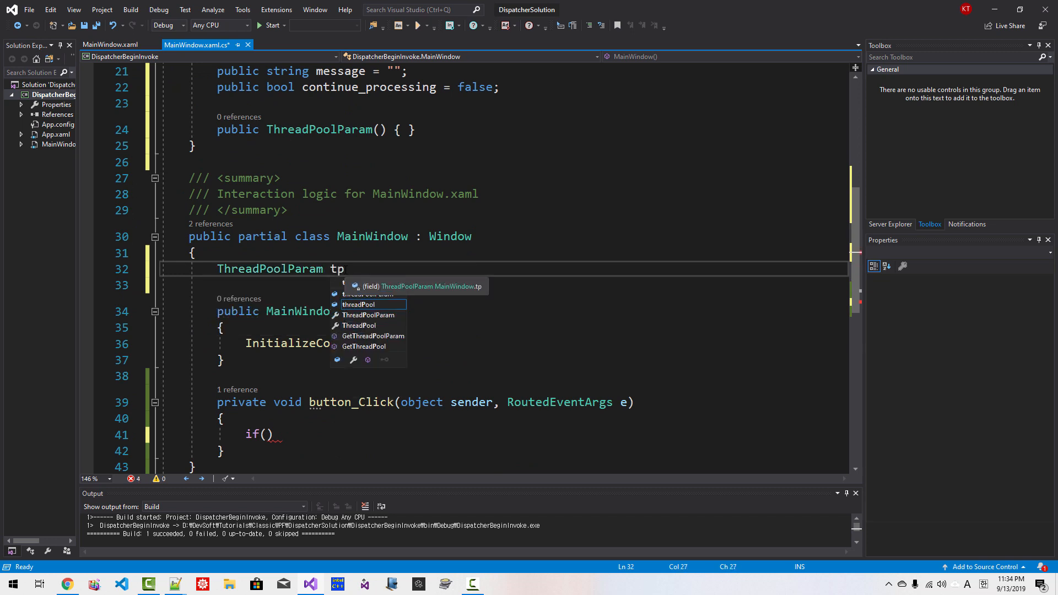
pyautogui.write('p = new ThreadPoolParam')
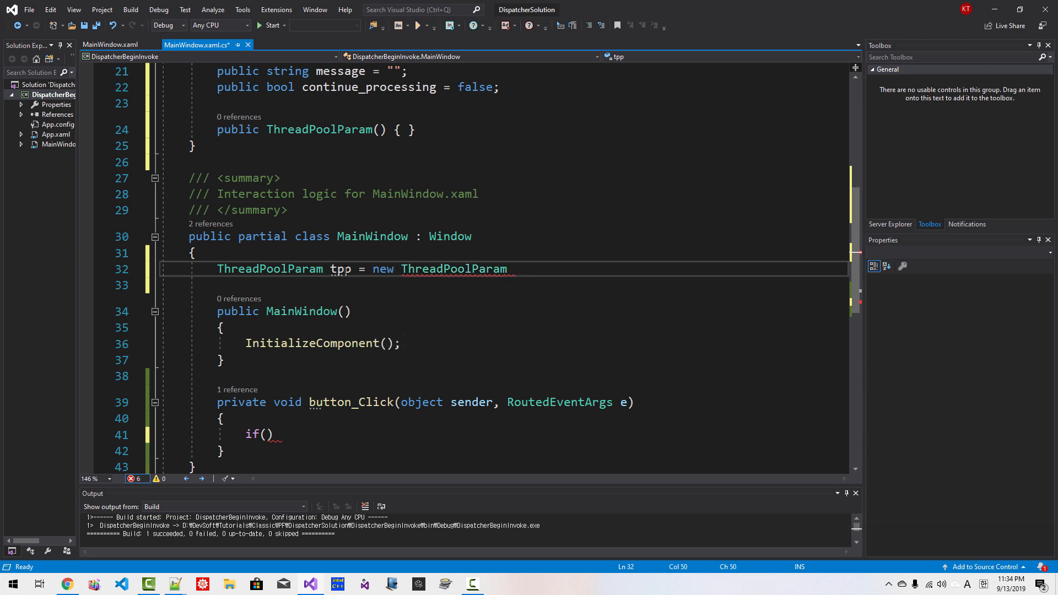
pyautogui.write('();')
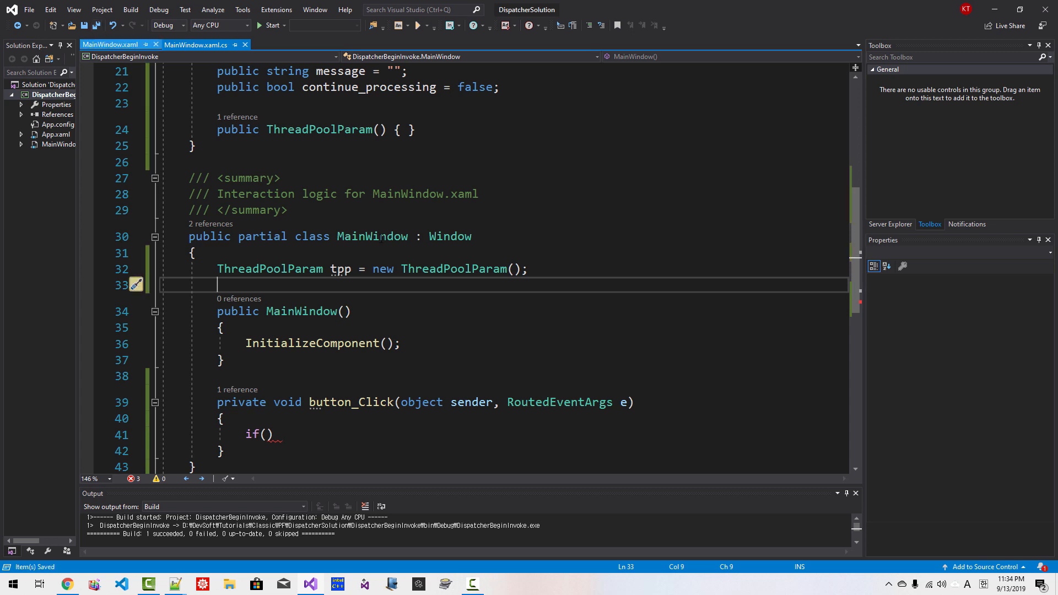
pyautogui.write('tpp.continue_processing')
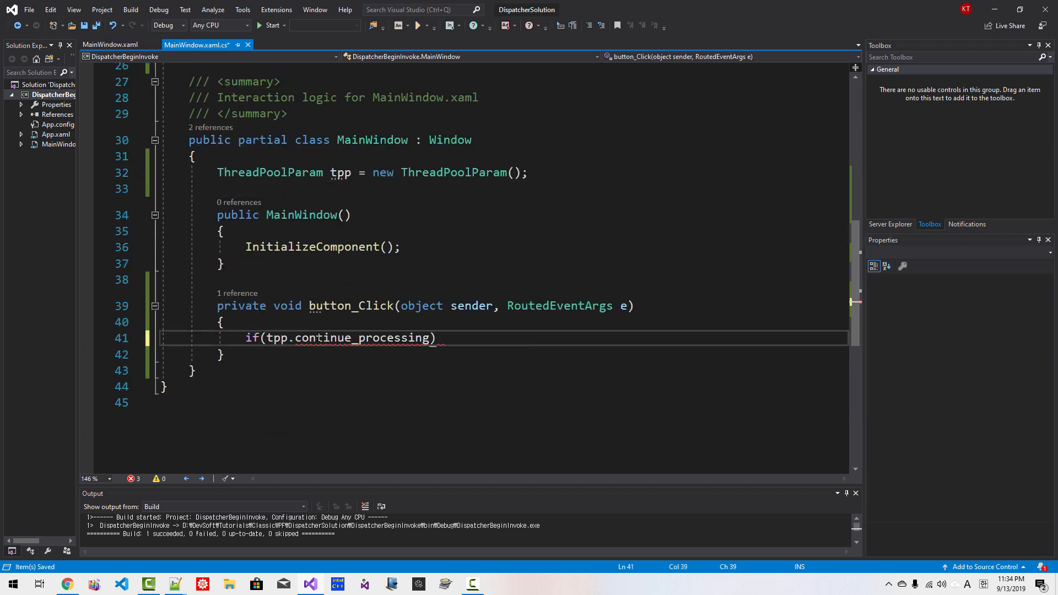
# - Write button_Click's if/else setting button.Content and tpp.continue_processing to false or true
pyautogui.write('{')
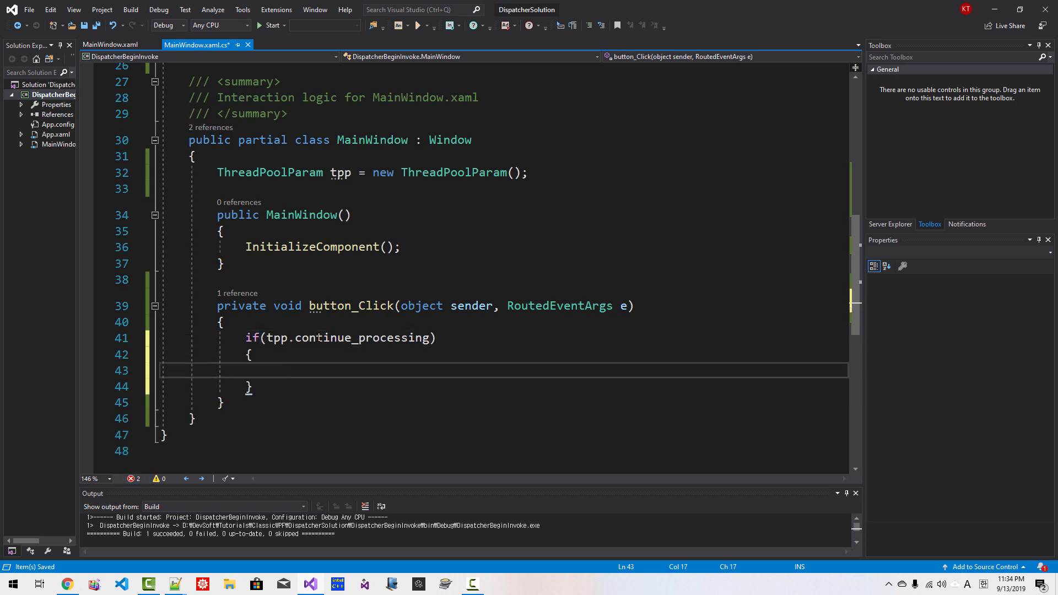
pyautogui.write('butto')
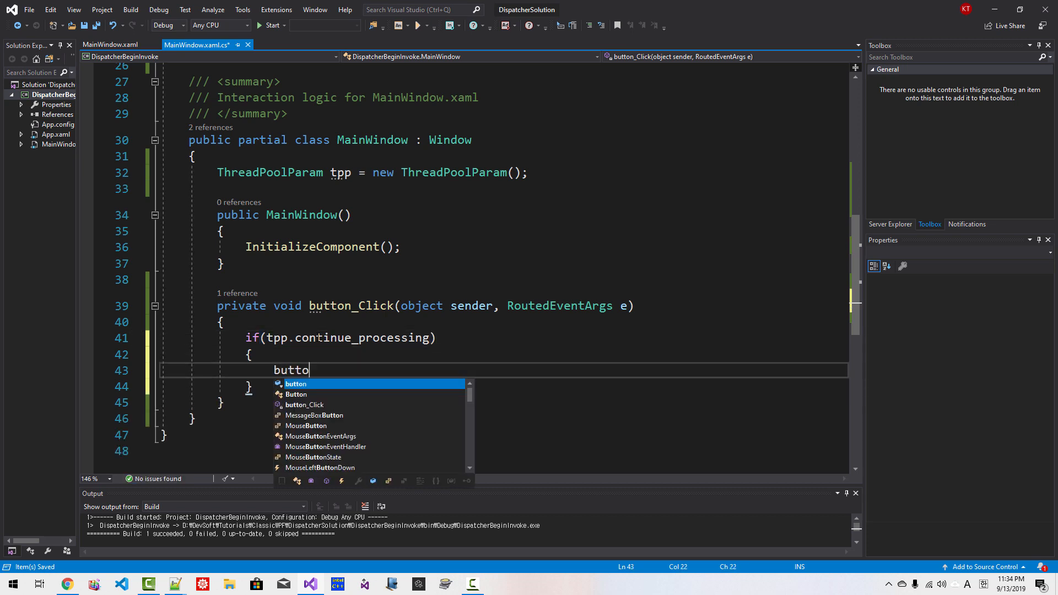
pyautogui.write('n.Content')
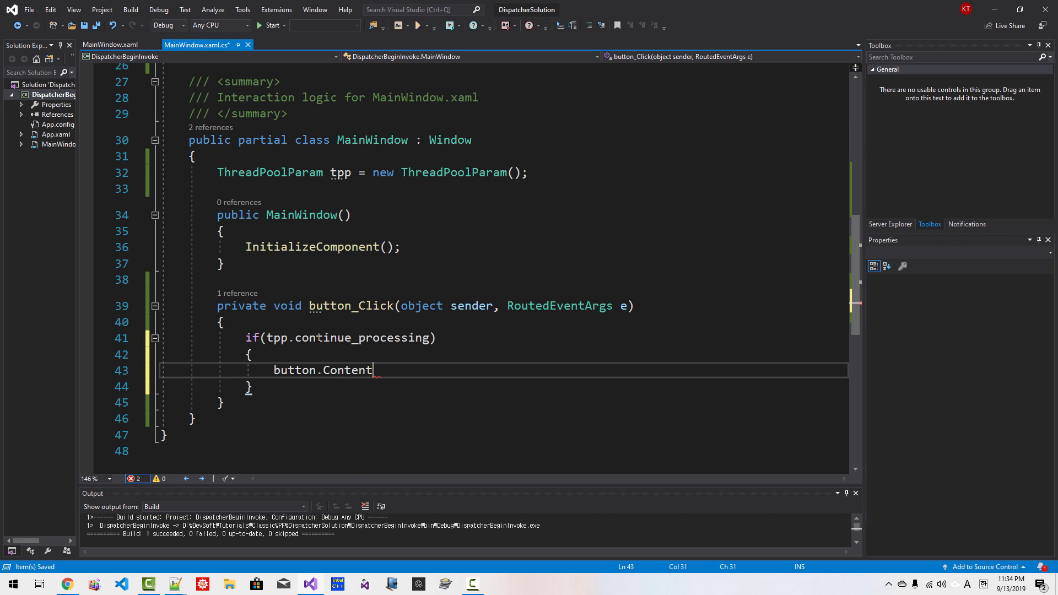
pyautogui.write('= "Stop!"')
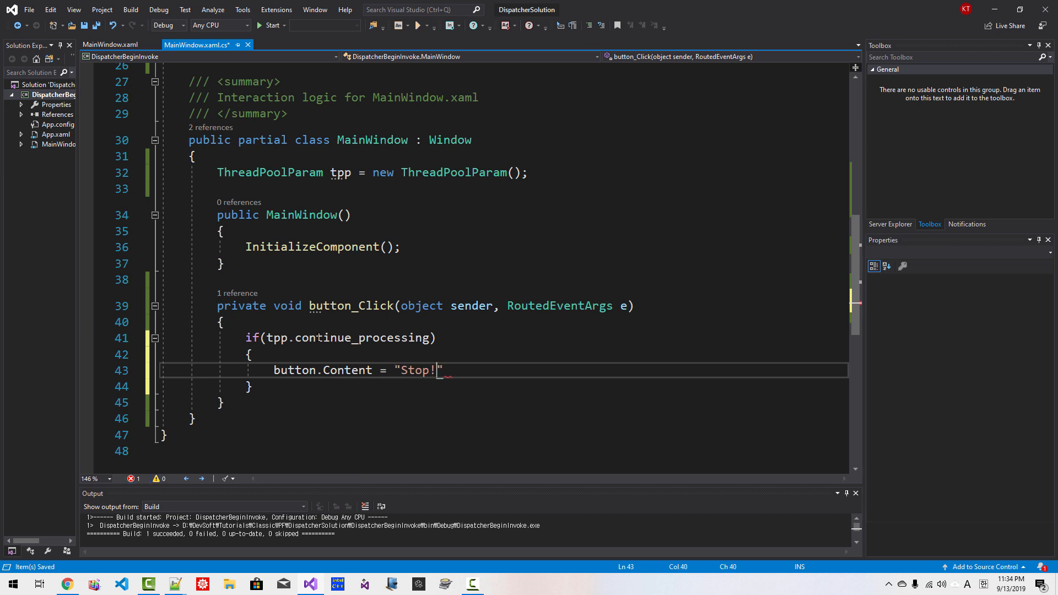
pyautogui.write(';')
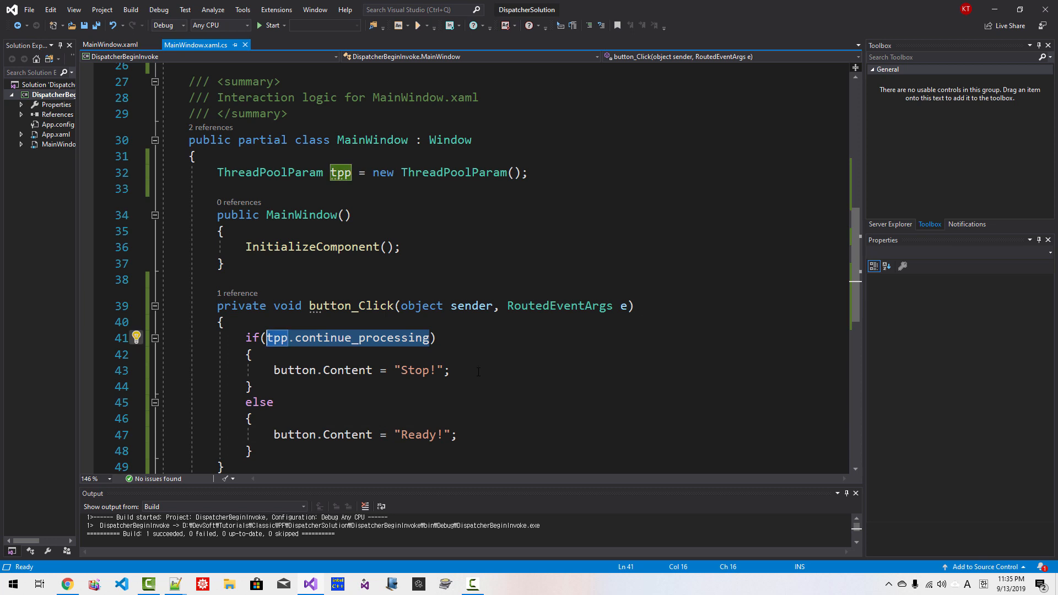
pyautogui.write('tpp.continue_processing')
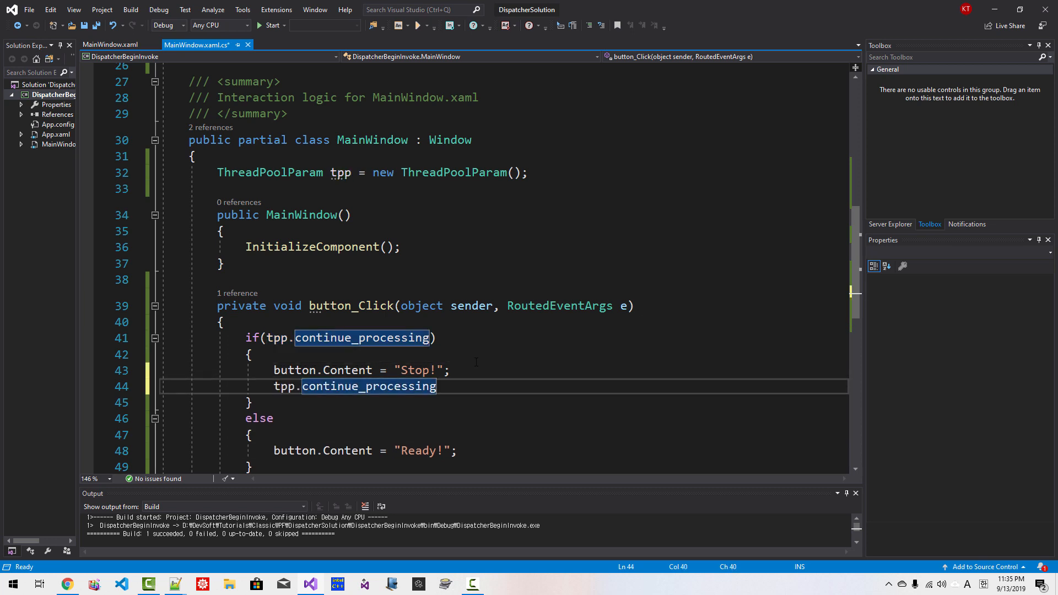
pyautogui.write('= false;')
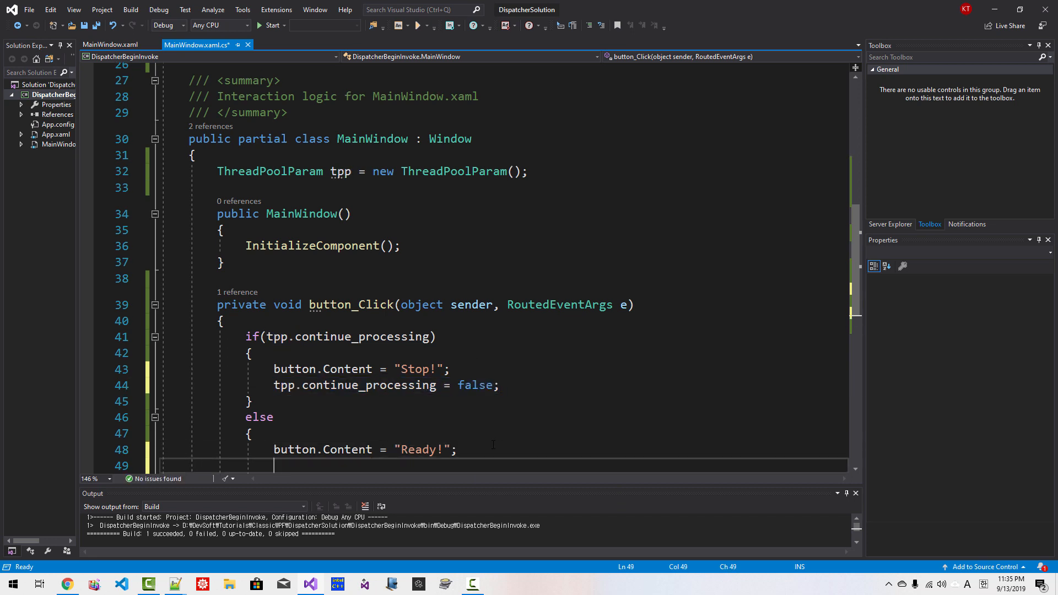
pyautogui.write('true;')
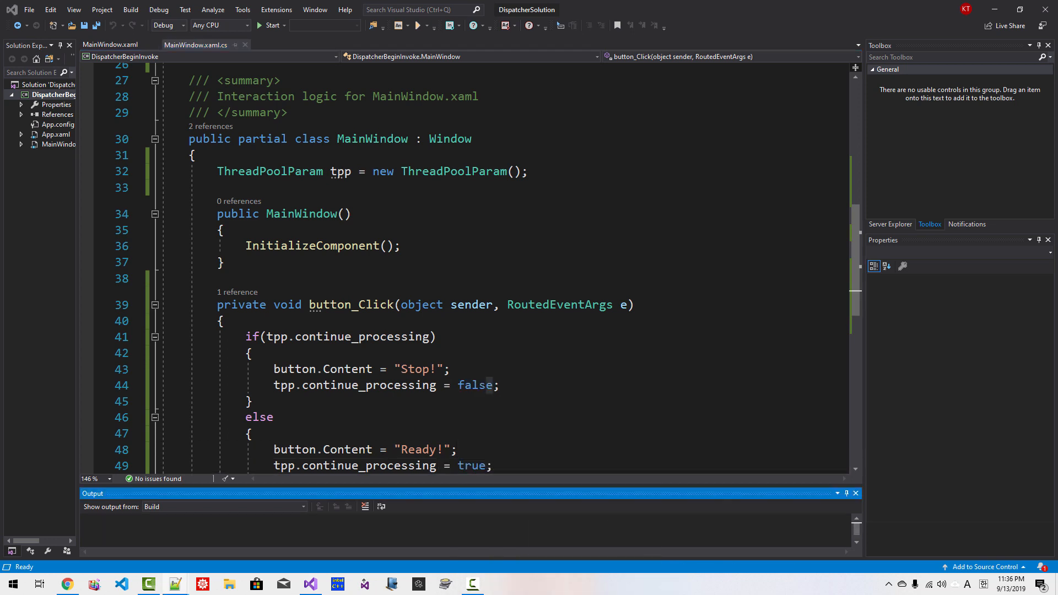
pyautogui.moveTo(419, 368)
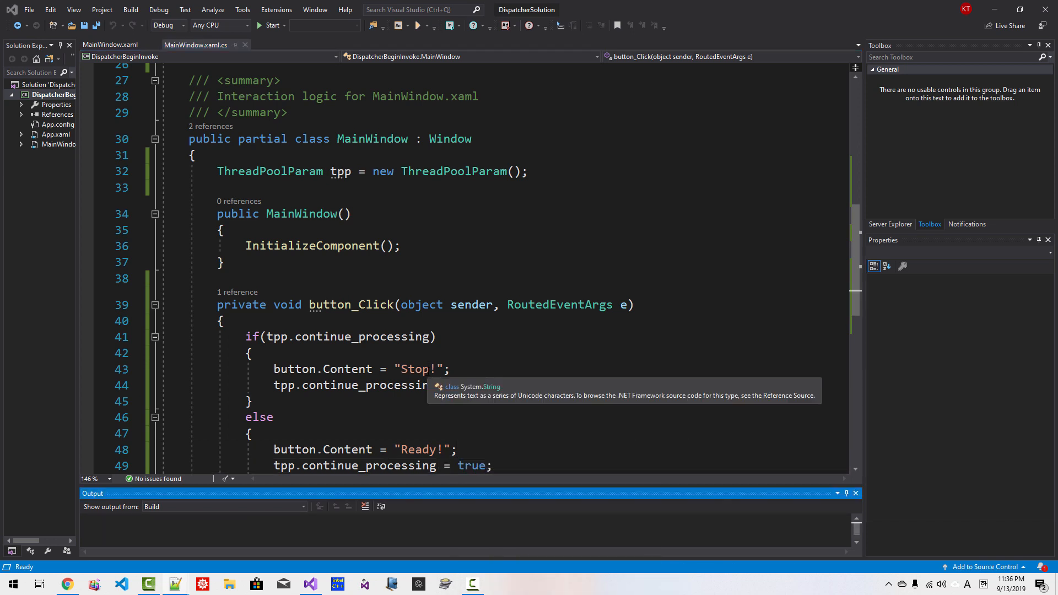
# - Swap the captions so stopping shows Ready! and starting shows Stop!
pyautogui.doubleClick(416, 369)
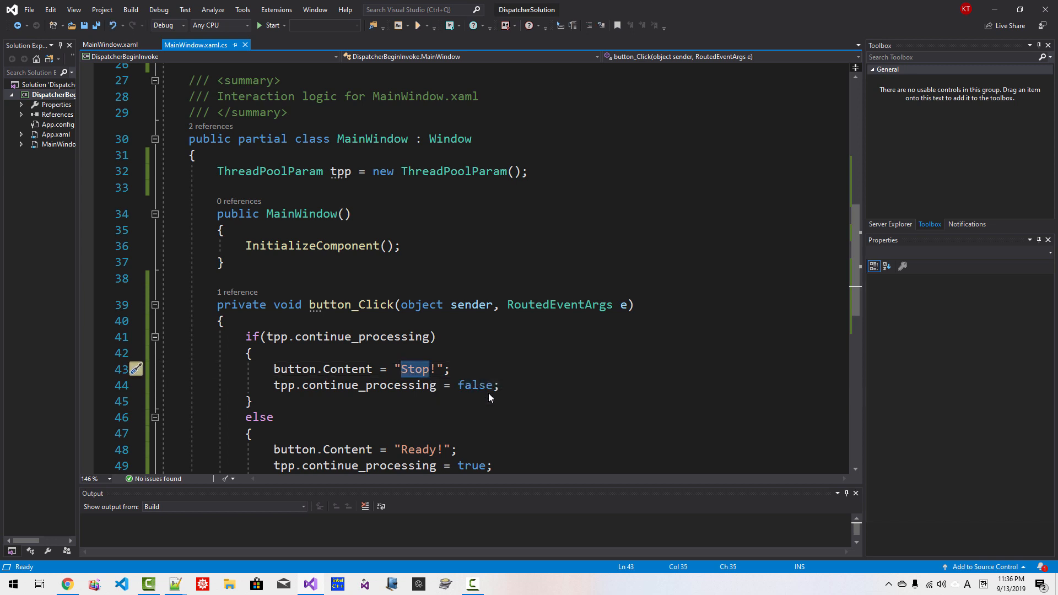
pyautogui.write('Ready')
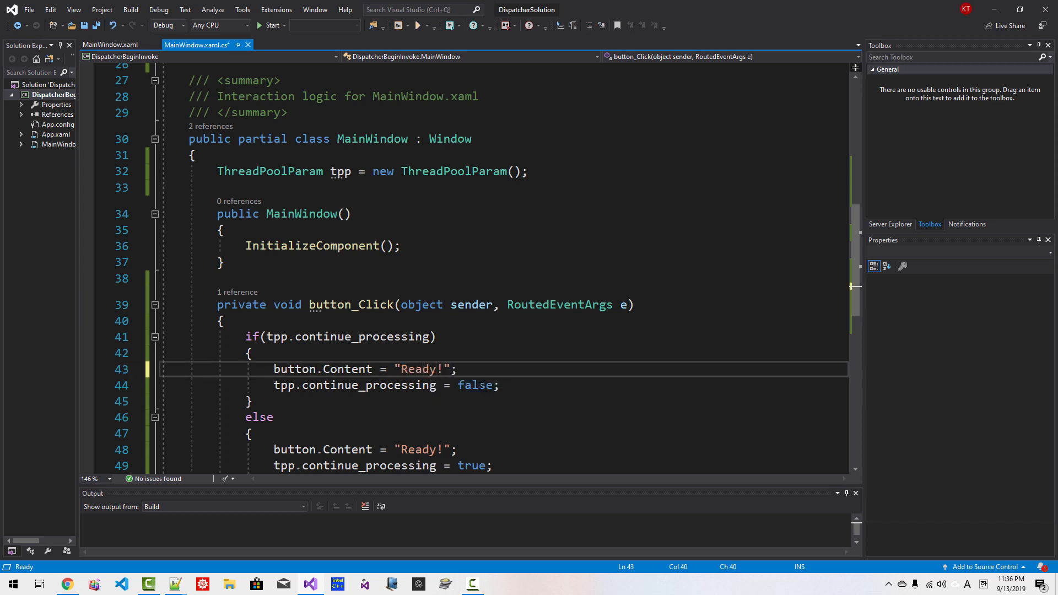
pyautogui.doubleClick(419, 450)
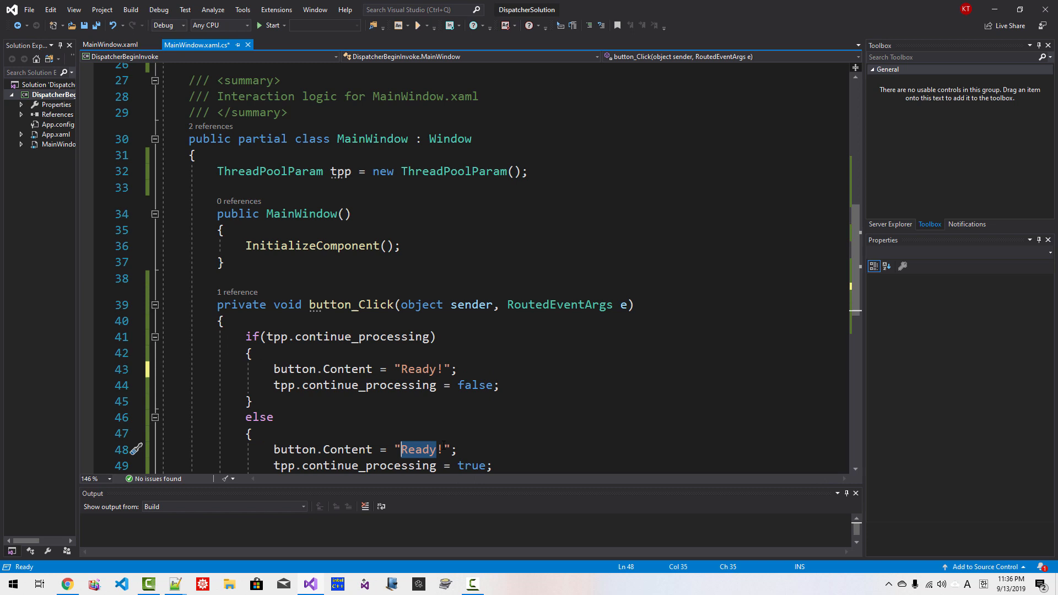
pyautogui.write('Stop')
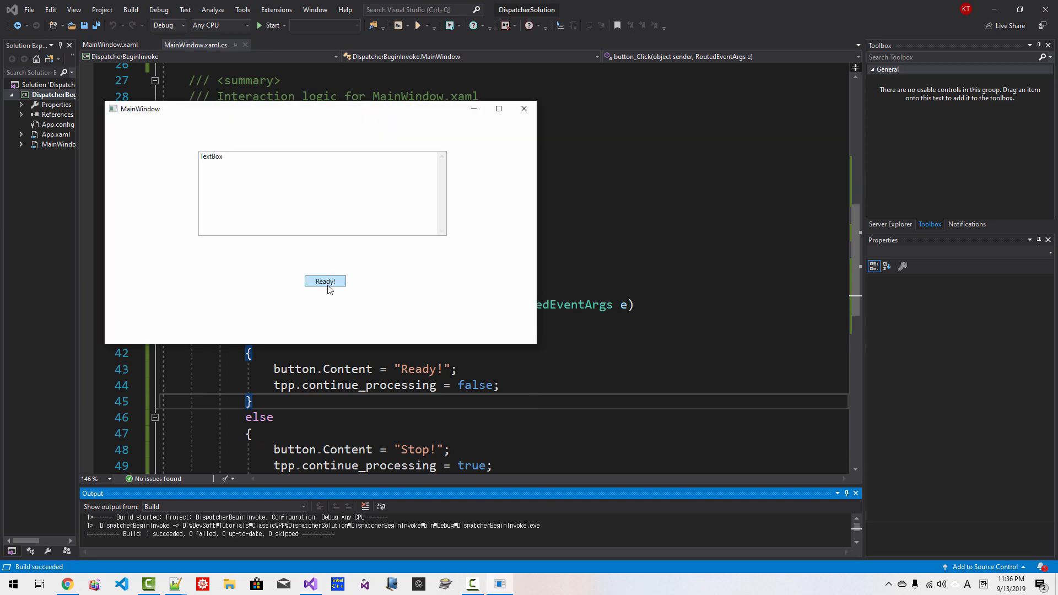
# - Click the running app's button repeatedly to confirm it toggles between Stop! and Ready!
pyautogui.click(324, 281)
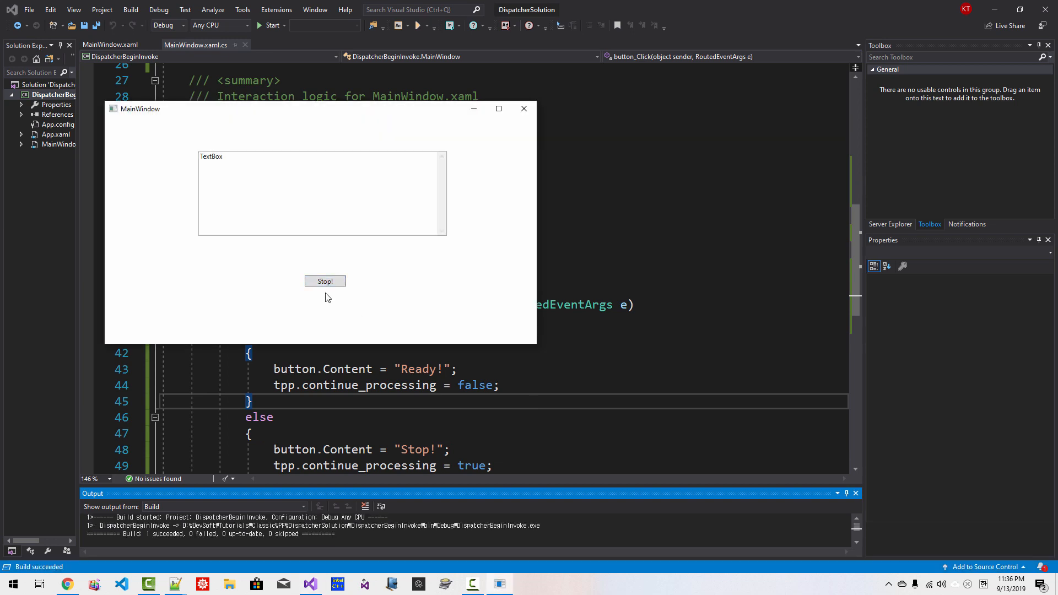
pyautogui.click(325, 281)
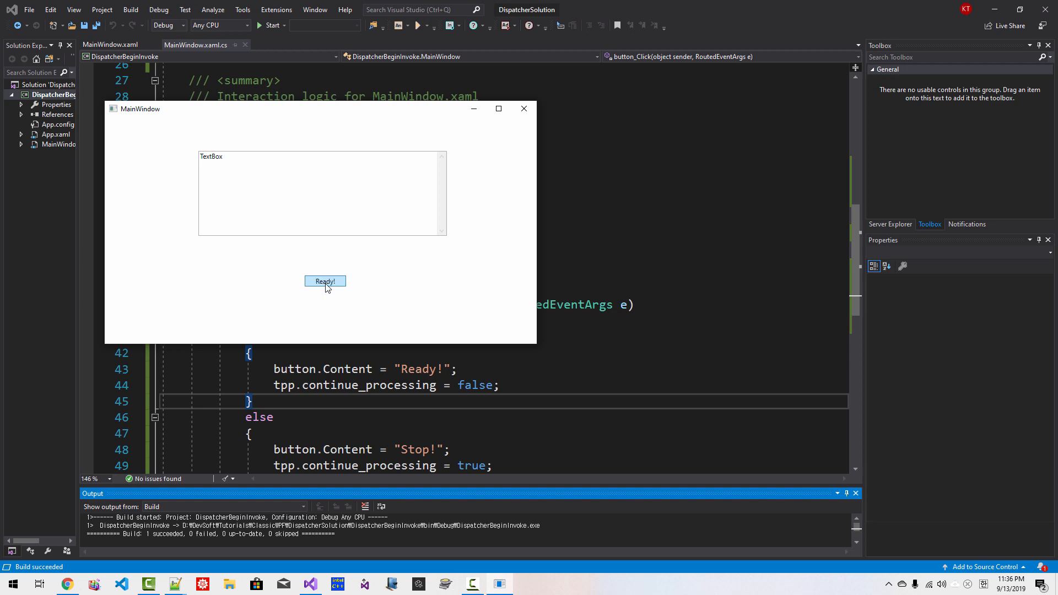
pyautogui.click(524, 109)
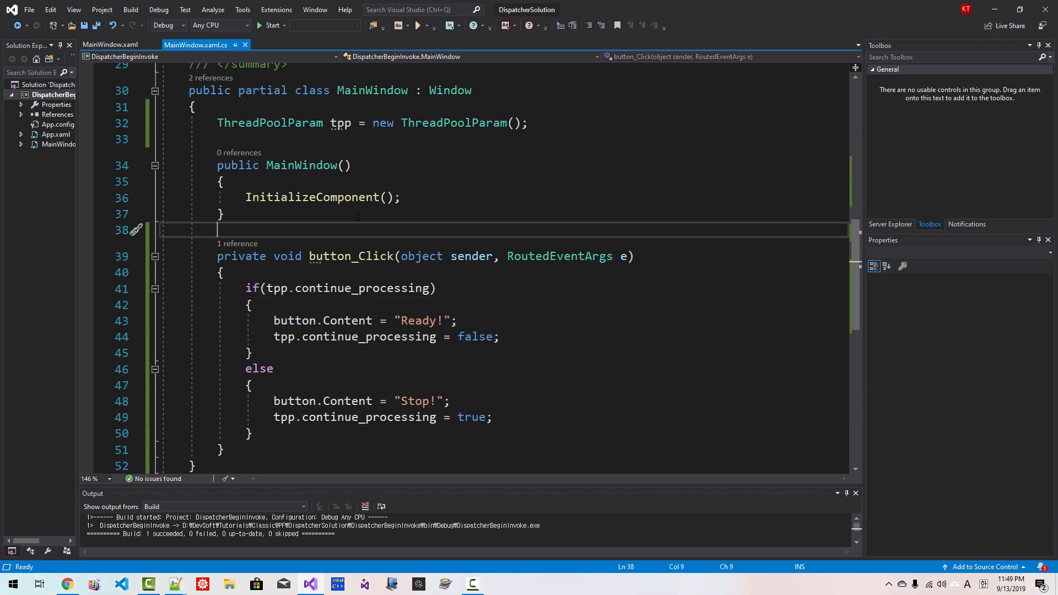
# - Write void proccess_background_task(object param) casting param to ThreadPoolParam with a while(tpp.continue_processing) loop
pyautogui.write('void')
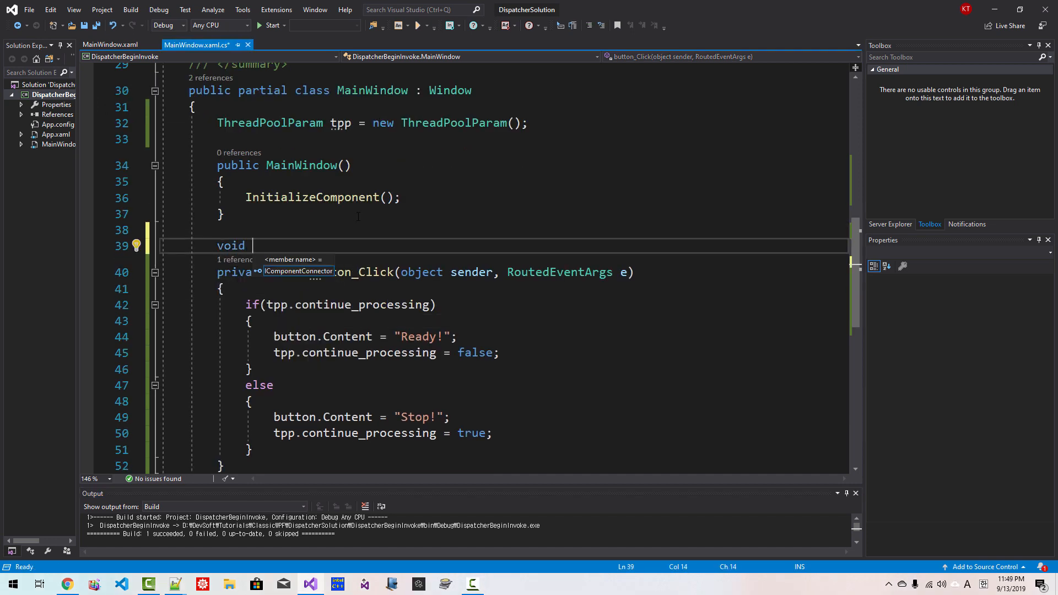
pyautogui.write('proccess')
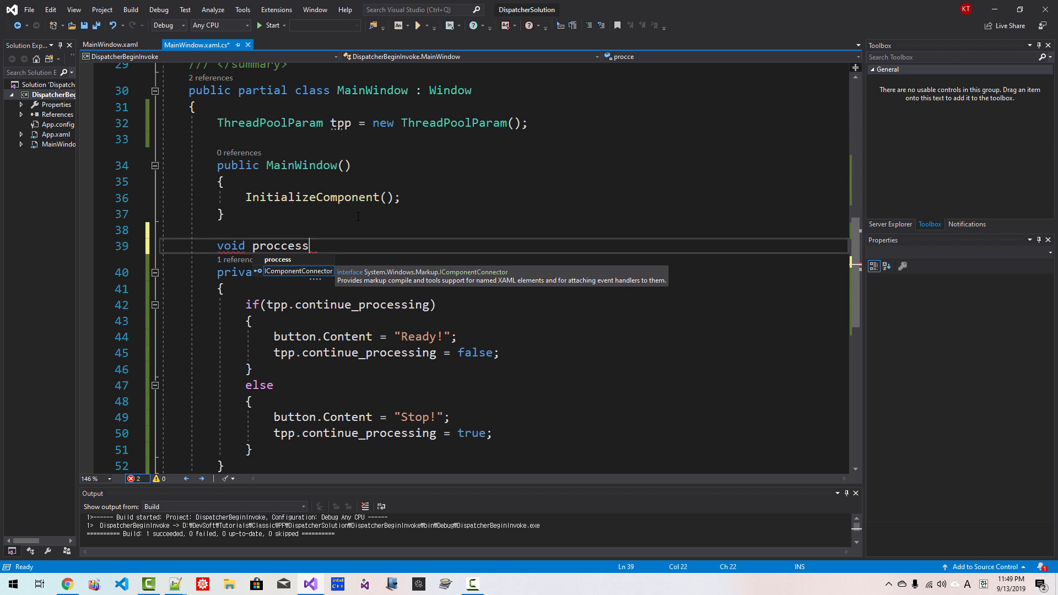
pyautogui.write('_backg4round_task(object param')
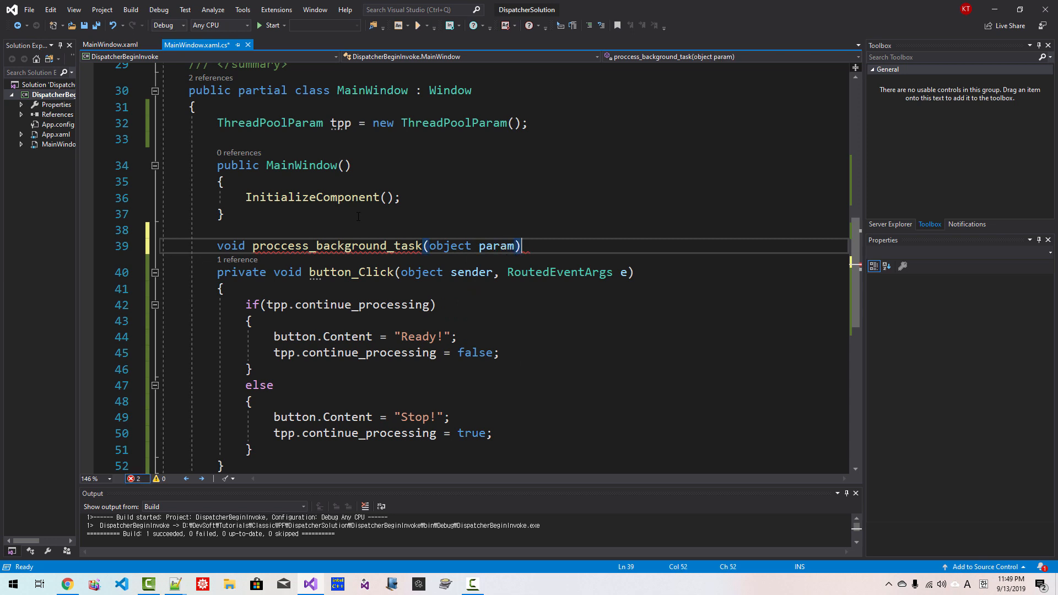
pyautogui.write('Thread')
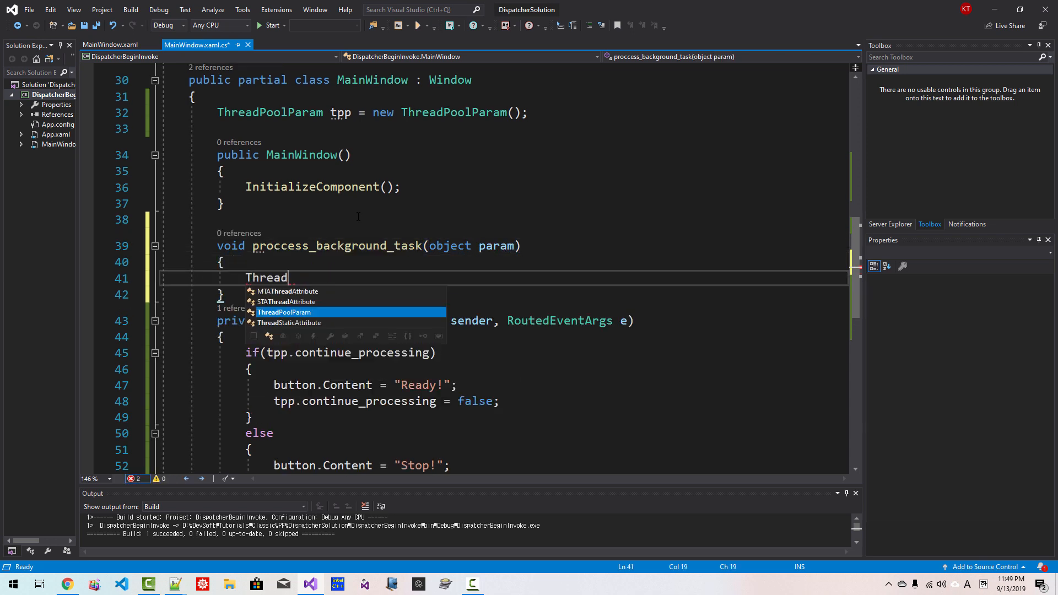
pyautogui.write('PoolParam')
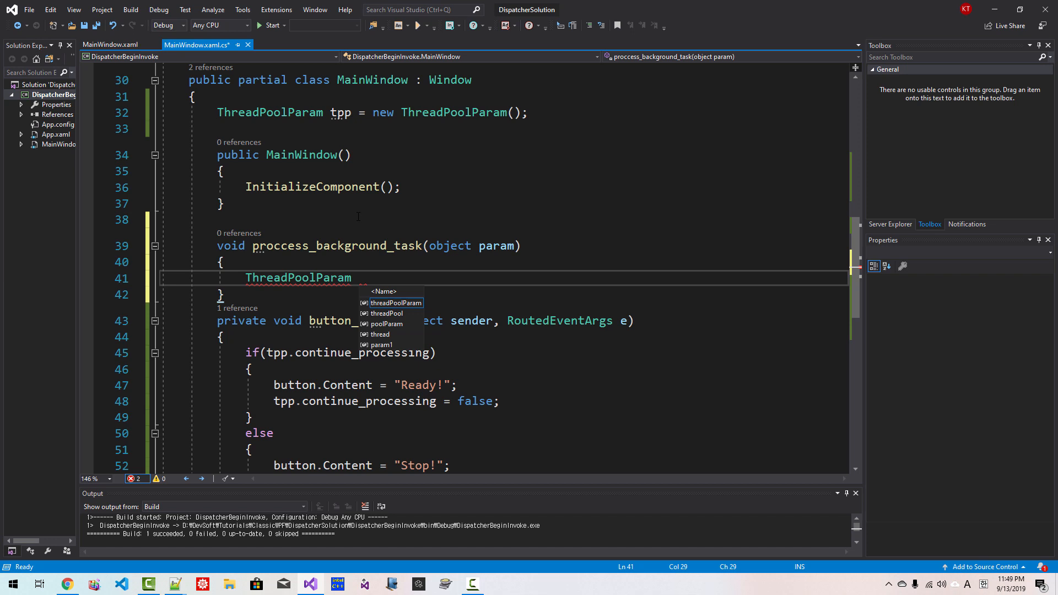
pyautogui.write('tpp')
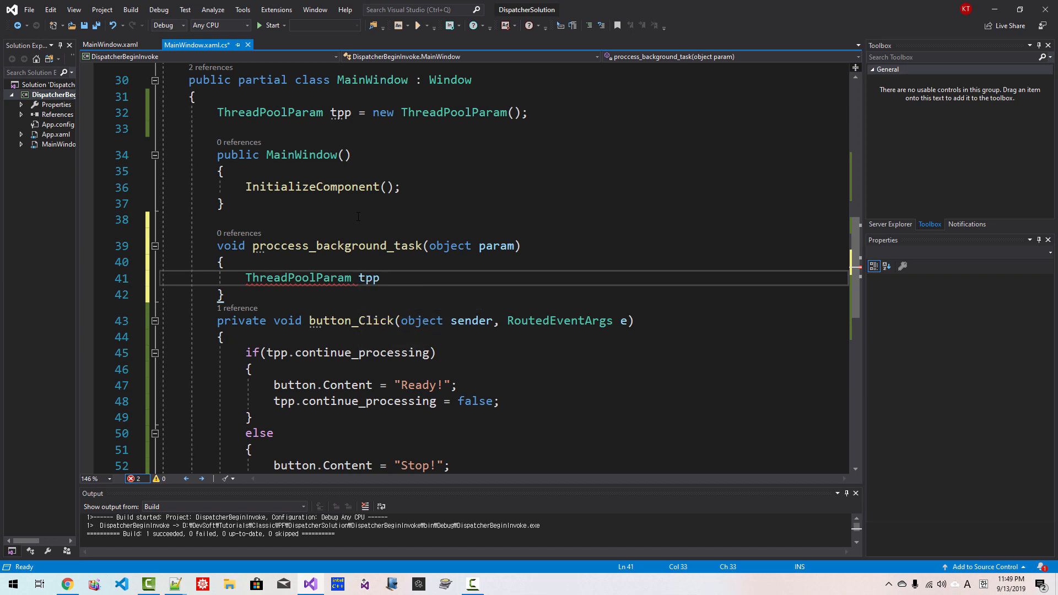
pyautogui.write('= (ThreadPoolParam)param;')
pyautogui.write('wh')
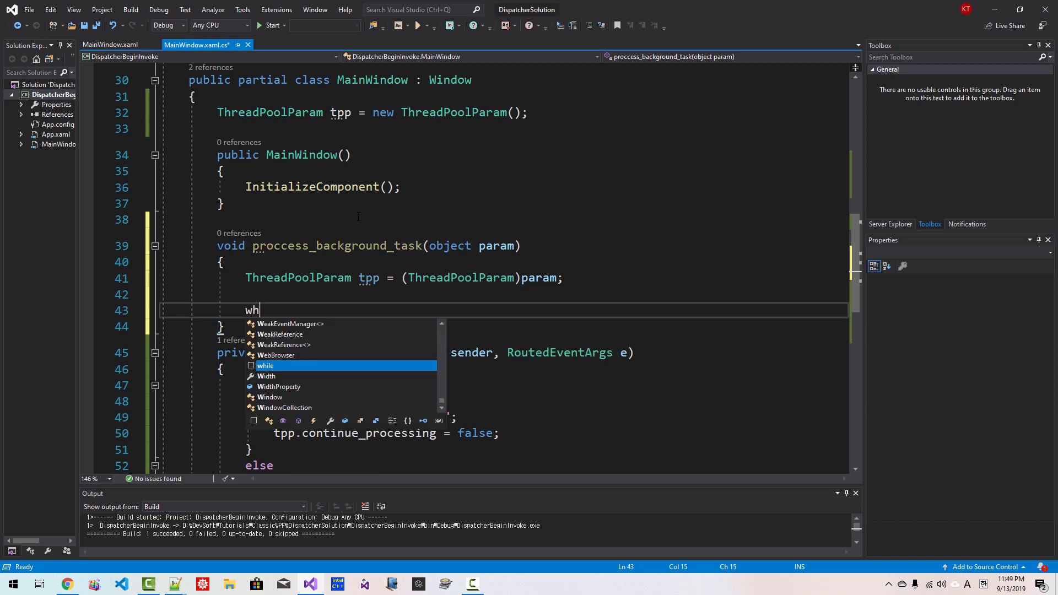
pyautogui.write('ile(tpp')
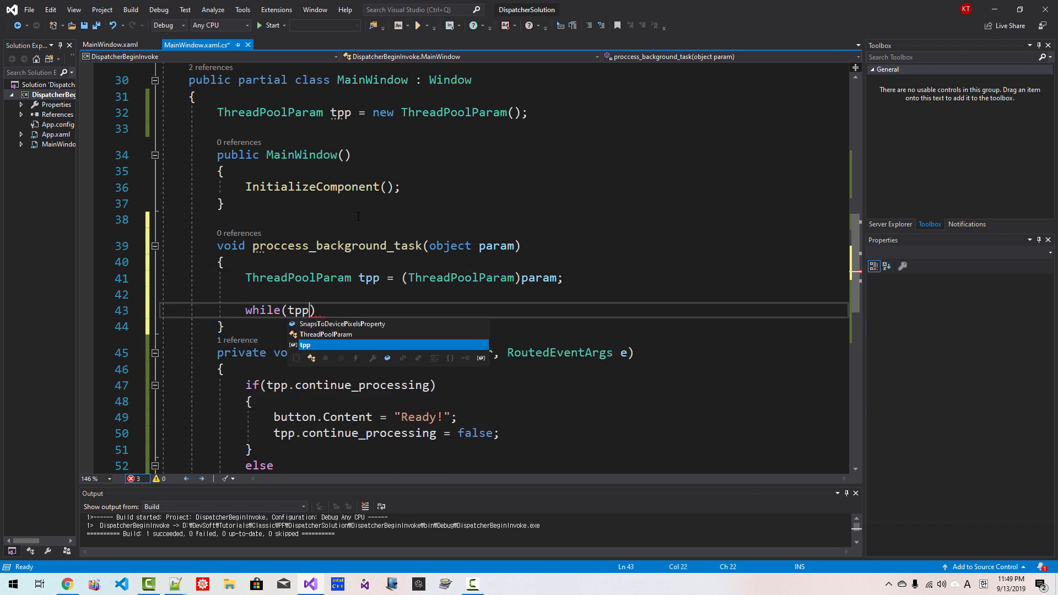
pyautogui.write('.continue_processing')
pyautogui.write('using Suys')
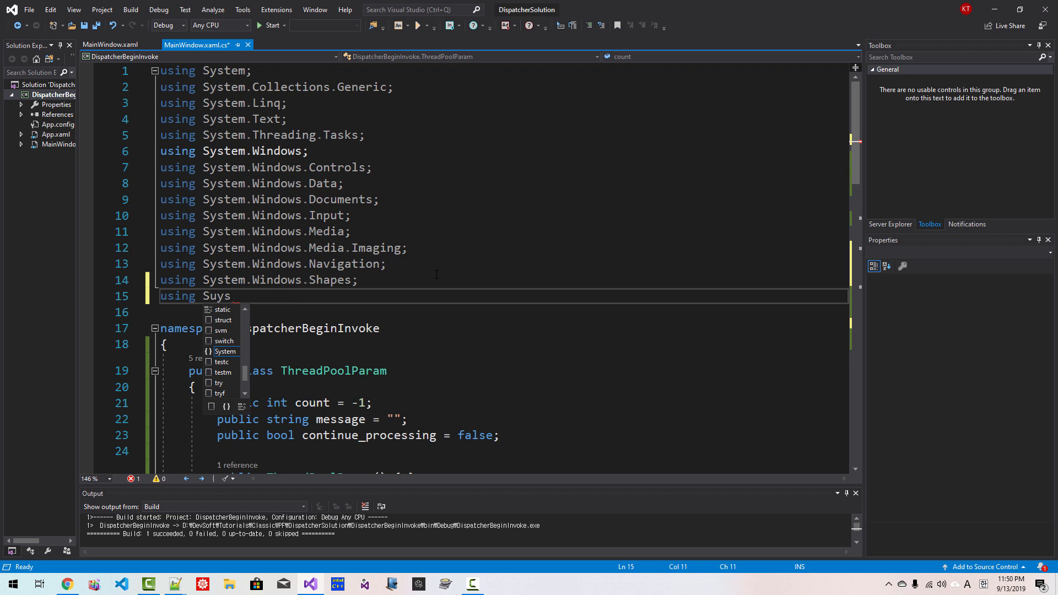
# - Add the using System.Threading directive at the top of the file
pyautogui.write('System.Threading;')
pyautogui.write('using S')
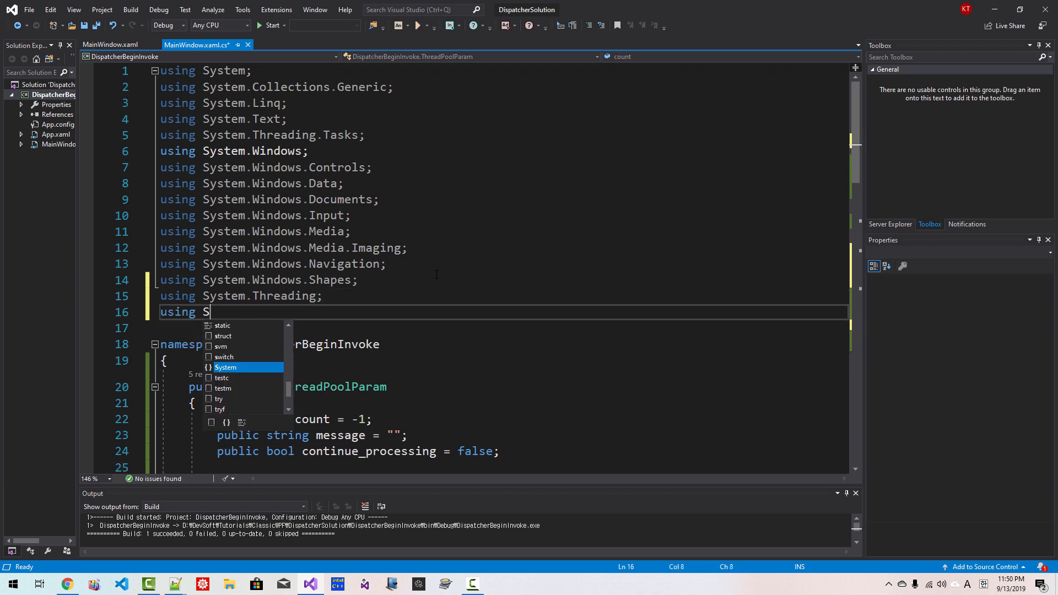
pyautogui.write('ystem.Windo')
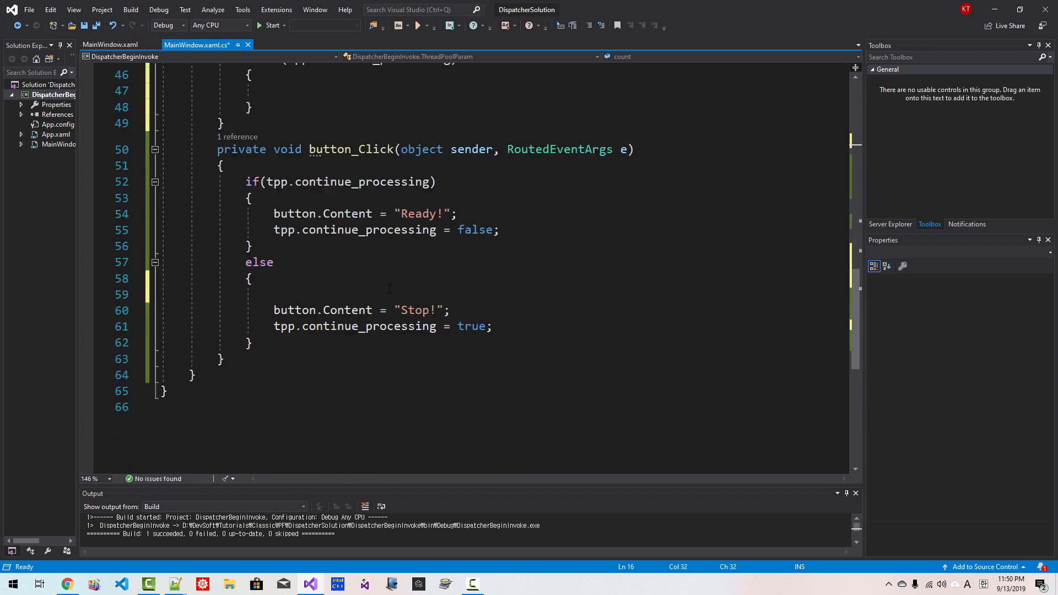
# - In the else branch create WaitCallback work_item for proccess_background_task and set tpp.continue_processing = true
pyautogui.write('WaitCallback work')
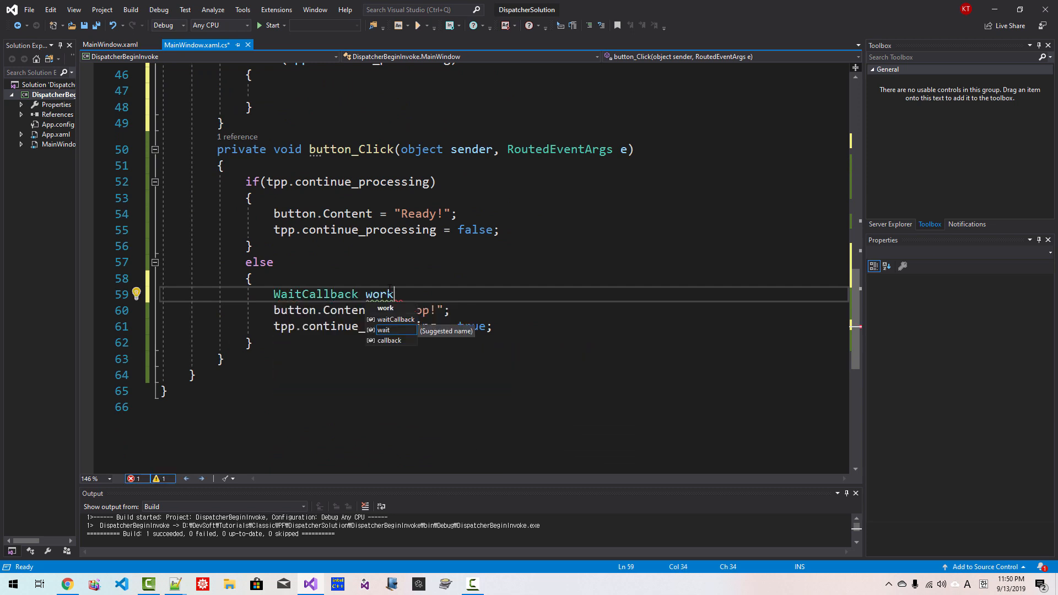
pyautogui.write('_item =')
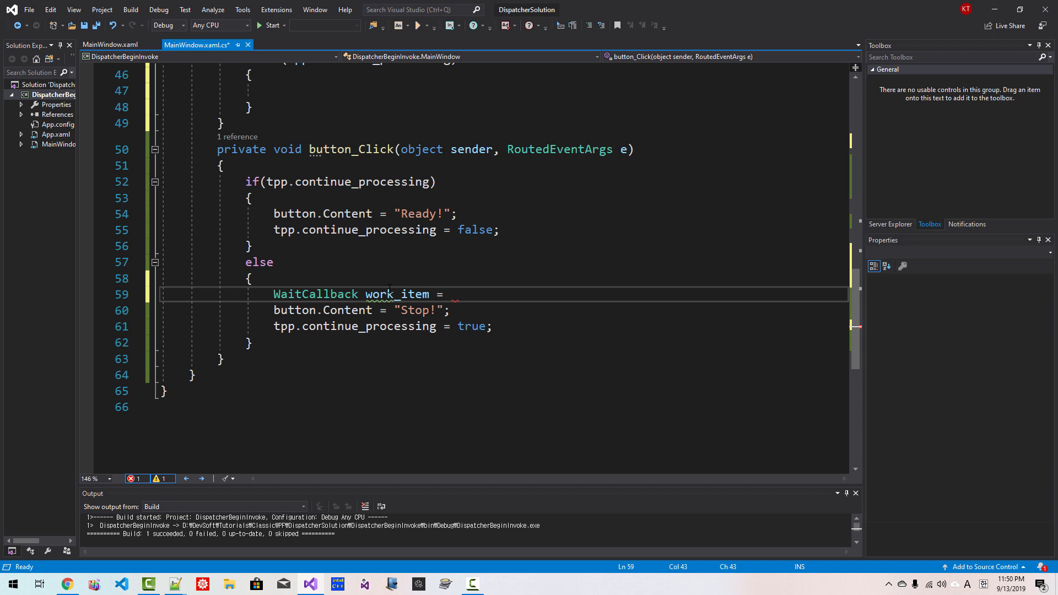
pyautogui.write('new WaitCallback')
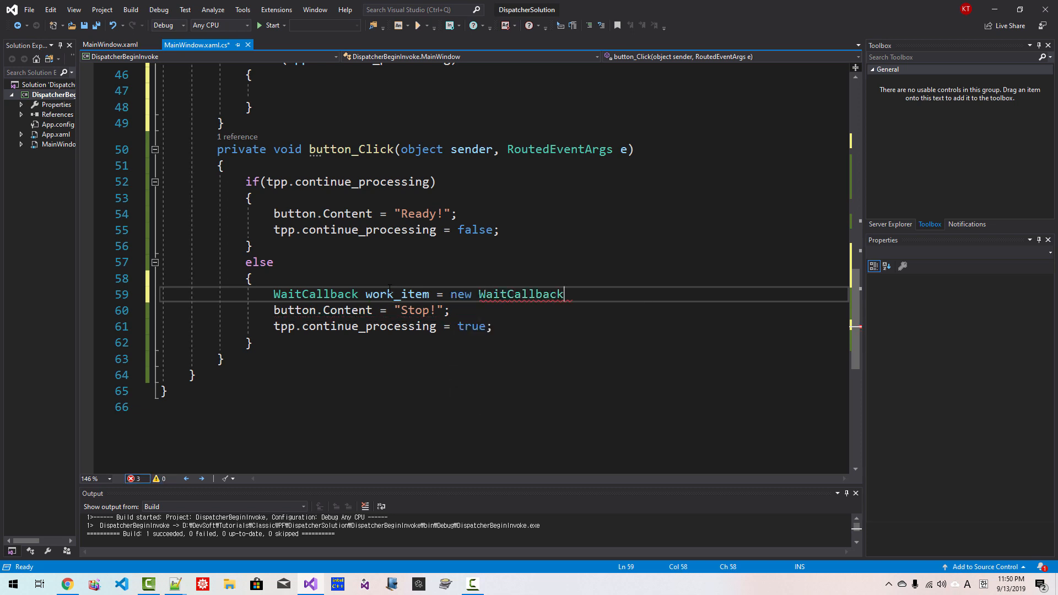
pyautogui.write('(process')
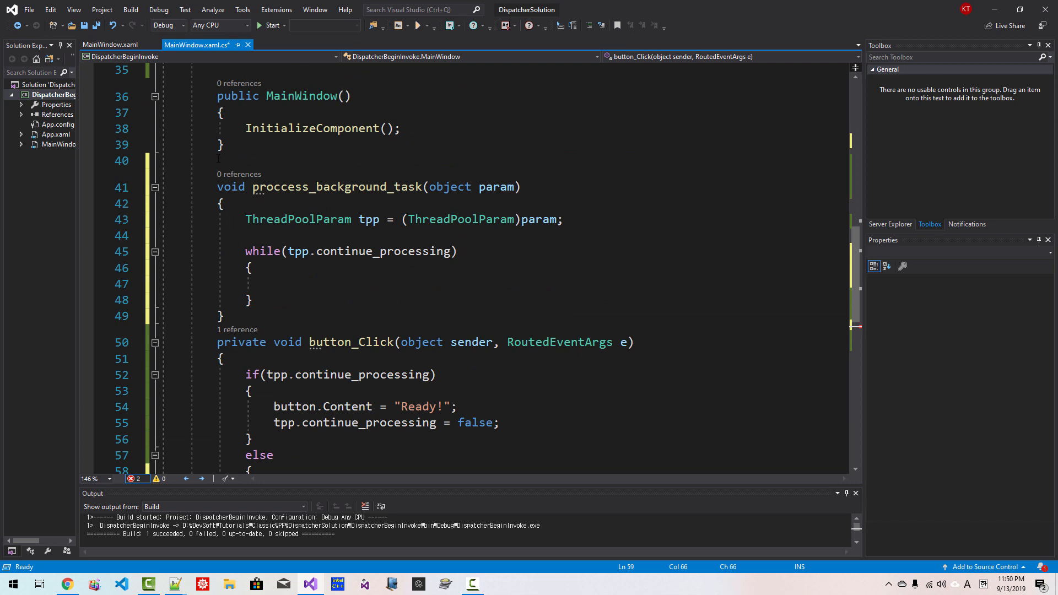
pyautogui.doubleClick(335, 188)
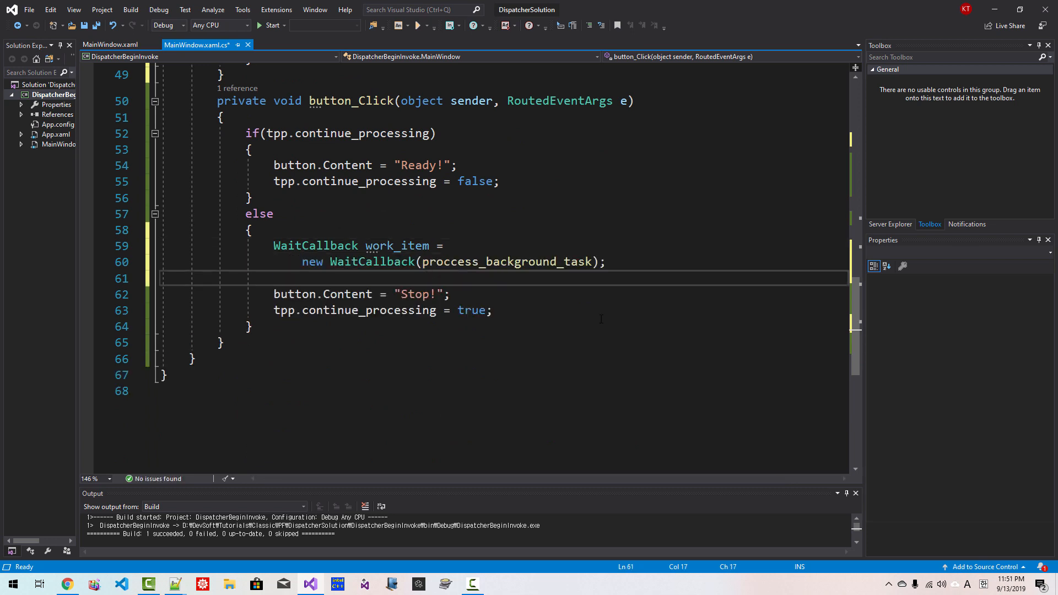
pyautogui.write('tpp.continue_processing')
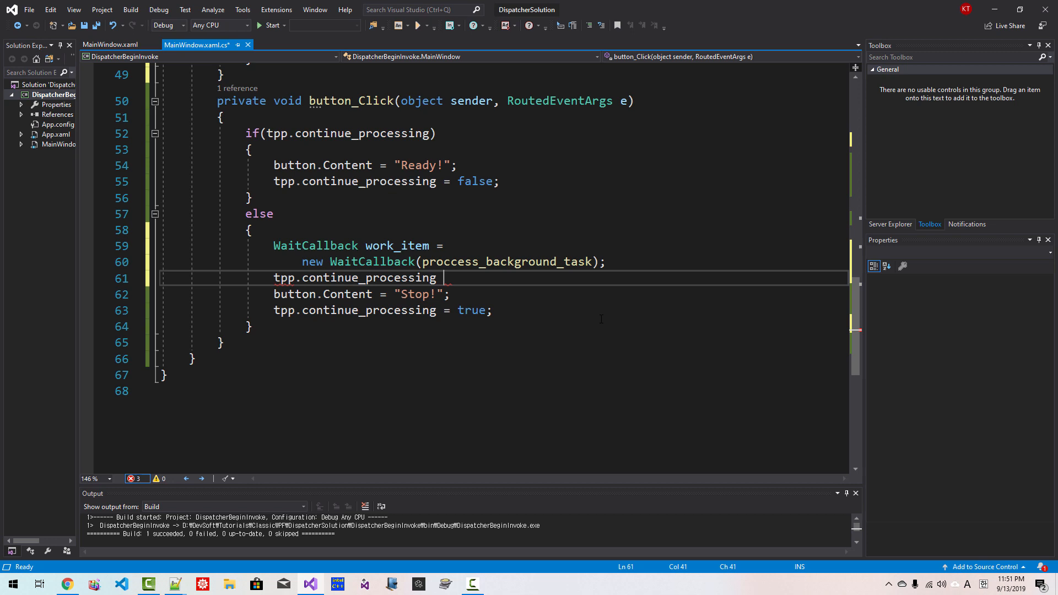
pyautogui.write('= true;')
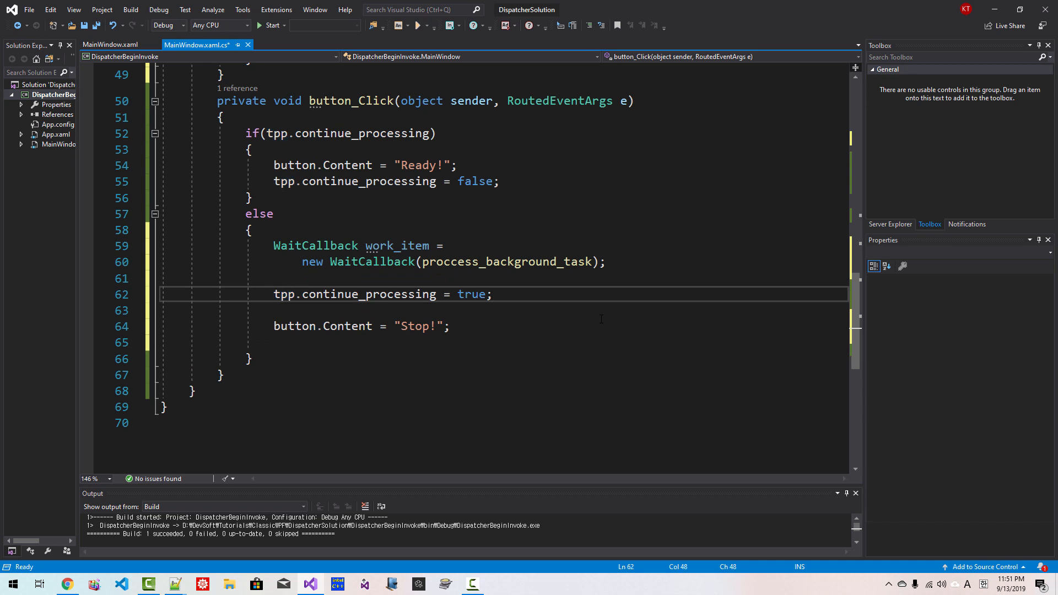
# - Queue the work with ThreadPool.QueueUserWorkItem(work_item, tpp)
pyautogui.write('ThreadPool.QueueUserWorkItem')
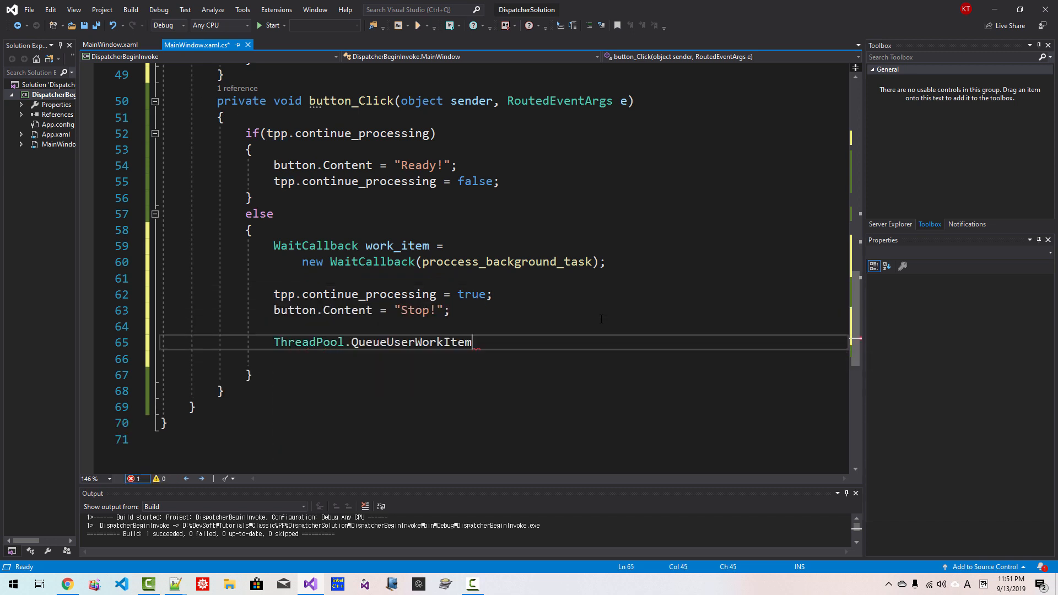
pyautogui.doubleClick(410, 342)
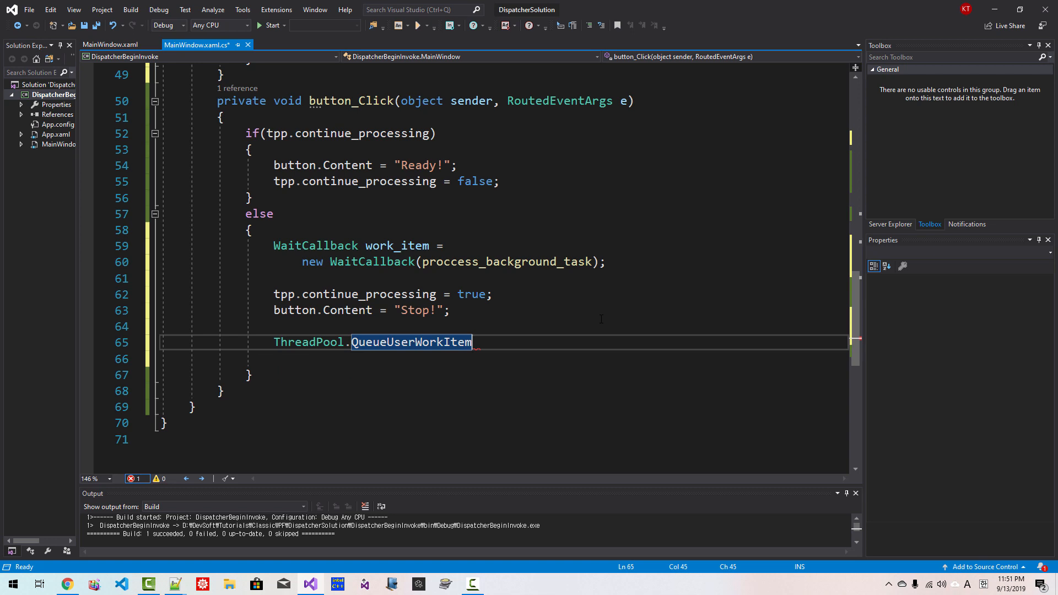
pyautogui.write('(work')
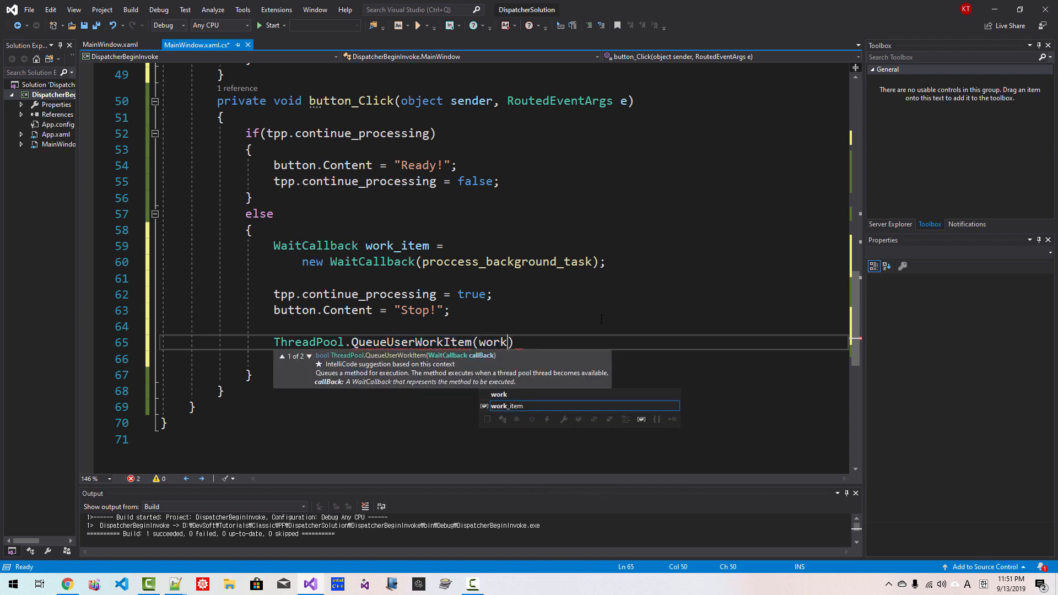
pyautogui.write('_item, tpp')
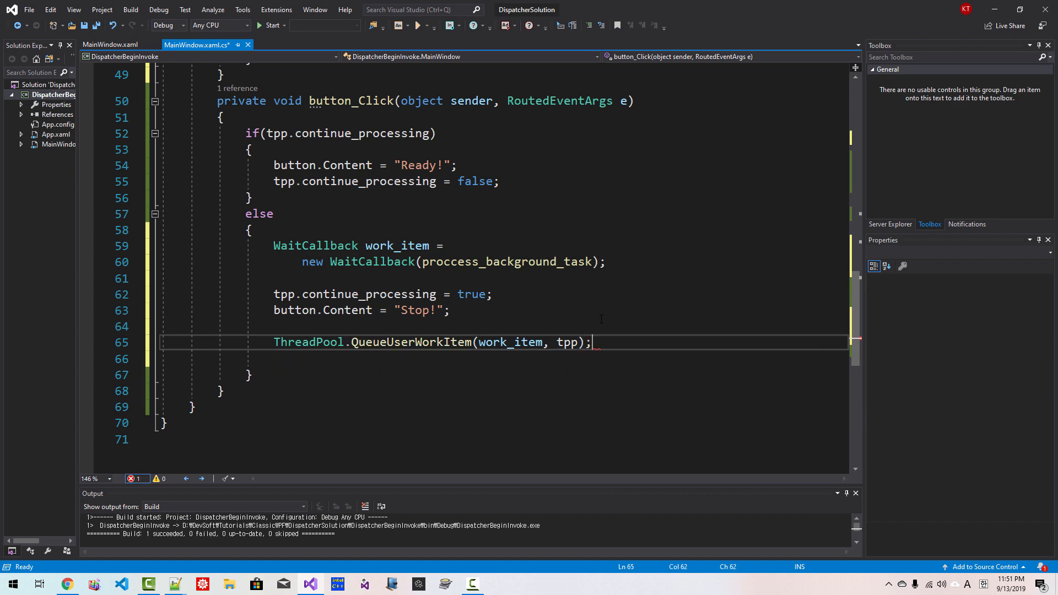
pyautogui.doubleClick(566, 342)
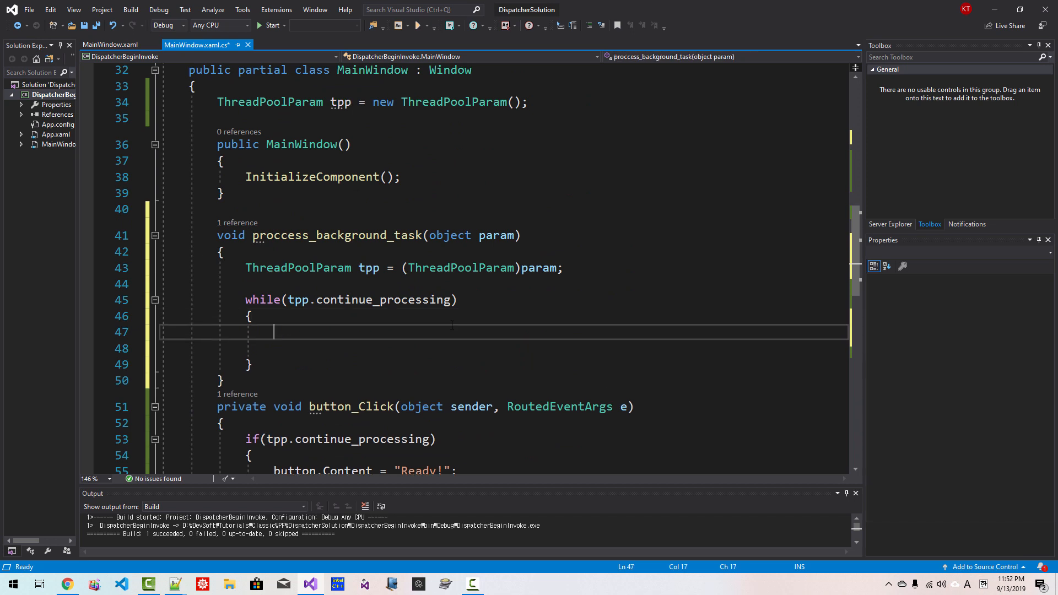
# - Append string.Format("Count: {0}, Thread ID: {1}", ++tpp.count, Thread.CurrentThread.ManagedThreadId) to tpp.message
pyautogui.write('tpp.message +=')
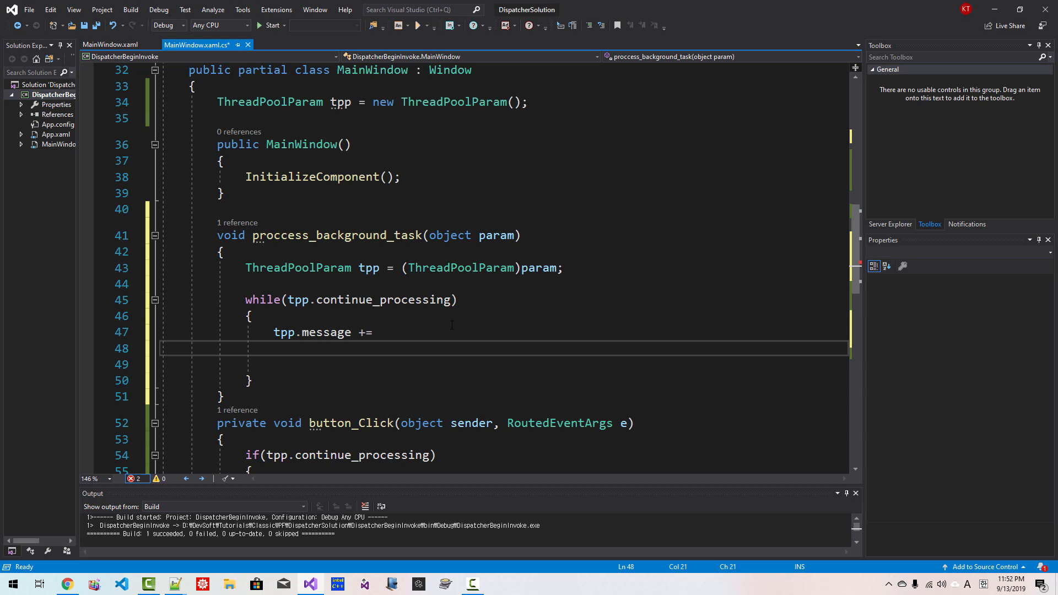
pyautogui.write('string.Fo')
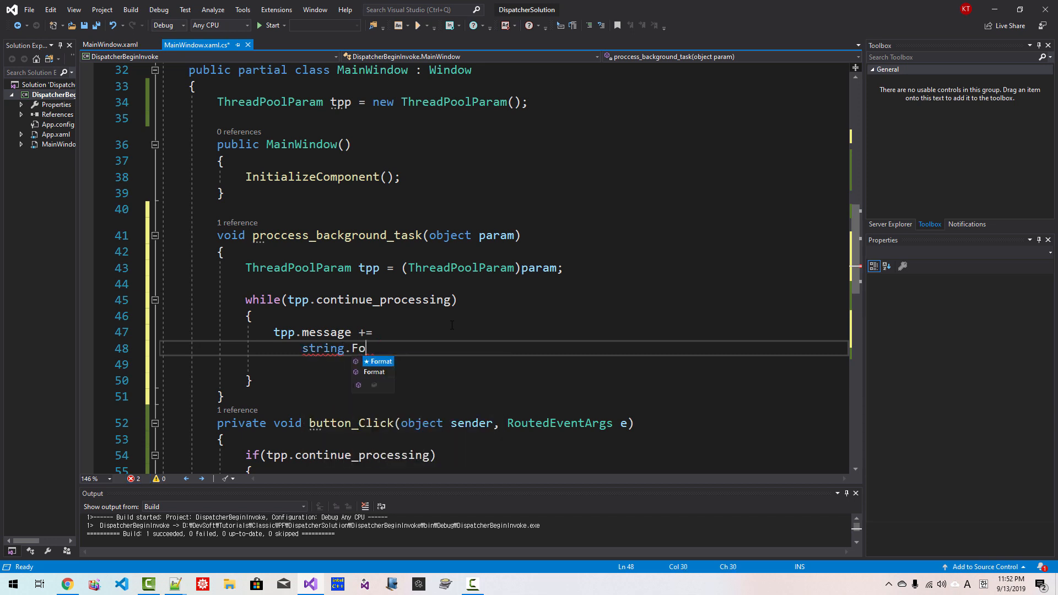
pyautogui.write('rmat("Cou);')
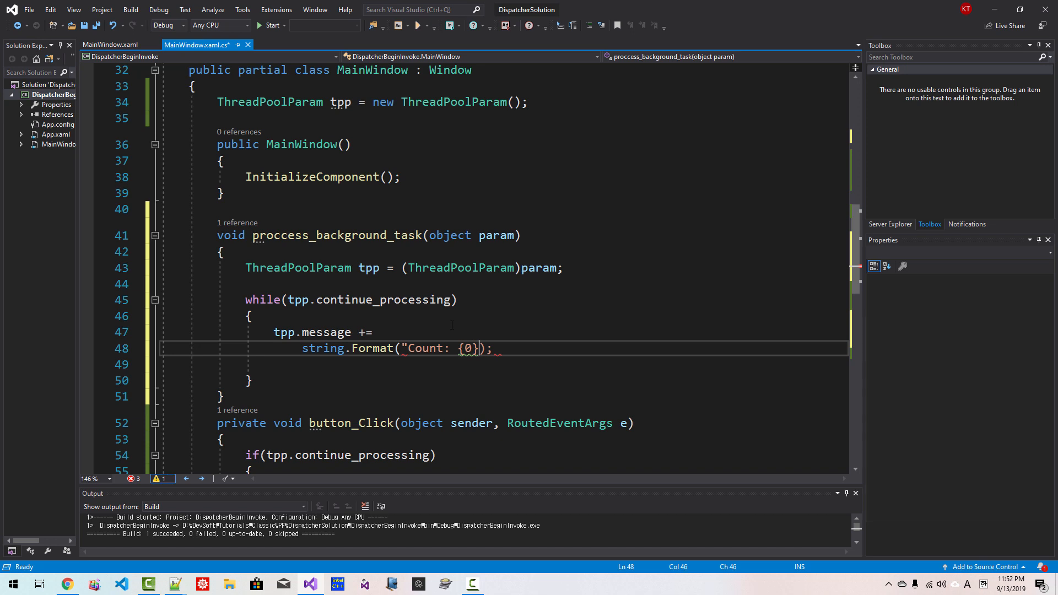
pyautogui.write(', Thread I')
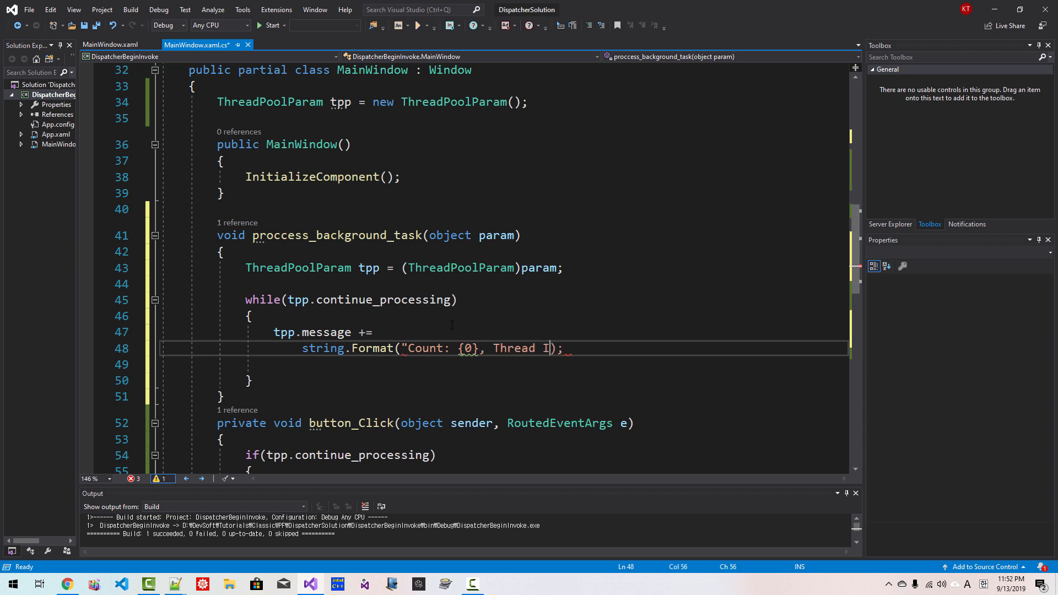
pyautogui.write('D: {1}",')
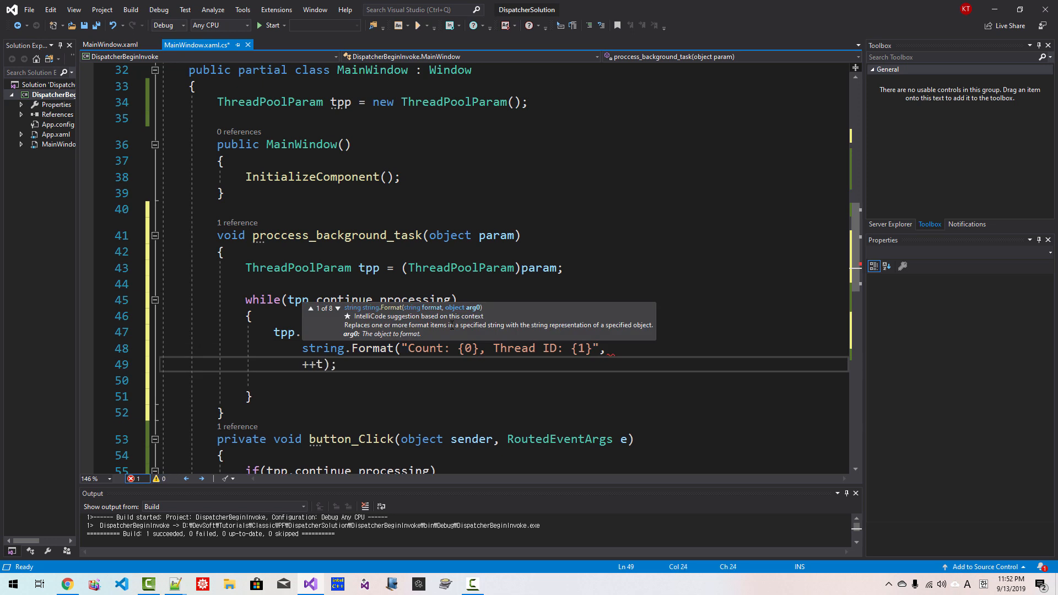
pyautogui.write('pp.count, Thread')
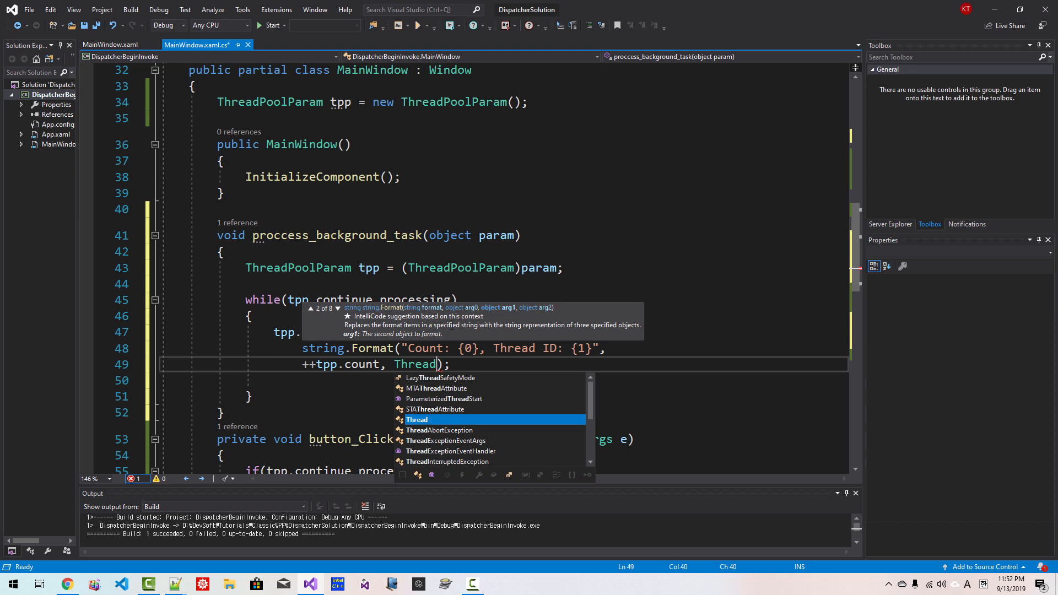
pyautogui.write('.CurrentThread')
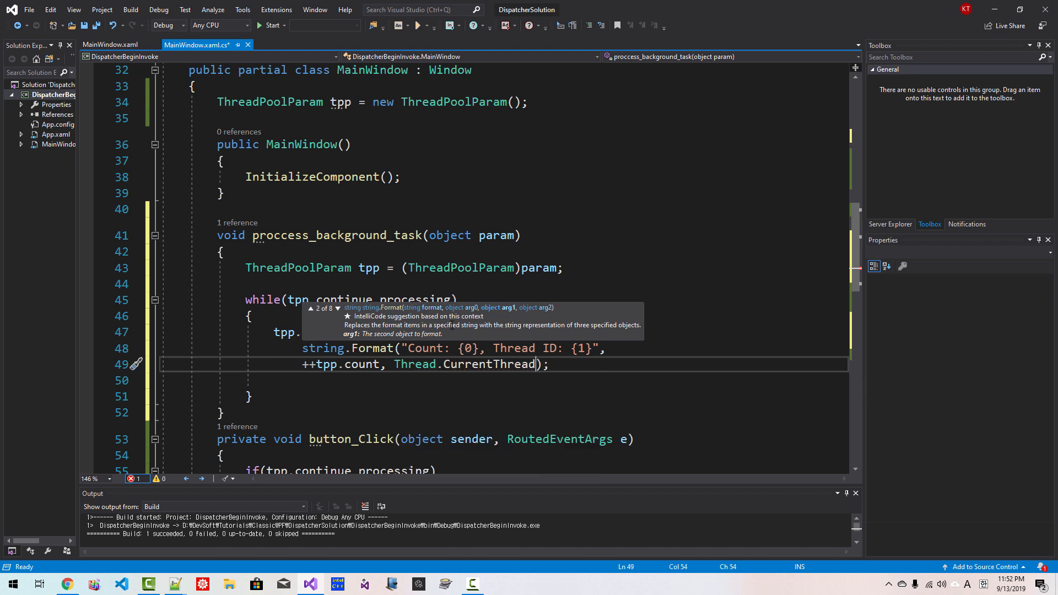
pyautogui.write('.ManagedThreadId')
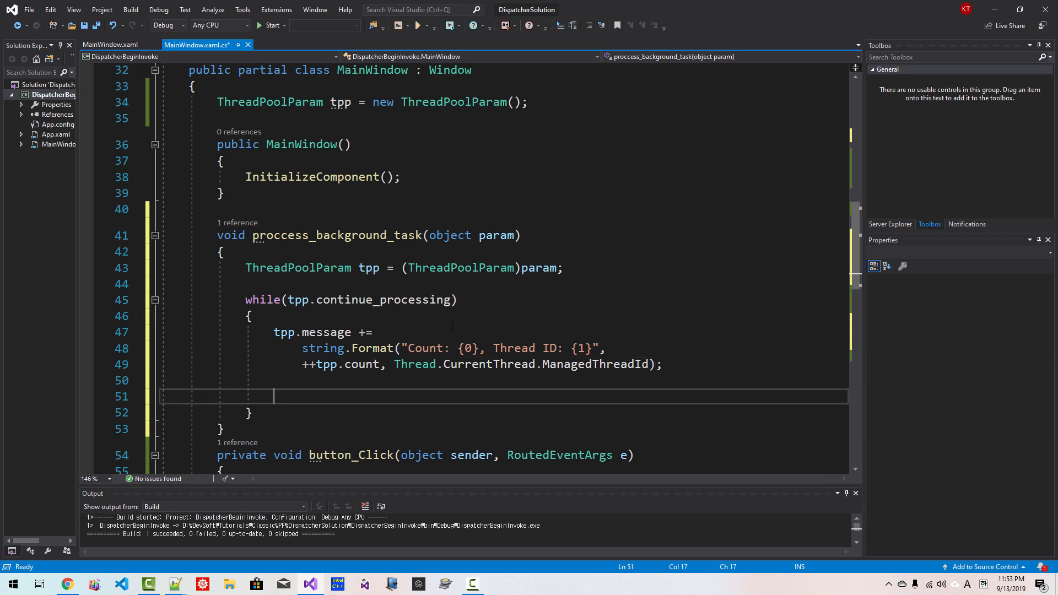
# - Set textBox.Text = tpp.message inside the loop
pyautogui.write('textBox')
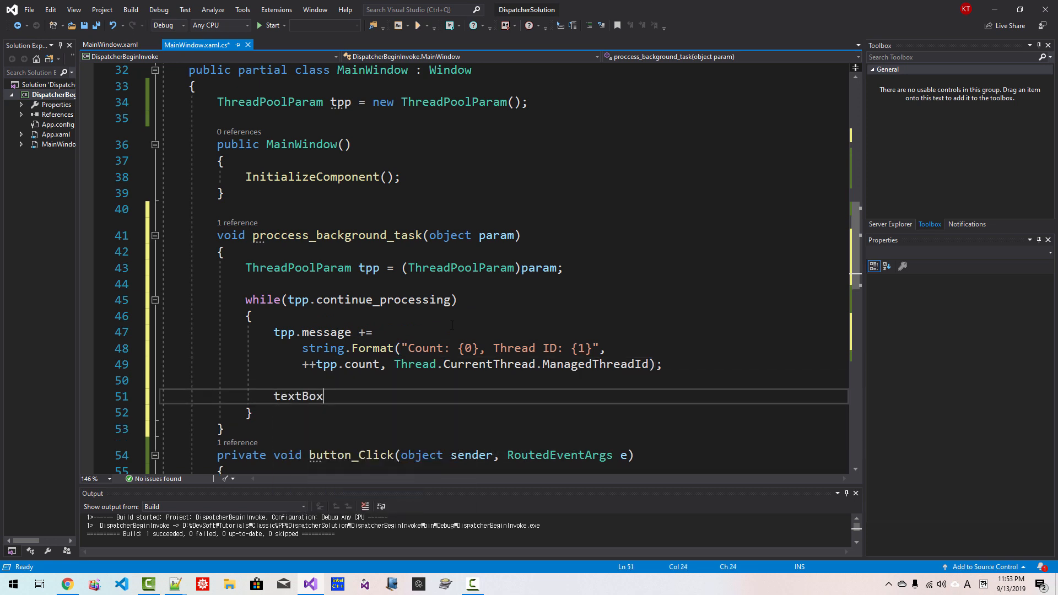
pyautogui.write('.Text =')
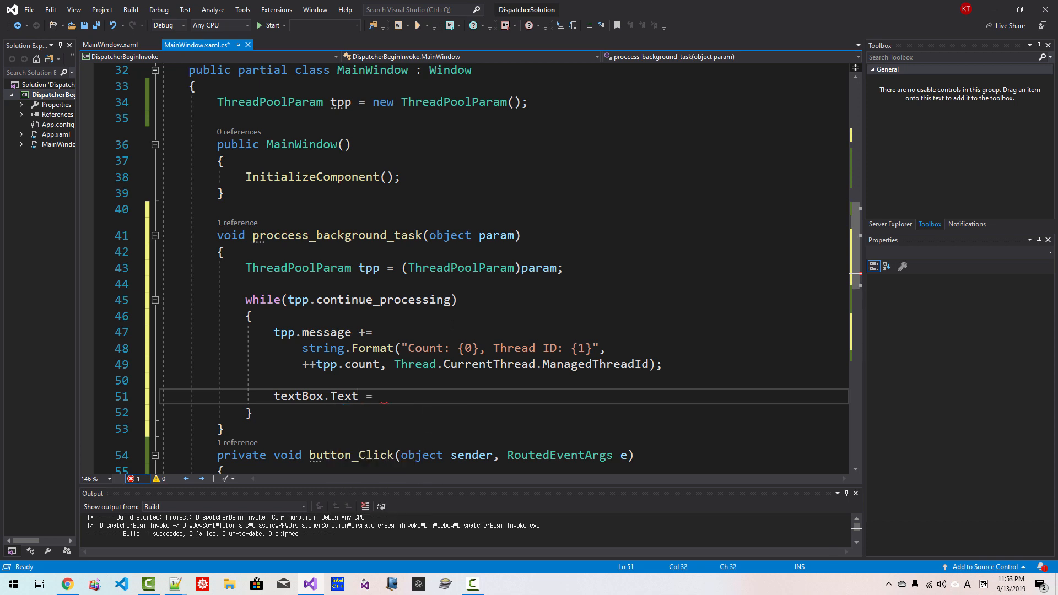
pyautogui.write('tpp.message;')
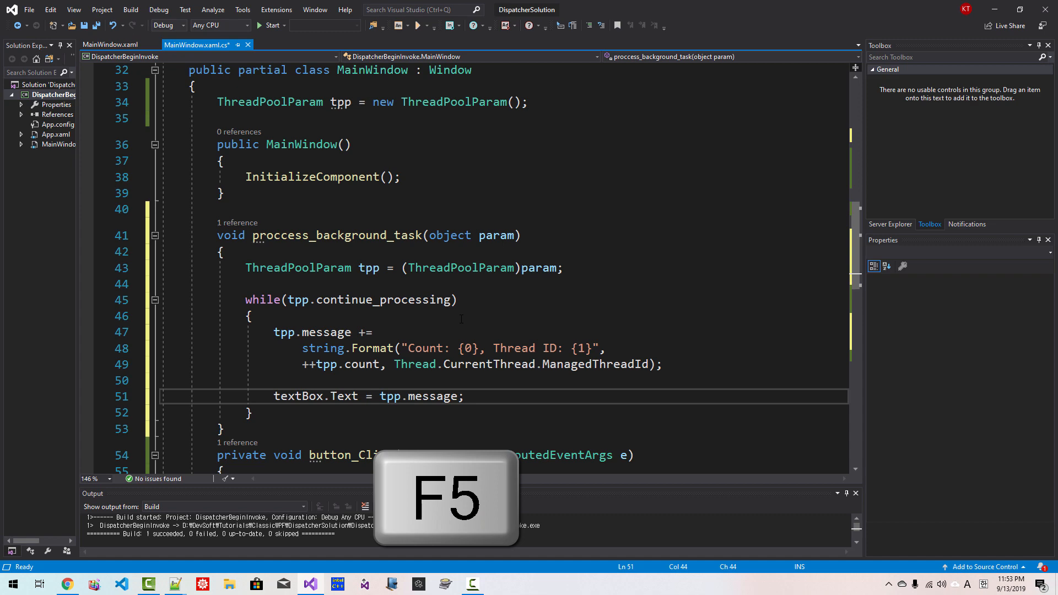
# - Run the app with F5, start processing, and highlight the cross-thread InvalidOperationException message
pyautogui.press('f5')
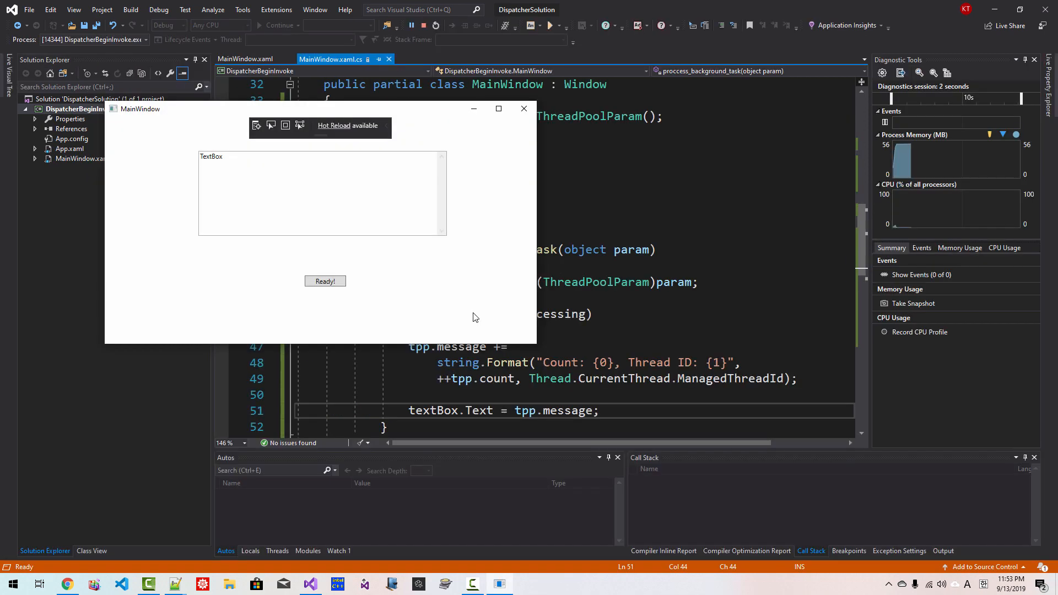
pyautogui.click(324, 281)
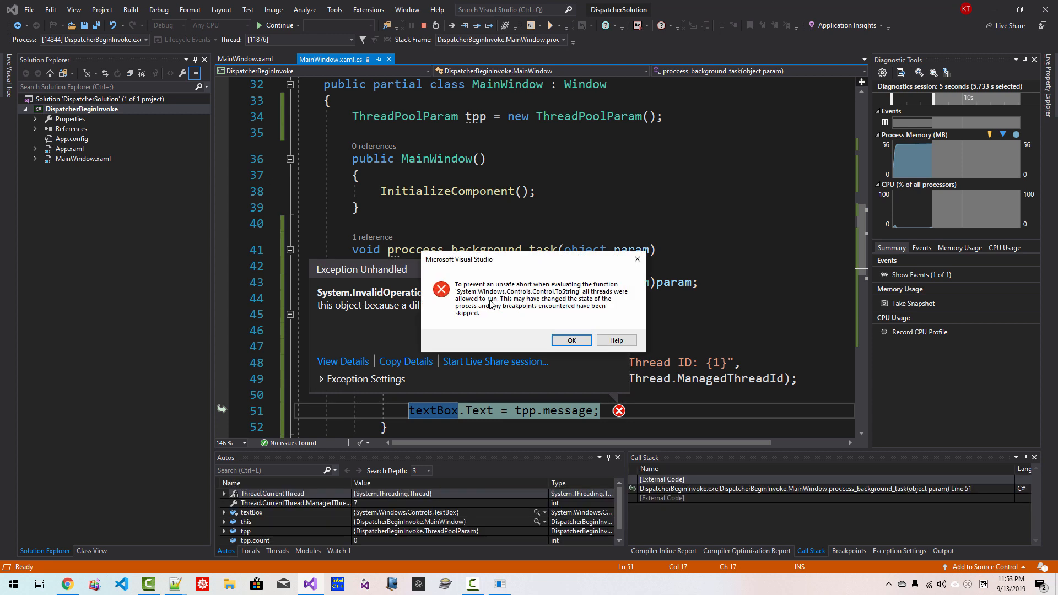
pyautogui.click(570, 341)
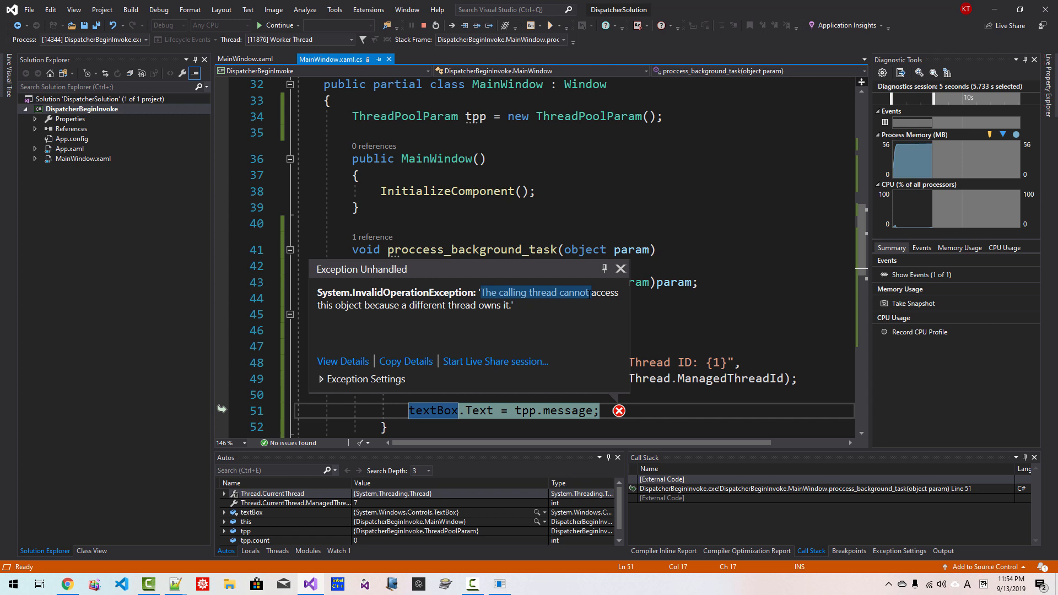
pyautogui.moveTo(480, 291); pyautogui.dragTo(513, 305)
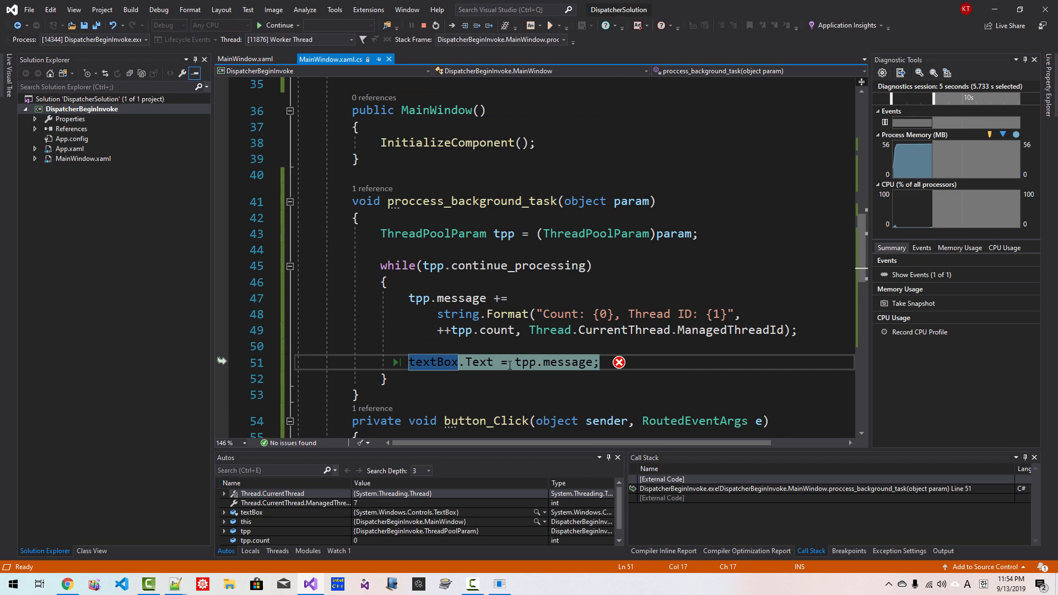
# - Stop debugging the crashed app with Shift+F5
pyautogui.press('shift+f5')
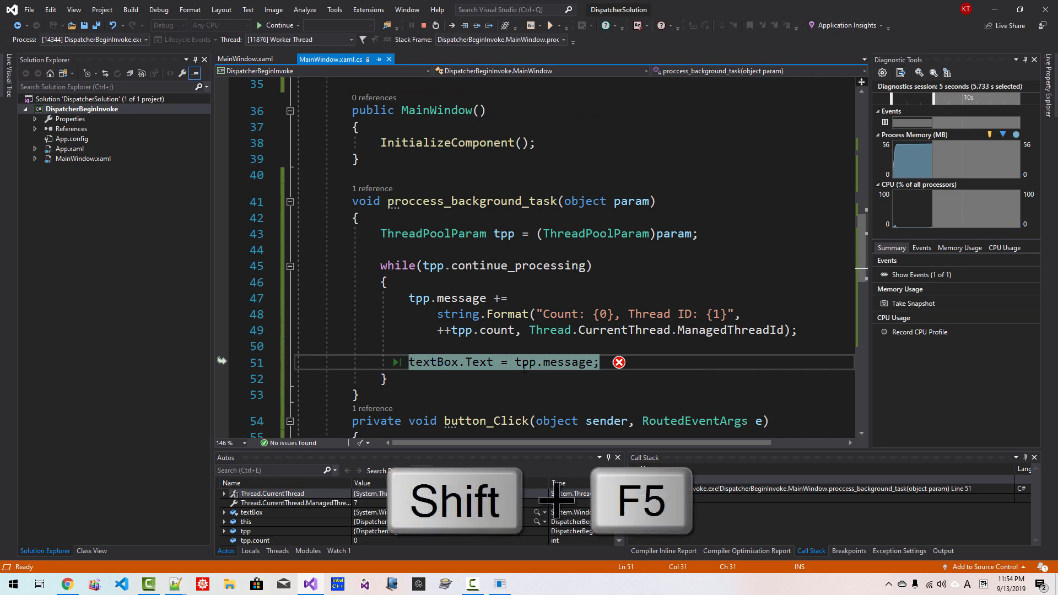
pyautogui.press('shift+f5')
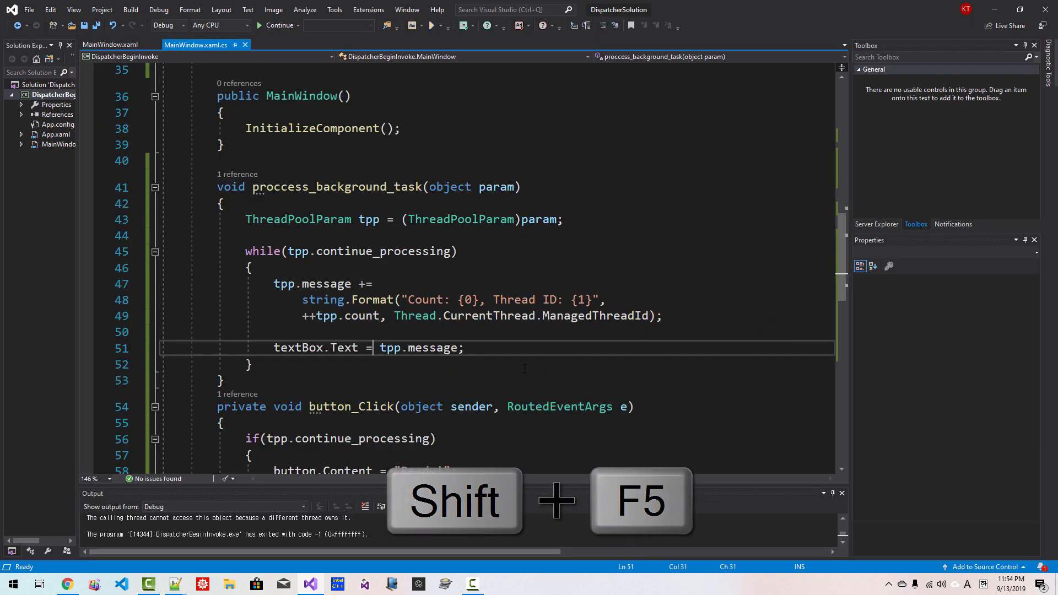
# - Comment out the direct textBox.Text update and add Thread.Sleep in the loop
pyautogui.press('Shift+F5')
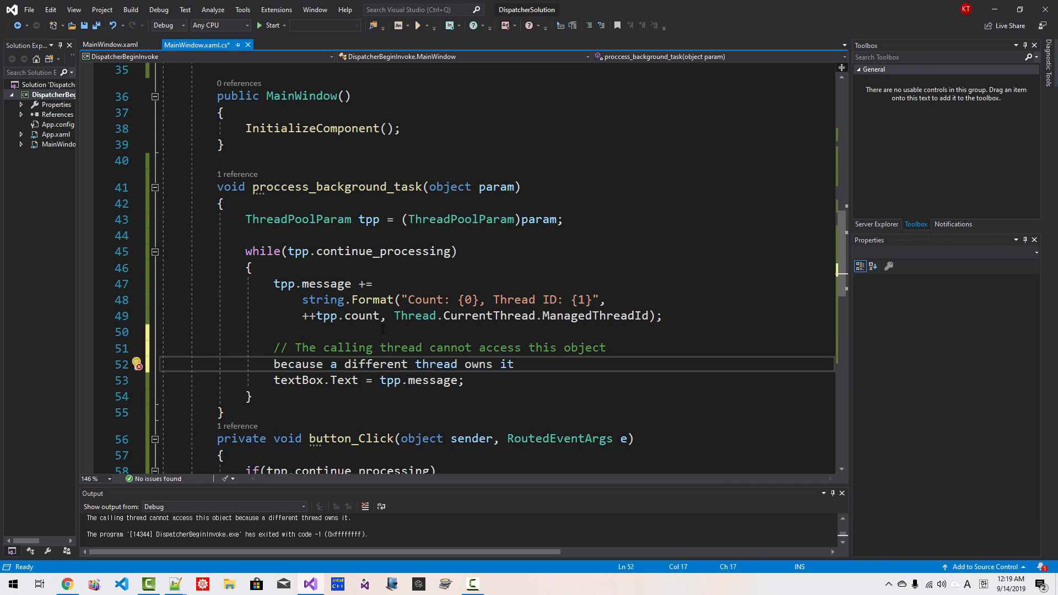
pyautogui.write('//')
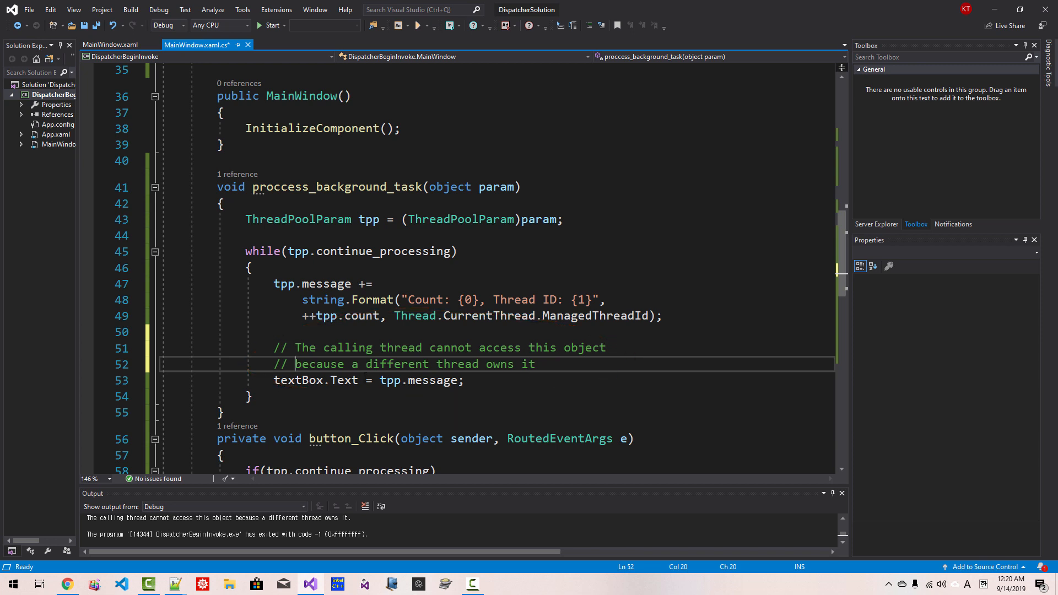
pyautogui.write('//')
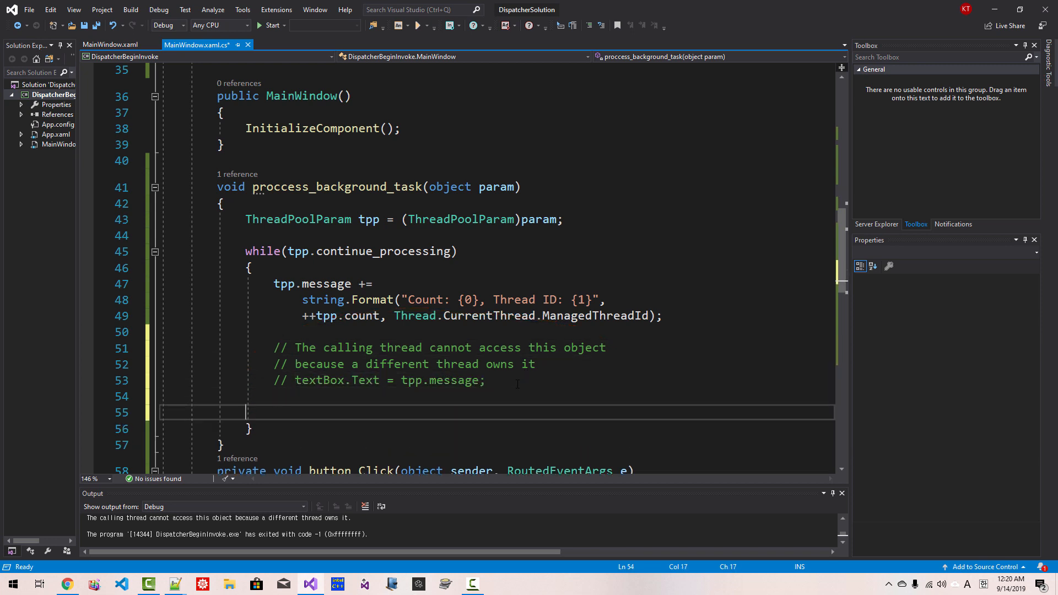
pyautogui.write('Thread.Sleep(500);')
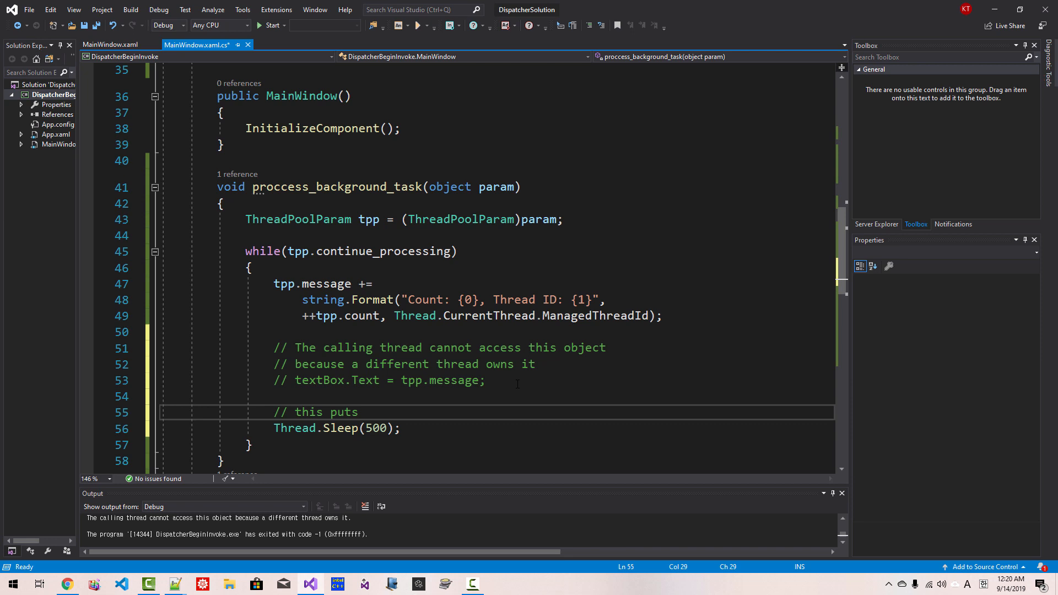
# - Comment that Thread.Sleep puts the current thread to sleep 0.5 seconds or 500 milliseconds
pyautogui.write('the current')
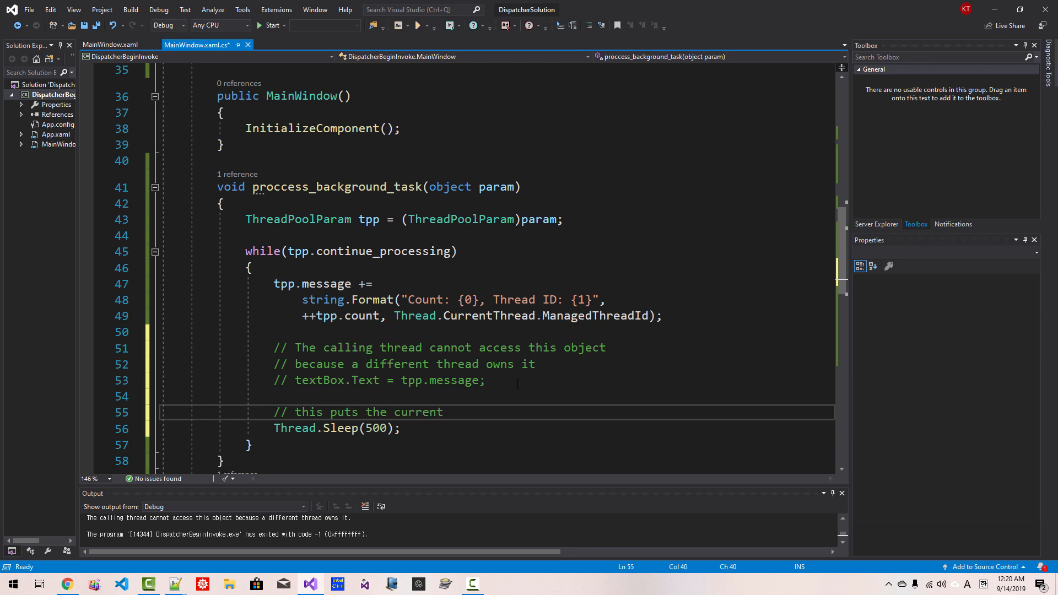
pyautogui.write('thread to sleep')
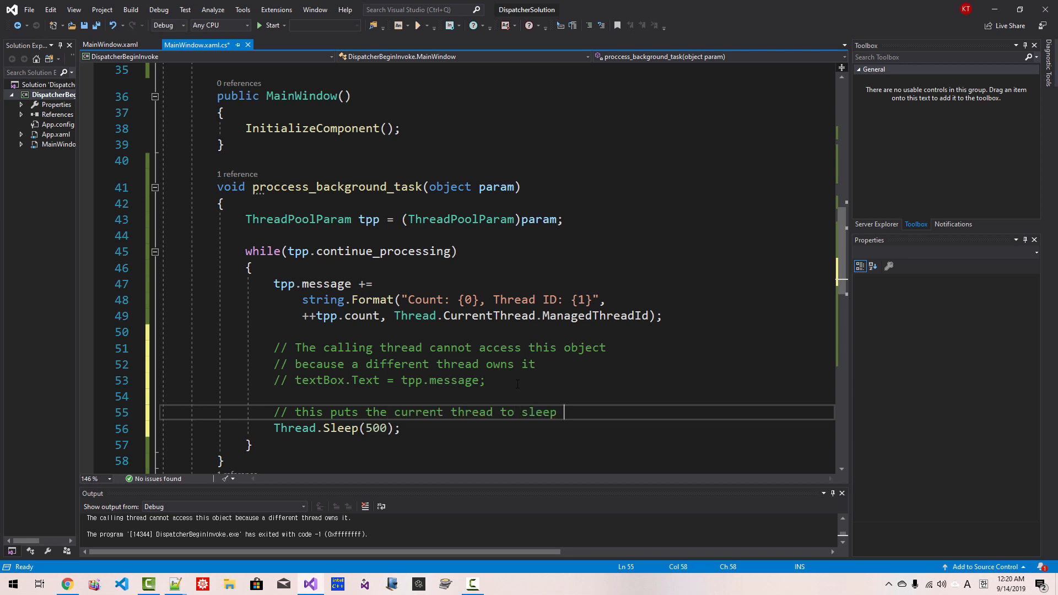
pyautogui.write('0.5 se')
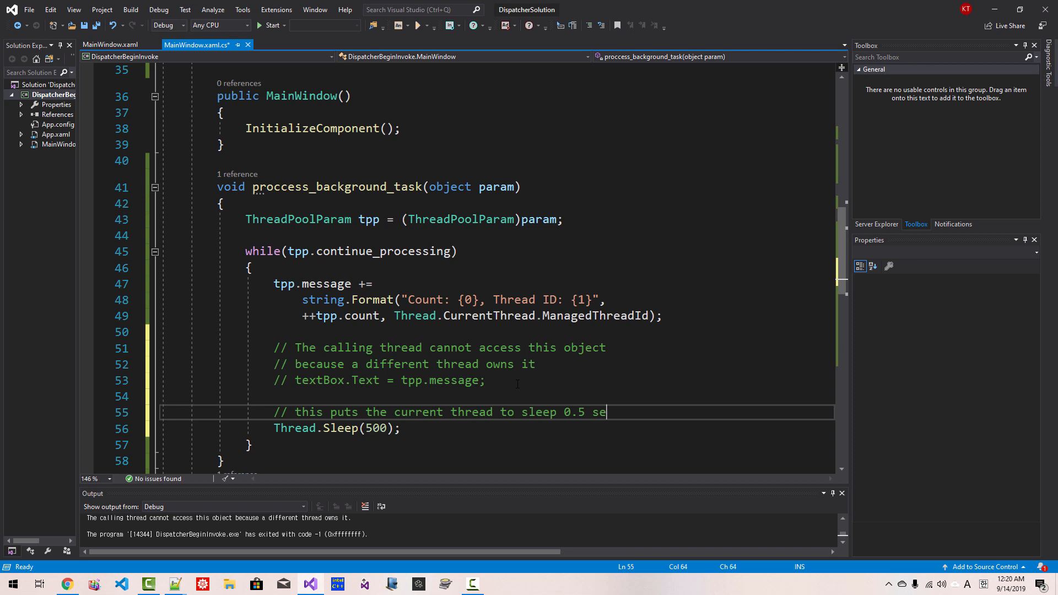
pyautogui.write('conds or 500')
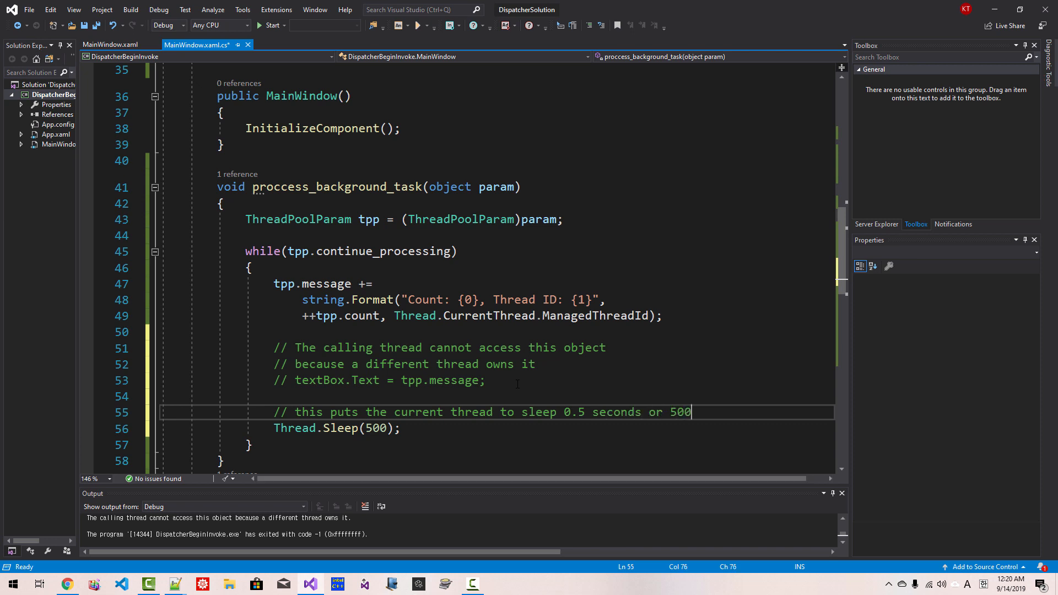
pyautogui.write('milliseconds')
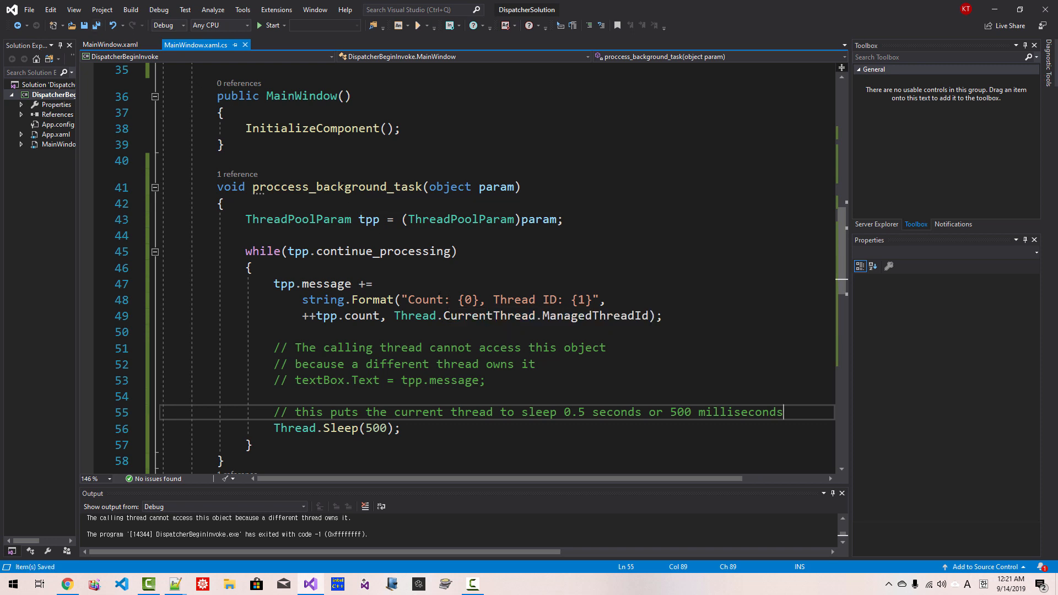
pyautogui.doubleClick(335, 187)
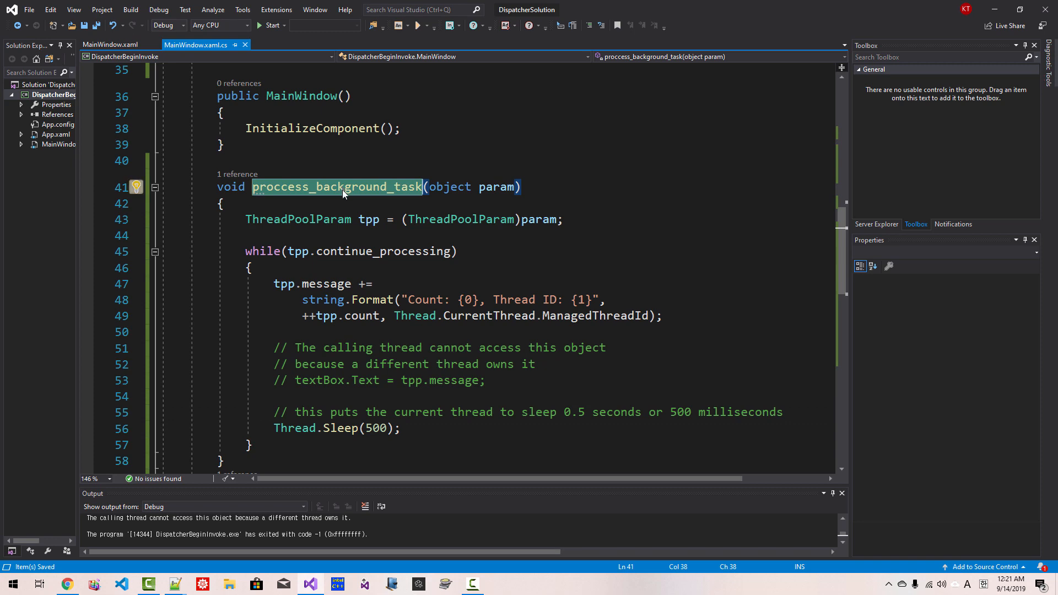
pyautogui.scroll(-3)
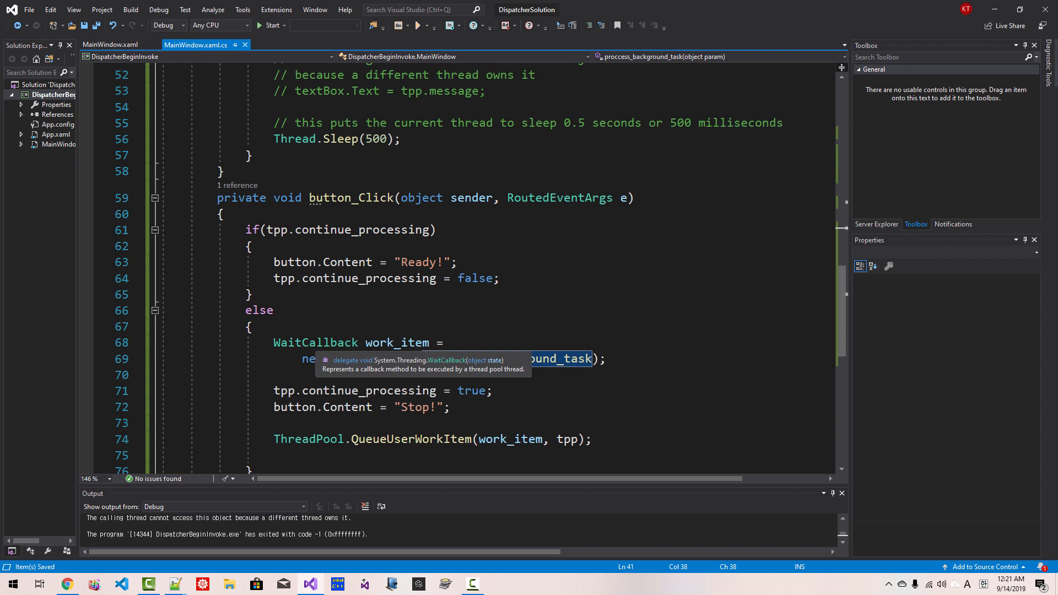
pyautogui.click(398, 342)
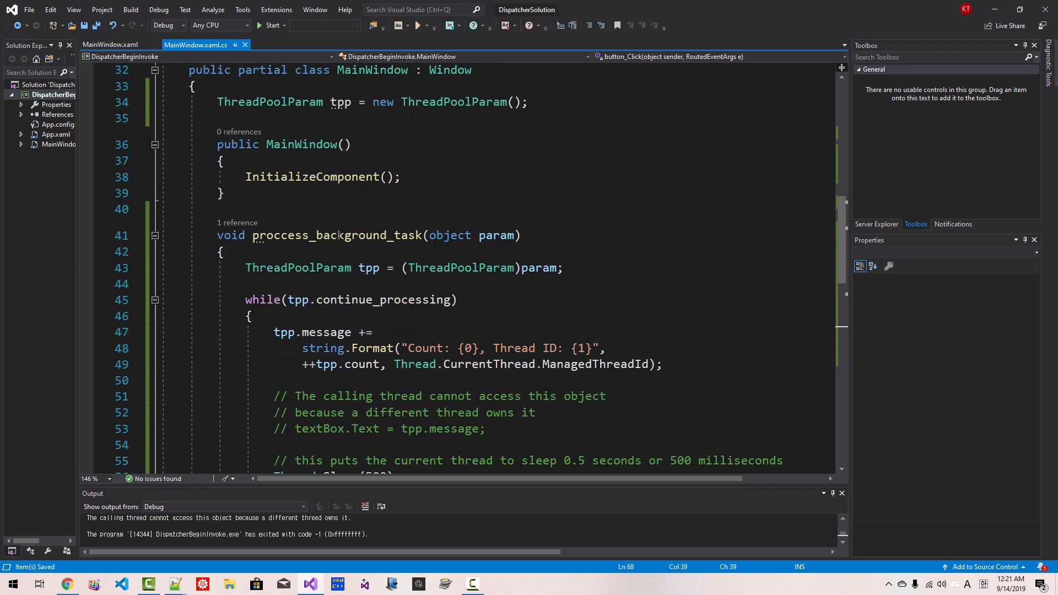
pyautogui.click(334, 210)
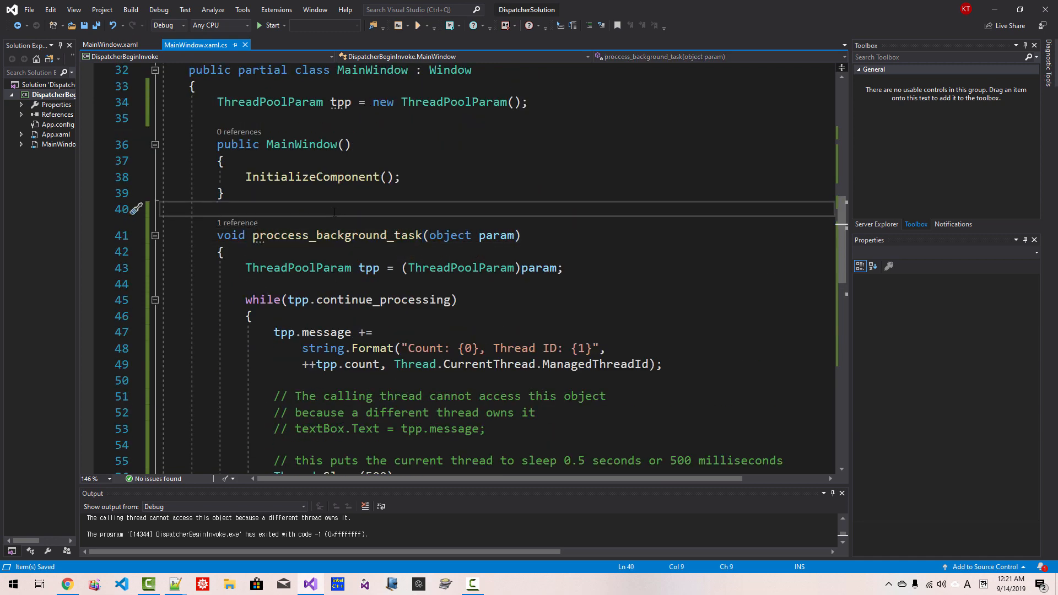
# - Comment that this method runs in the background thread created using ThreadPool, then look up TextBox docs
pyautogui.write('// this metho')
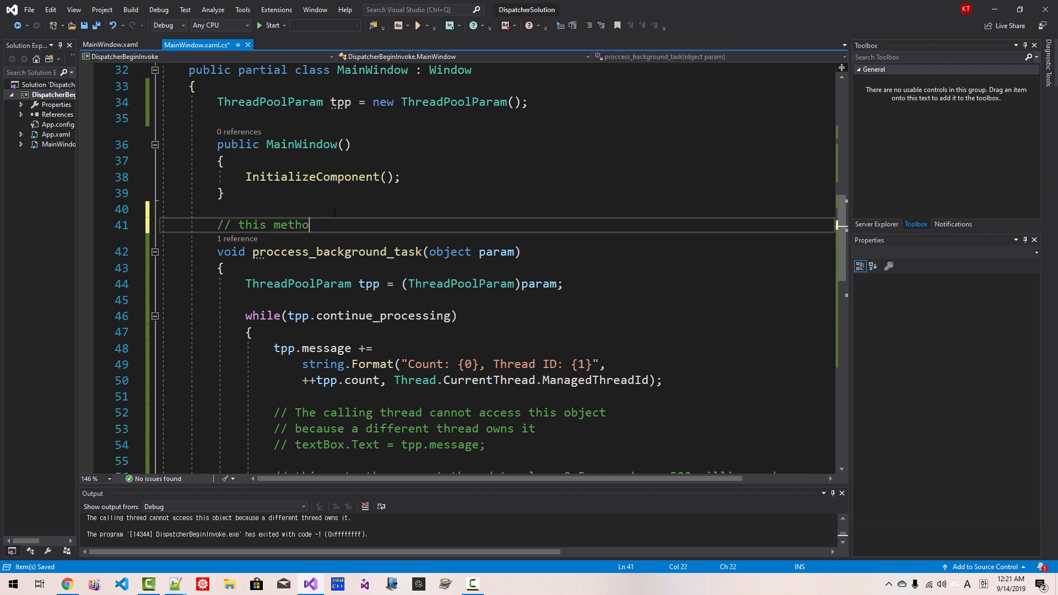
pyautogui.write('d runs in the ba')
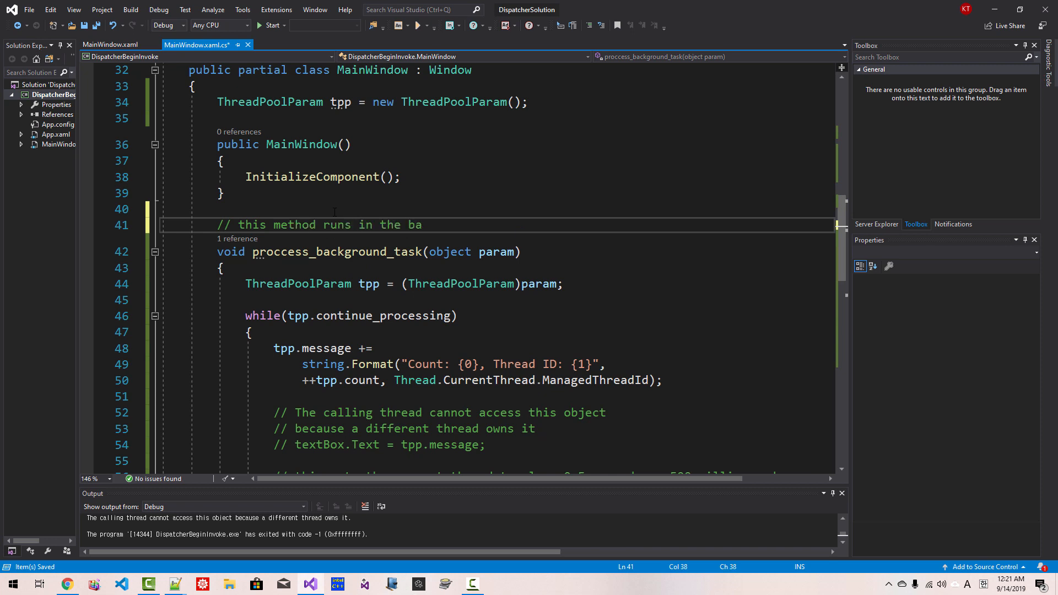
pyautogui.write('ckground thread')
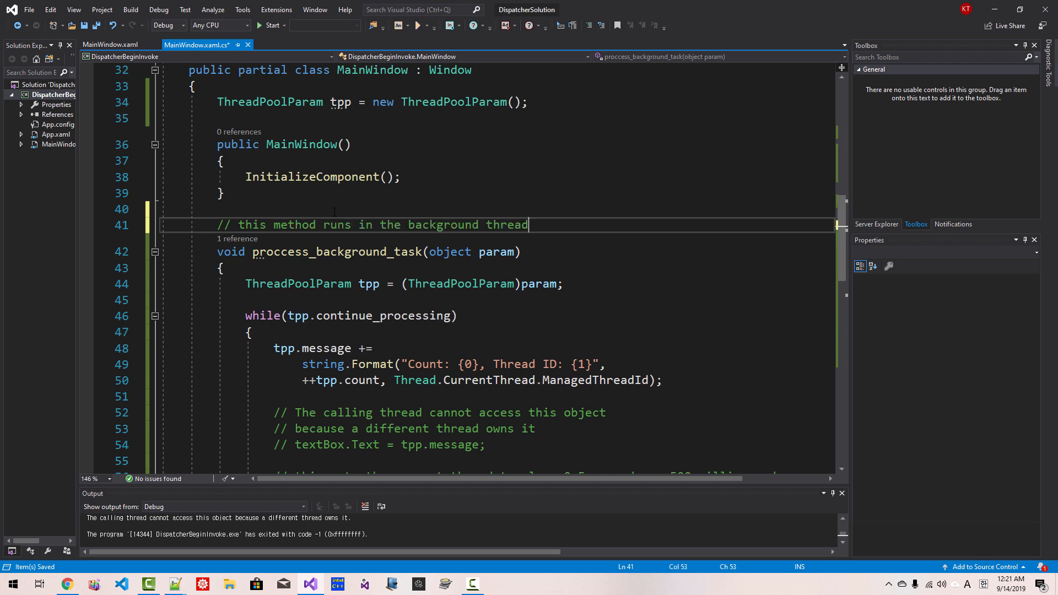
pyautogui.write('// created using ThreadPool')
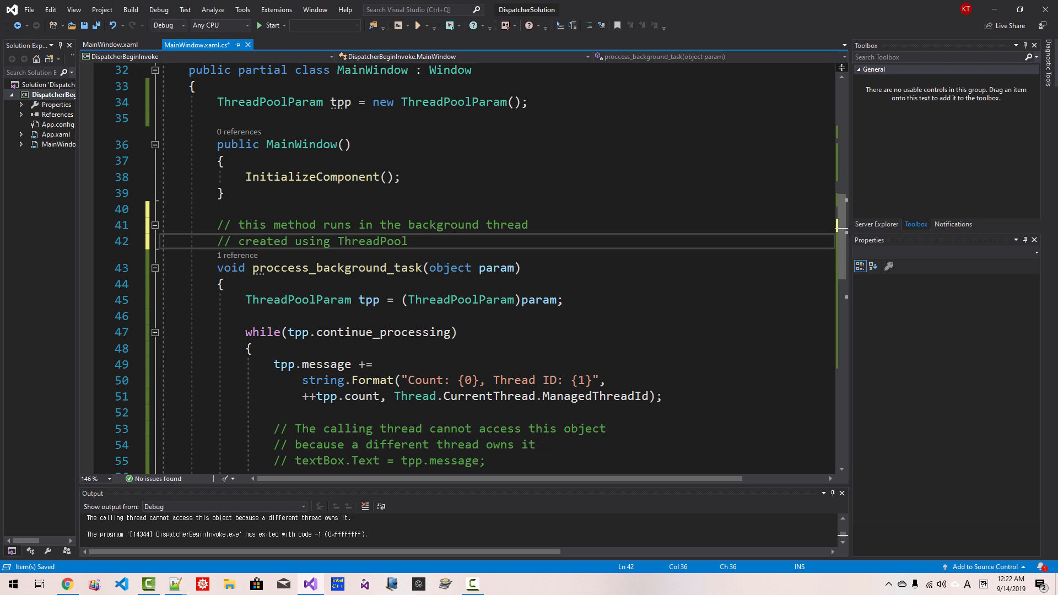
pyautogui.click(407, 241)
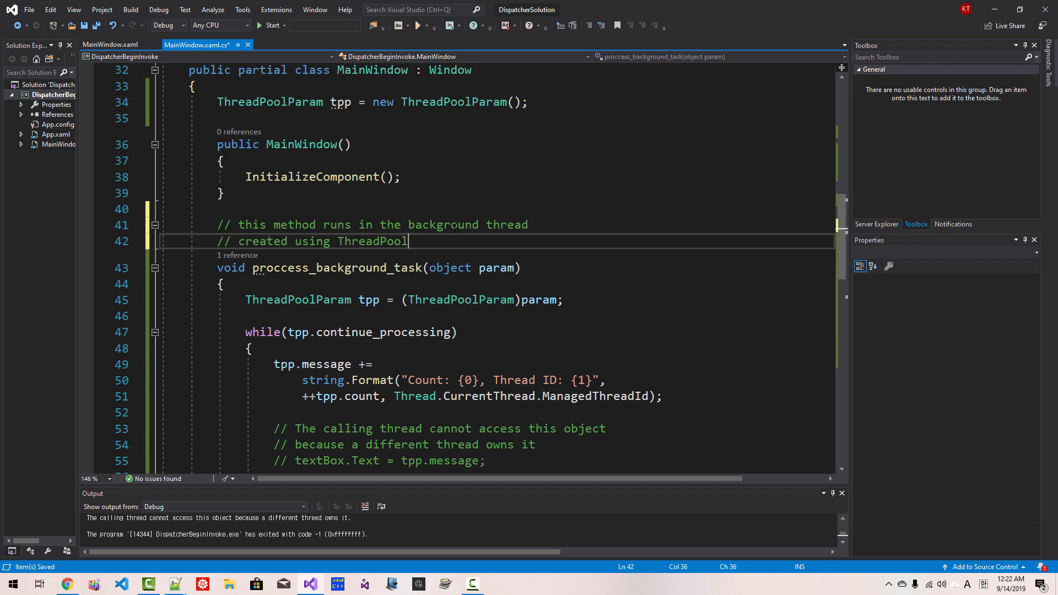
pyautogui.click(97, 25)
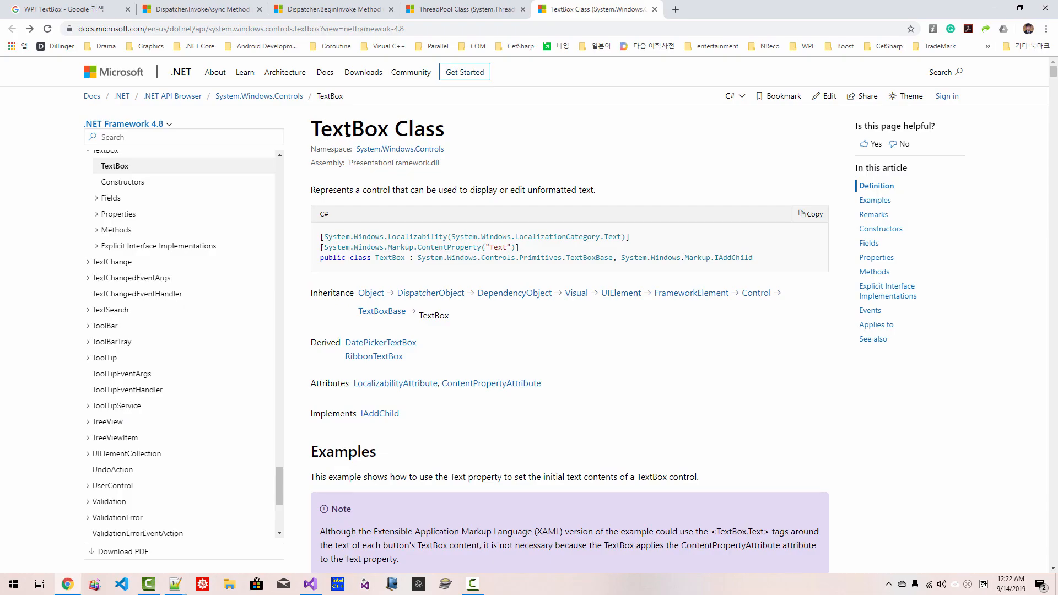
pyautogui.moveTo(477, 318)
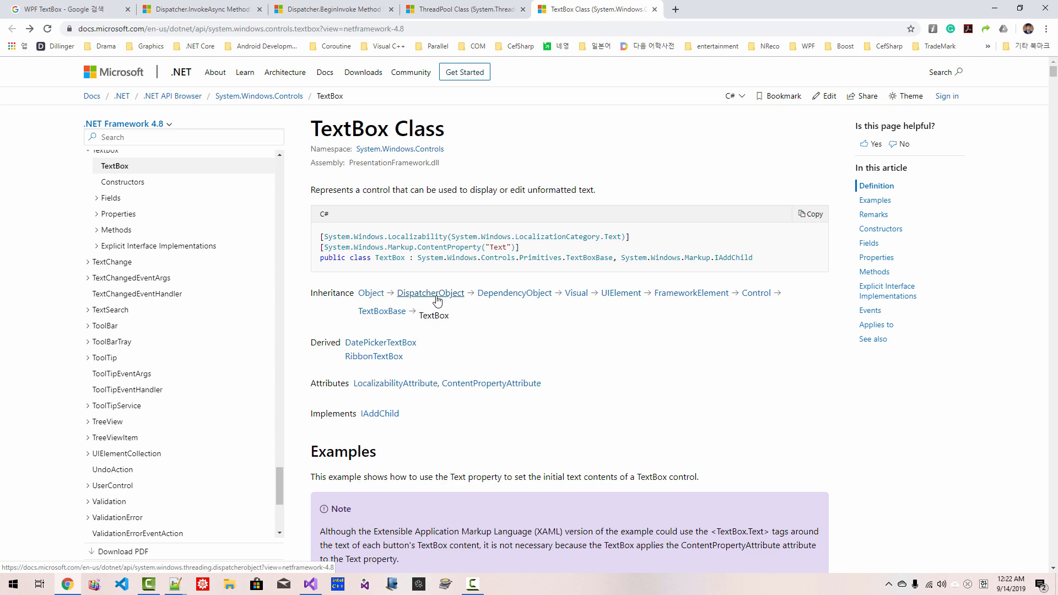
pyautogui.moveTo(438, 301)
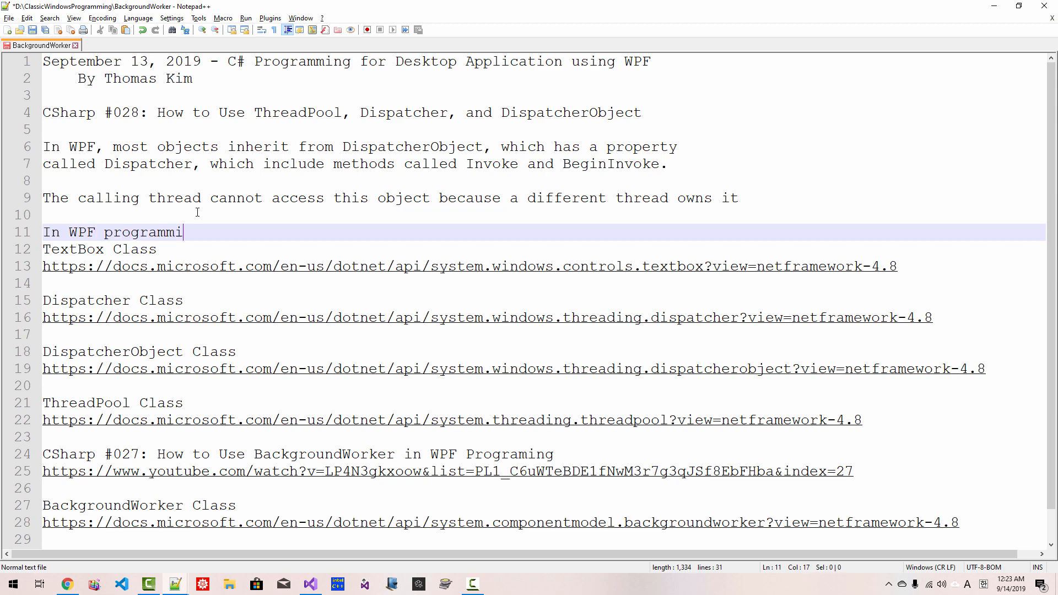
# - Note that WPF has UI and non-UI threads and the single UI thread is the primary thread
pyautogui.write('ng, there are two kinds of threads.')
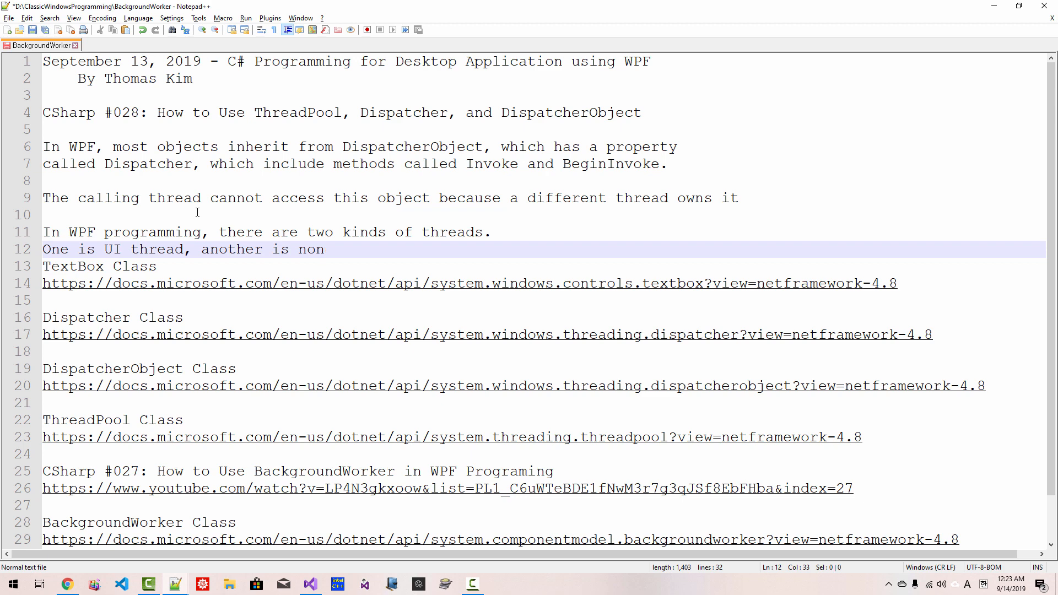
pyautogui.write('-UI thread.')
pyautogui.write('There can se')
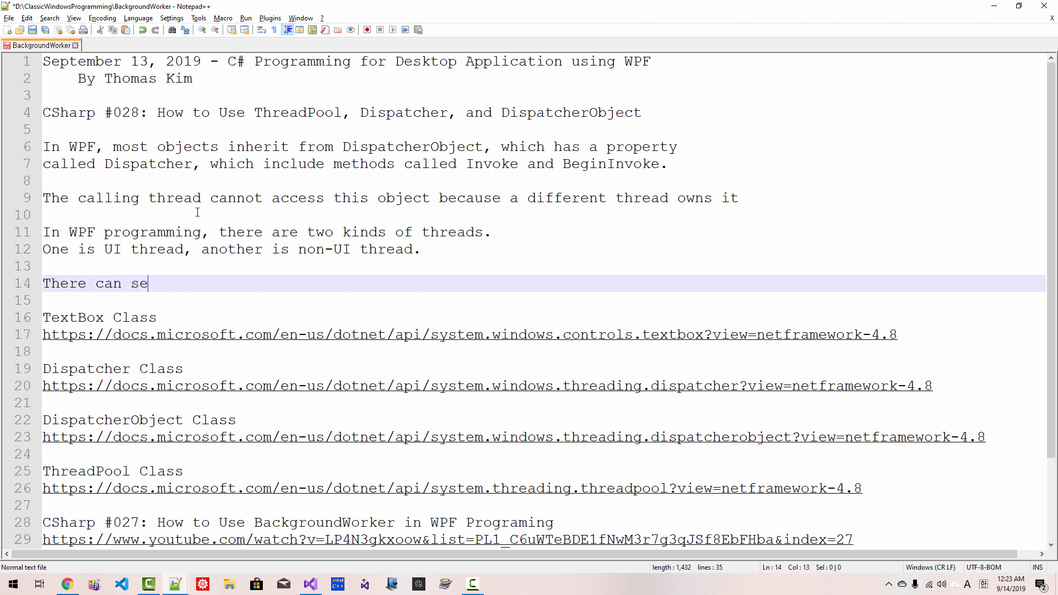
pyautogui.write('xist one and l')
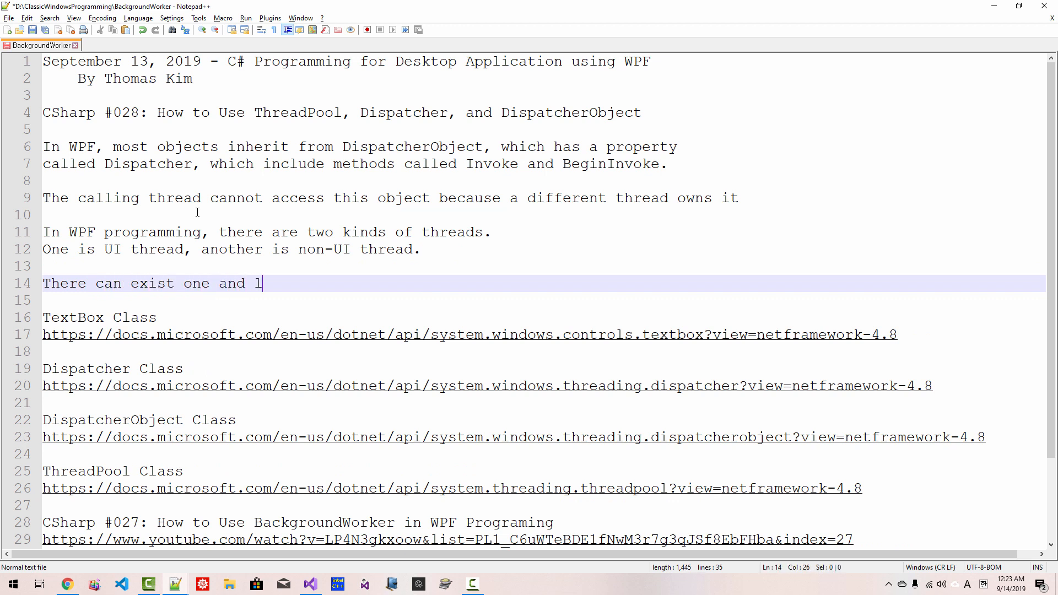
pyautogui.write('only UI thread in WPF programming.')
pyautogui.write('The UI t')
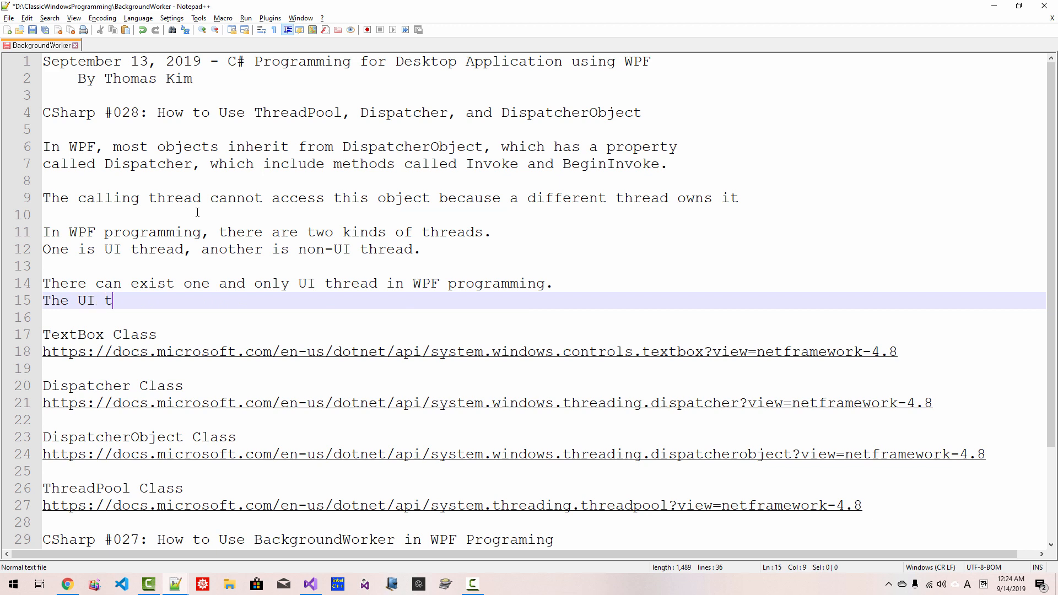
pyautogui.write('hread is the prim')
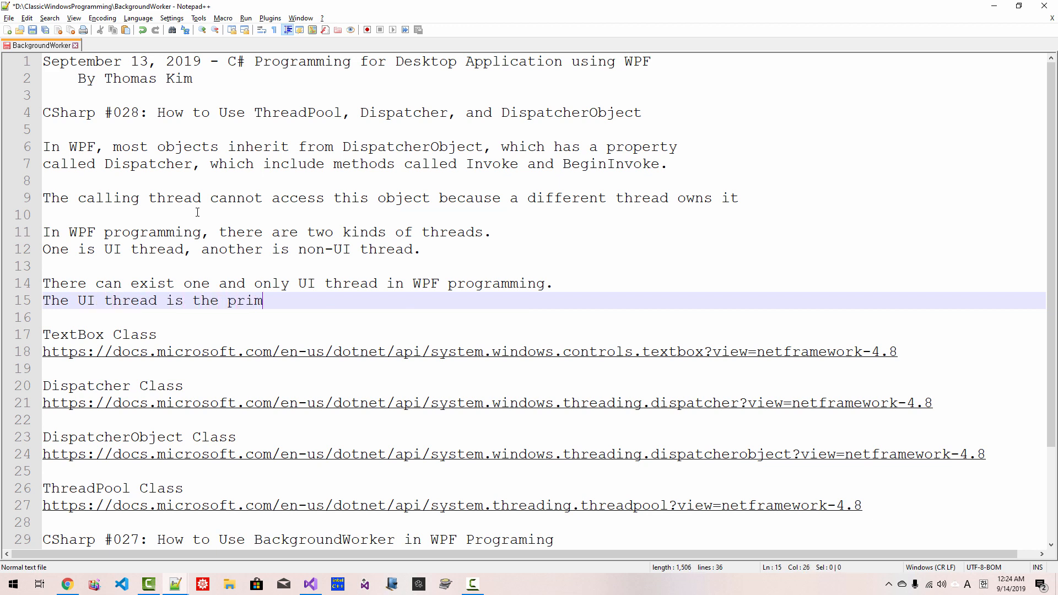
pyautogui.write('ary thread, or is called main thread.')
pyautogui.click(543, 318)
pyautogui.write('Only the')
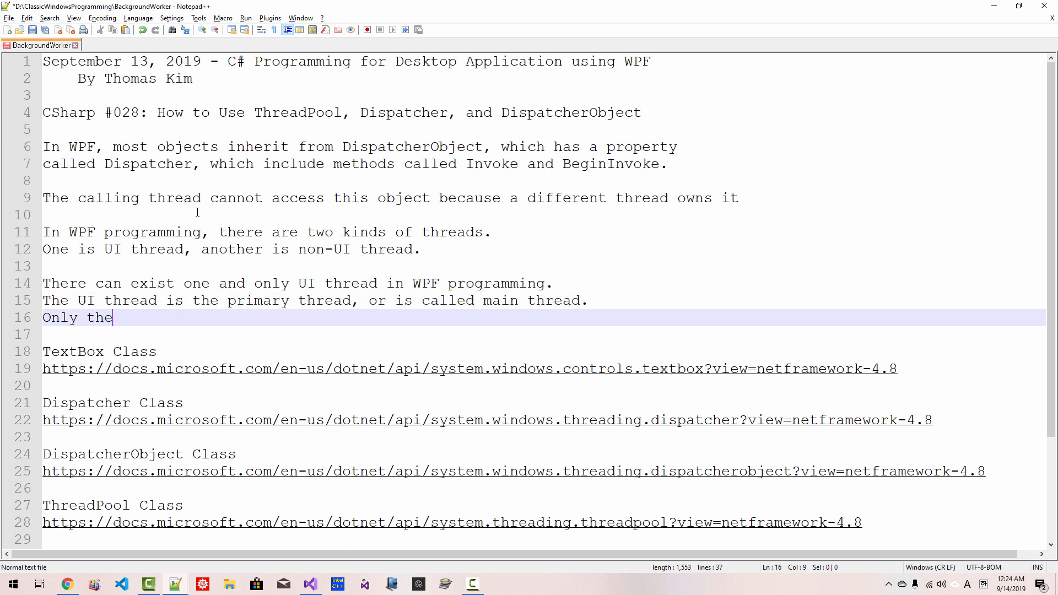
# - Note that only the UI thread can modify UIElements and background threads cannot change their states
pyautogui.write('UI thread can')
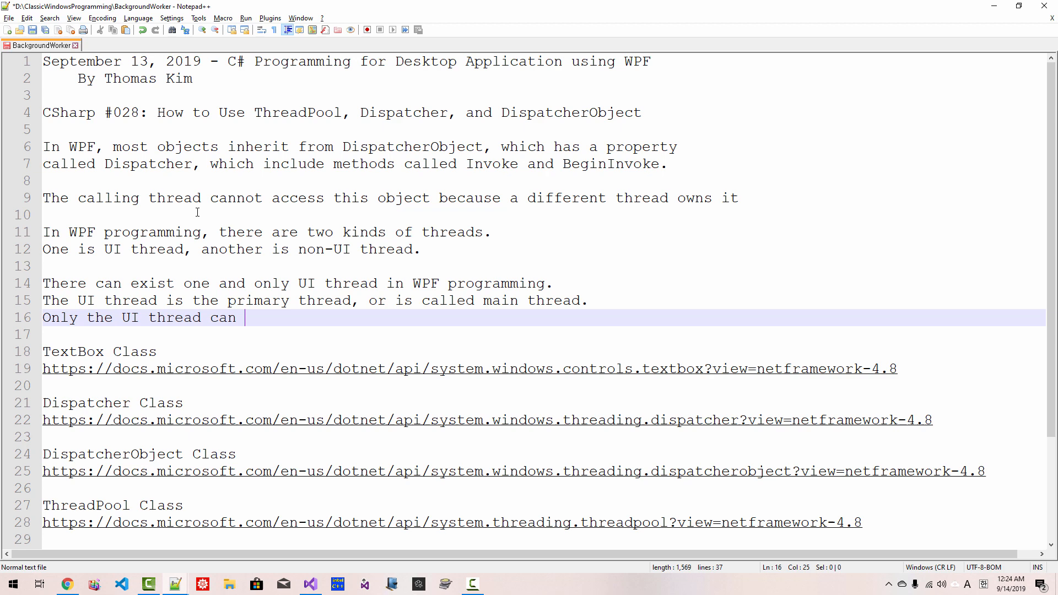
pyautogui.write('modifiy the UI')
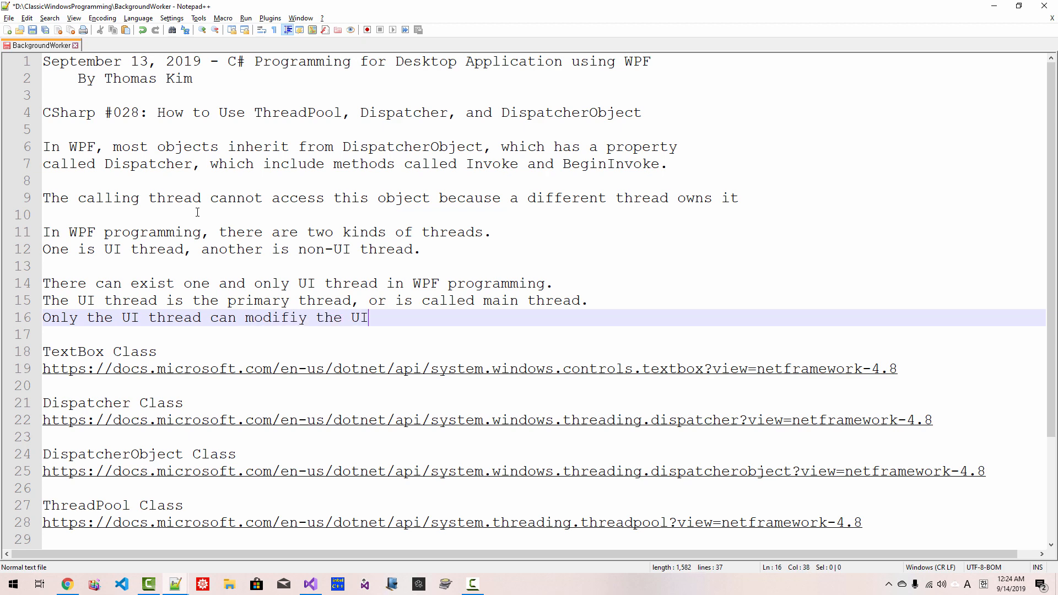
pyautogui.write('Elements.')
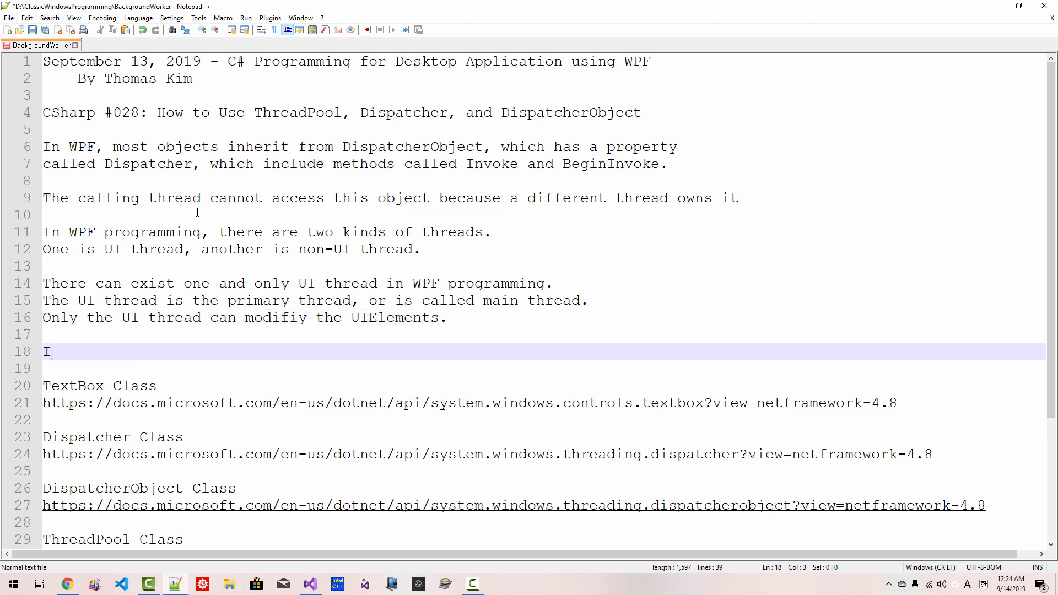
pyautogui.write('n the background thr')
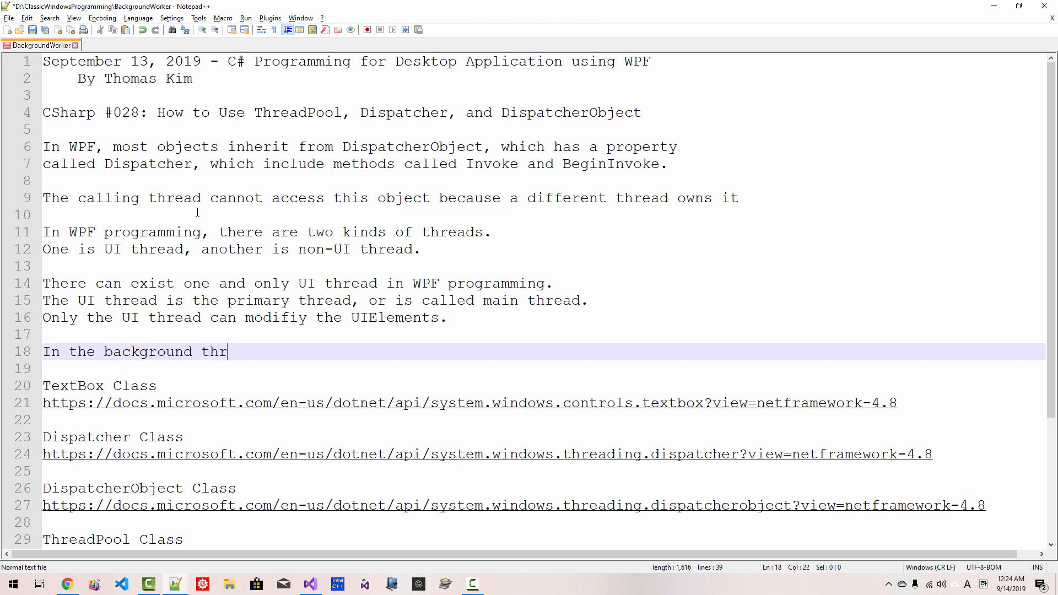
pyautogui.write('eads, we cannot modify the')
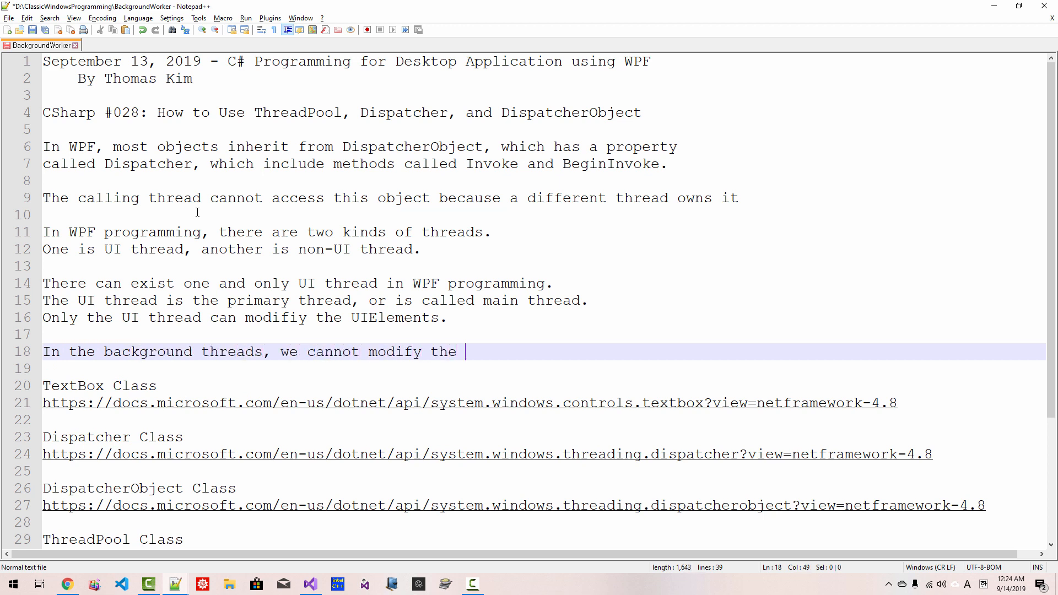
pyautogui.write('states of the U')
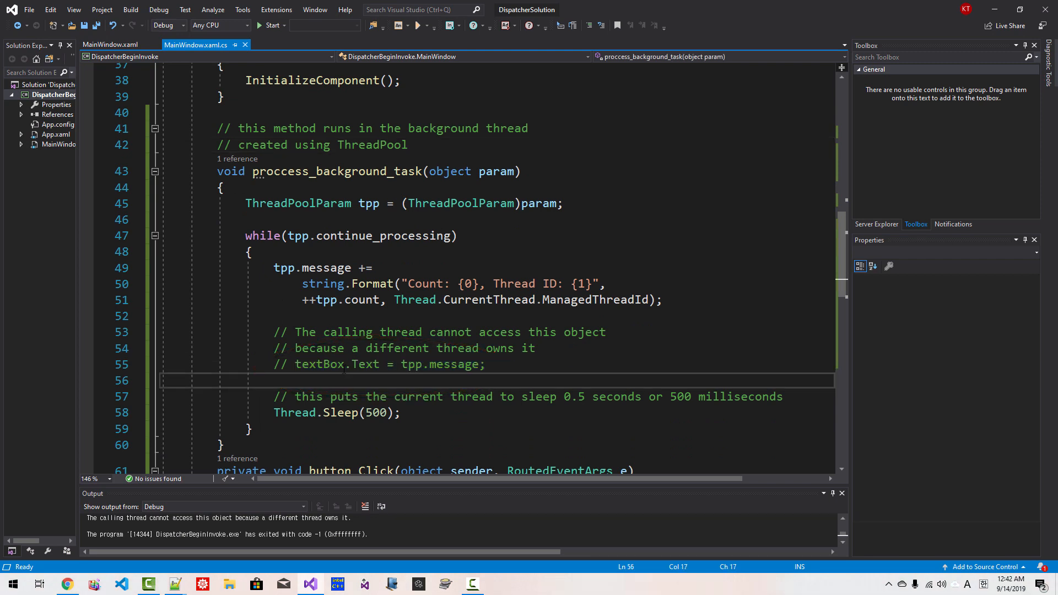
pyautogui.doubleClick(319, 365)
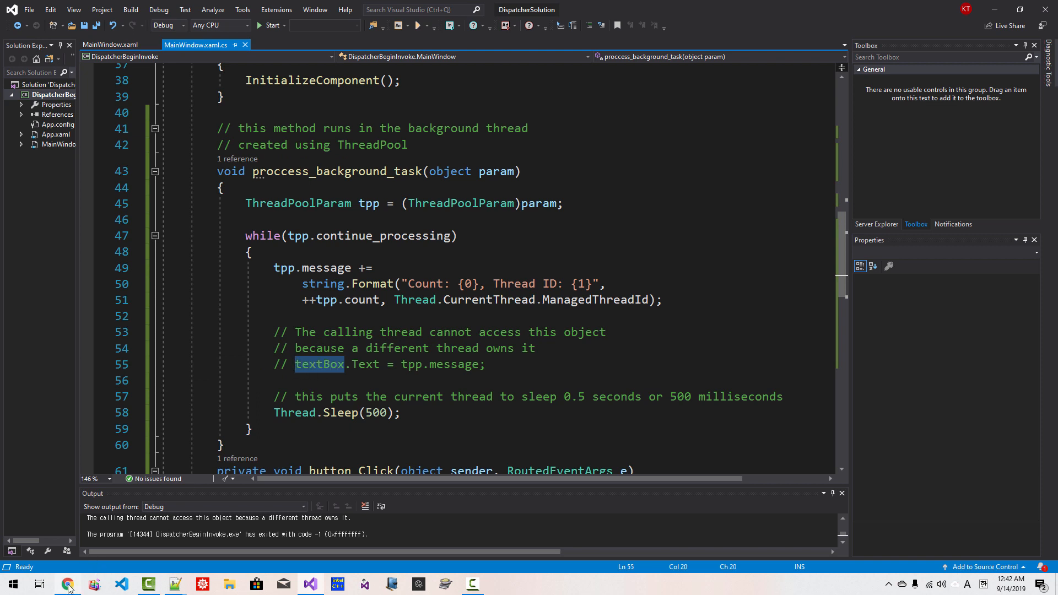
pyautogui.click(66, 585)
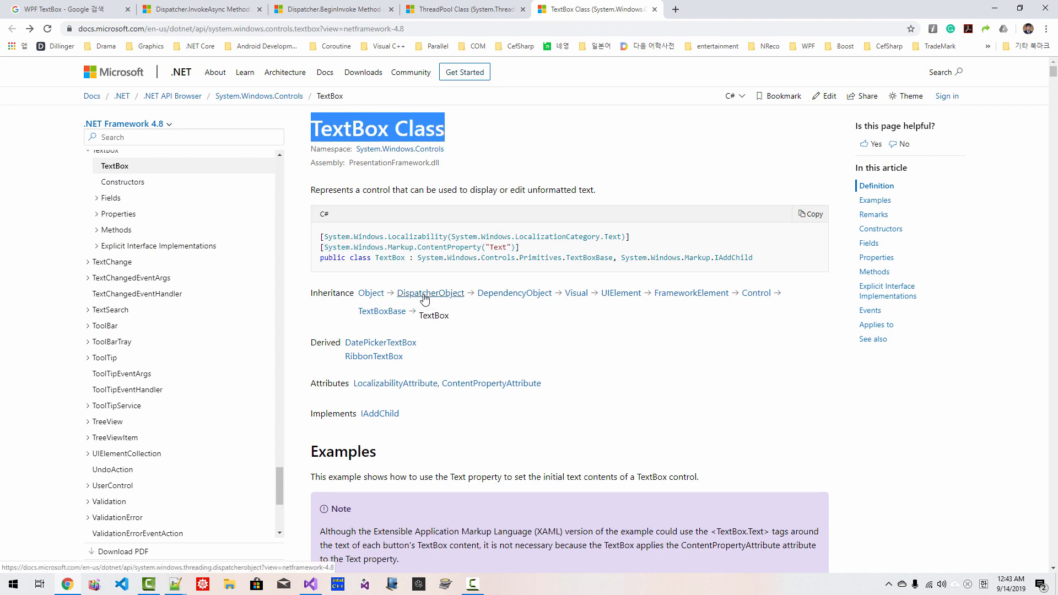
pyautogui.click(430, 293)
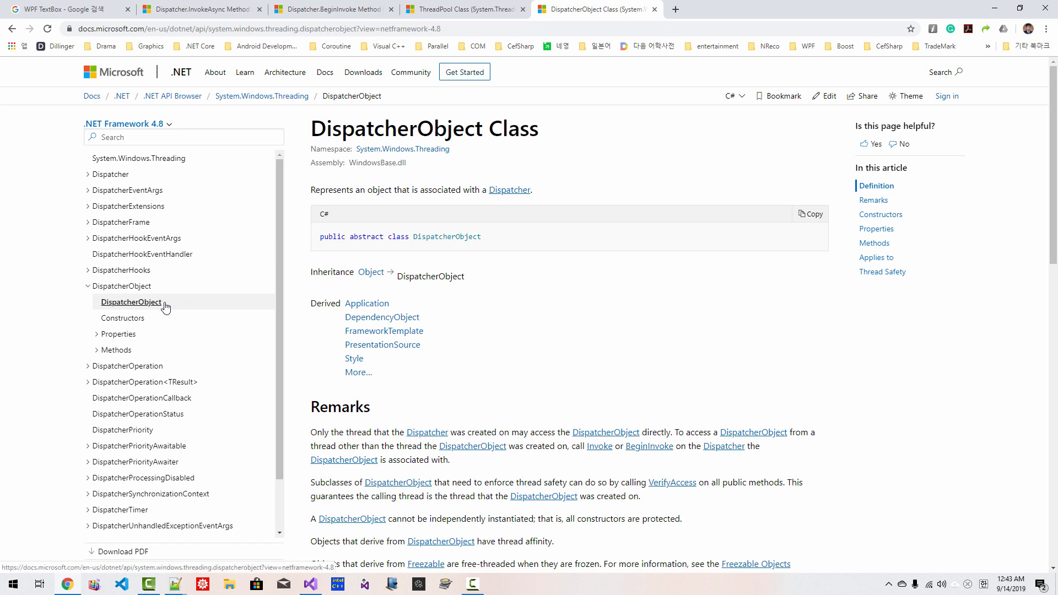
pyautogui.click(118, 334)
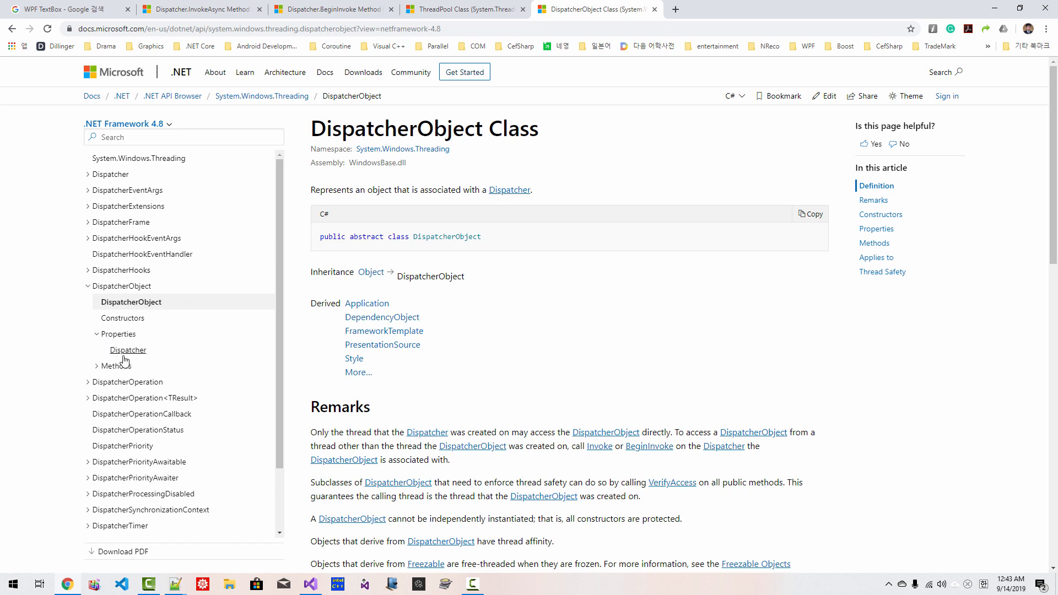
pyautogui.click(128, 350)
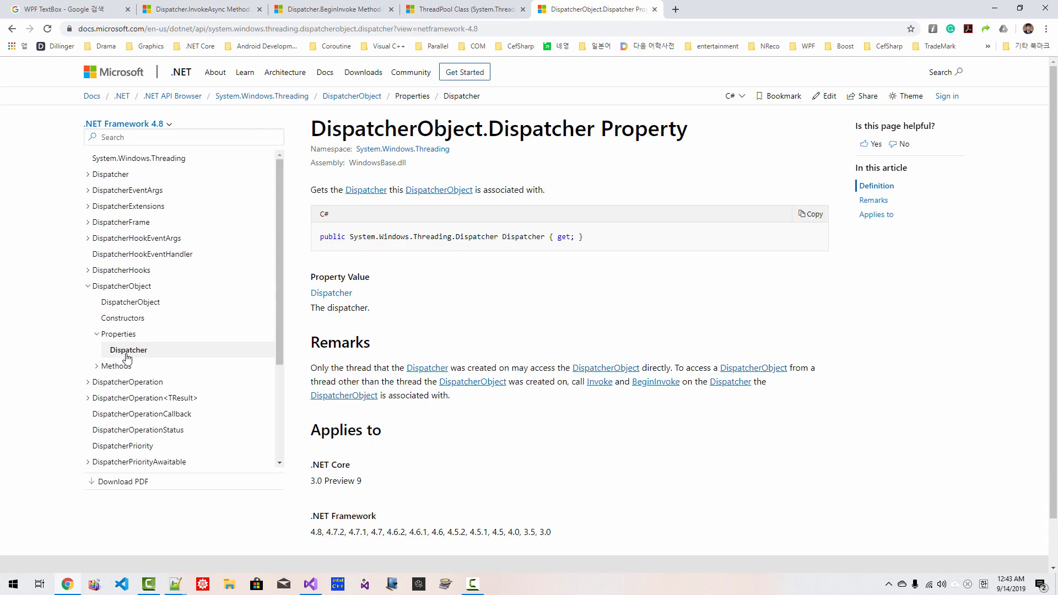
pyautogui.moveTo(360, 189)
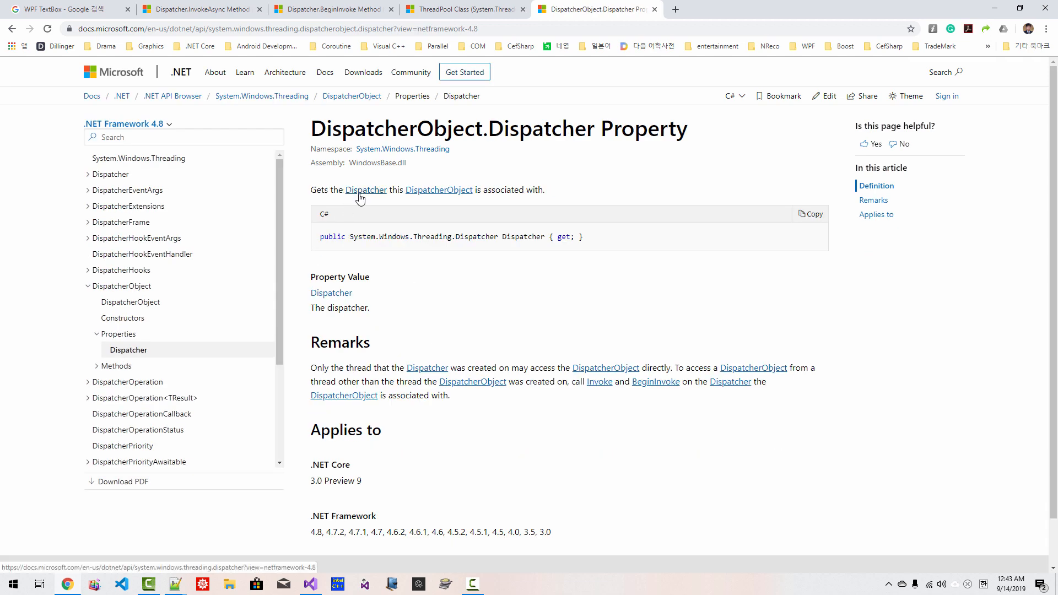
pyautogui.click(366, 189)
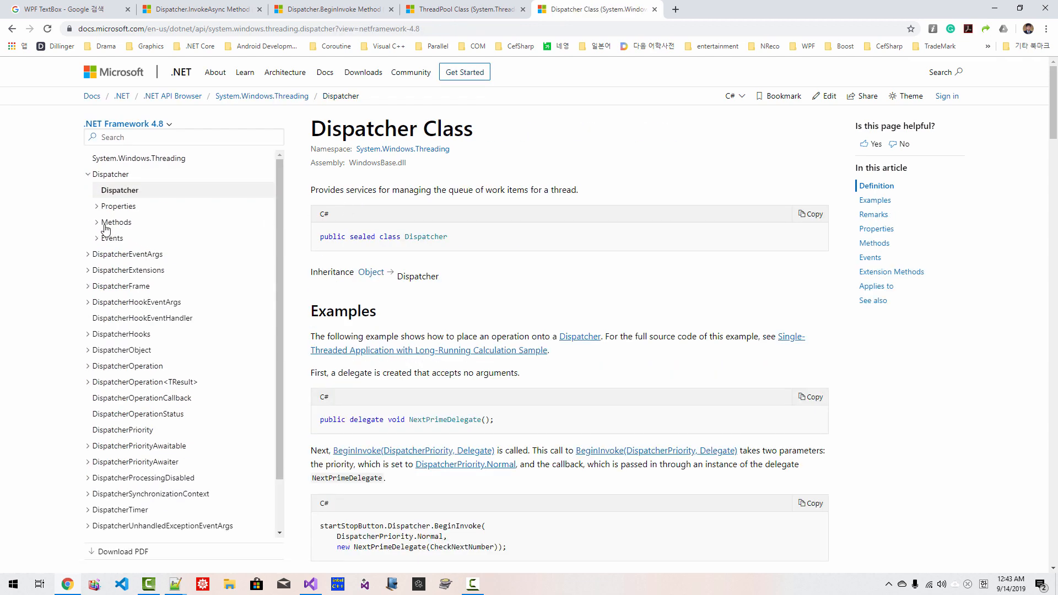
pyautogui.click(116, 222)
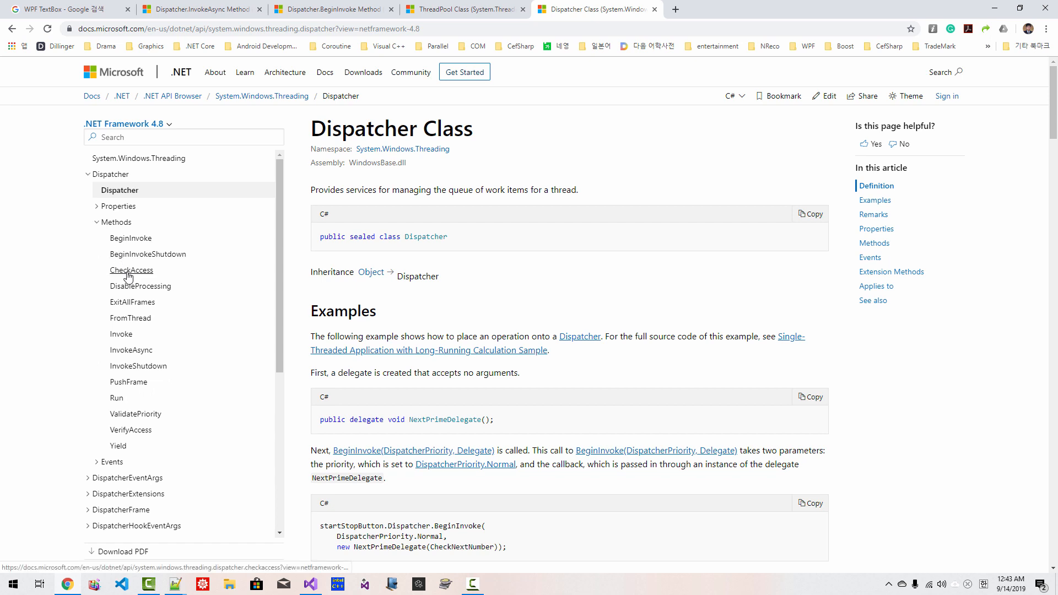
pyautogui.click(132, 270)
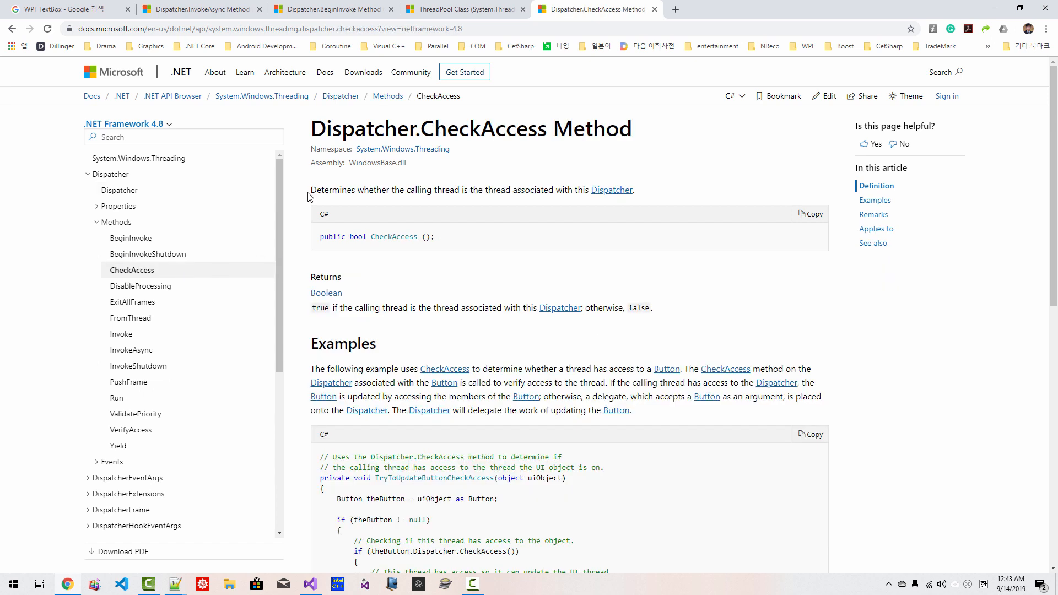
pyautogui.moveTo(311, 190); pyautogui.dragTo(476, 190)
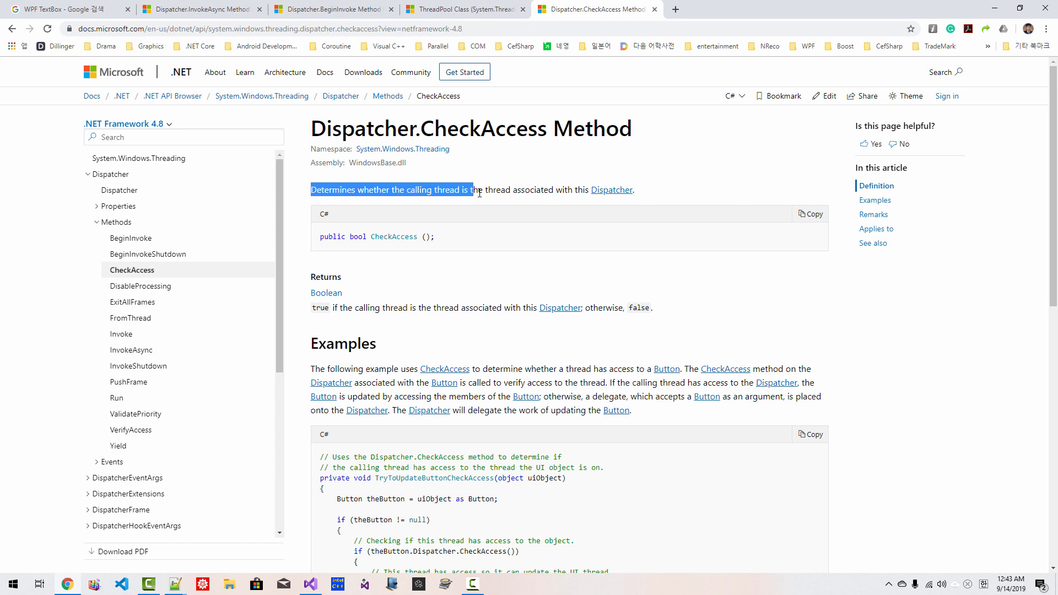
pyautogui.moveTo(473, 189); pyautogui.dragTo(585, 190)
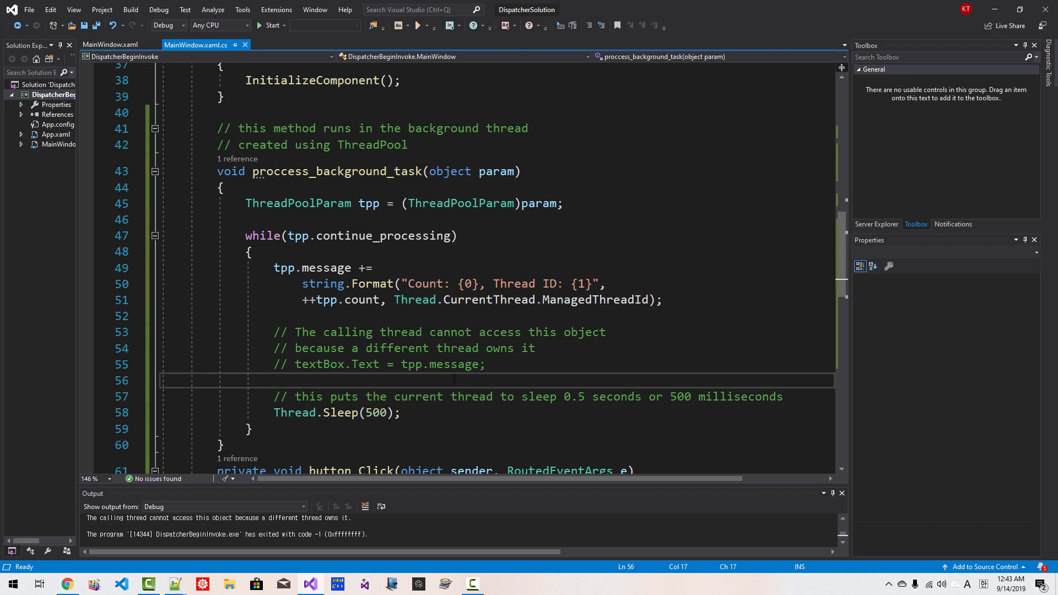
# - Wrap the update in if(textBox.Dispatcher.CheckAccess()) setting textBox.Text = tpp.message directly, with an else branch
pyautogui.write('if')
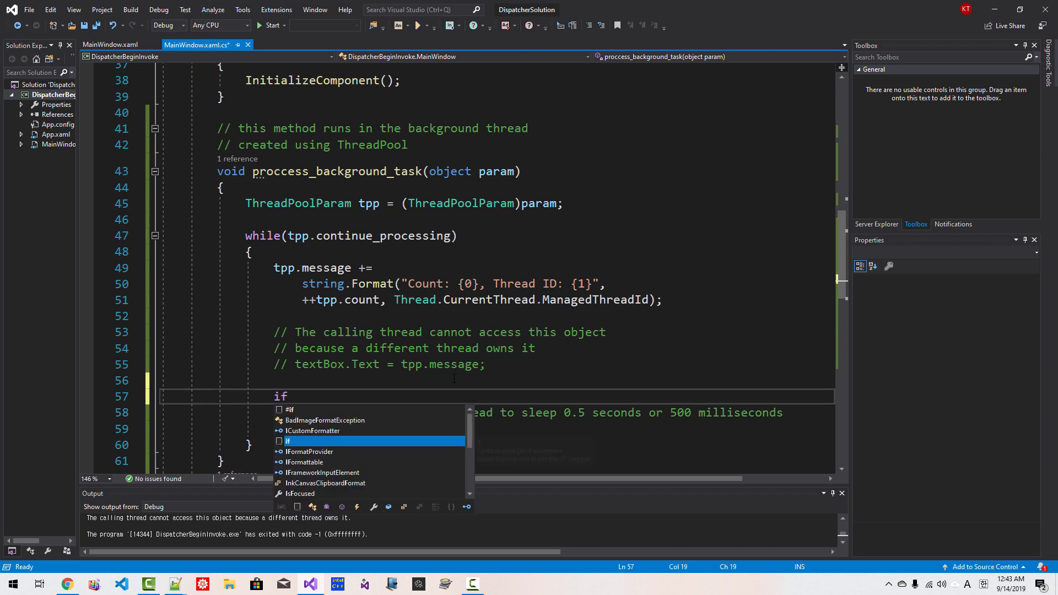
pyautogui.write('(textbox')
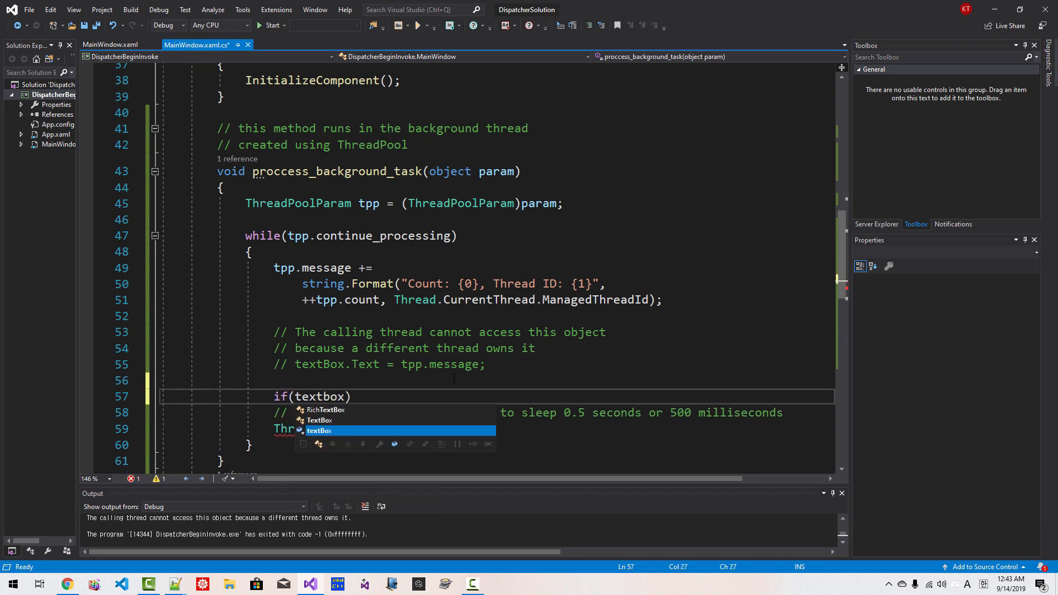
pyautogui.write('.Dispatcher')
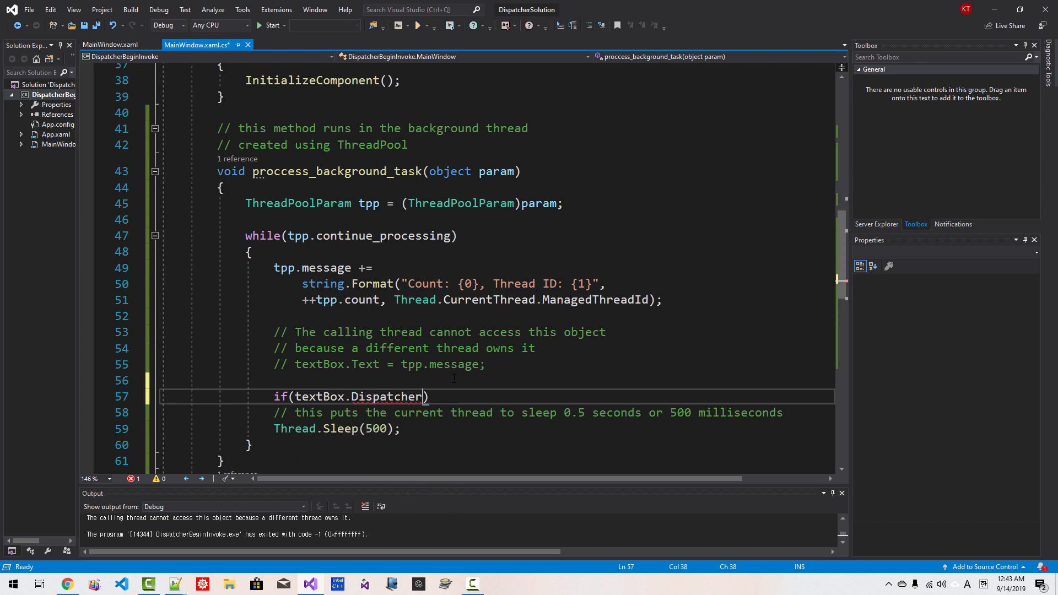
pyautogui.write('.CheckAccess(')
pyautogui.write('{')
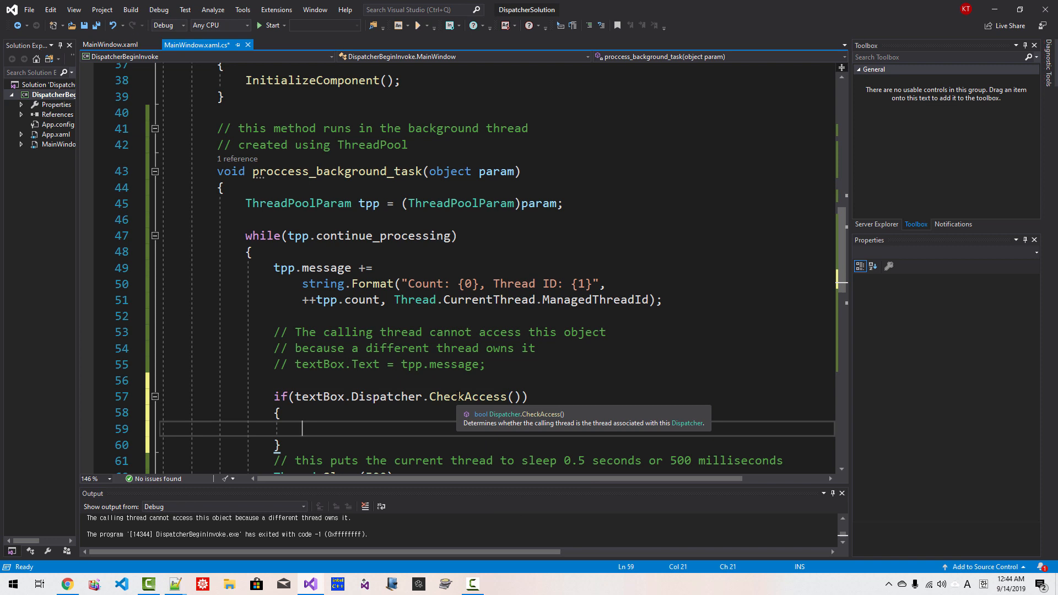
pyautogui.moveTo(413, 427)
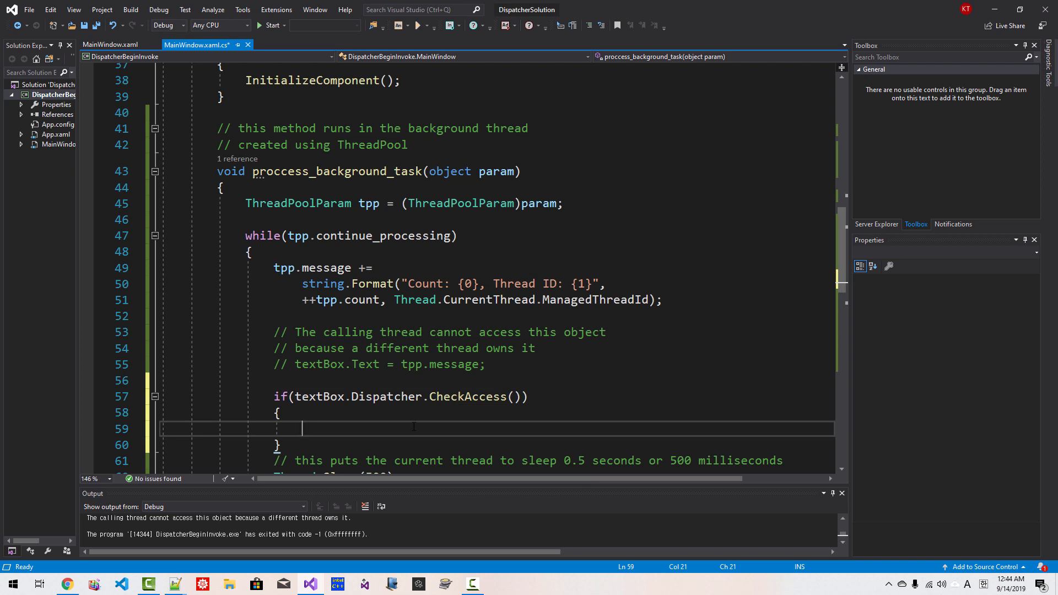
pyautogui.write('textBox.')
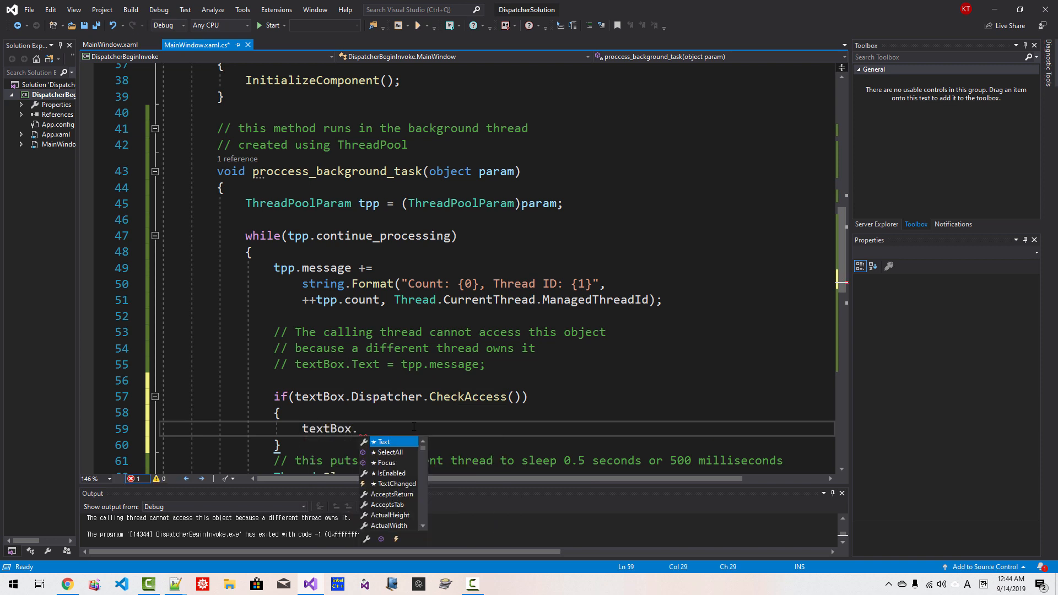
pyautogui.write('Text = tpp.message;')
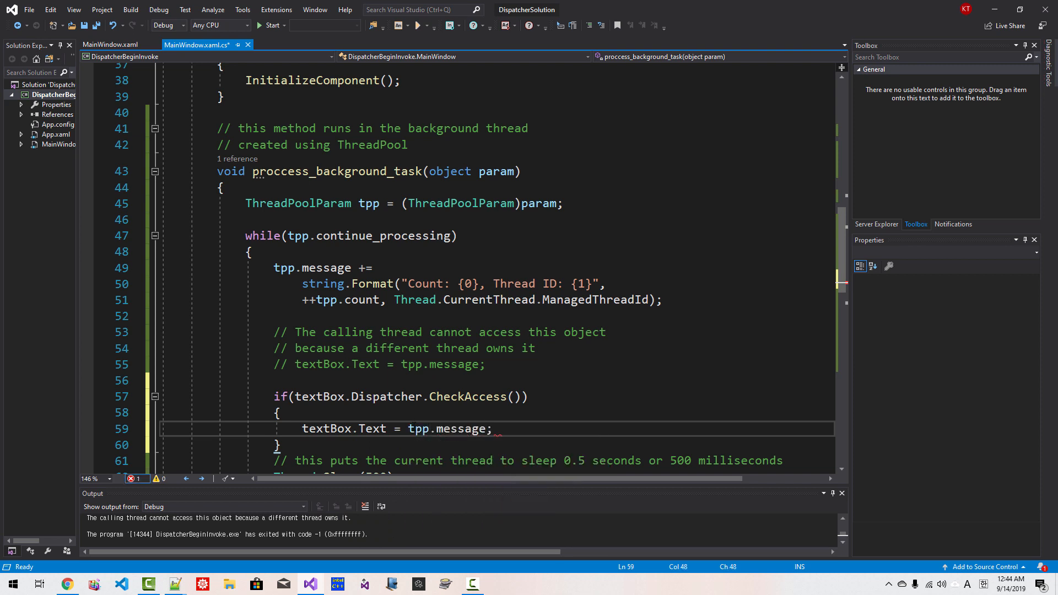
pyautogui.write('else')
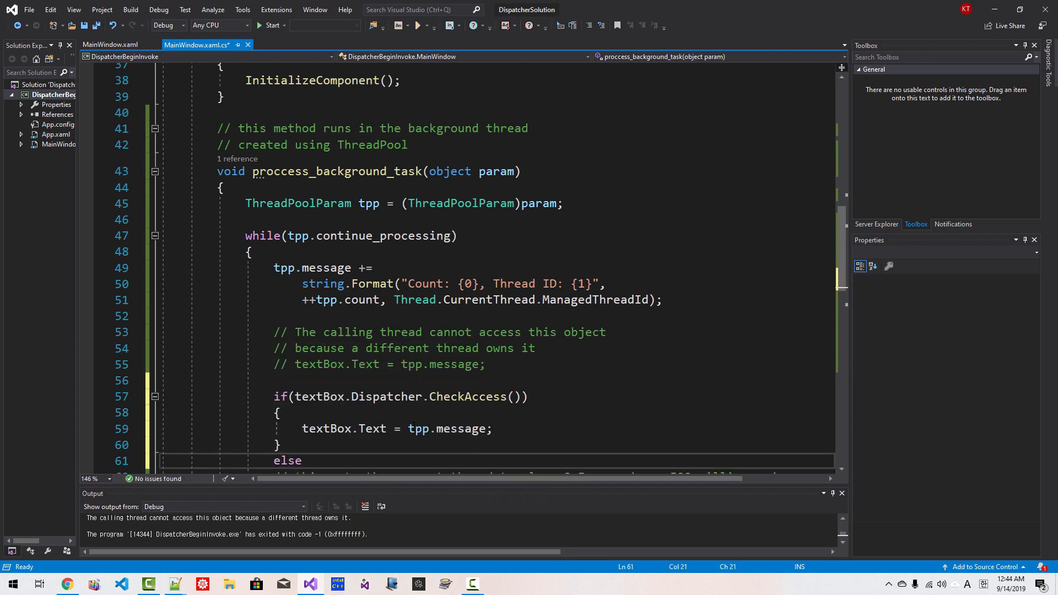
# - In the else branch call this.Dispatcher.Invoke with a lambda setting textBox.Text = tpp.message
pyautogui.scroll(-3)
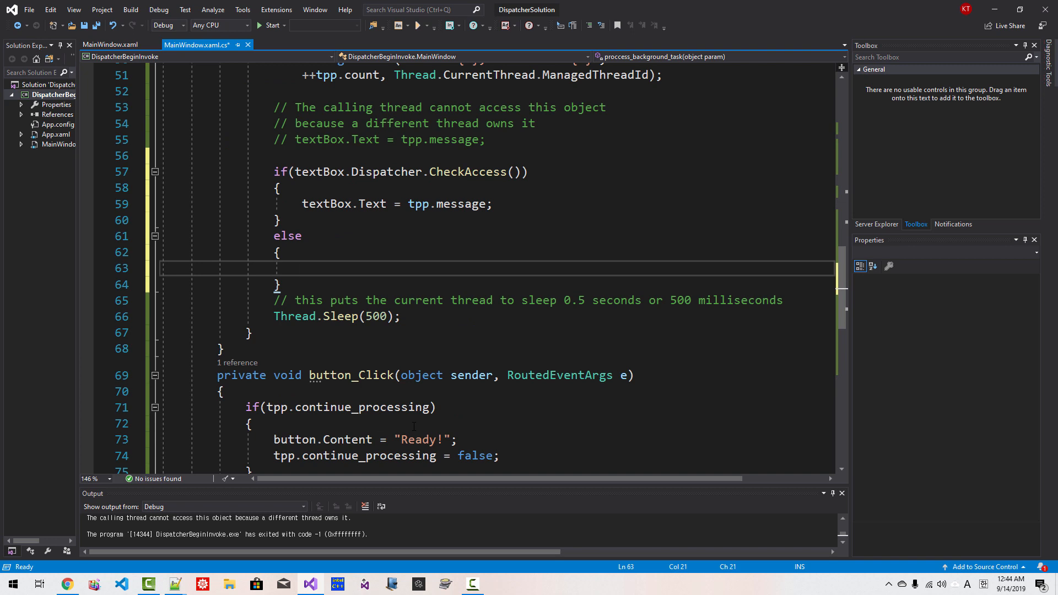
pyautogui.write('T')
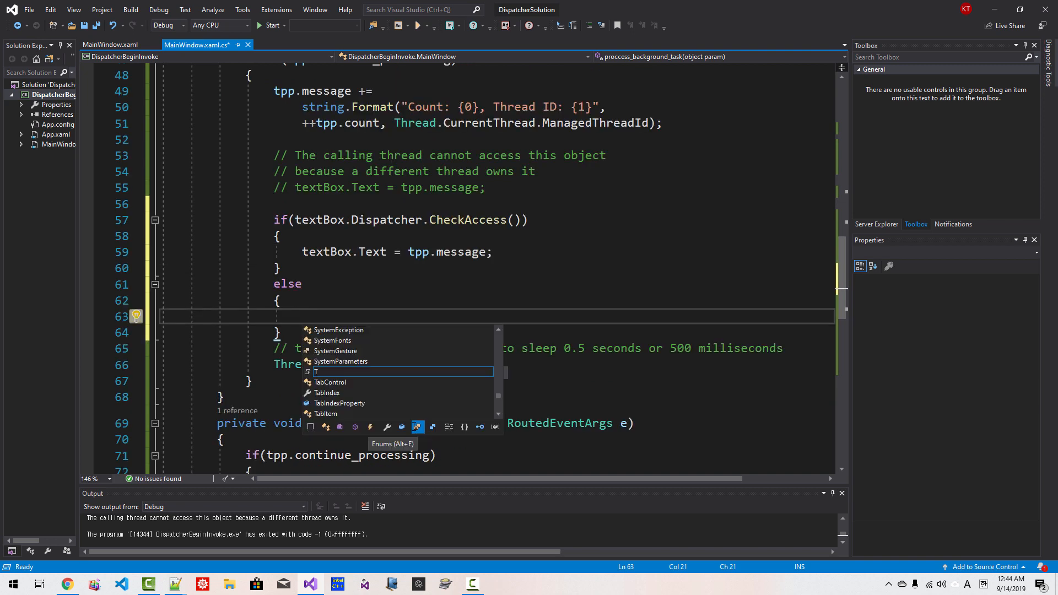
pyautogui.write('this')
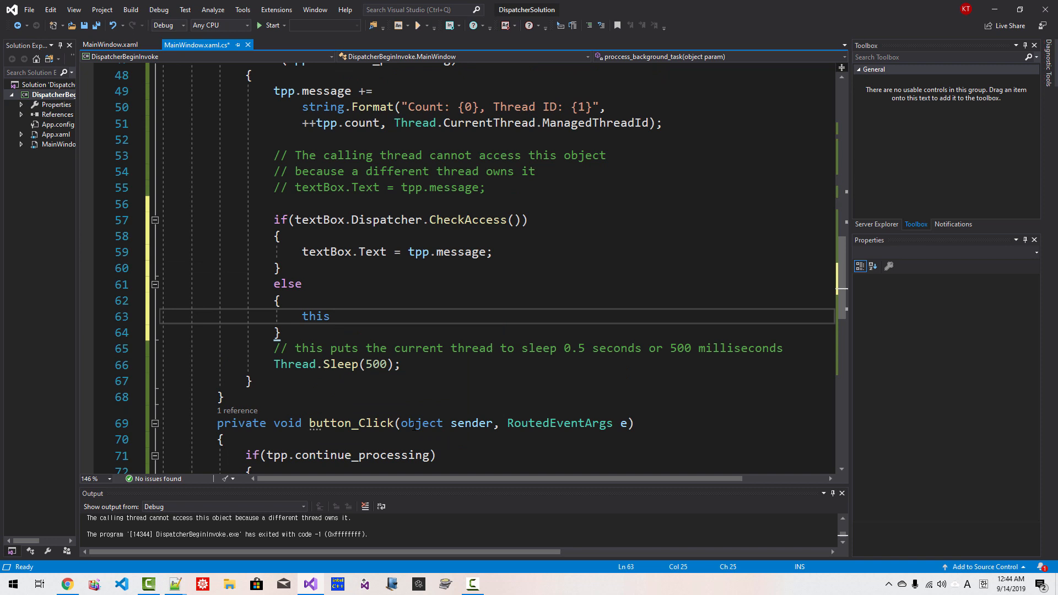
pyautogui.write('.Dispatcher.Invoke')
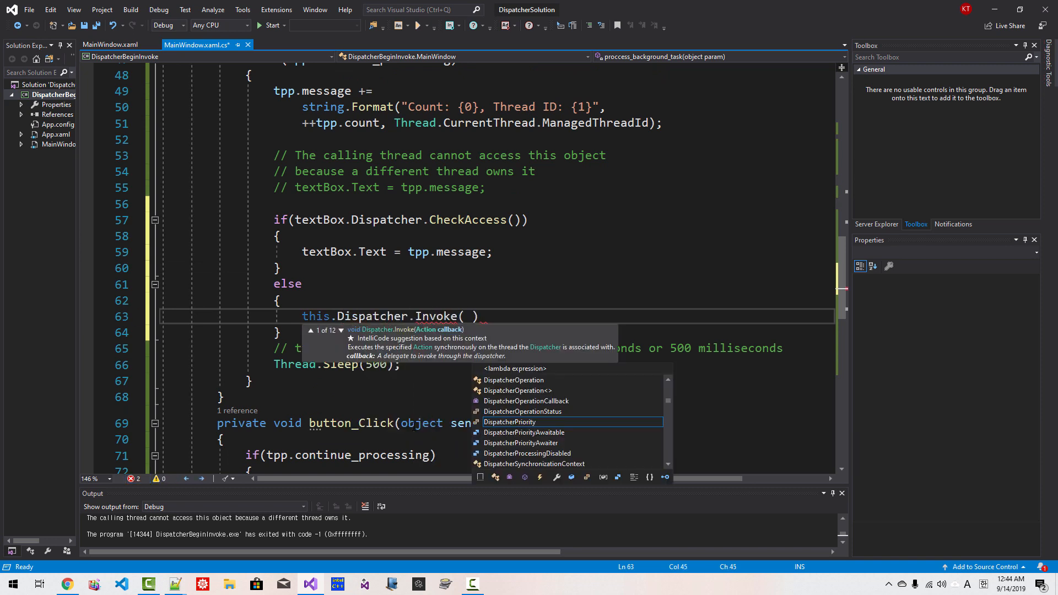
pyautogui.write('()')
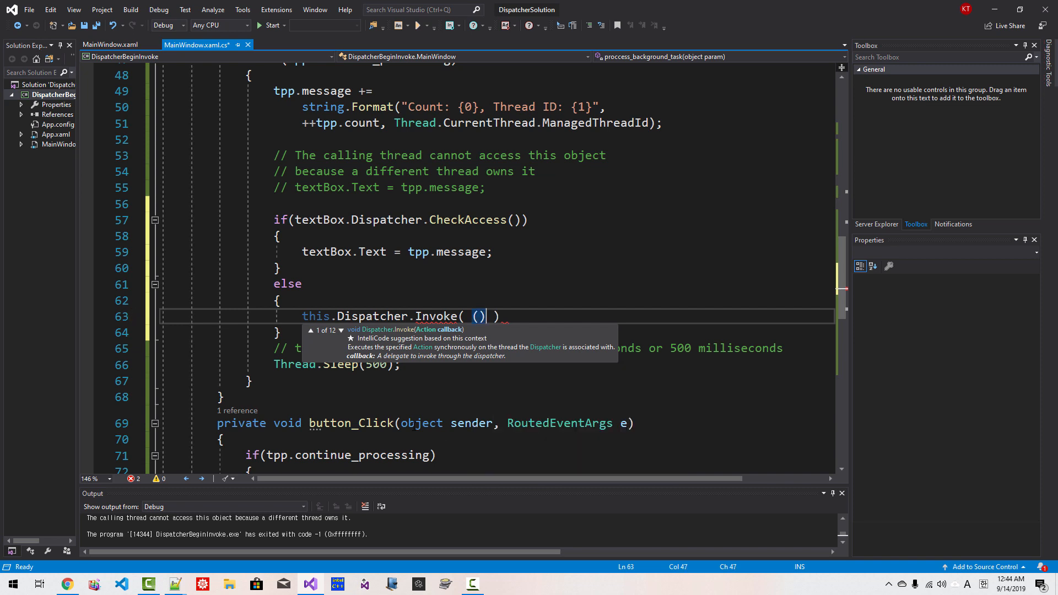
pyautogui.write('=>')
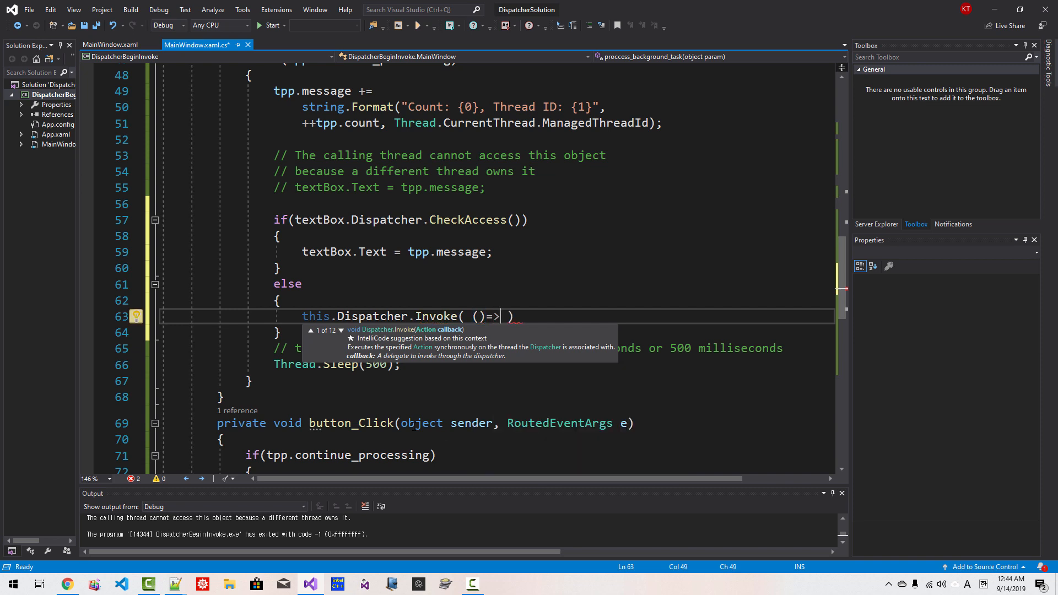
pyautogui.write('{ }')
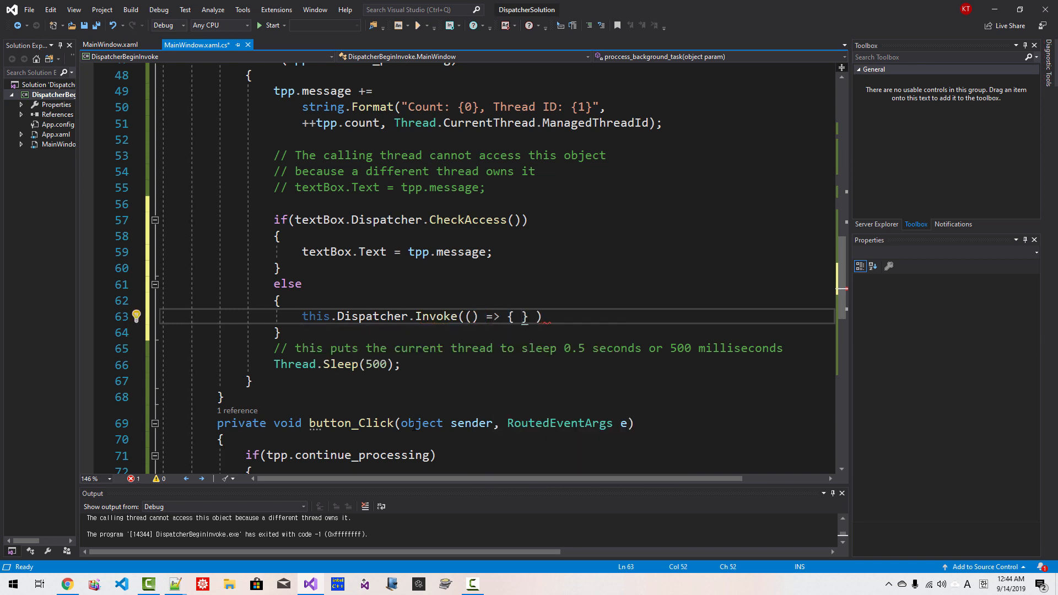
pyautogui.write('textBox.Te')
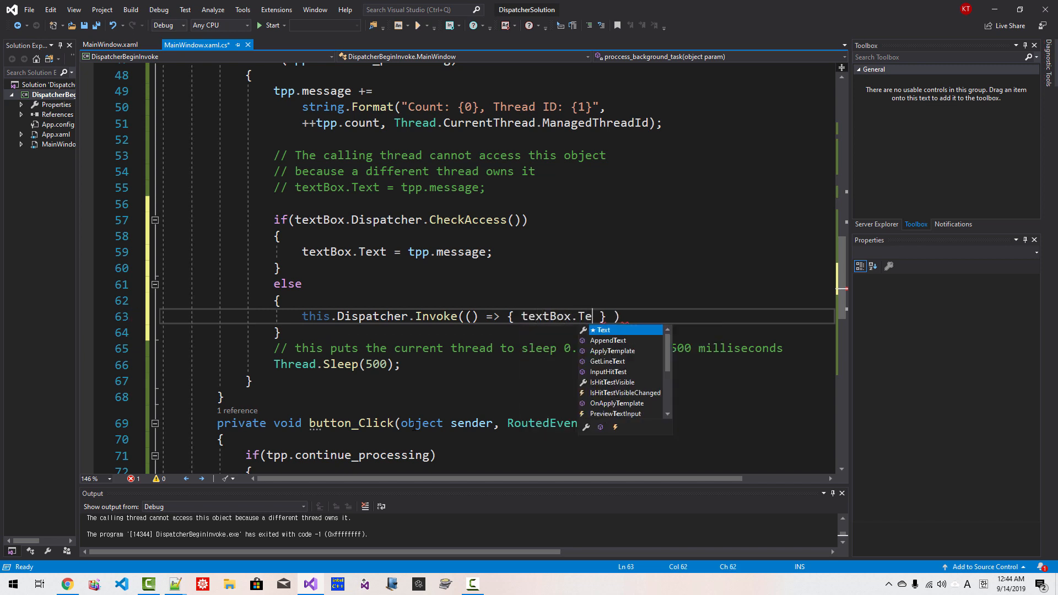
pyautogui.write('xt=')
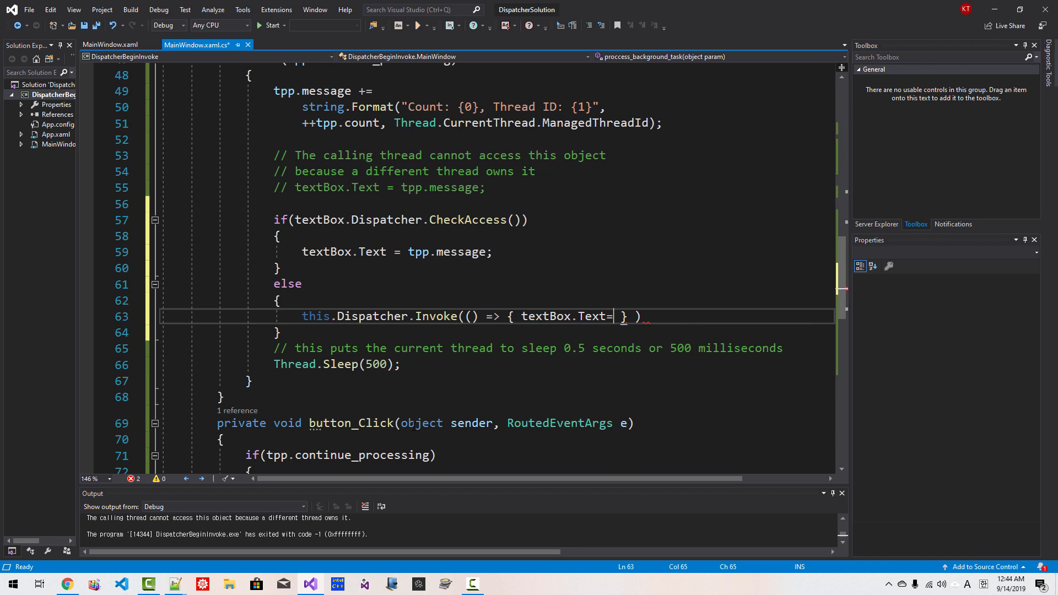
pyautogui.write('tpp.m')
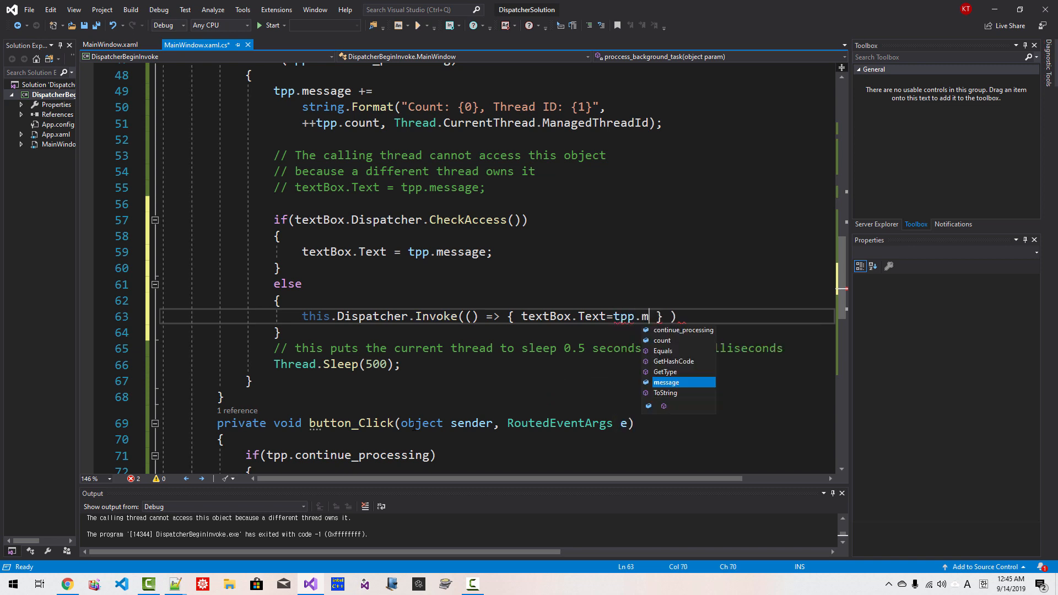
pyautogui.press('Tab')
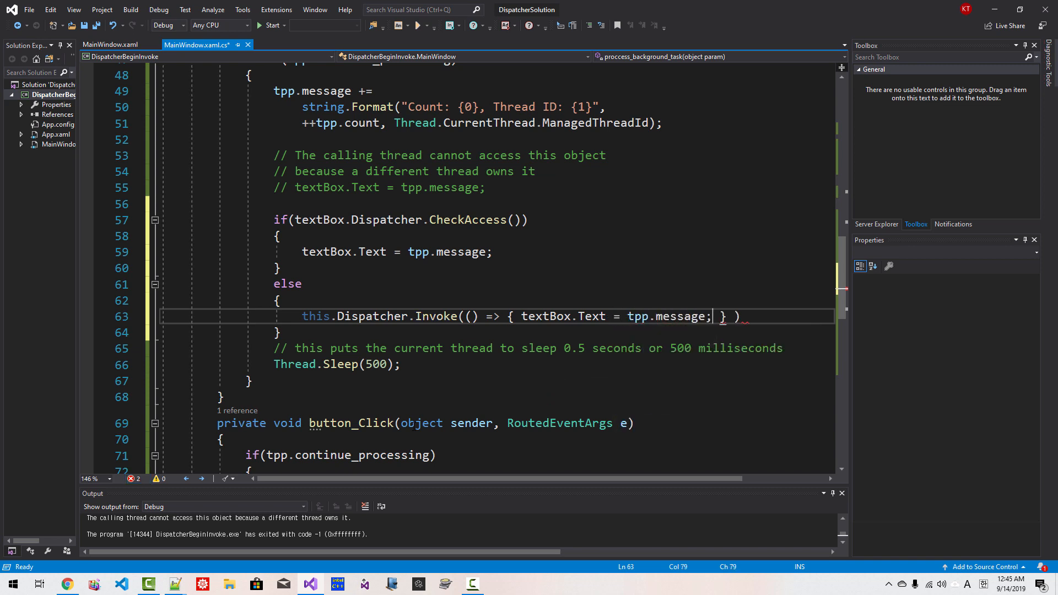
pyautogui.write(';')
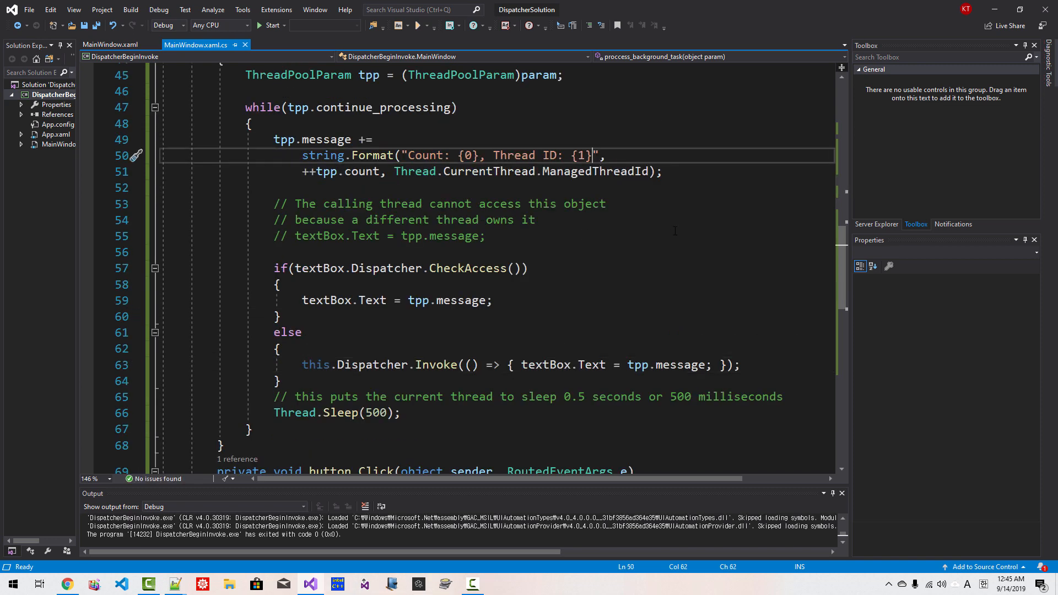
# - End the format string with \n, run the app, start and stop counting twice, then close MainWindow
pyautogui.write('\\n')
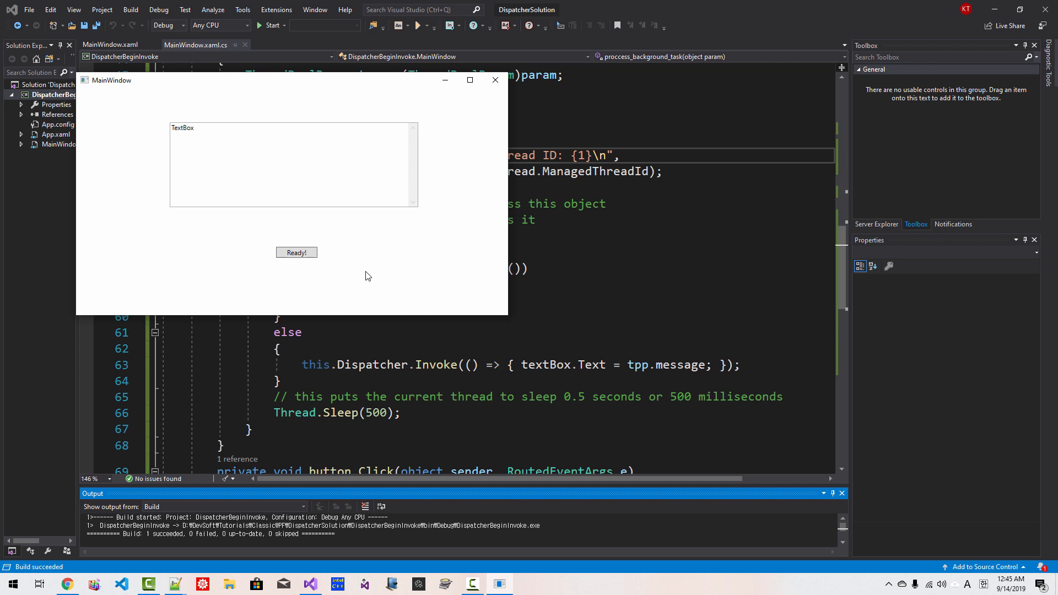
pyautogui.click(297, 252)
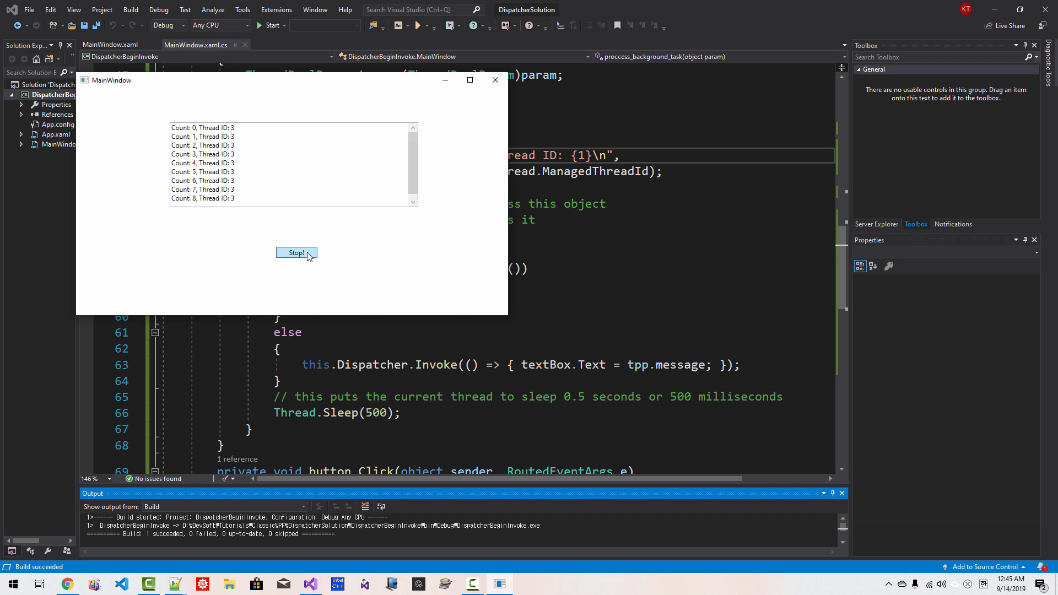
pyautogui.click(295, 252)
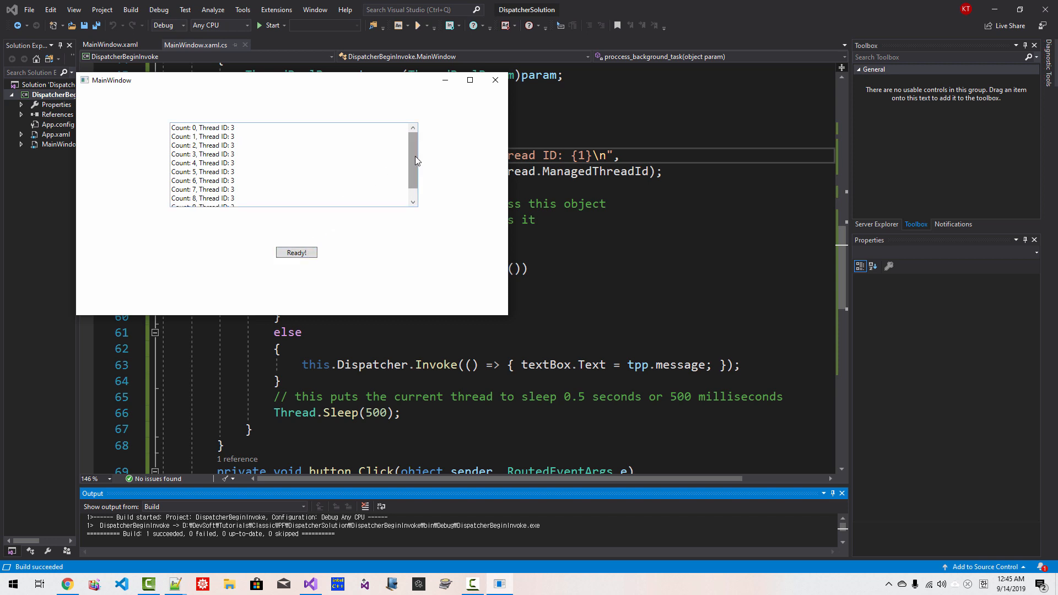
pyautogui.click(296, 253)
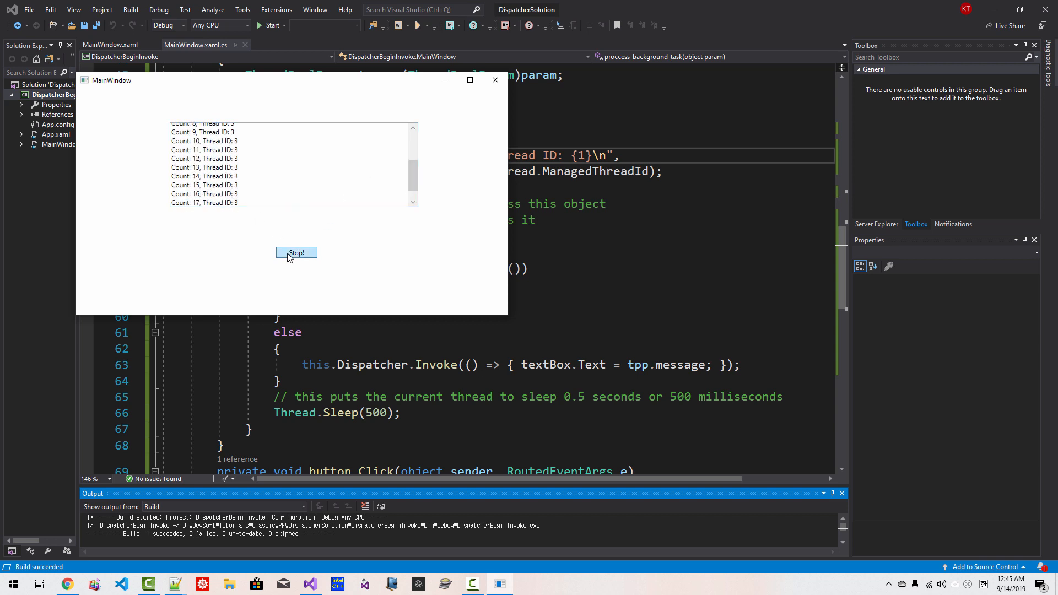
pyautogui.click(296, 251)
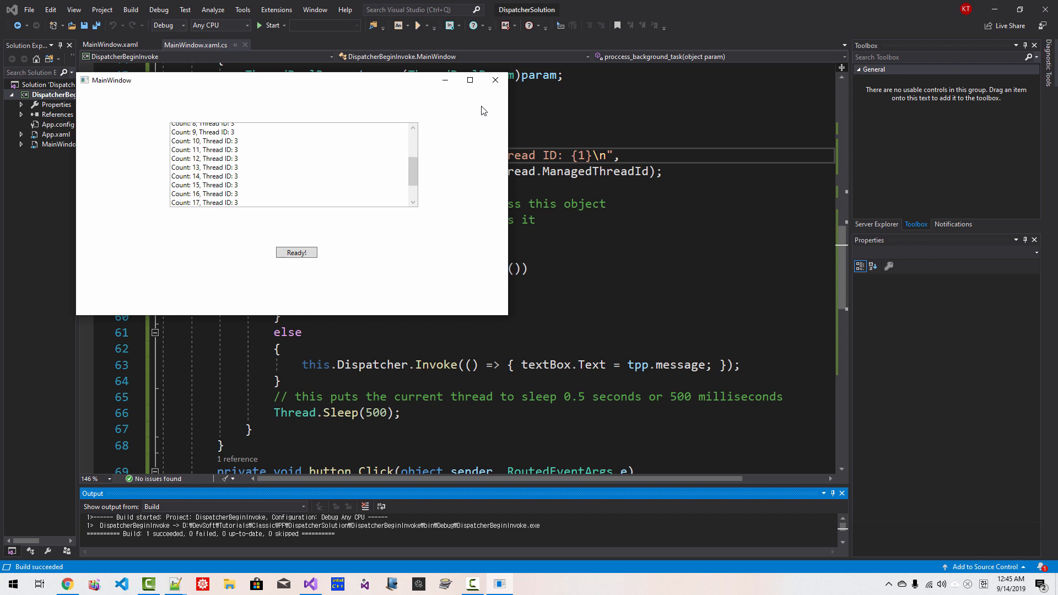
pyautogui.click(495, 80)
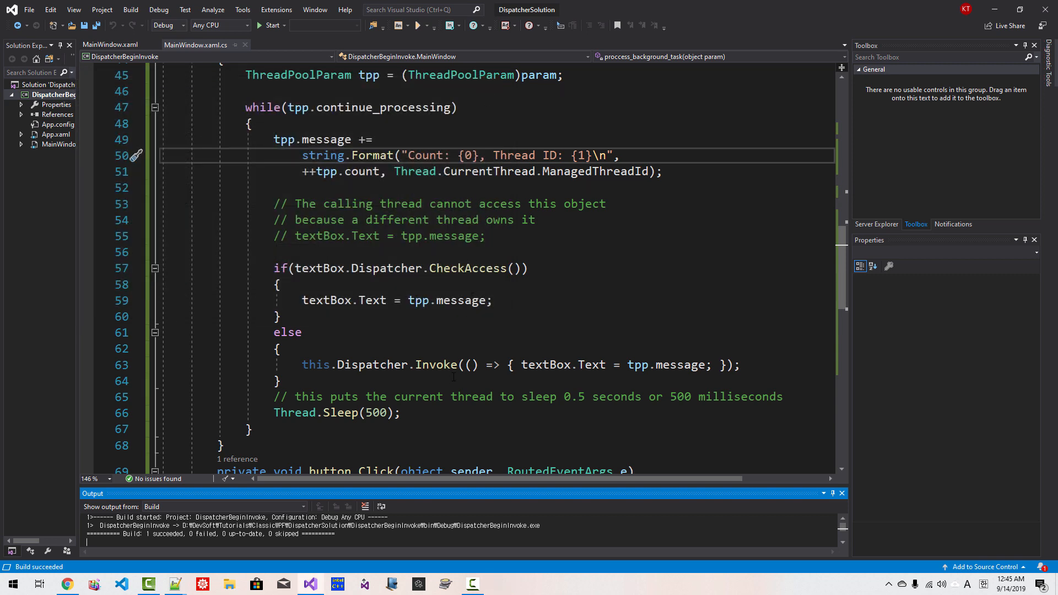
# - Highlight the CheckAccess summary, then open the Invoke and InvokeAsync(Action) reference pages
pyautogui.doubleClick(435, 316)
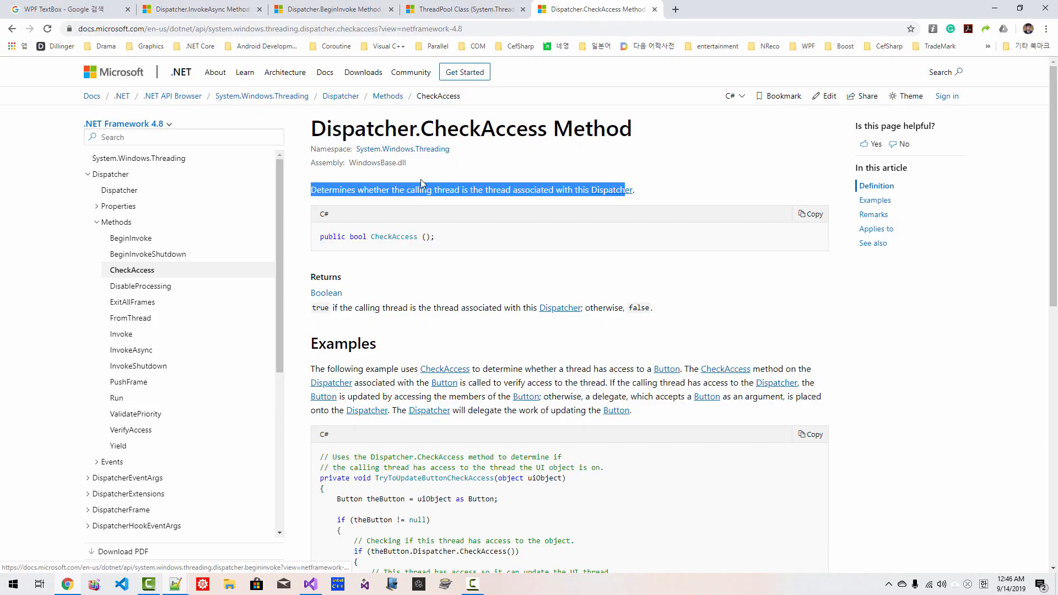
pyautogui.moveTo(121, 334)
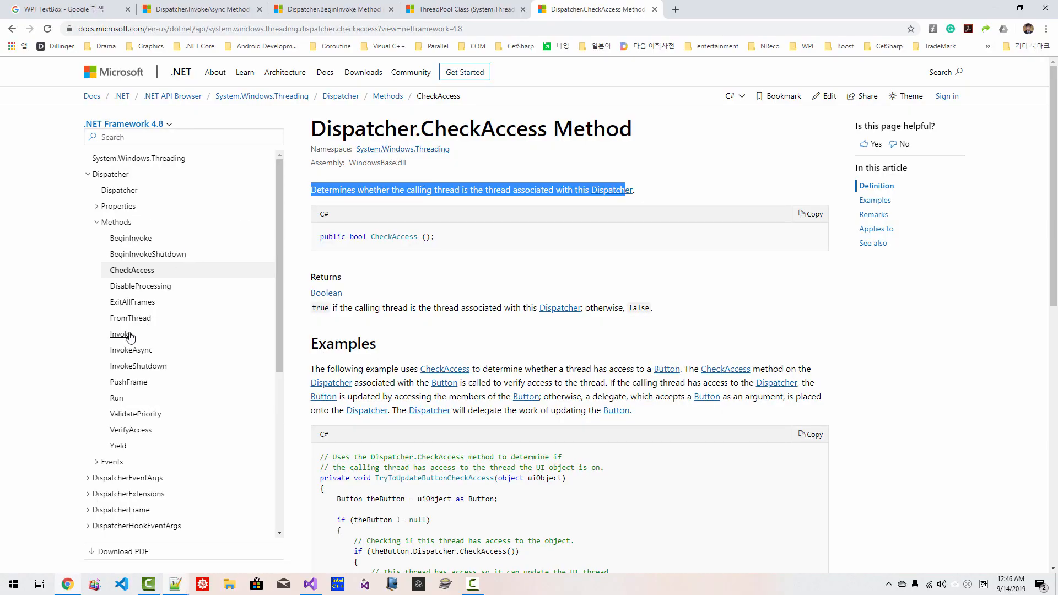
pyautogui.click(122, 334)
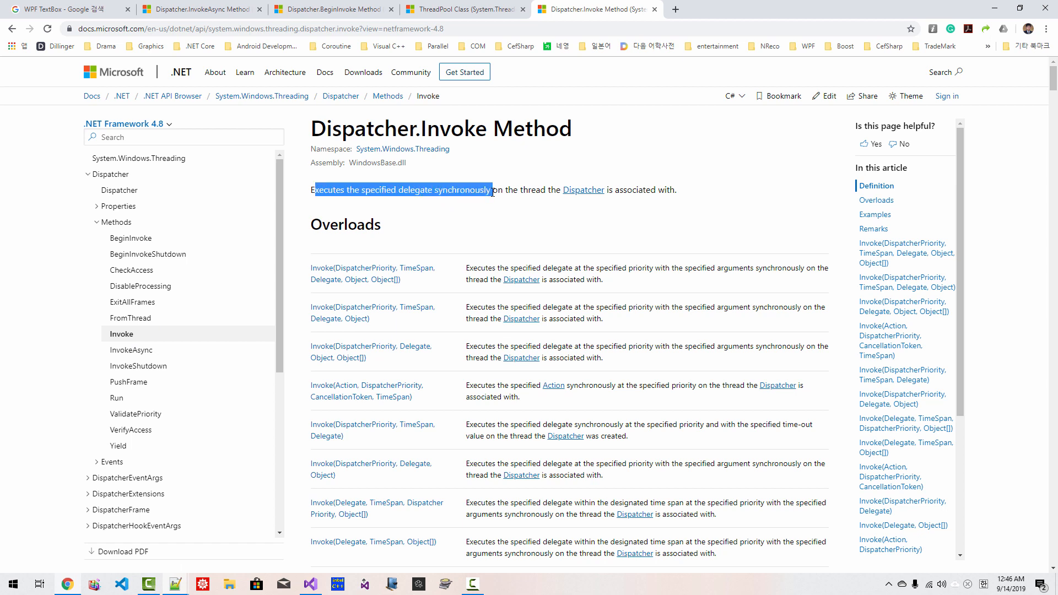
pyautogui.moveTo(161, 365)
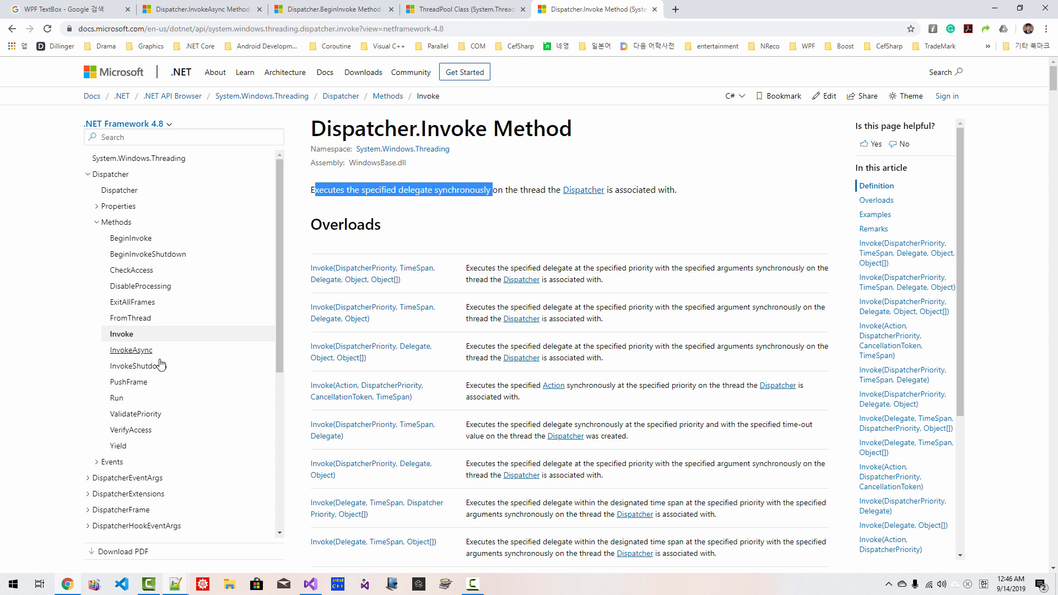
pyautogui.click(132, 349)
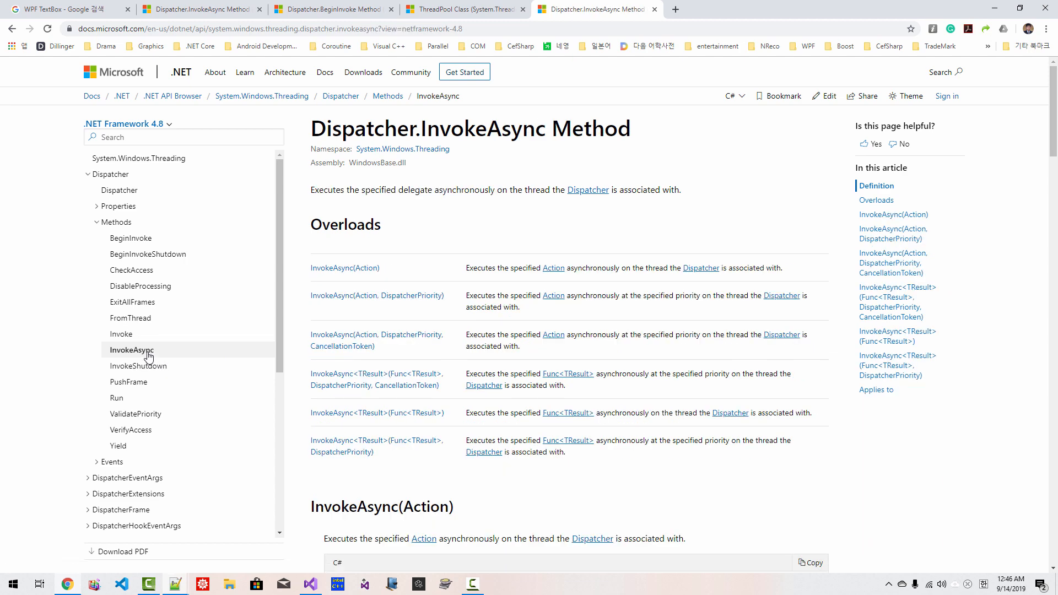
pyautogui.moveTo(346, 268)
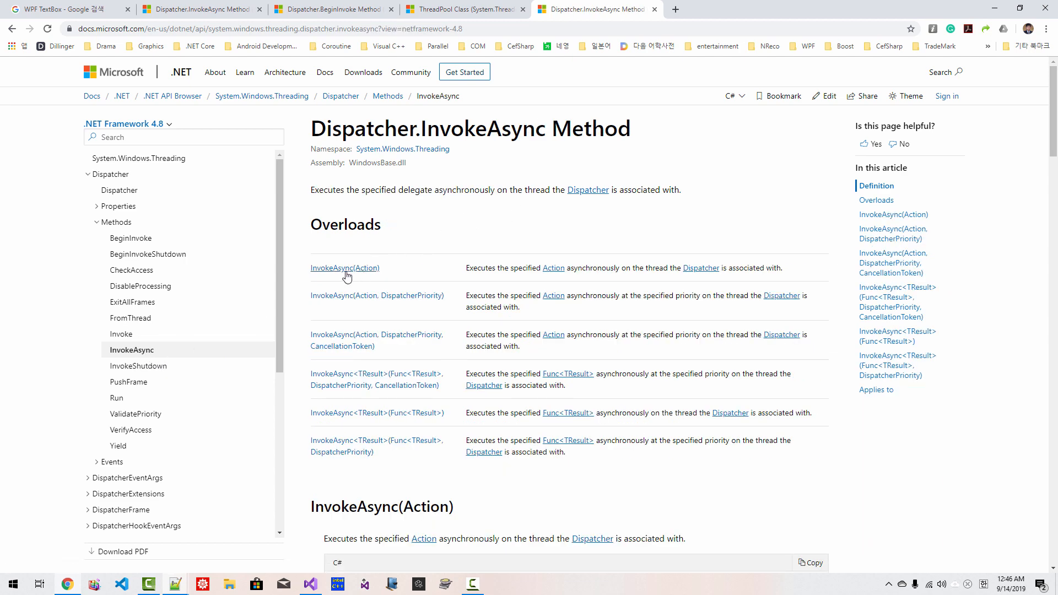
pyautogui.click(121, 584)
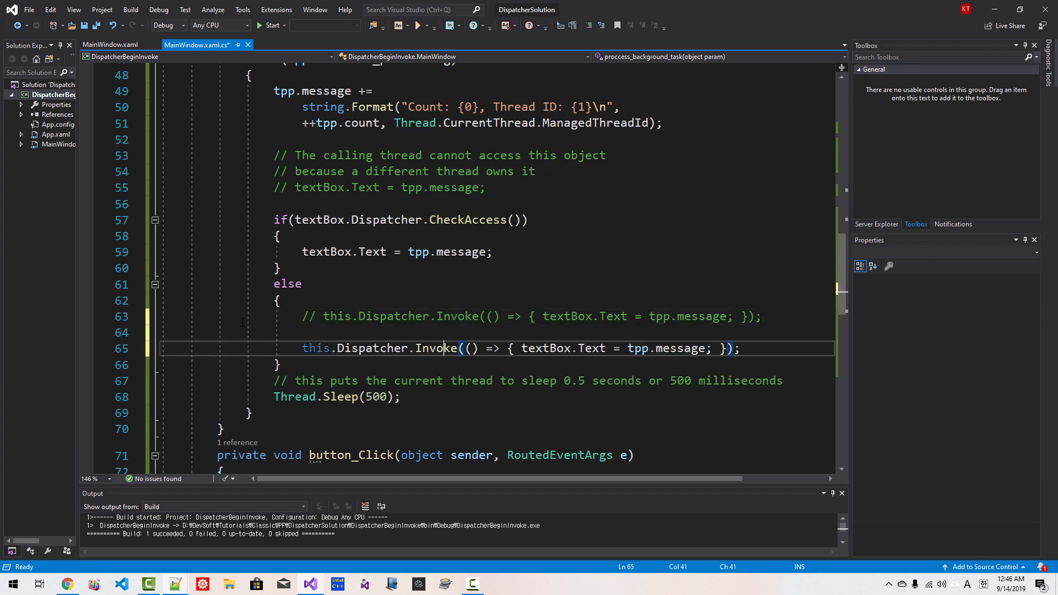
# - Rename the duplicated call to Dispatcher.InvokeAsync, launch the app and start/stop the counting twice
pyautogui.write('Async')
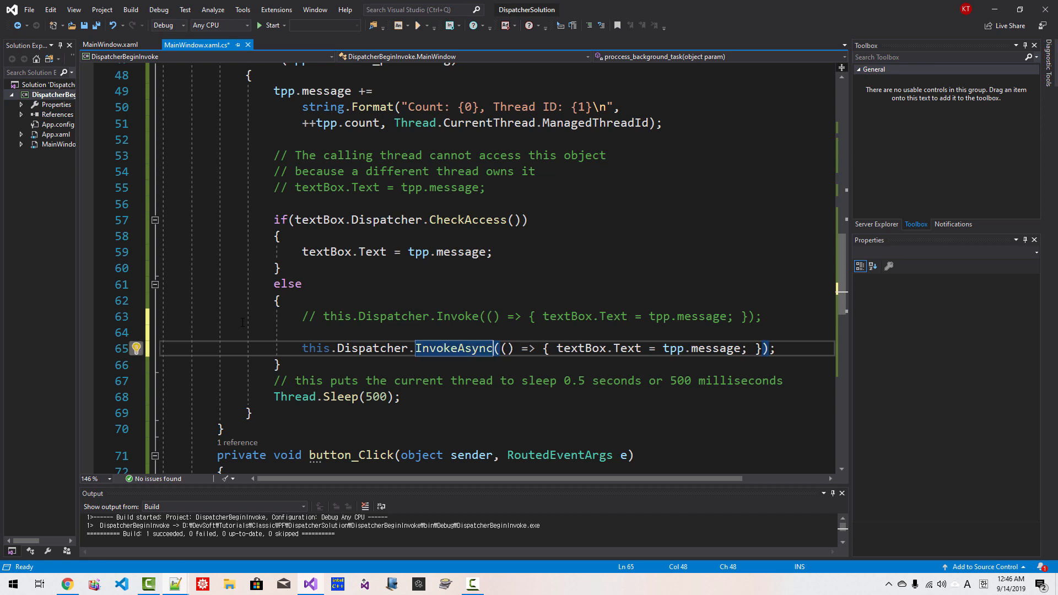
pyautogui.click(259, 25)
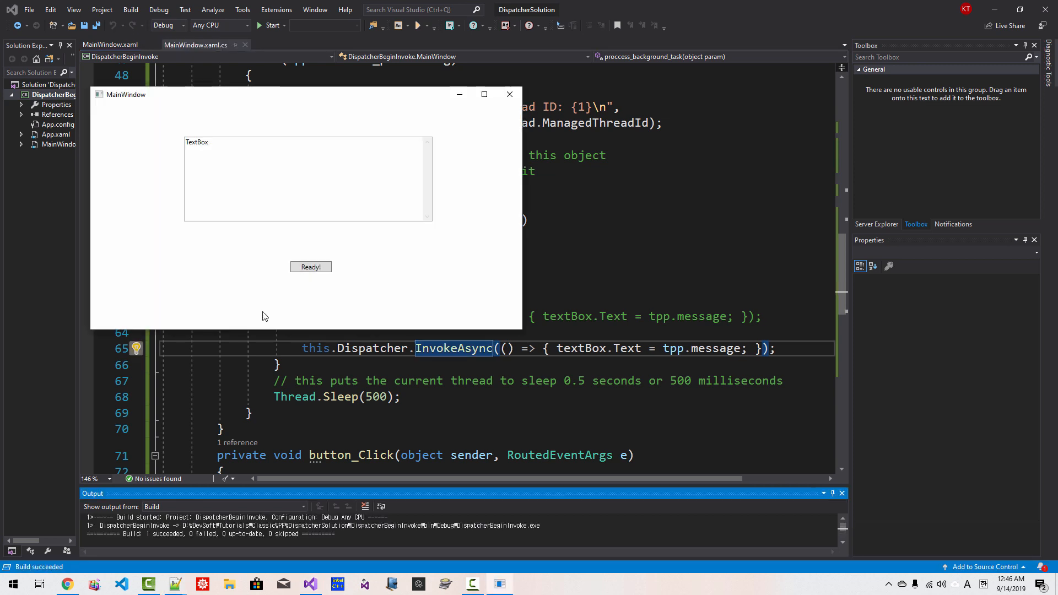
pyautogui.click(311, 267)
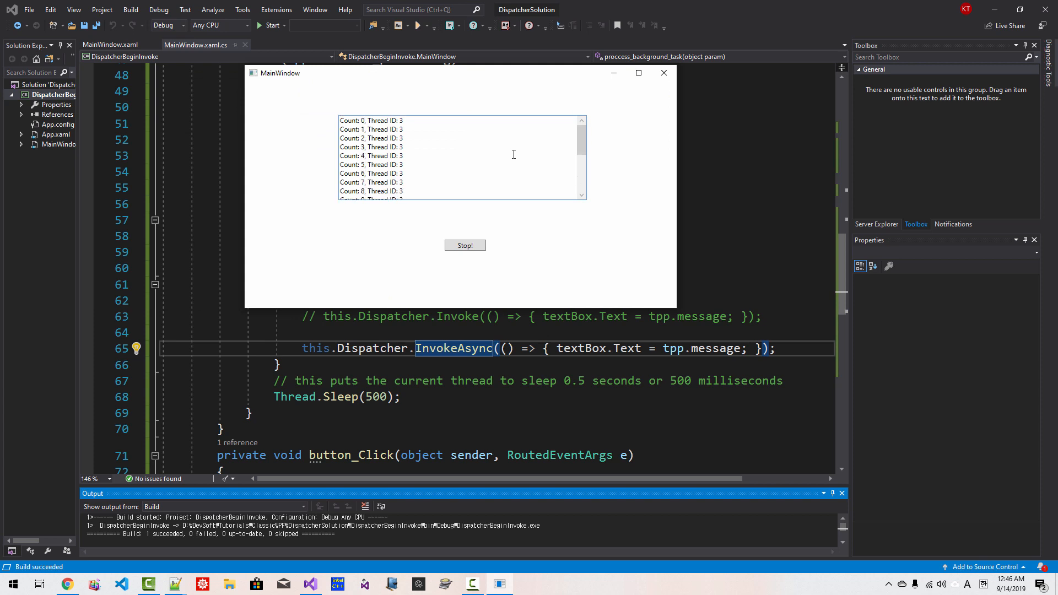
pyautogui.click(464, 244)
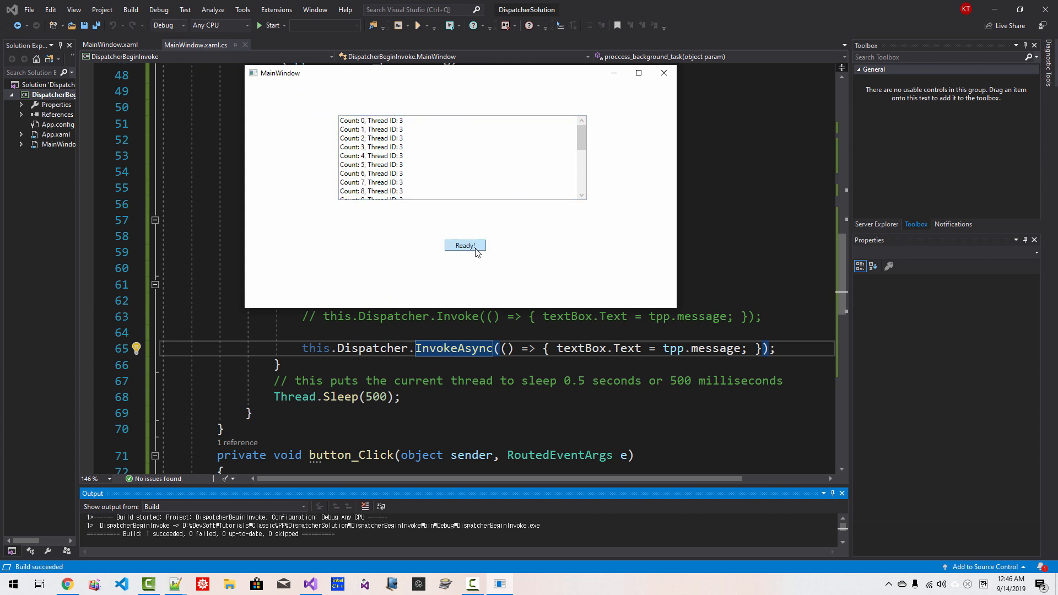
pyautogui.click(465, 245)
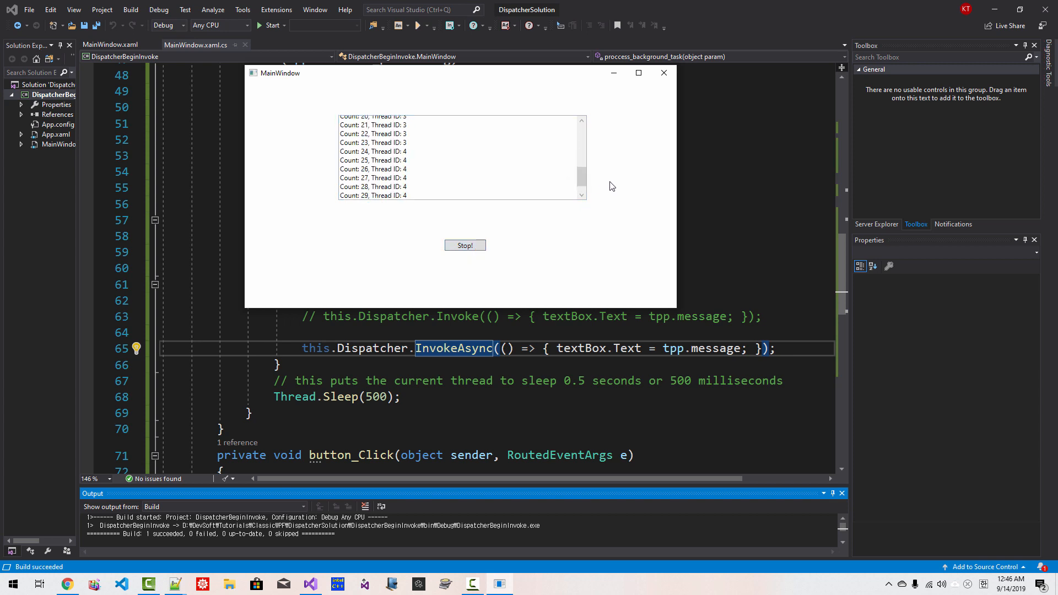
pyautogui.click(465, 245)
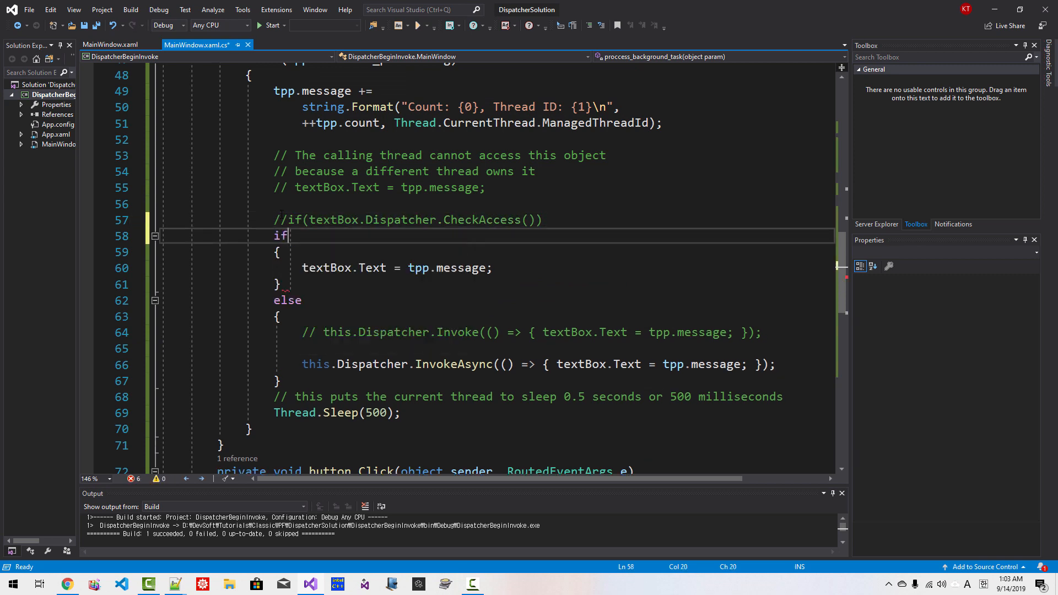
# - Write if(this.Dispatcher.CheckAccess()) below the commented textBox check, then select the MainWindow class name
pyautogui.write('(this.Dispatcher.CheckAcess(')
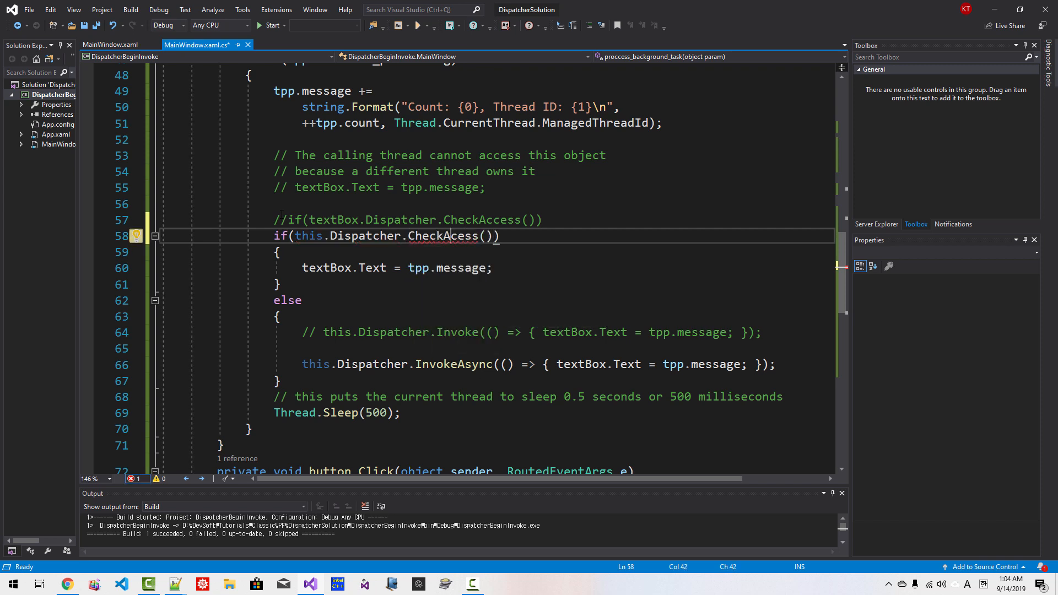
pyautogui.doubleClick(445, 236)
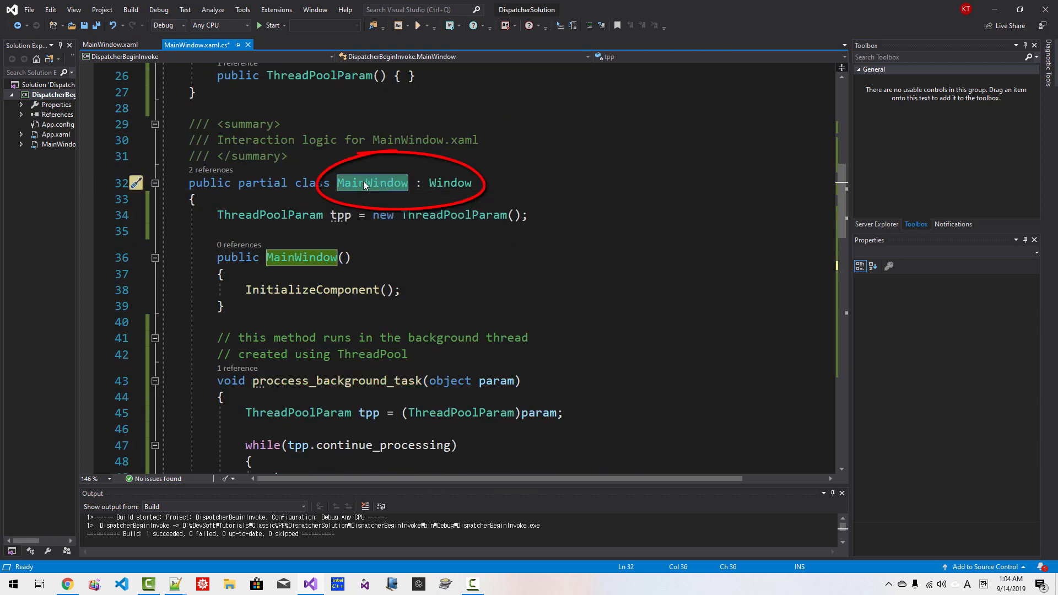
pyautogui.doubleClick(449, 183)
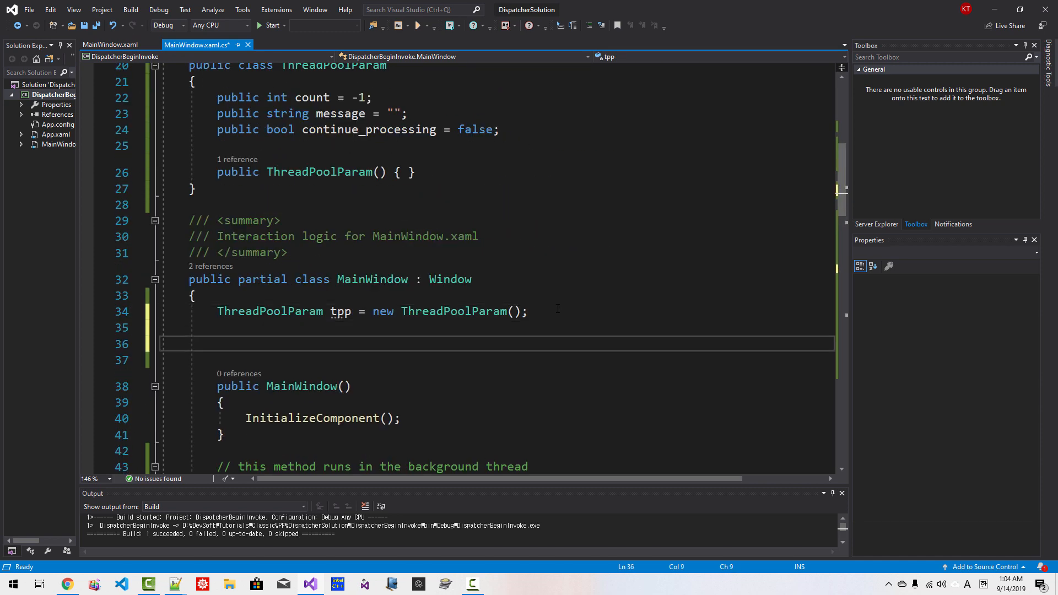
# - Declare public delegate void TextBoxUpdater(); under the tpp field and return to the background-task code
pyautogui.write('public delegate void')
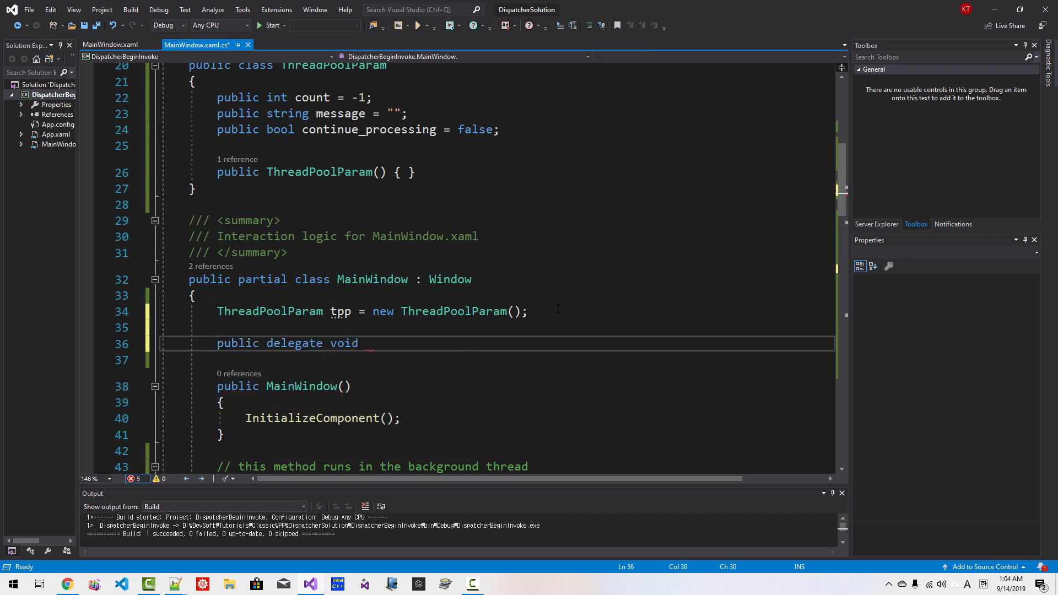
pyautogui.write('TextBoxUpdater();')
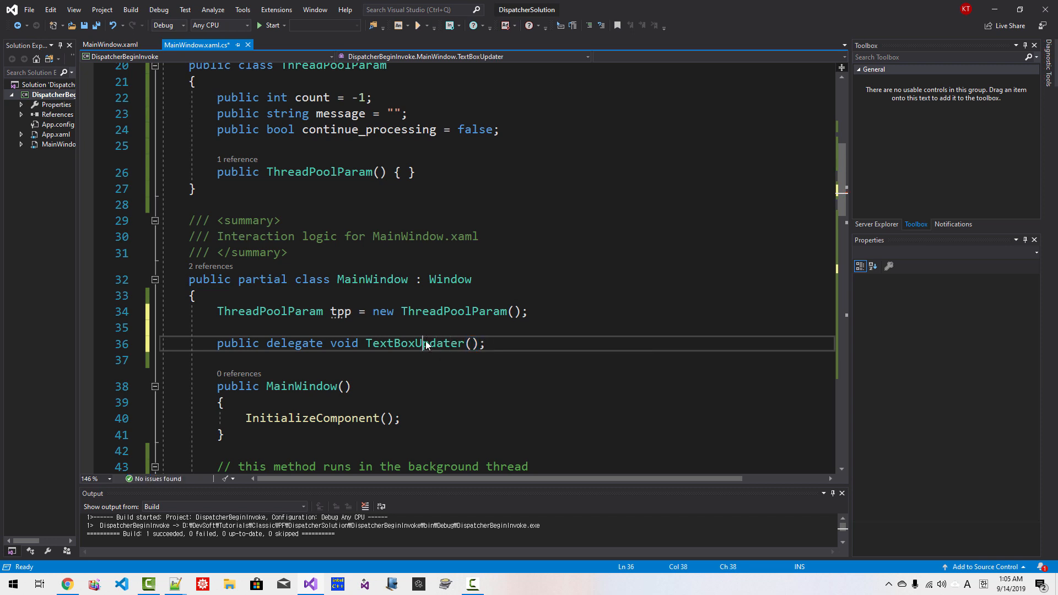
pyautogui.doubleClick(413, 343)
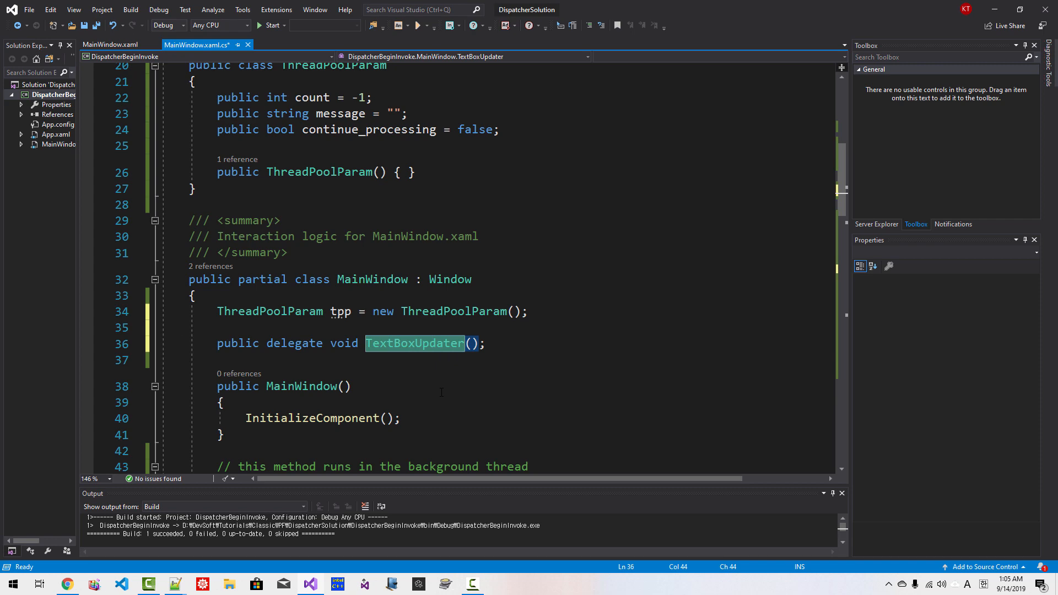
pyautogui.scroll(-3)
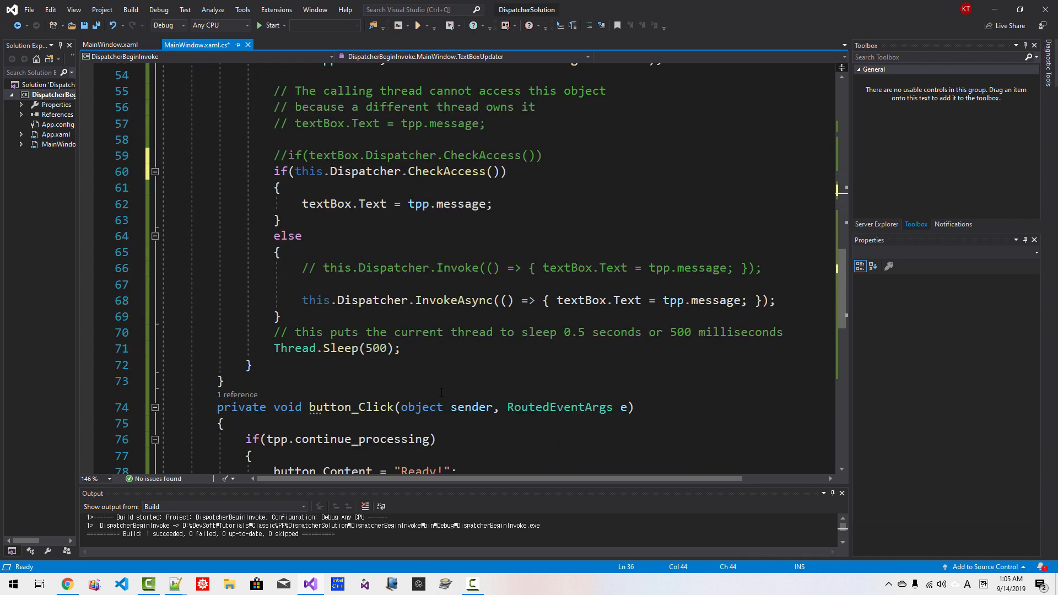
# - Disable the InvokeAsync line and write this.Dispatcher.BeginInvoke(DispatcherPriority.Normal, ...)
pyautogui.click(321, 300)
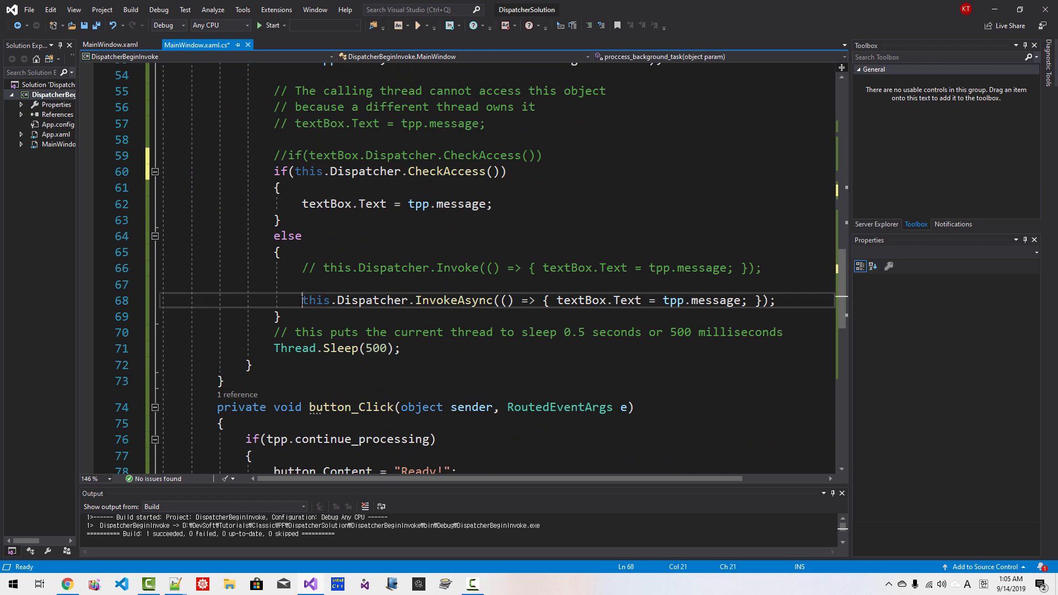
pyautogui.write('th')
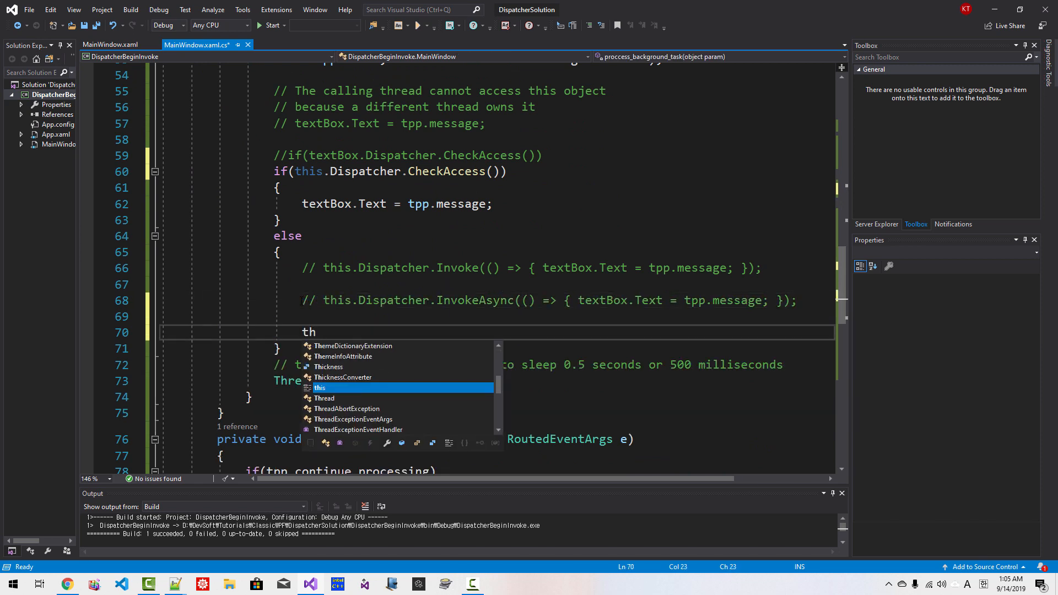
pyautogui.write('.Dispatcher')
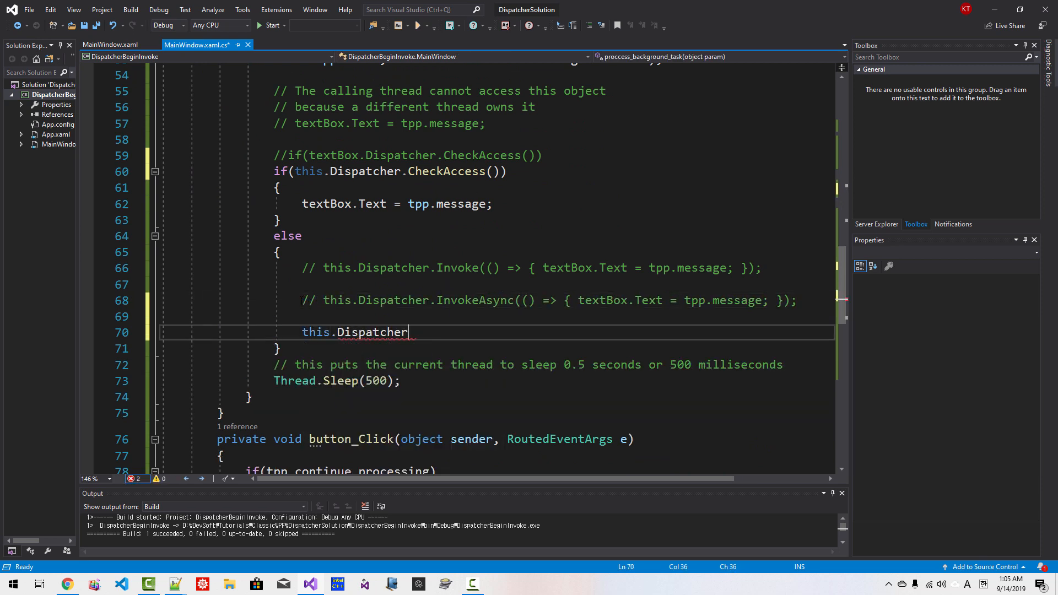
pyautogui.write('.BeginInvoke')
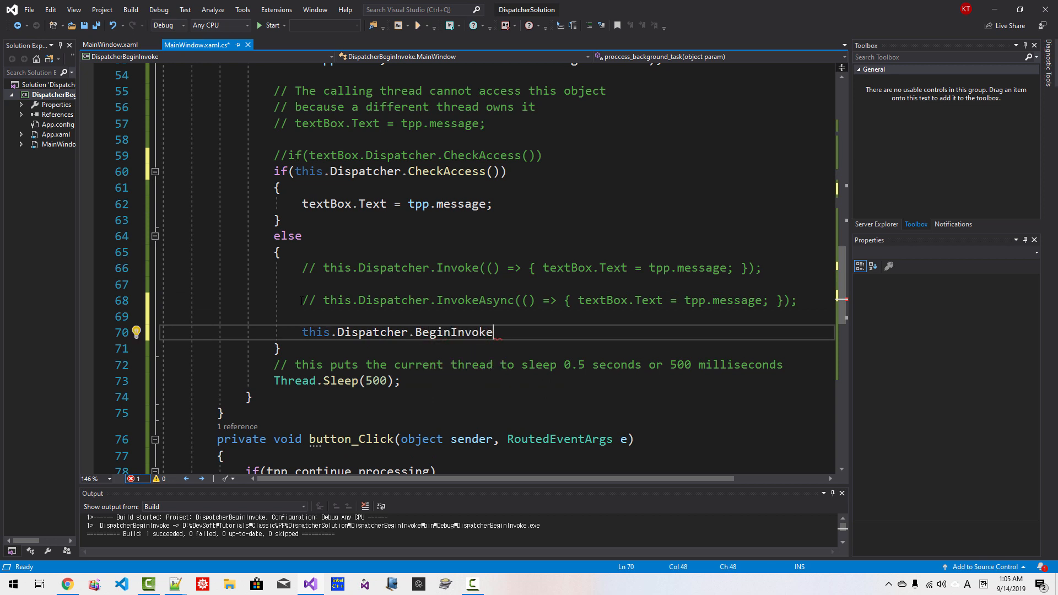
pyautogui.write('(DispatcherPriority')
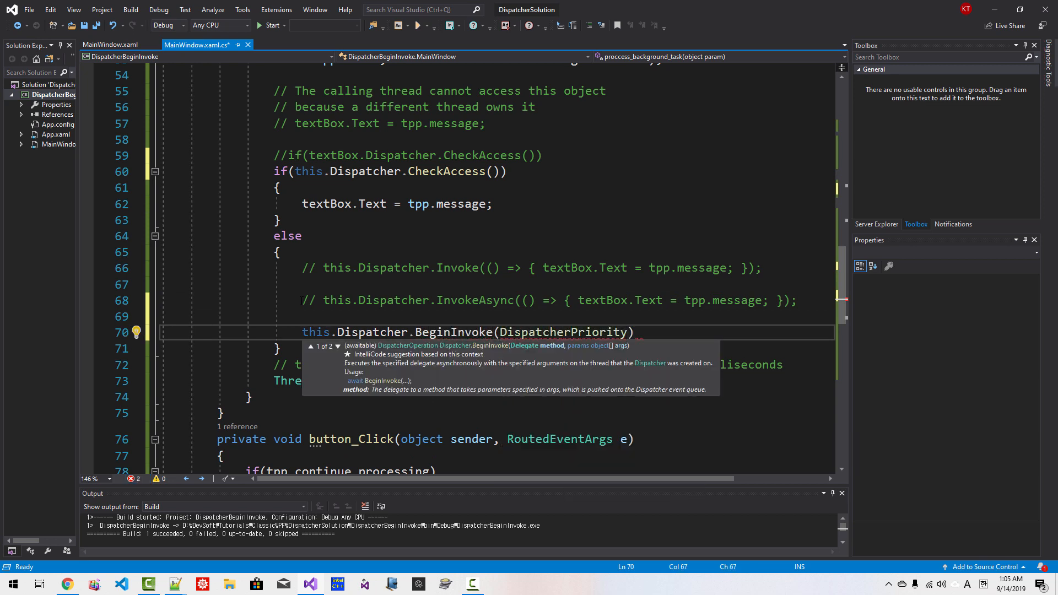
pyautogui.write('.Normal,')
pyautogui.write('new TextBoxUpdater)')
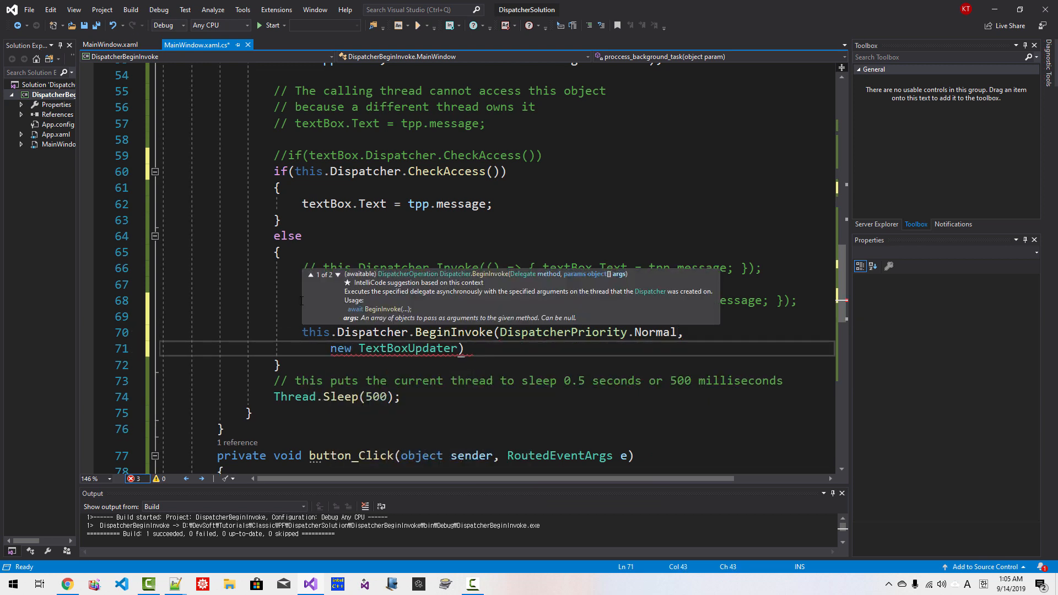
# - Pass a new TextBoxUpdater wrapping the lambda () => { textBox.Text = tpp.message; } copied from the commented line
pyautogui.doubleClick(407, 348)
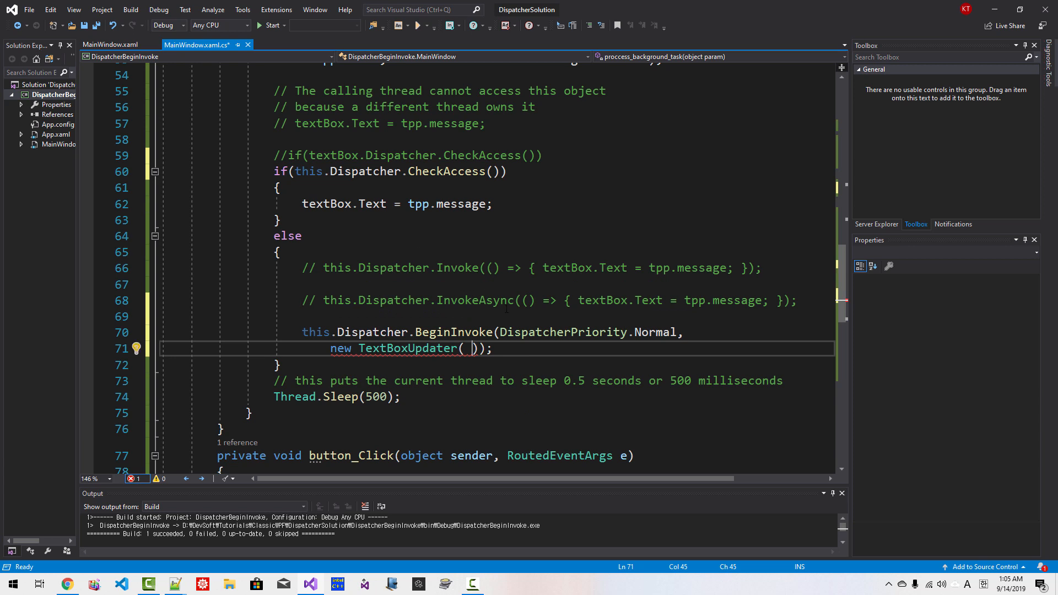
pyautogui.moveTo(530, 300); pyautogui.dragTo(775, 300)
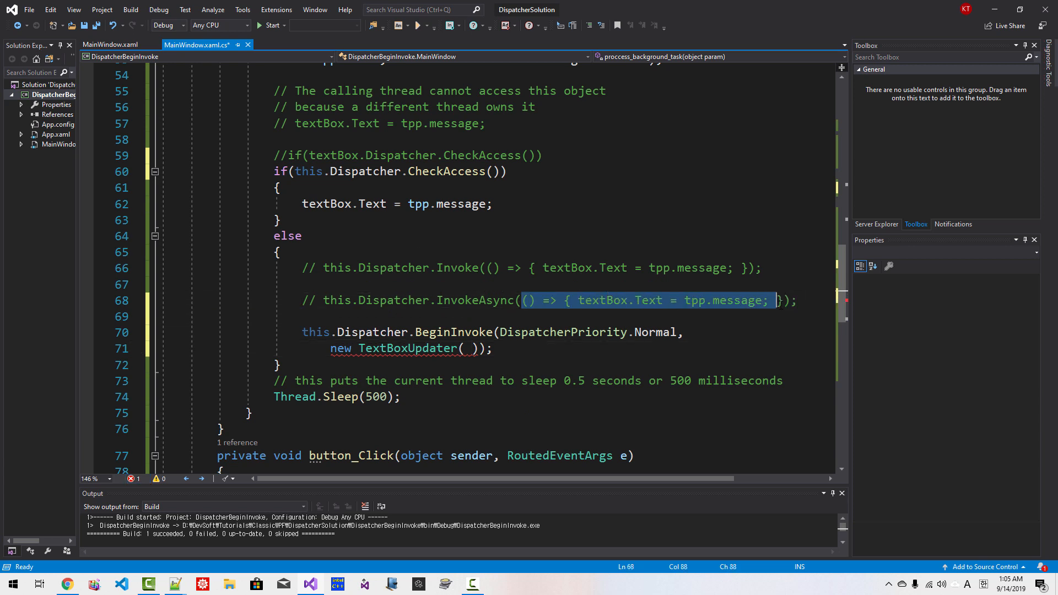
pyautogui.write('() => { textBox.Text = tpp.message; }')
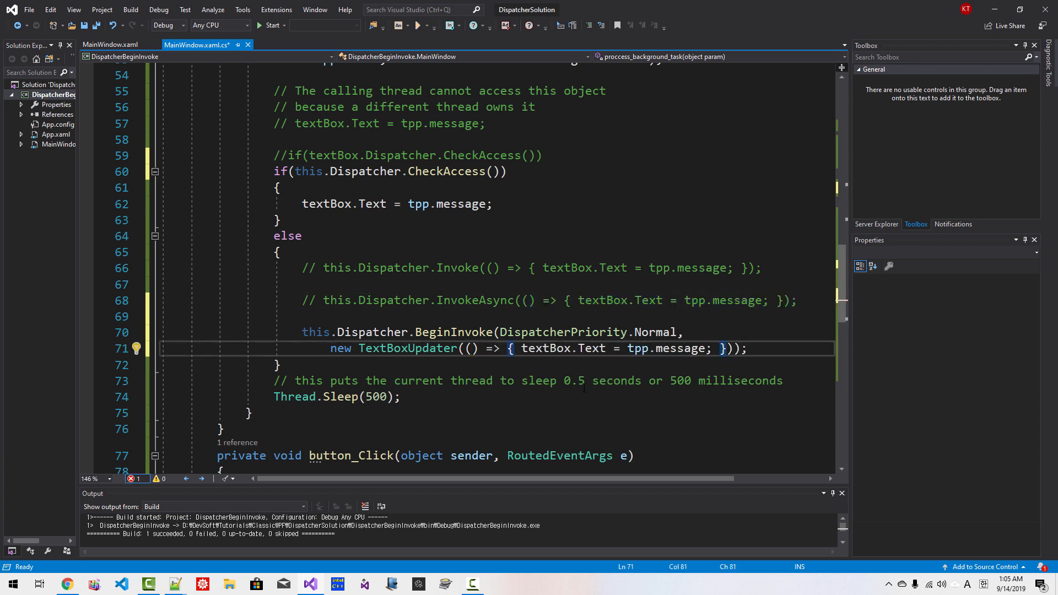
pyautogui.click(277, 365)
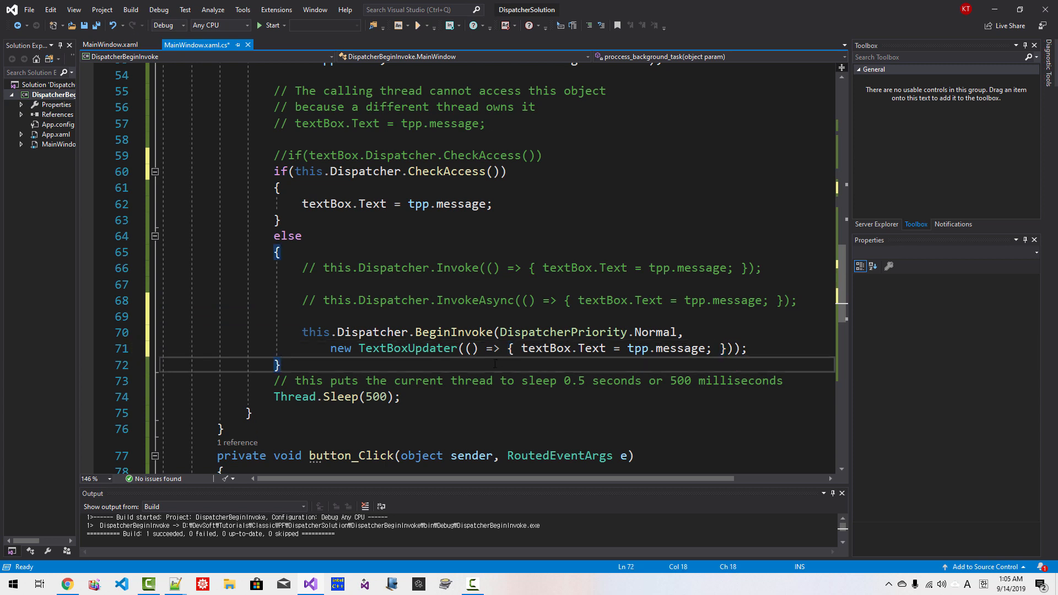
pyautogui.click(272, 26)
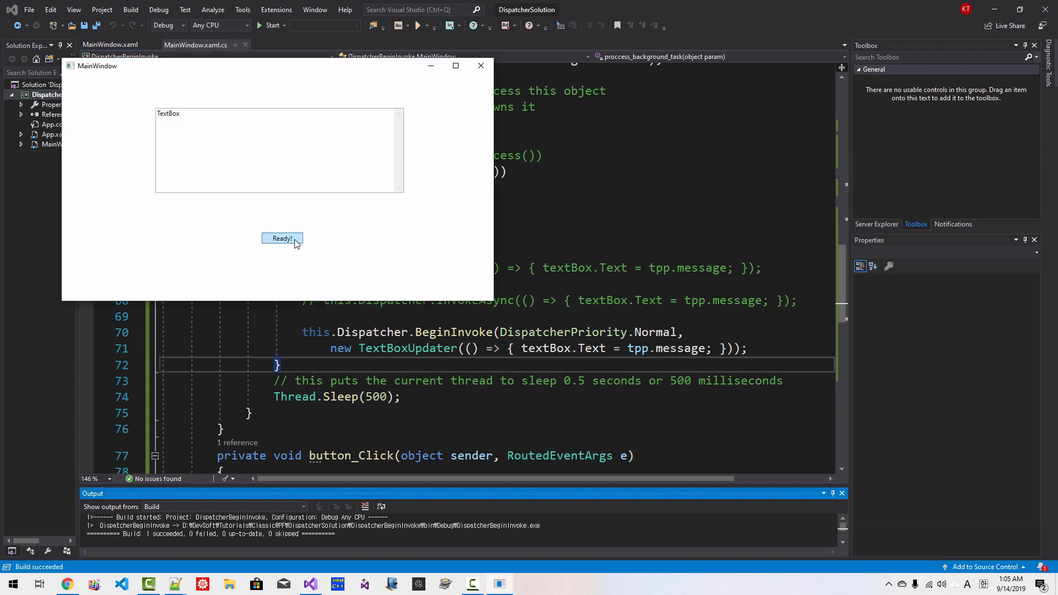
pyautogui.click(282, 239)
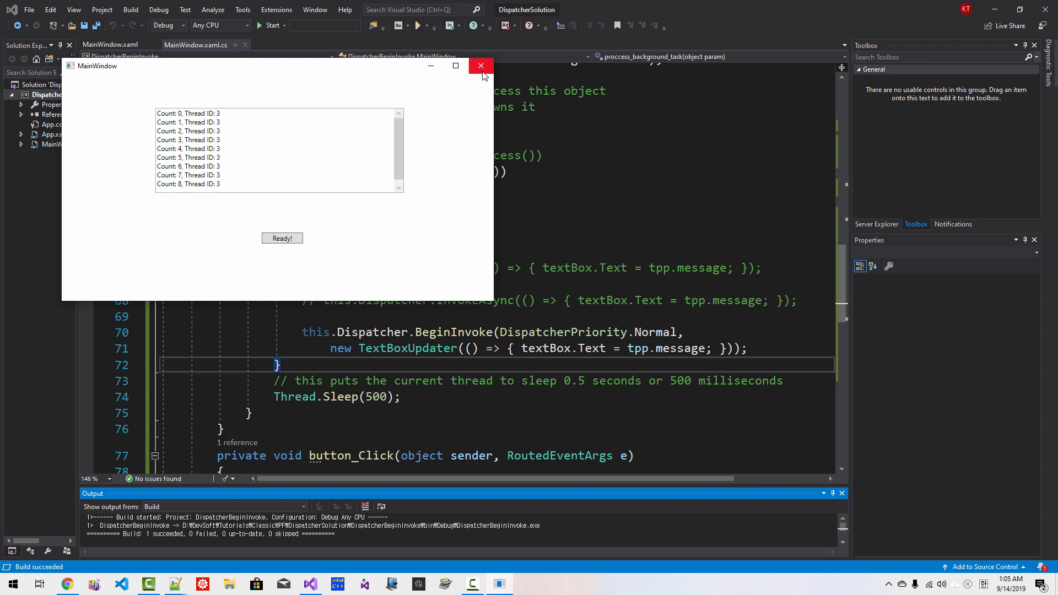
pyautogui.click(481, 65)
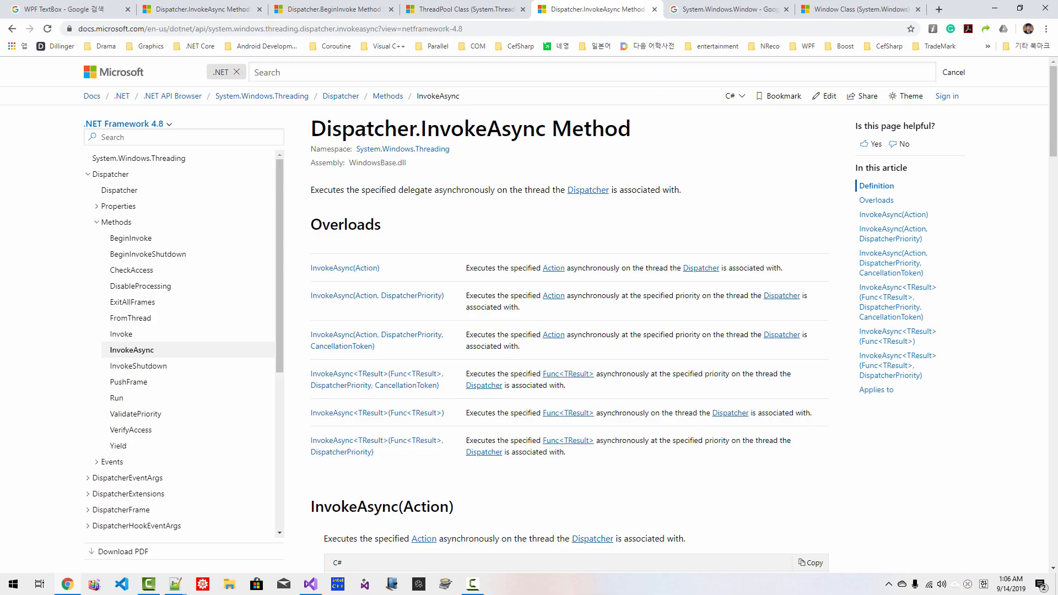
pyautogui.moveTo(130, 238)
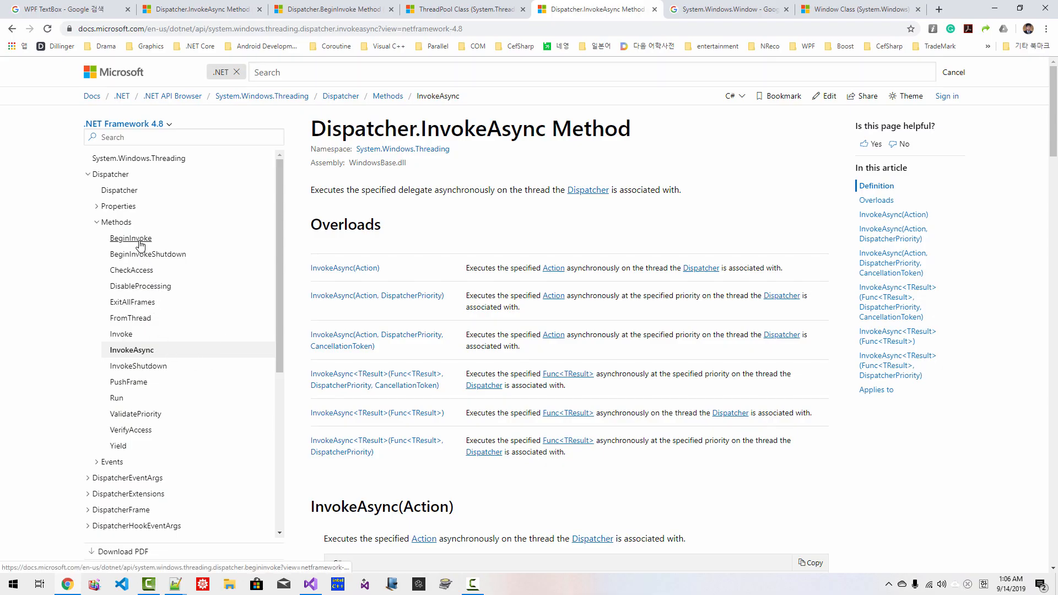
# - Open the Dispatcher.BeginInvoke reference page and highlight its asynchronous-execution summary sentence
pyautogui.click(130, 238)
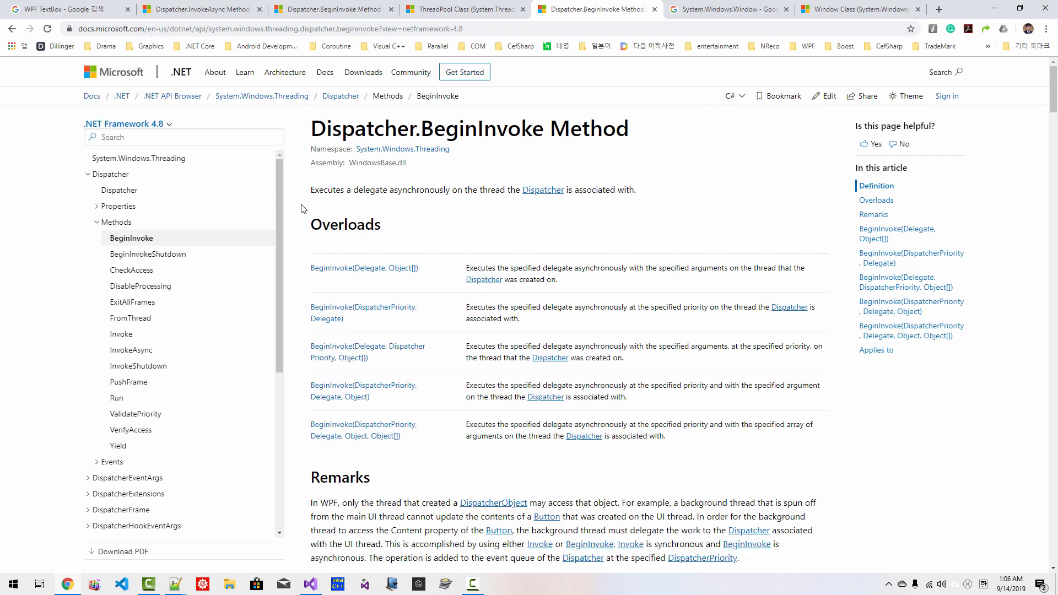
pyautogui.moveTo(311, 190); pyautogui.dragTo(451, 189)
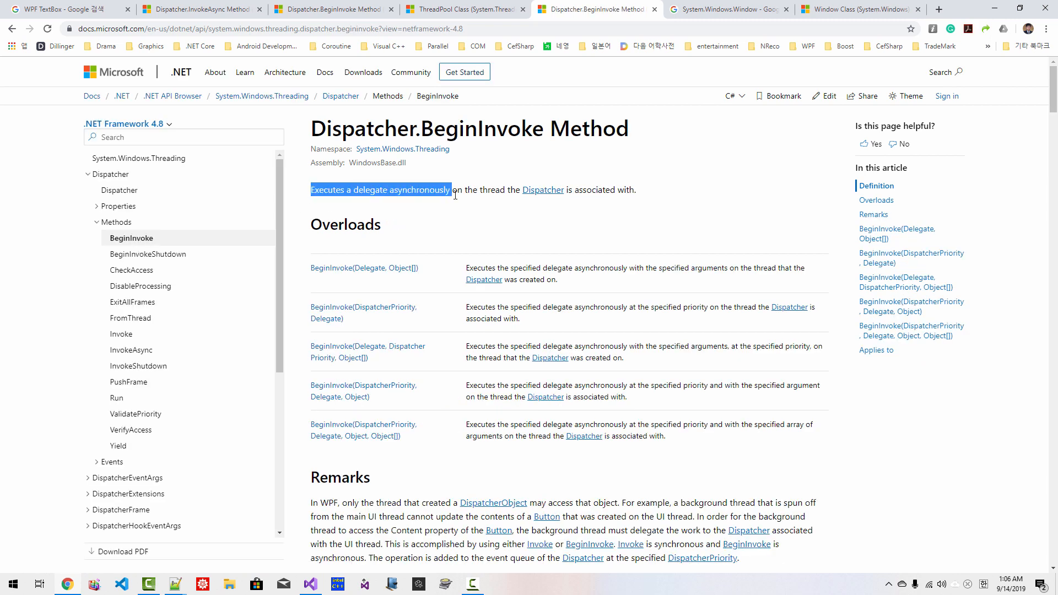
pyautogui.moveTo(451, 189); pyautogui.dragTo(505, 189)
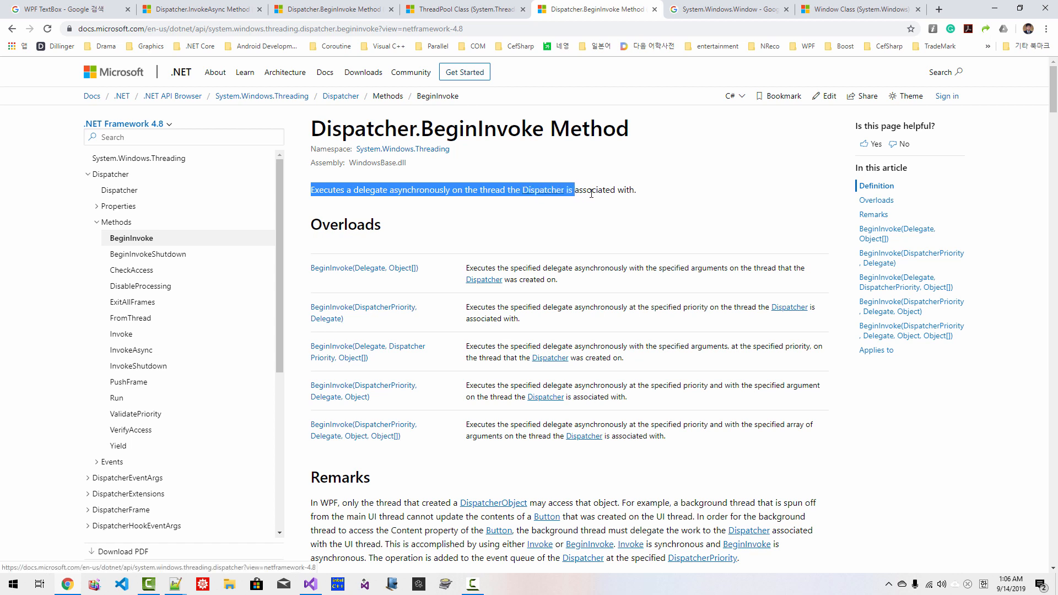
pyautogui.moveTo(569, 189); pyautogui.dragTo(642, 189)
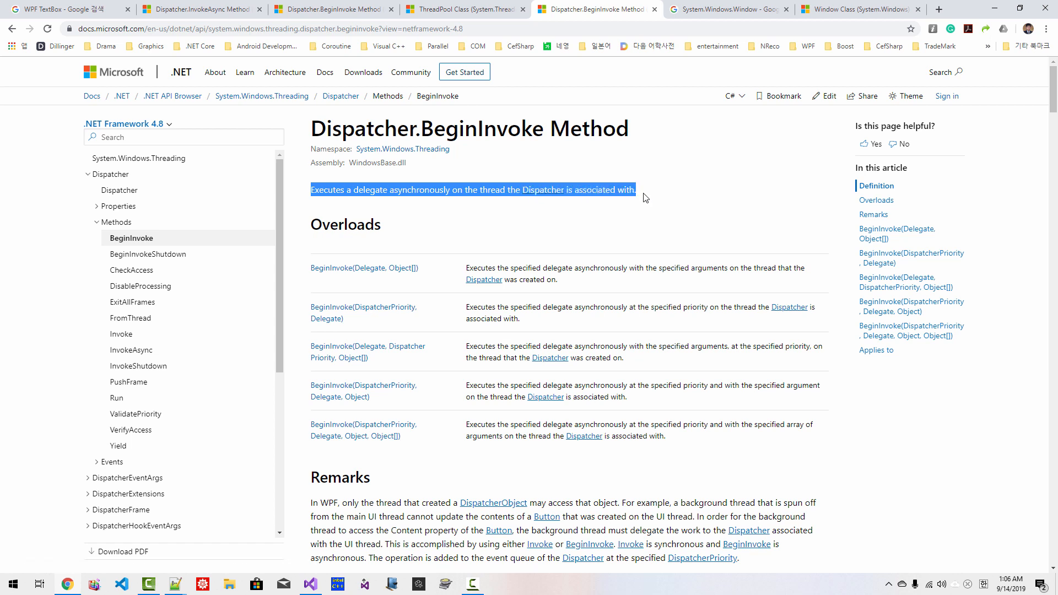
pyautogui.moveTo(377, 279)
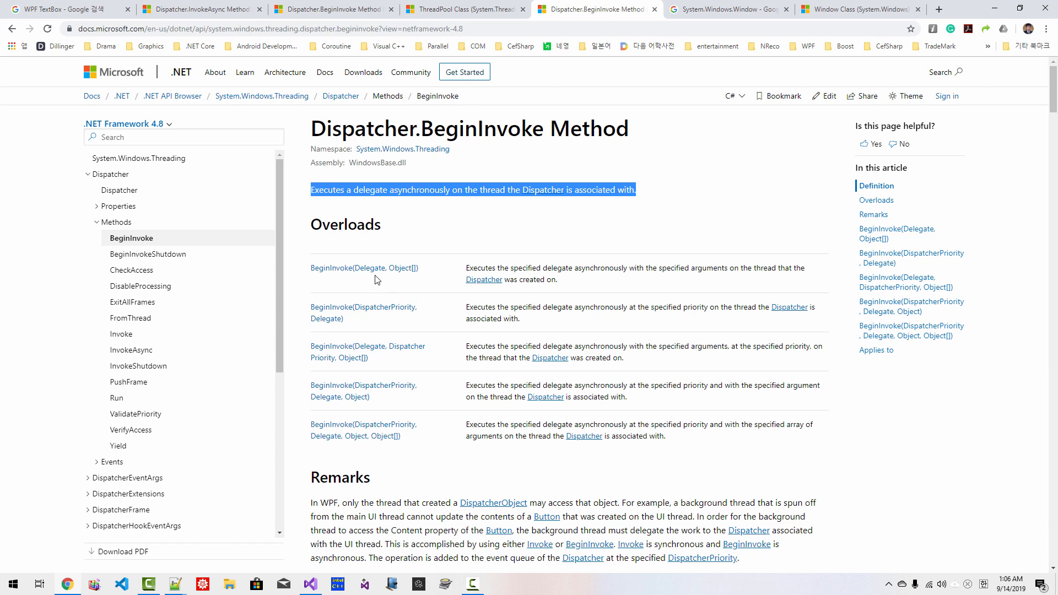
pyautogui.moveTo(385, 312)
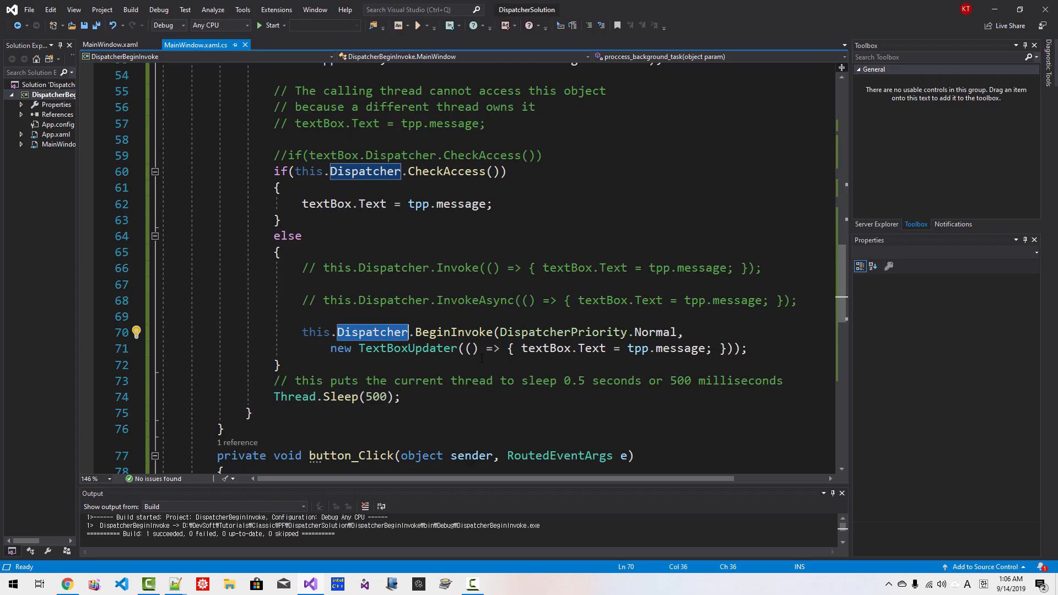
pyautogui.moveTo(464, 348); pyautogui.dragTo(712, 349)
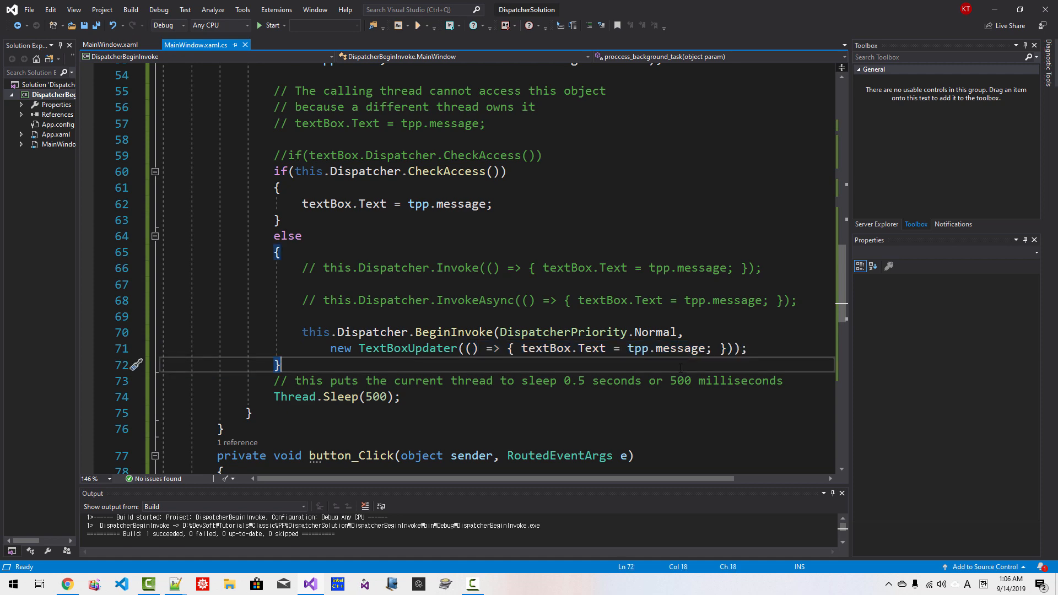
pyautogui.doubleClick(407, 396)
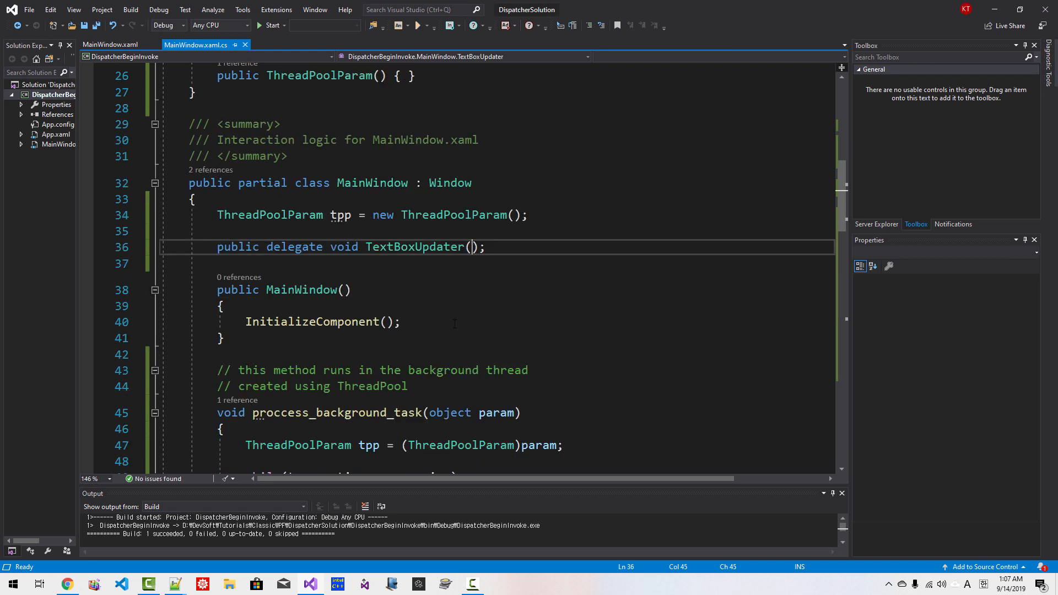
pyautogui.click(67, 585)
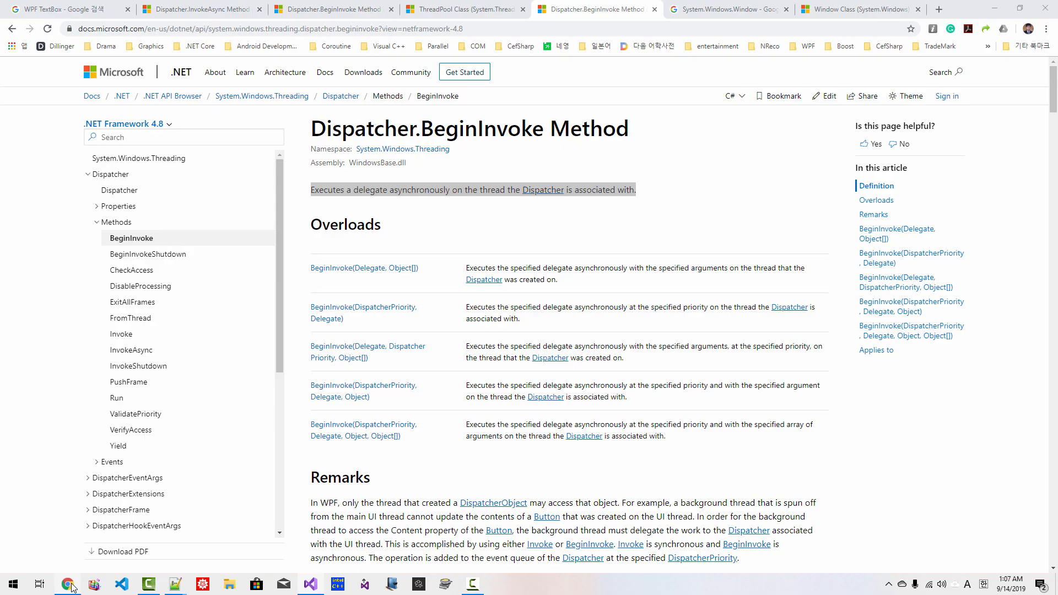
# - From the csharp.talkplayfun.com tab, show the downloaded ClassicWindowsDesktopApp.zip in its folder
pyautogui.click(930, 9)
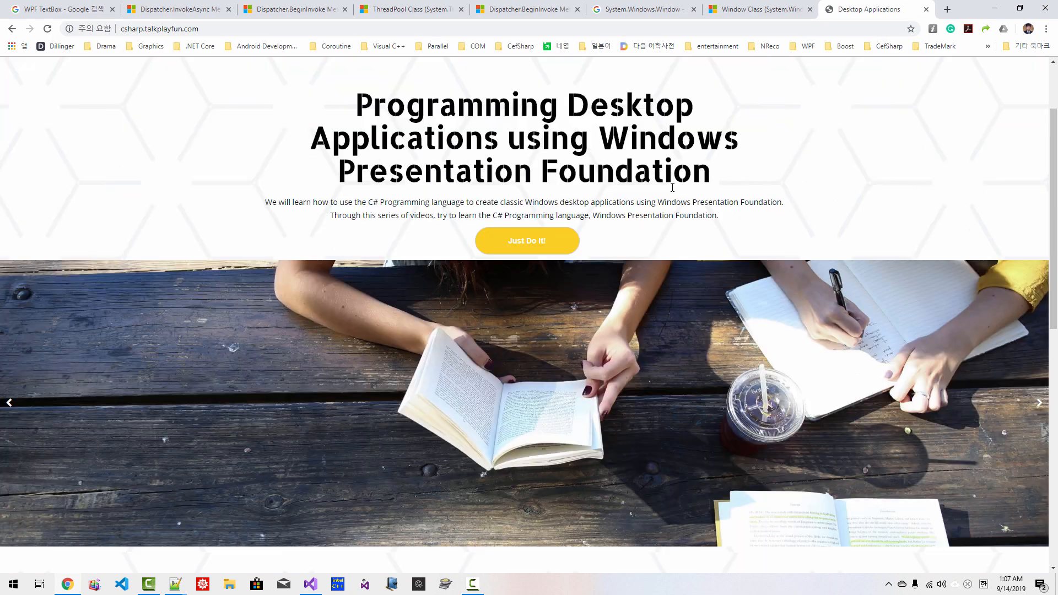
pyautogui.scroll(-3)
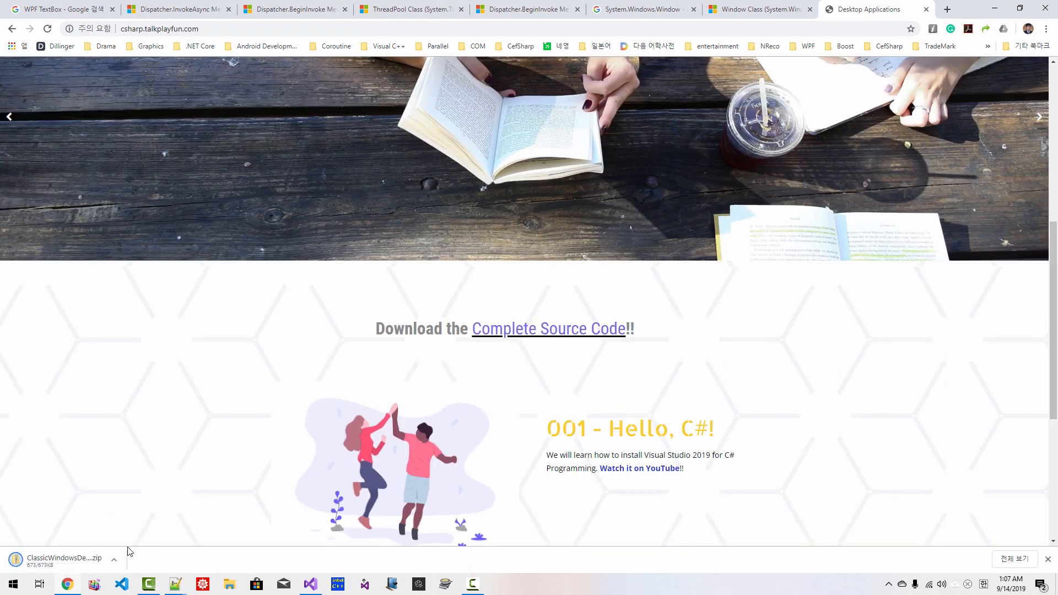
pyautogui.click(114, 560)
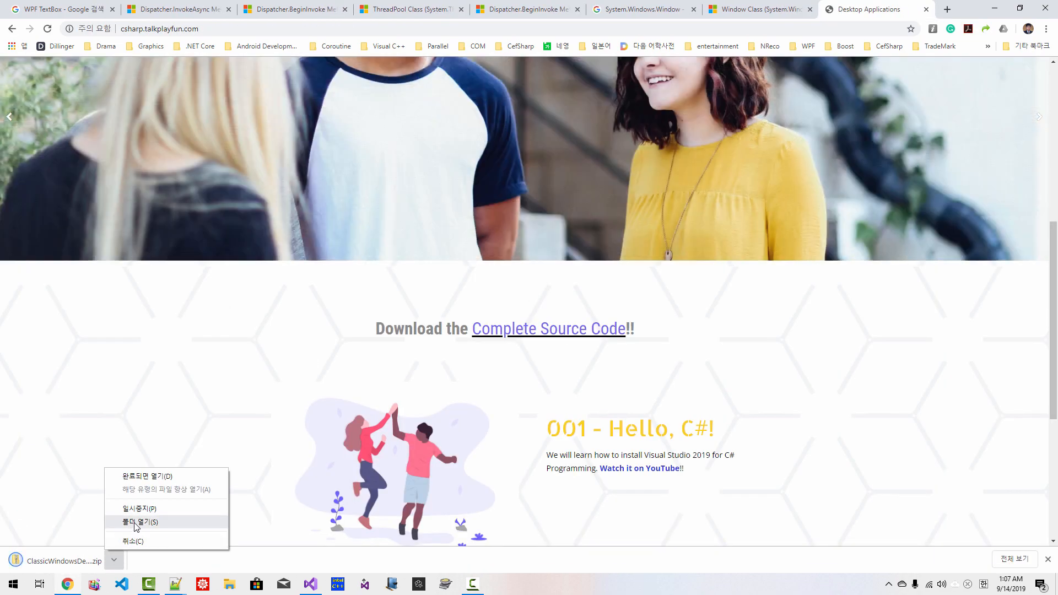
pyautogui.click(136, 521)
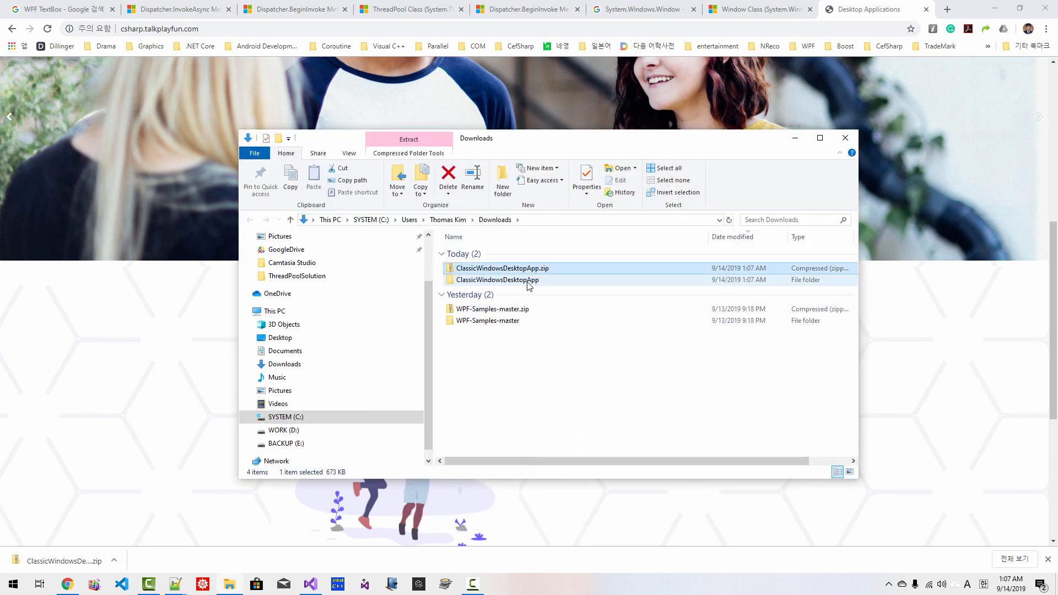
# - Open the extracted ClassicWindowsDesktopApp folder and scroll through its solution folders
pyautogui.doubleClick(498, 279)
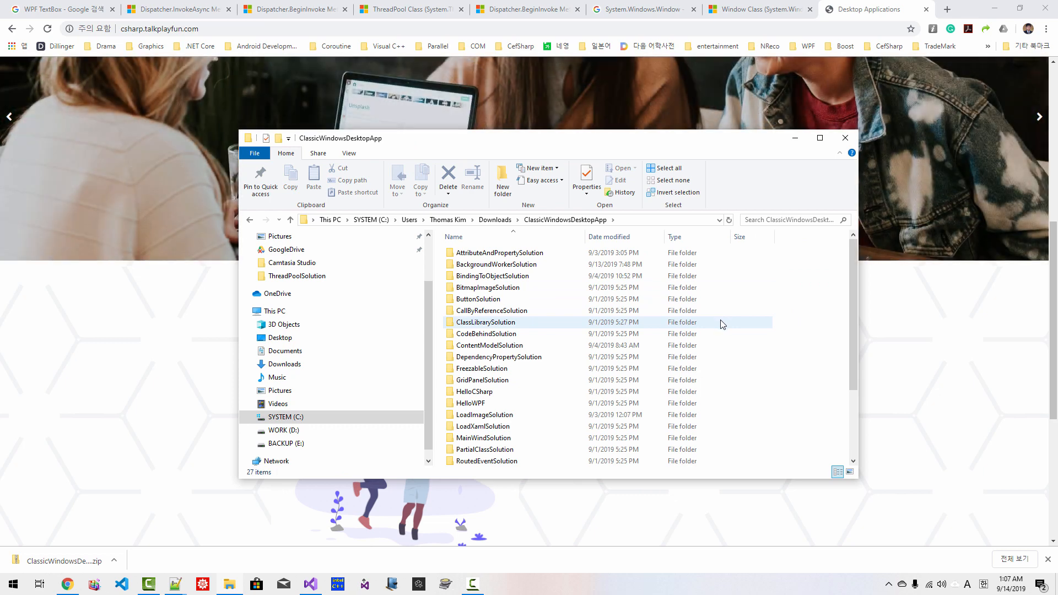
pyautogui.scroll(-3)
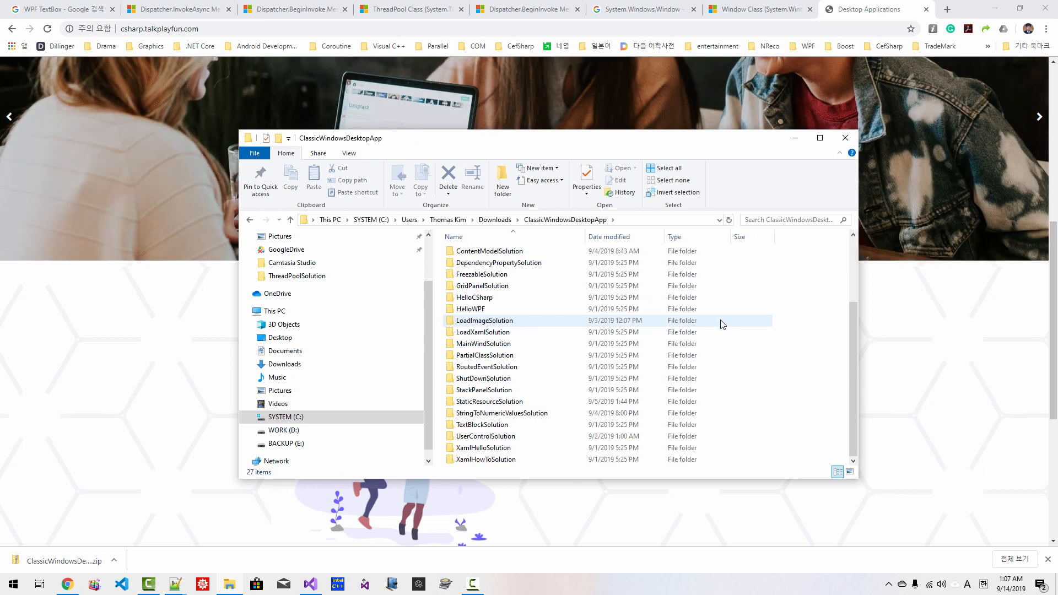